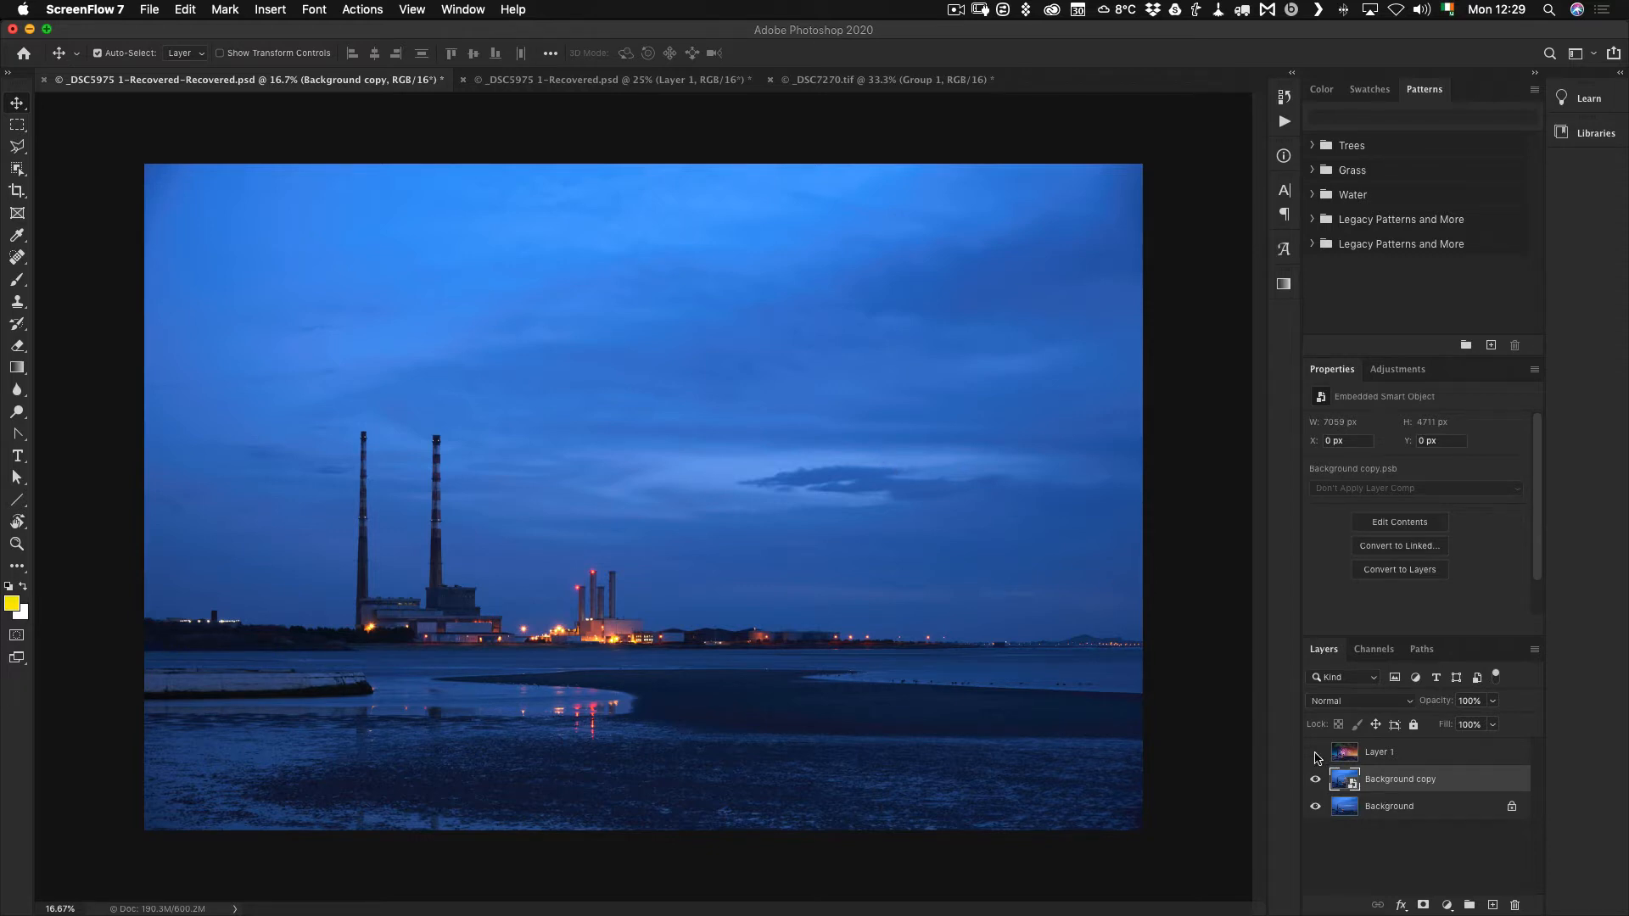
Compare the finished composite with the original, then send the power-station photo to Luminar 4 via Filter > Skylum Software
click(1315, 752)
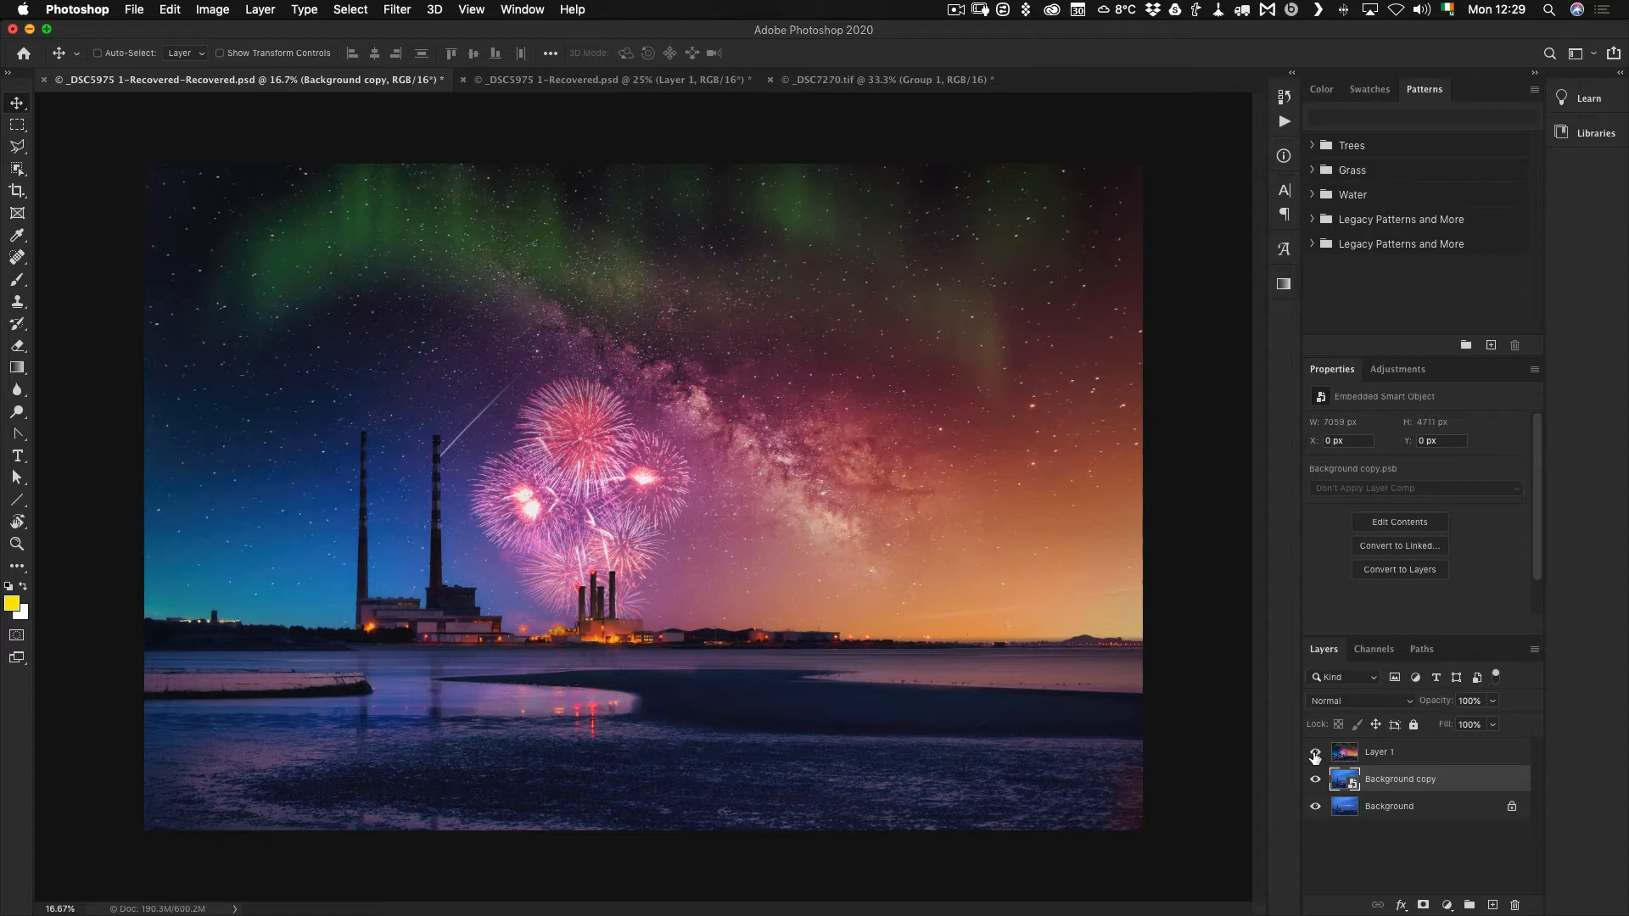
click(1314, 751)
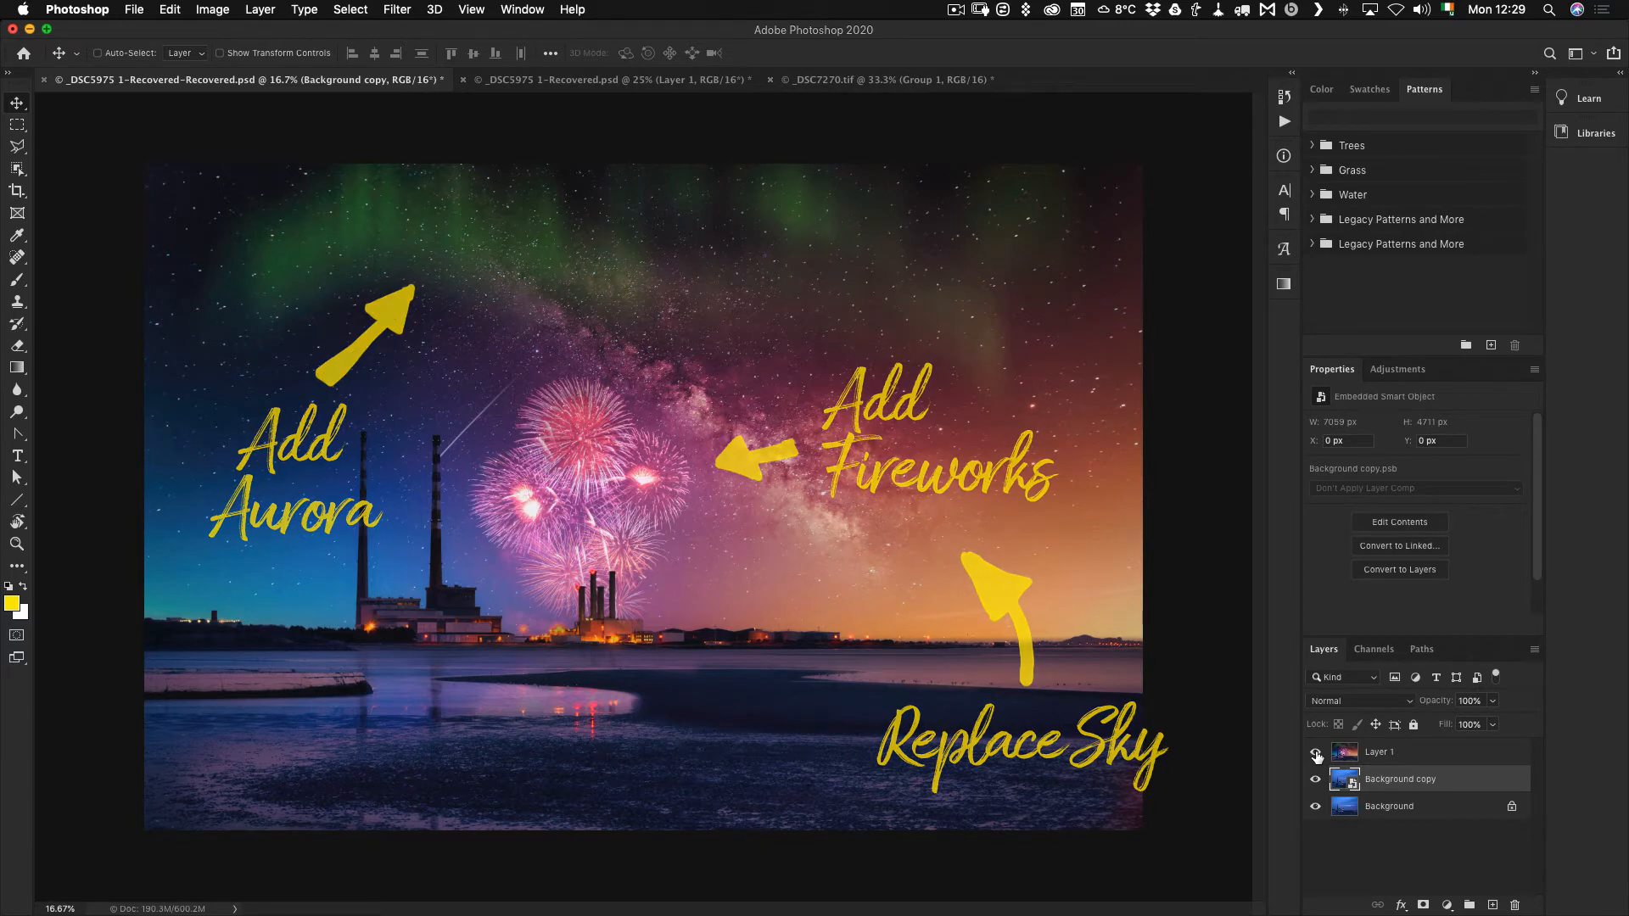
click(1315, 751)
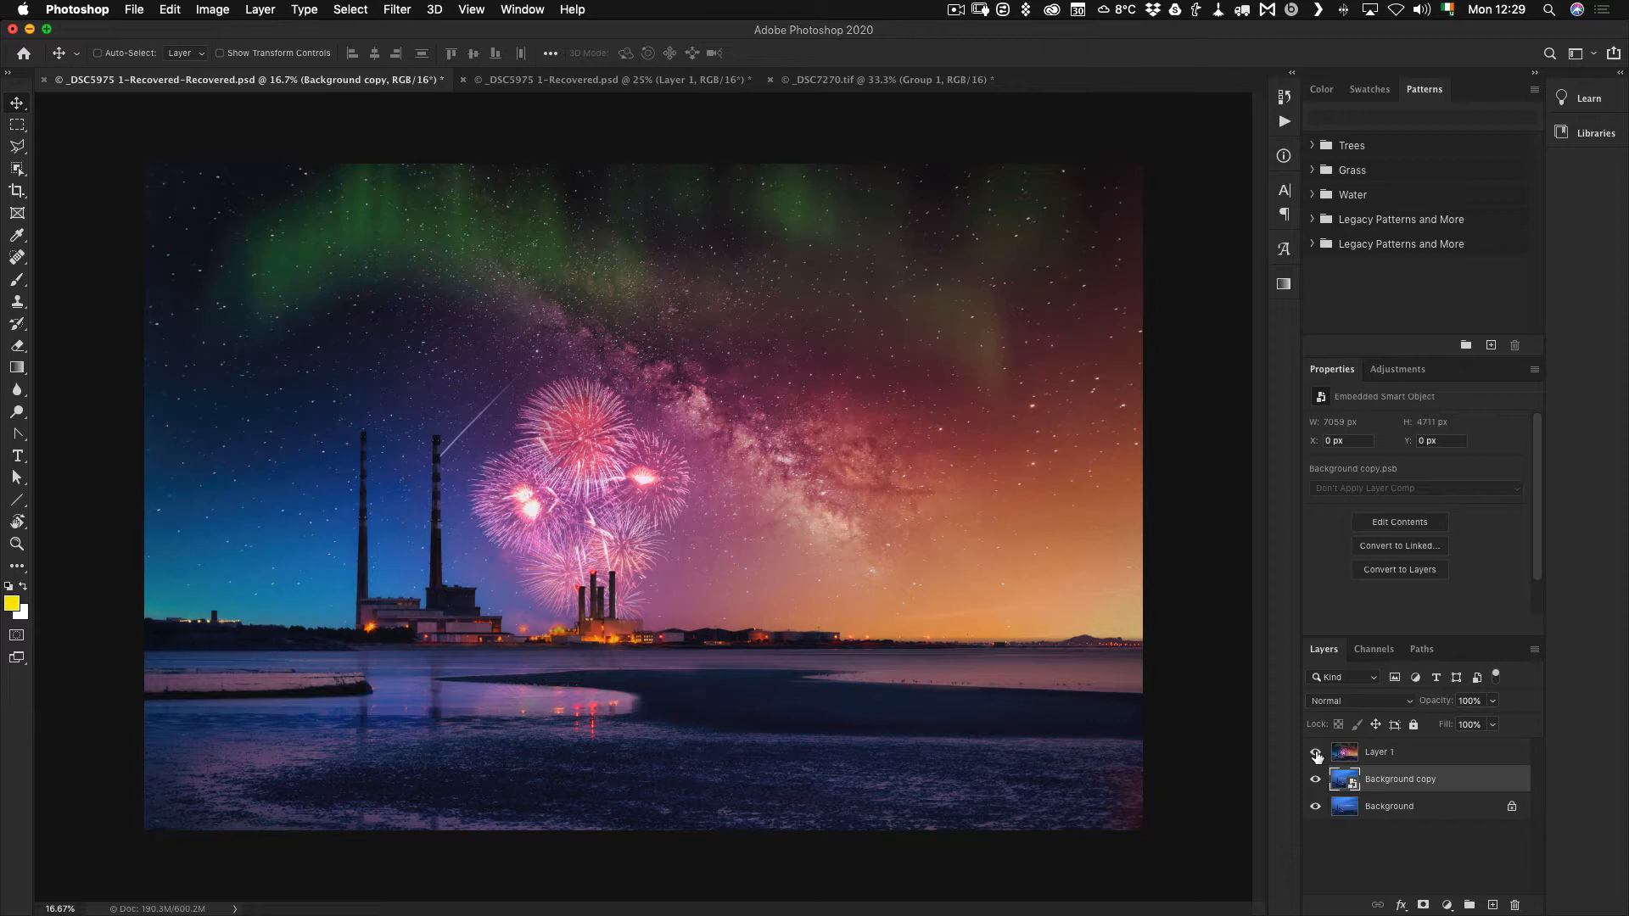
click(1315, 752)
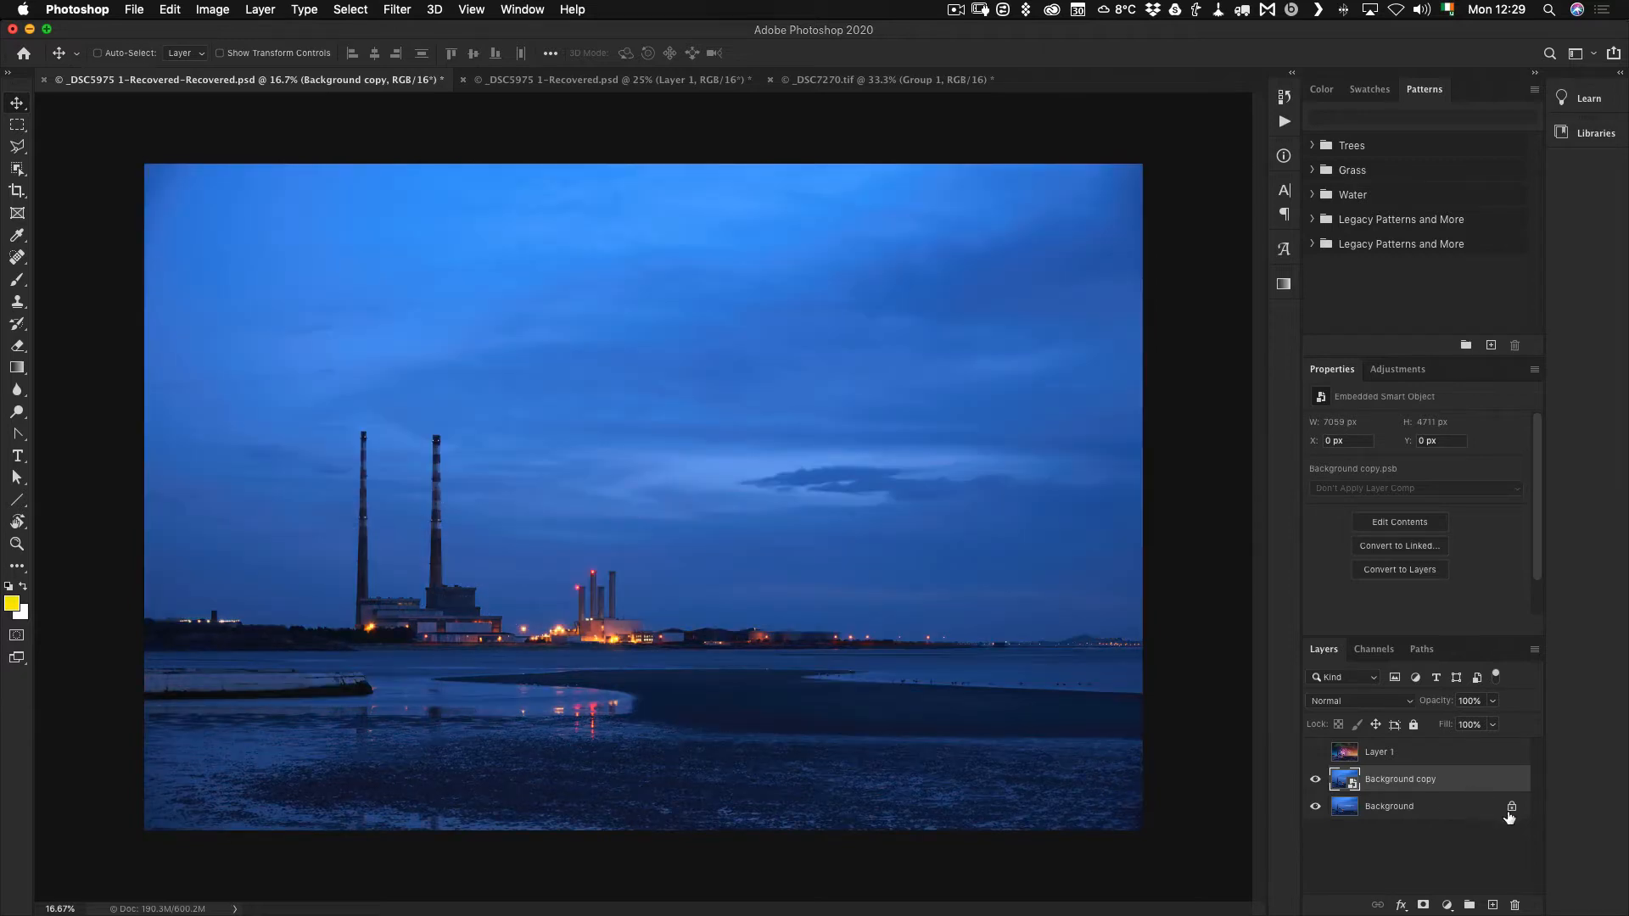
mouse_move(1510, 806)
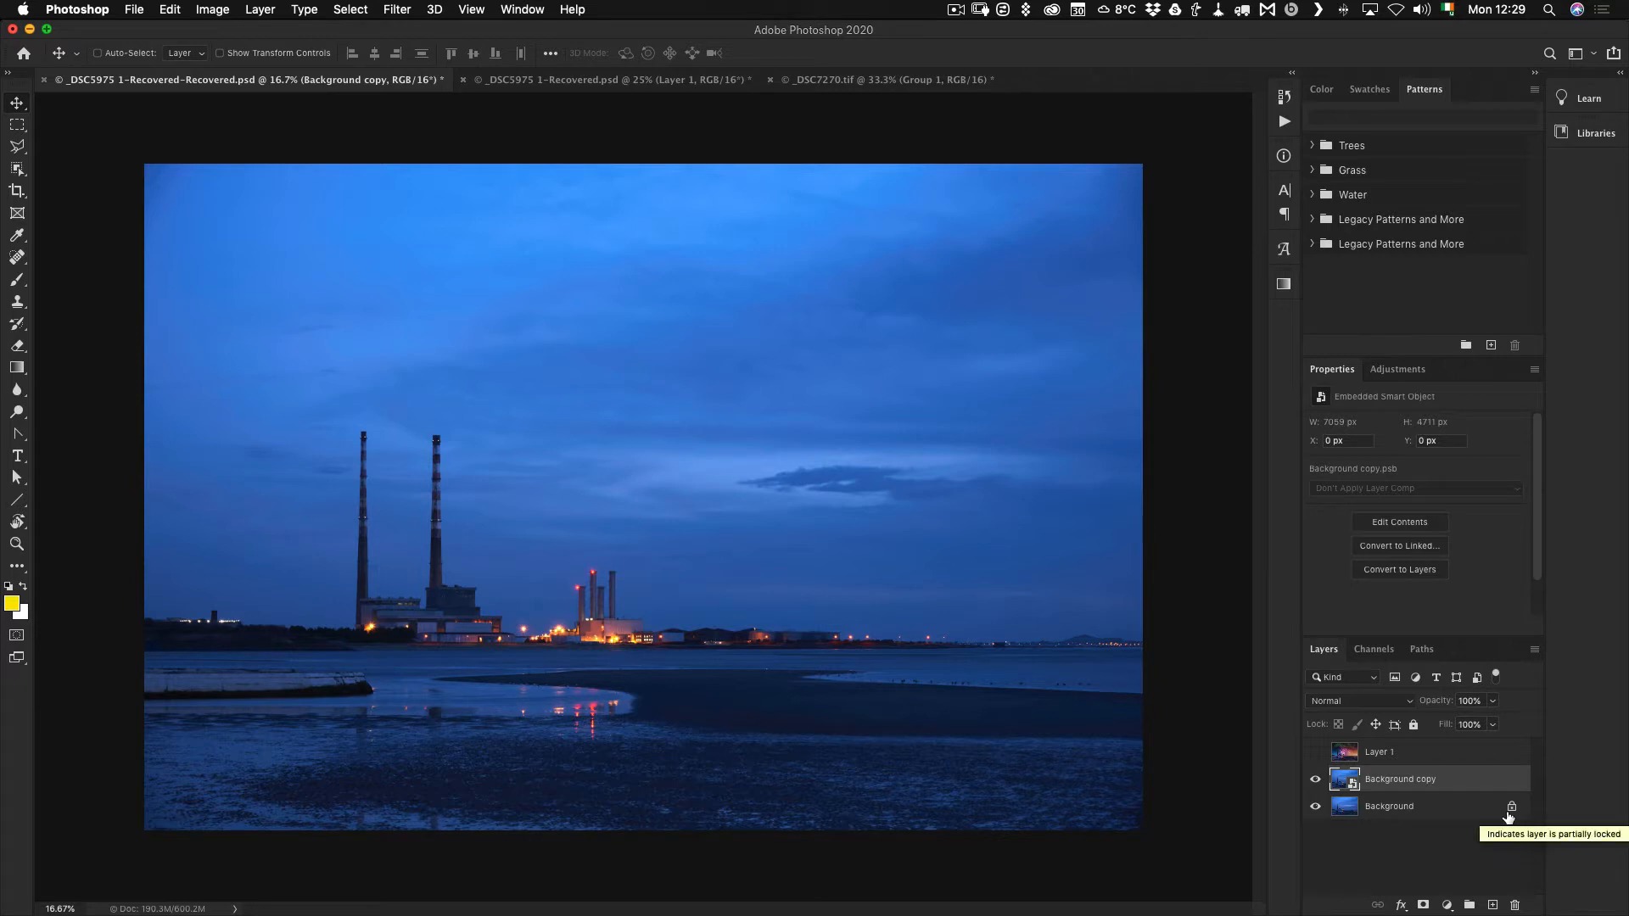
mouse_move(1390, 816)
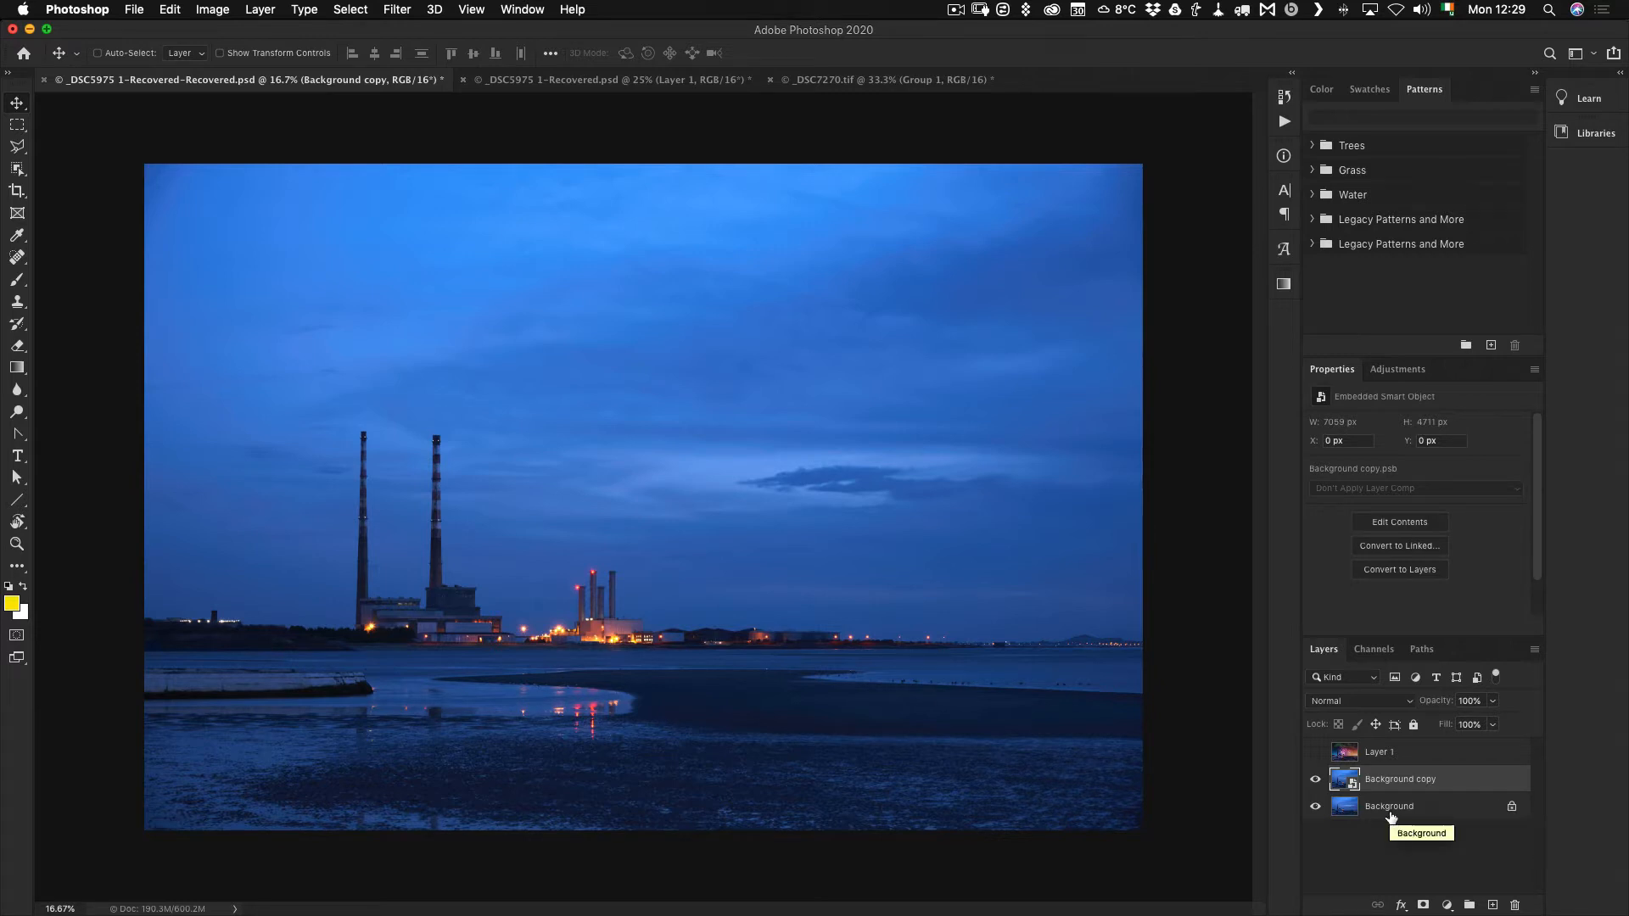
mouse_move(1344, 779)
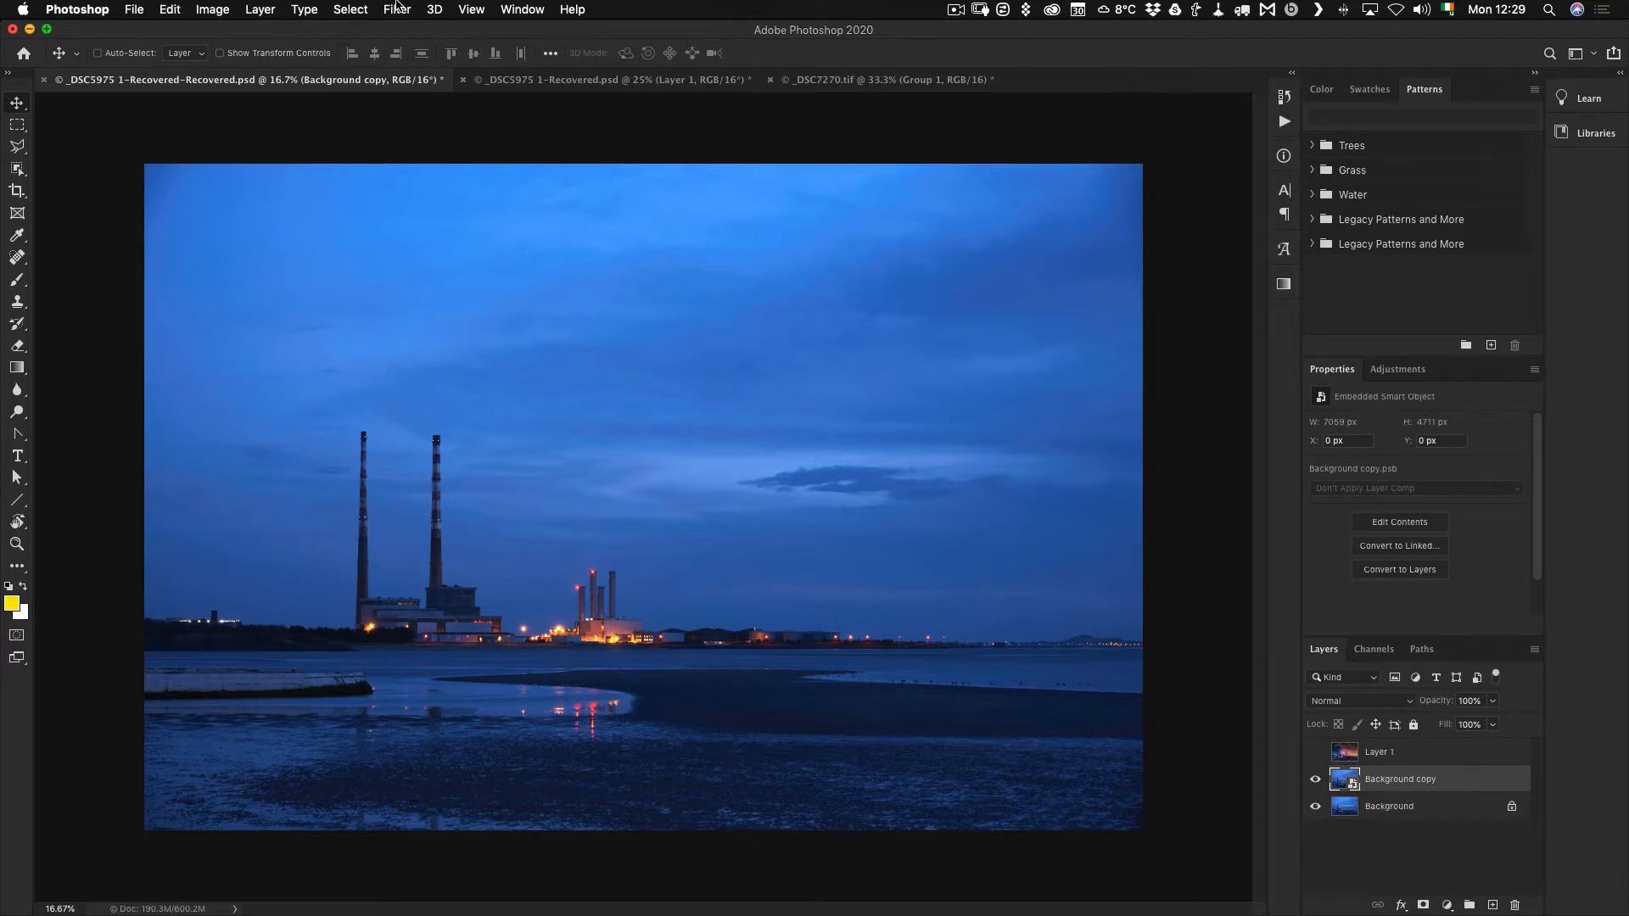
click(395, 11)
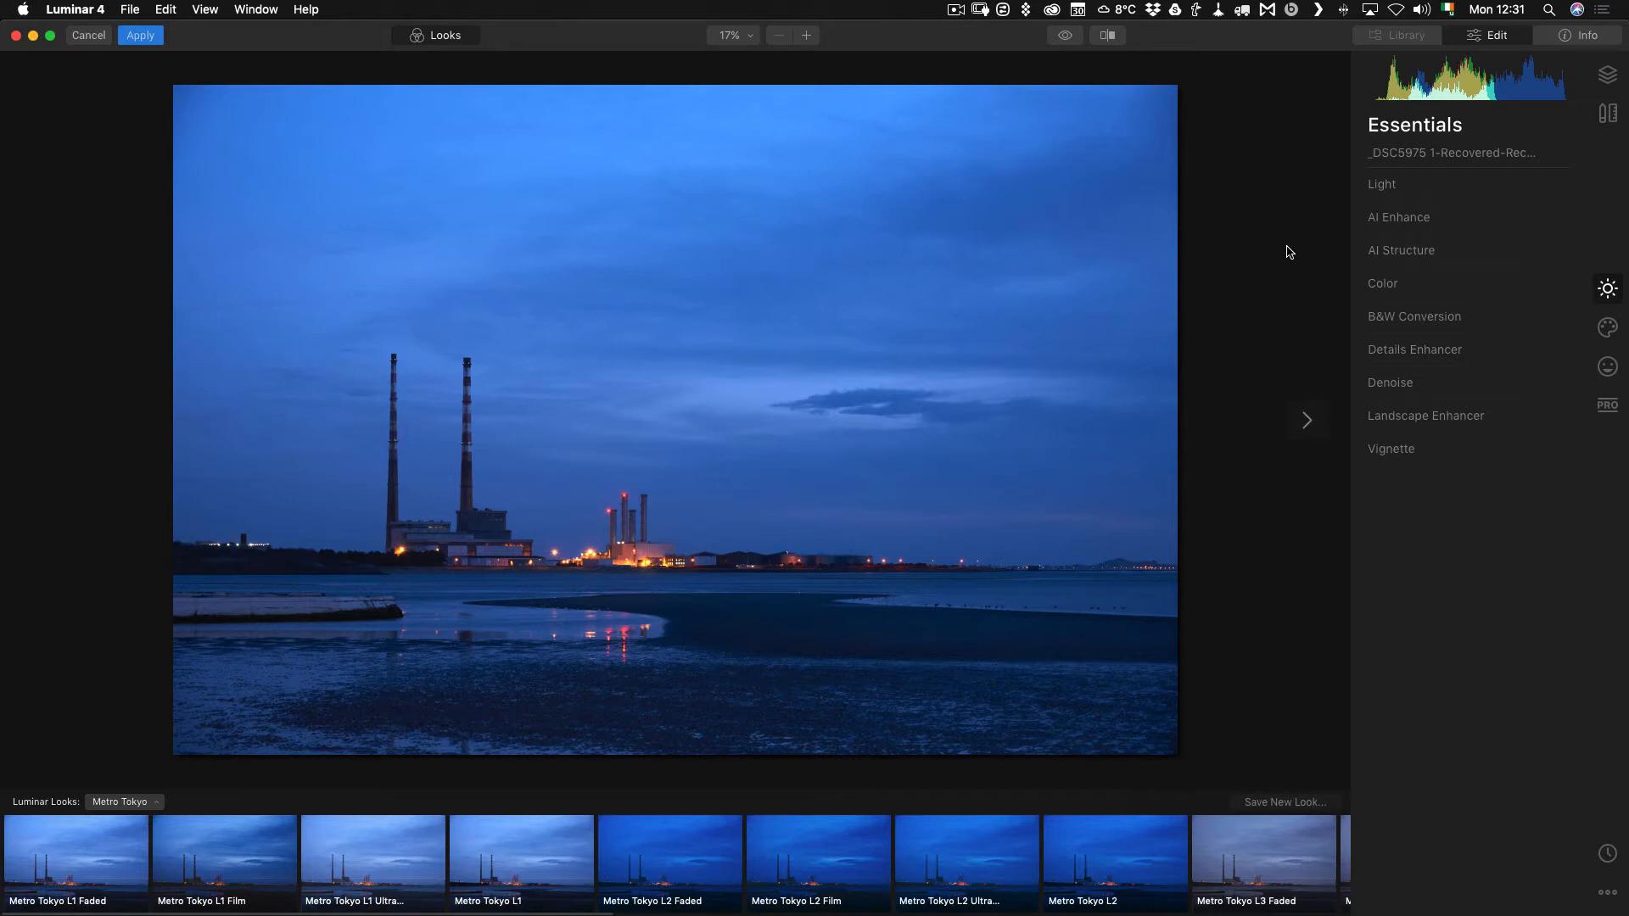
mouse_move(1413, 217)
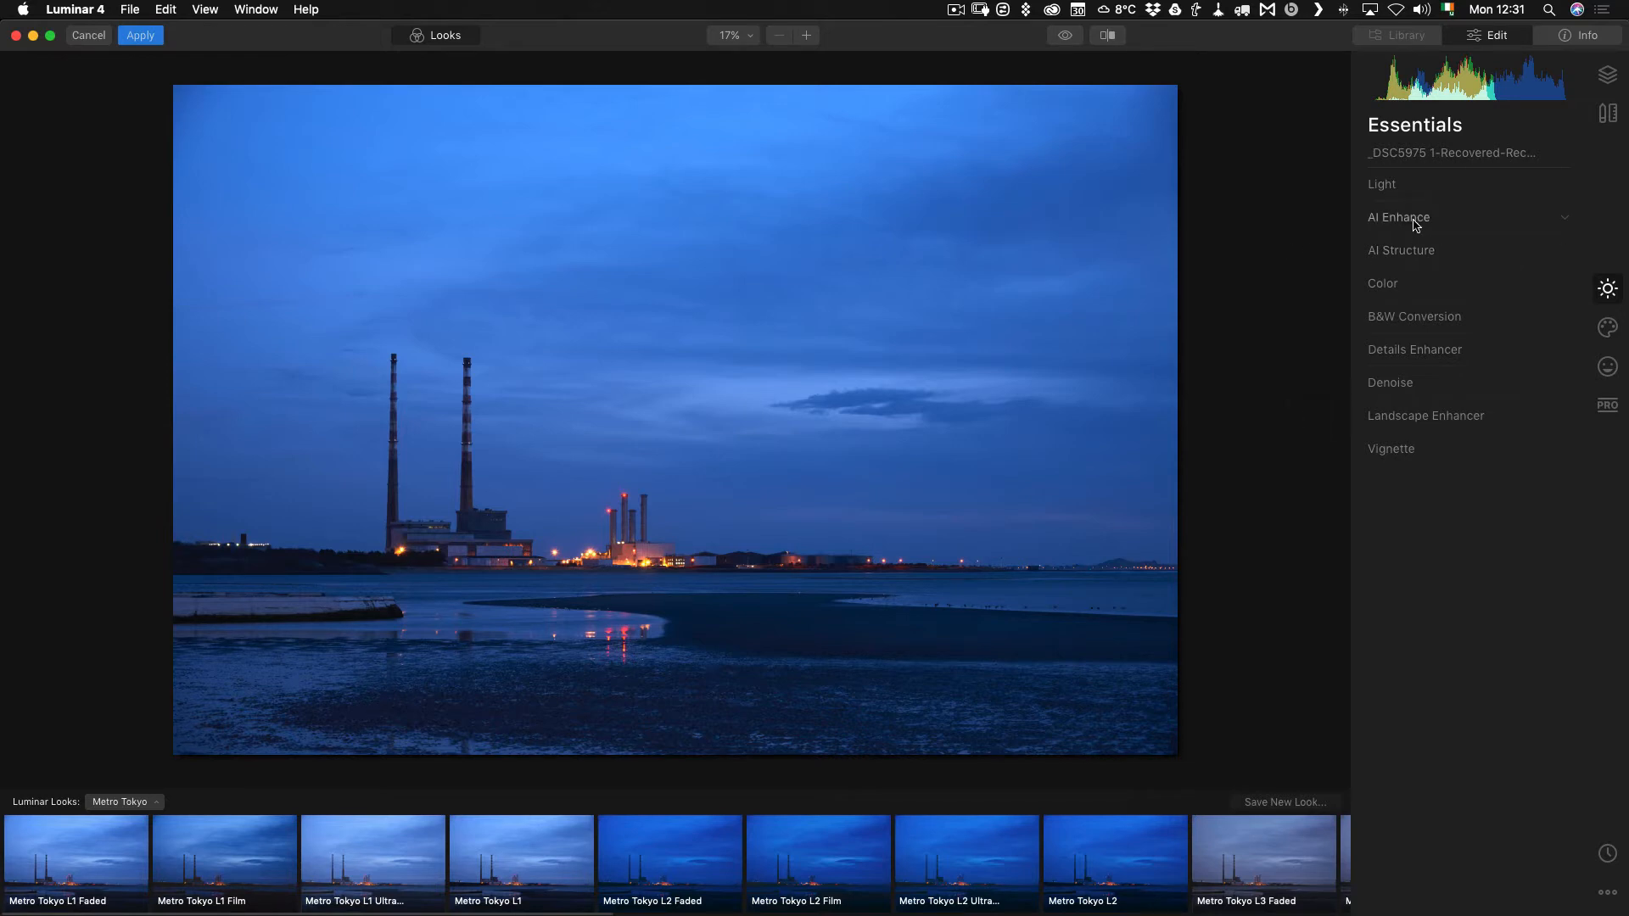
Raise AI Enhance's AI Accent slider to 62 to enrich the blue seascape
click(1399, 218)
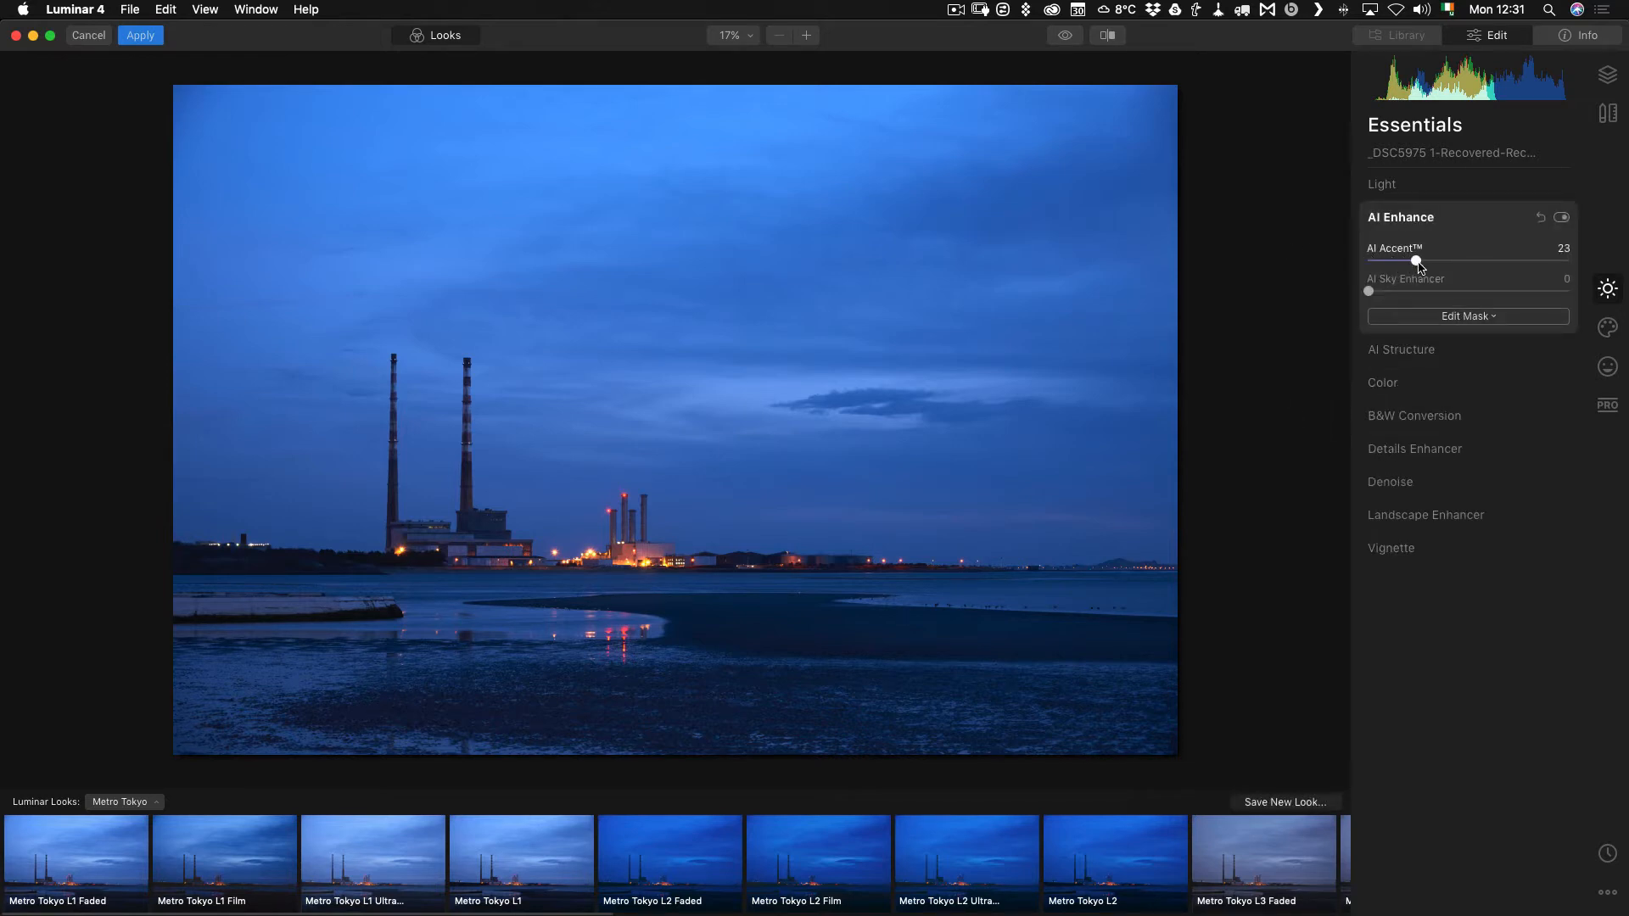
drag(1415, 261, 1478, 261)
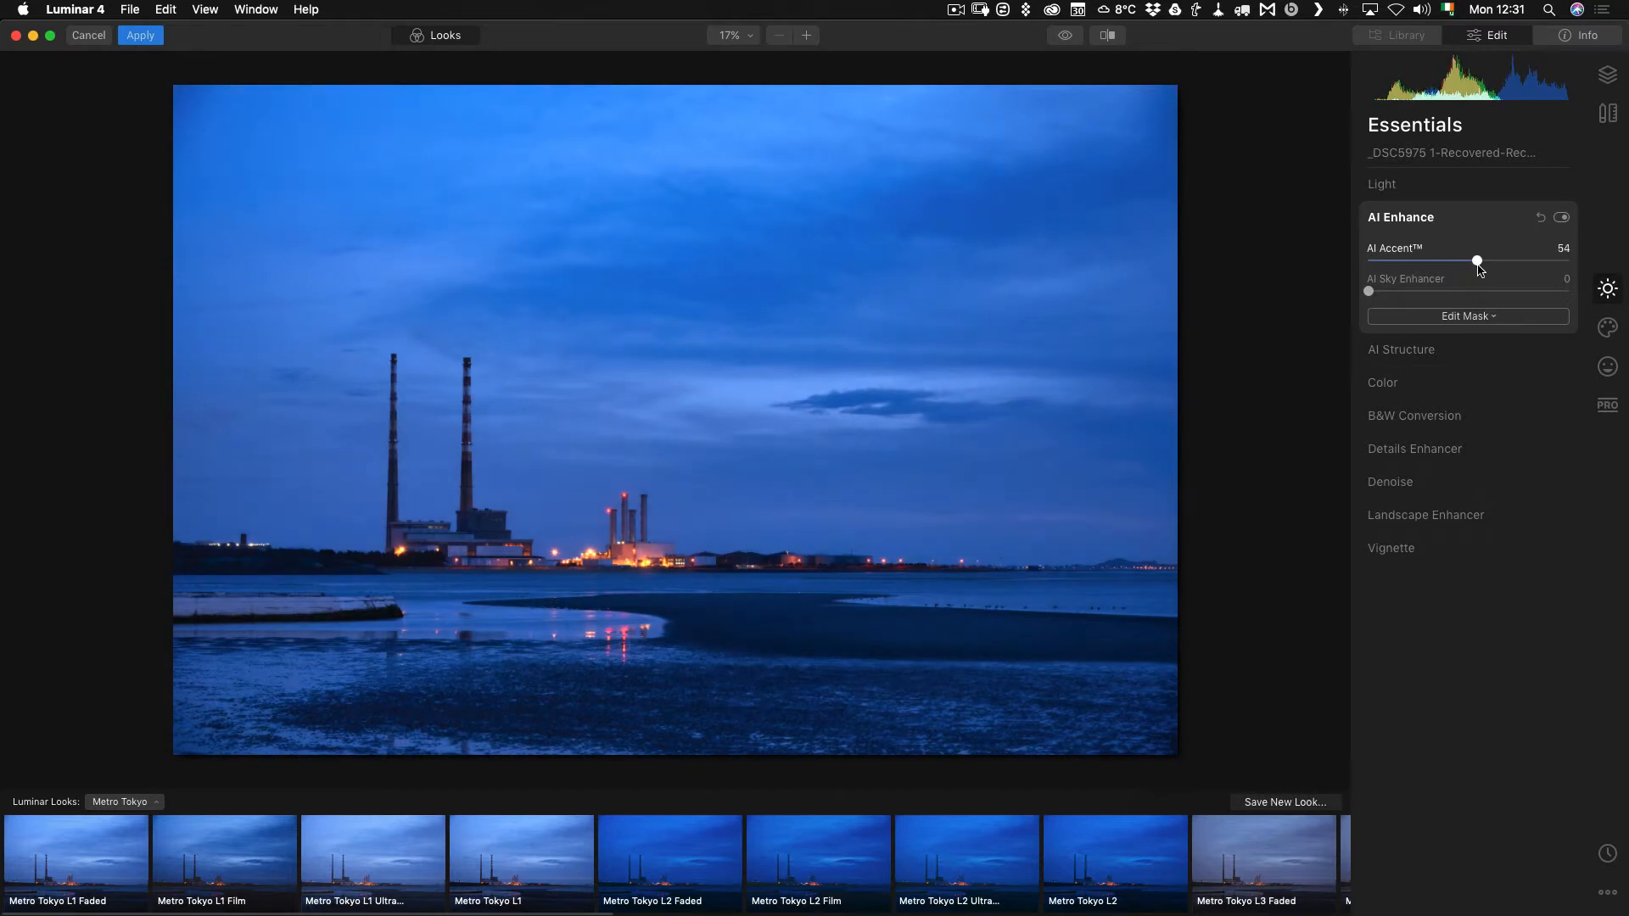
drag(1476, 262, 1490, 261)
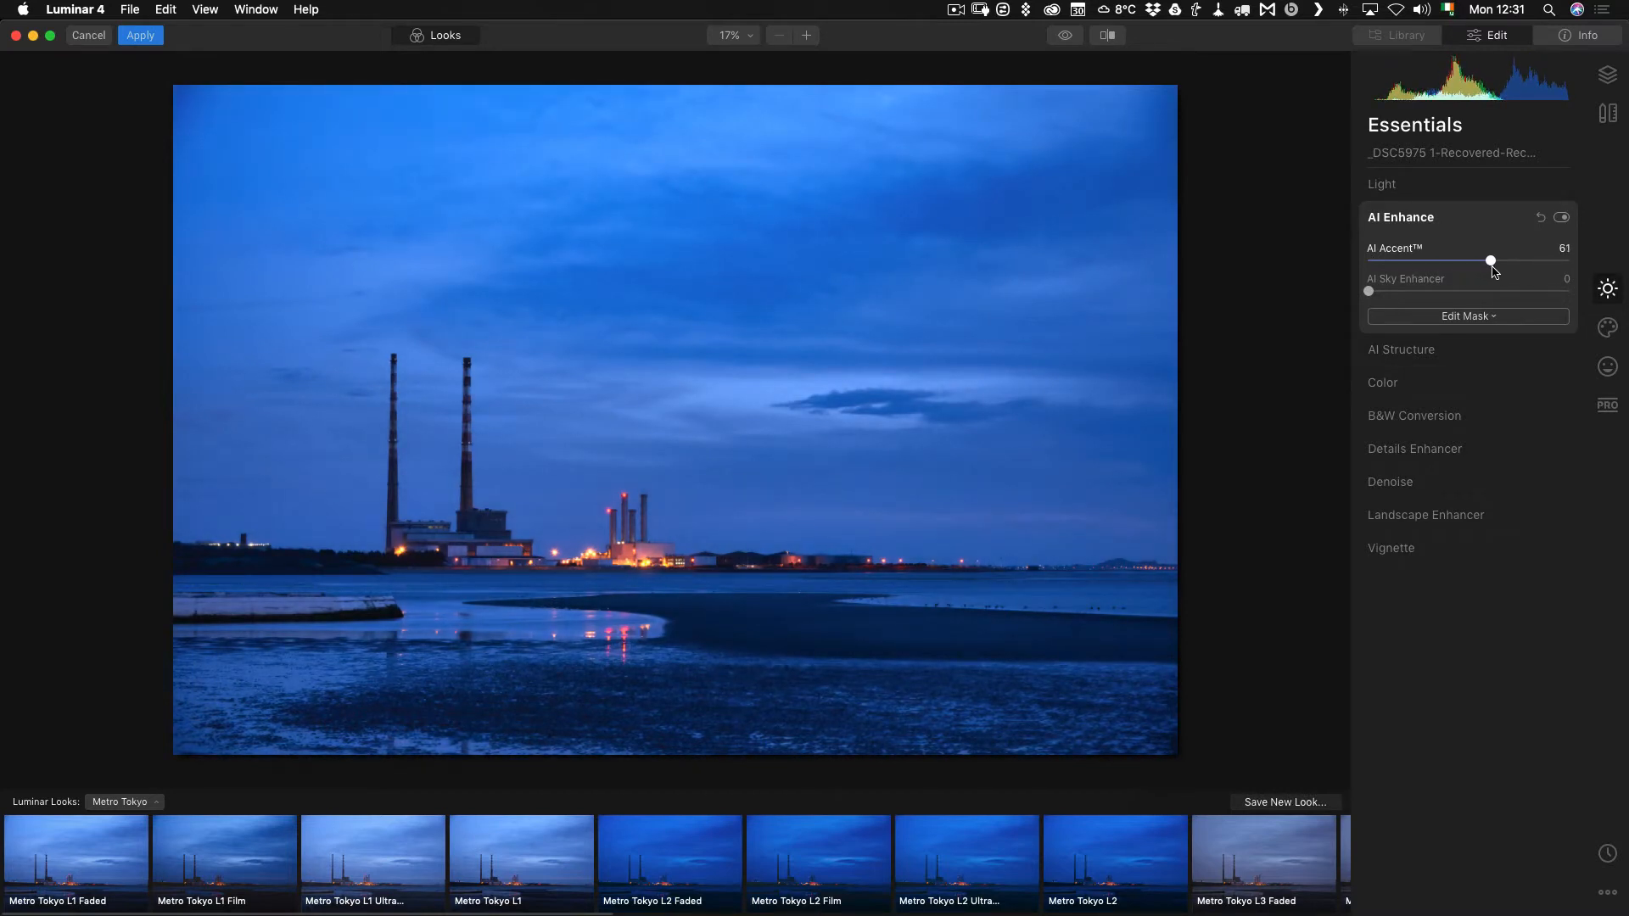
drag(1490, 261, 1494, 261)
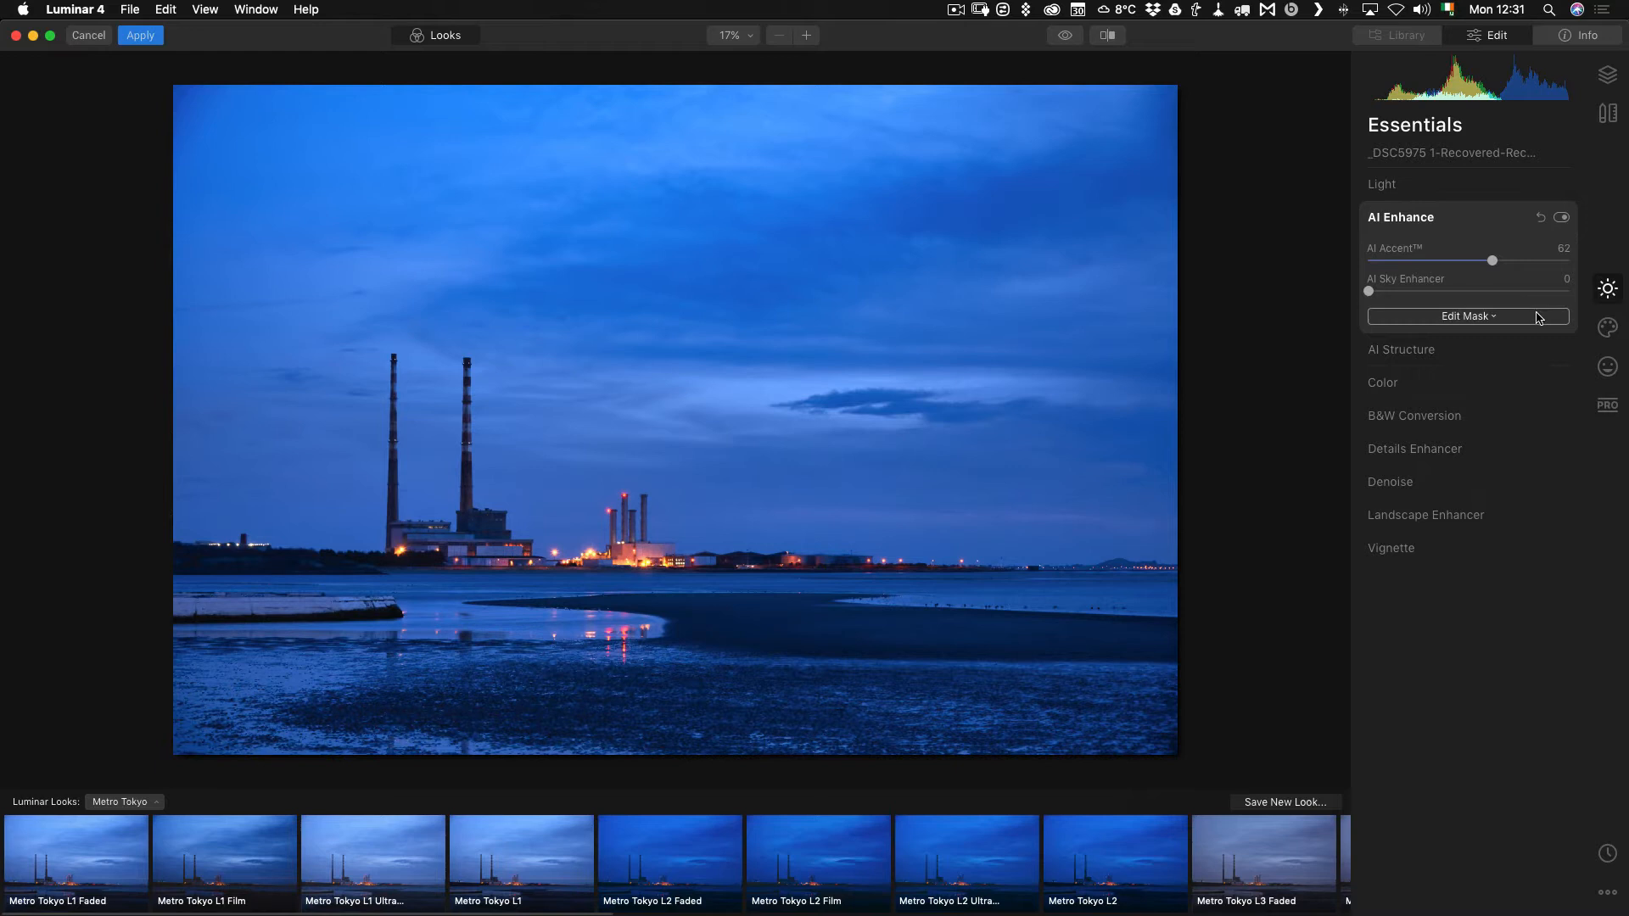
click(1607, 328)
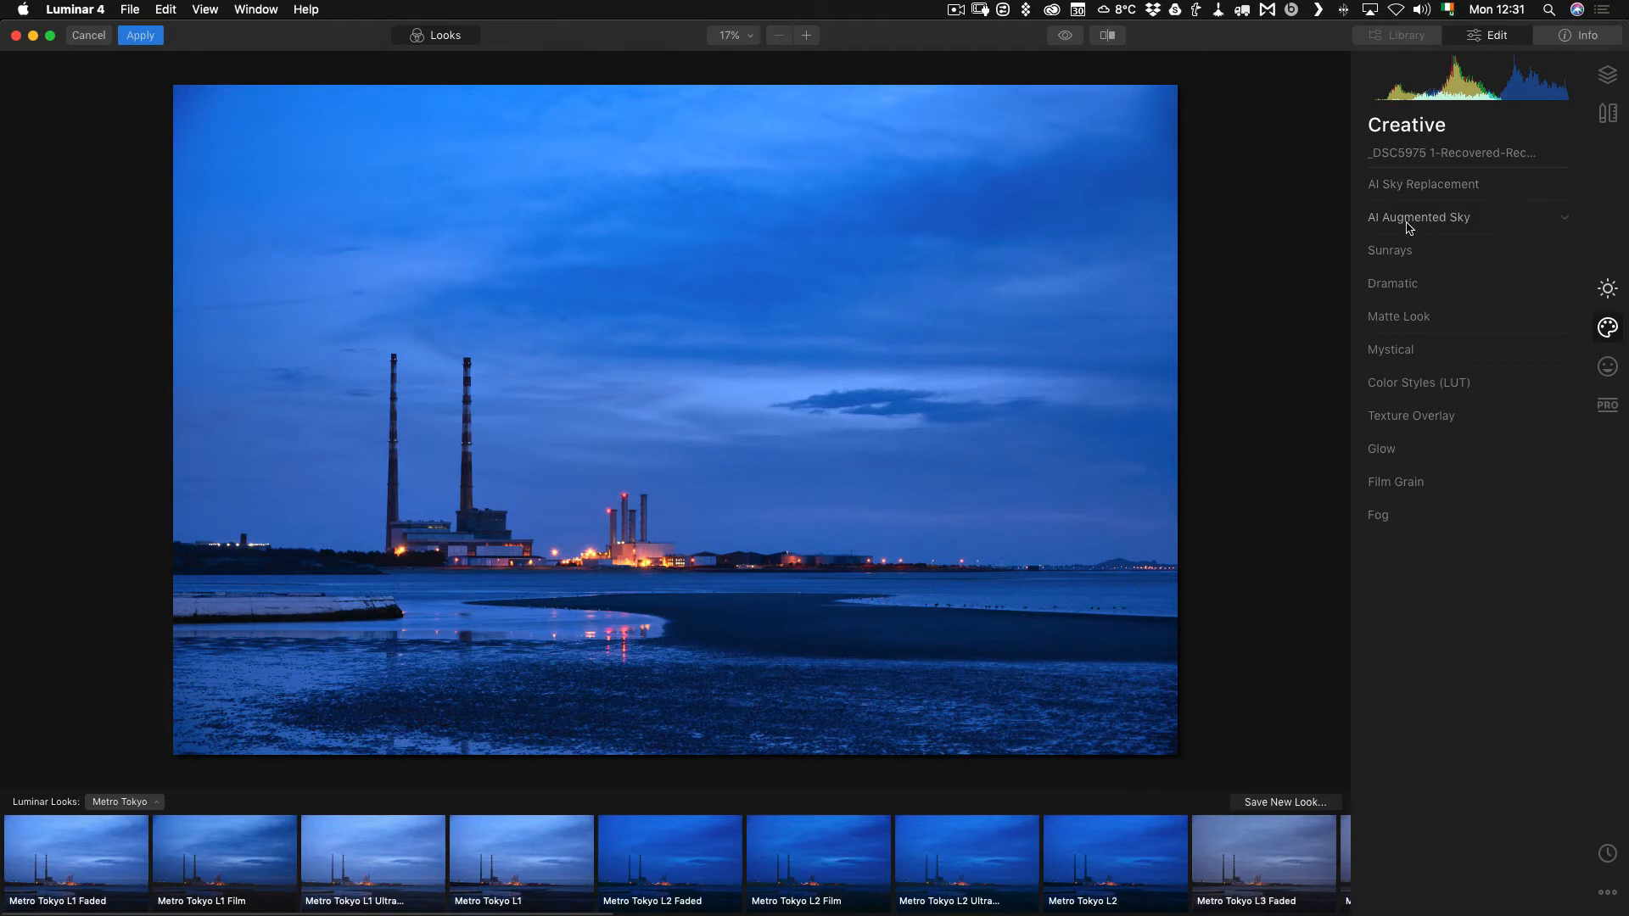
mouse_move(1444, 234)
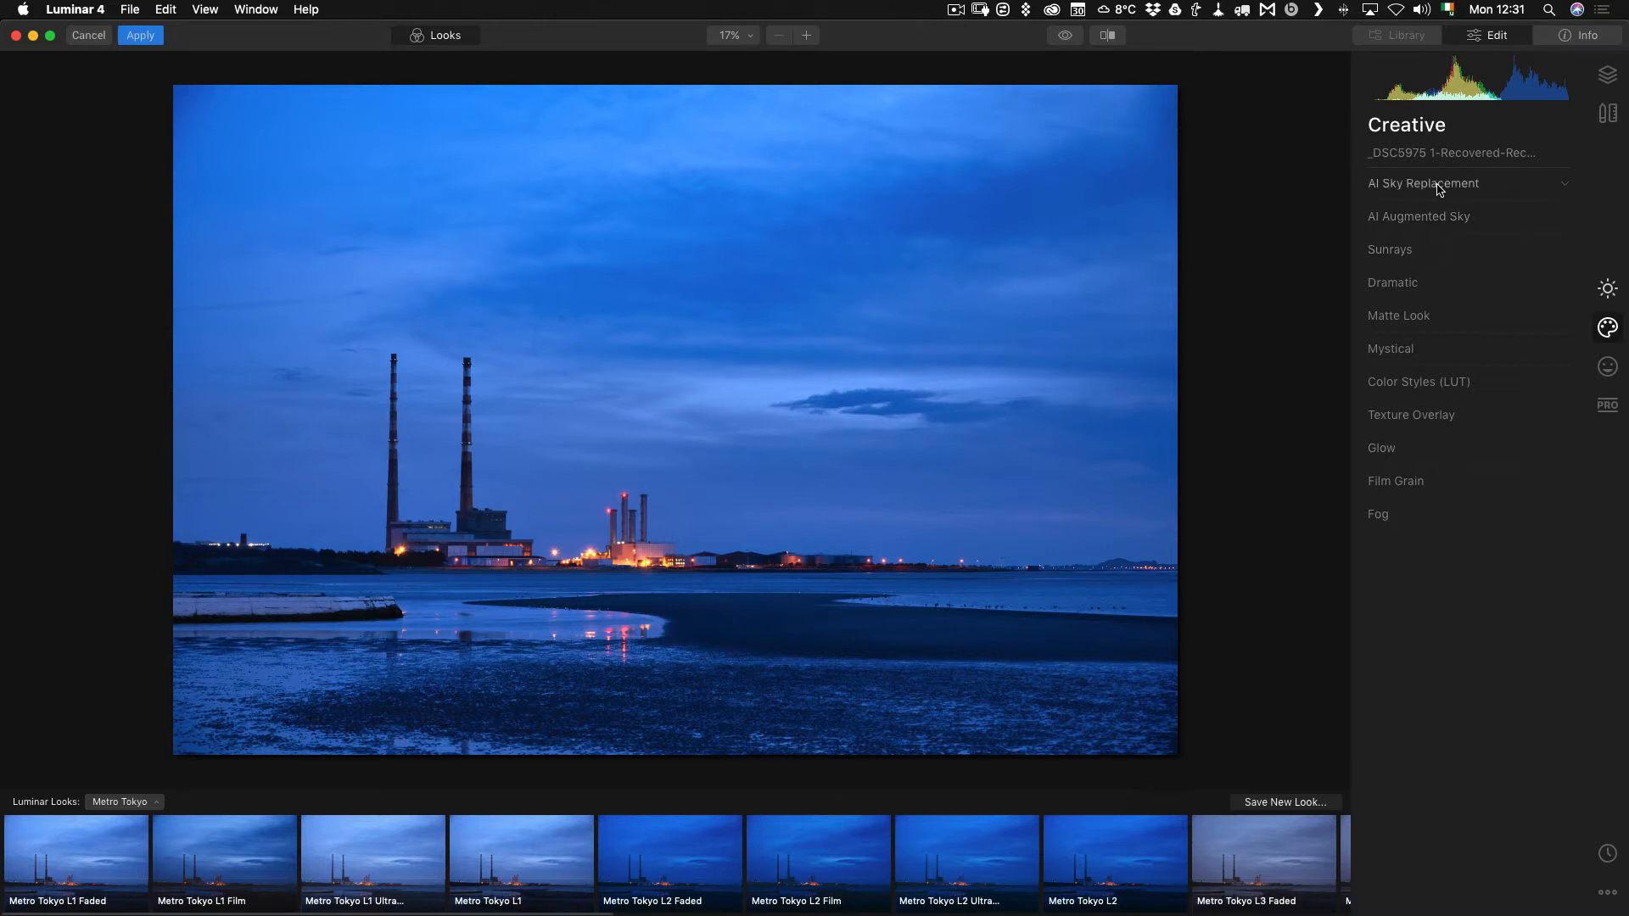
Apply the Starry Night 1 Milky Way sky in AI Sky Replacement with Relight Scene at 100
click(1424, 183)
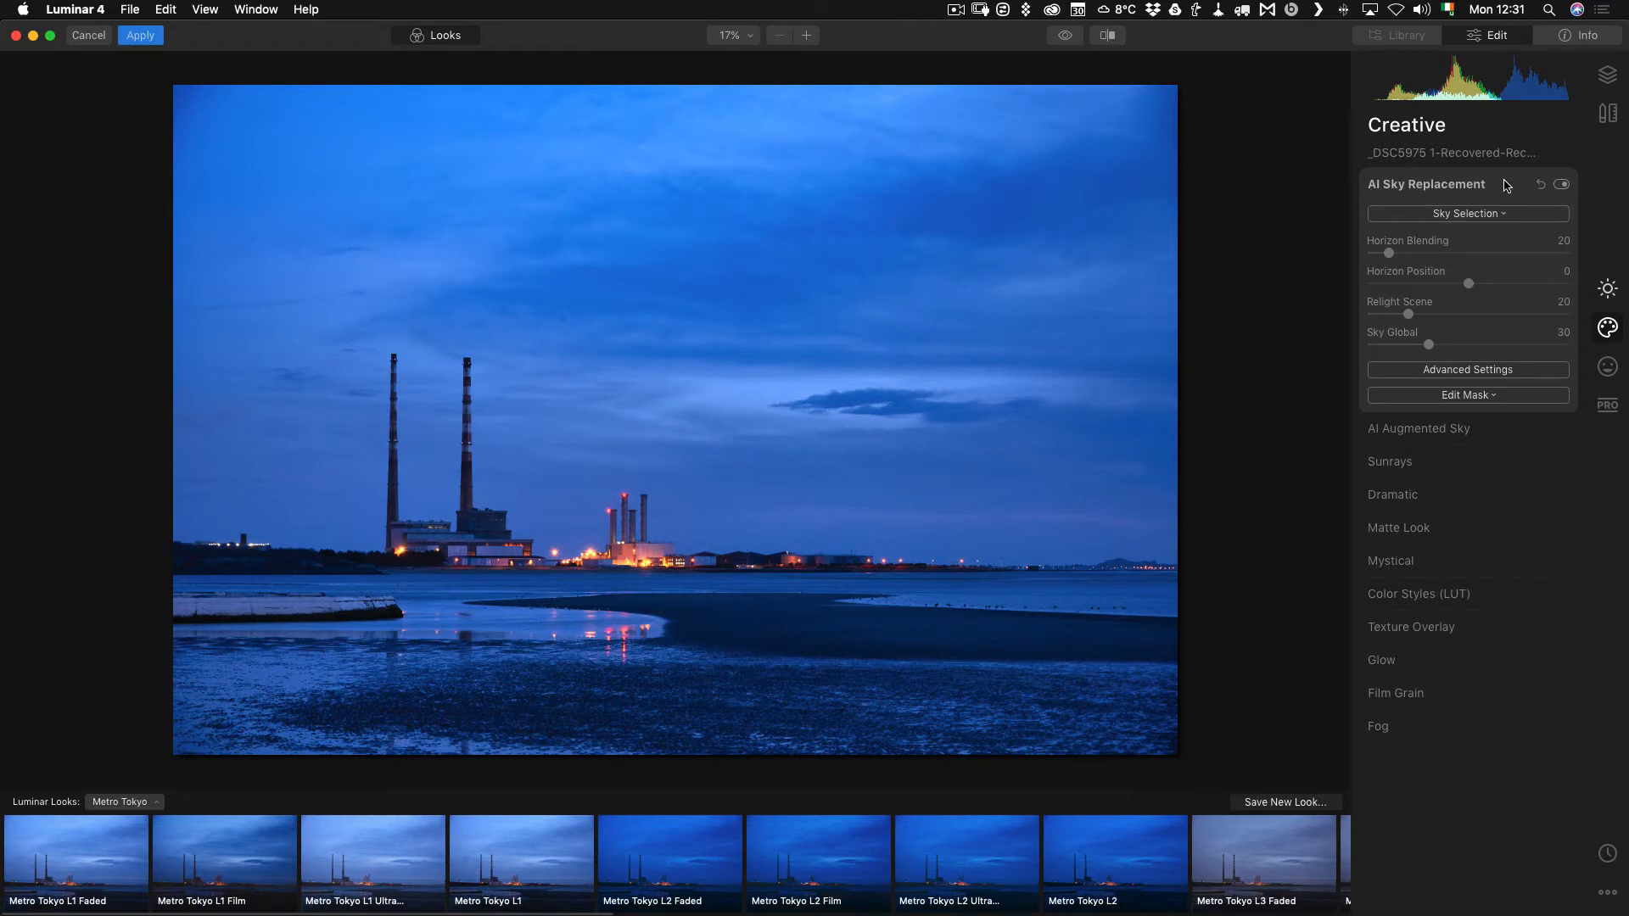
mouse_move(1466, 214)
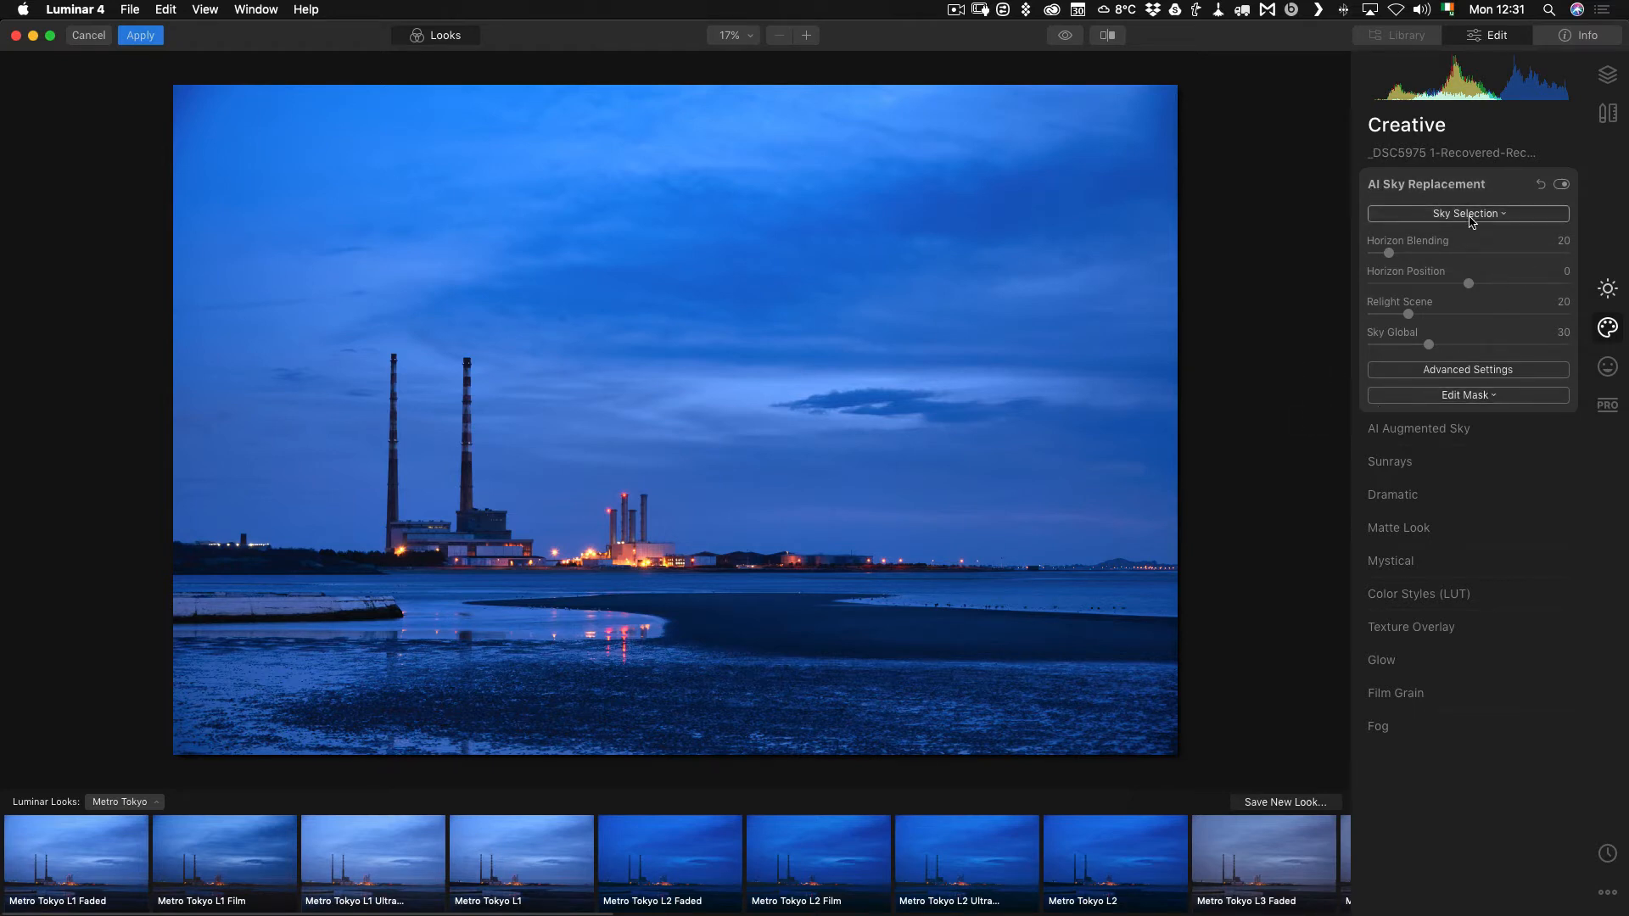
click(1466, 214)
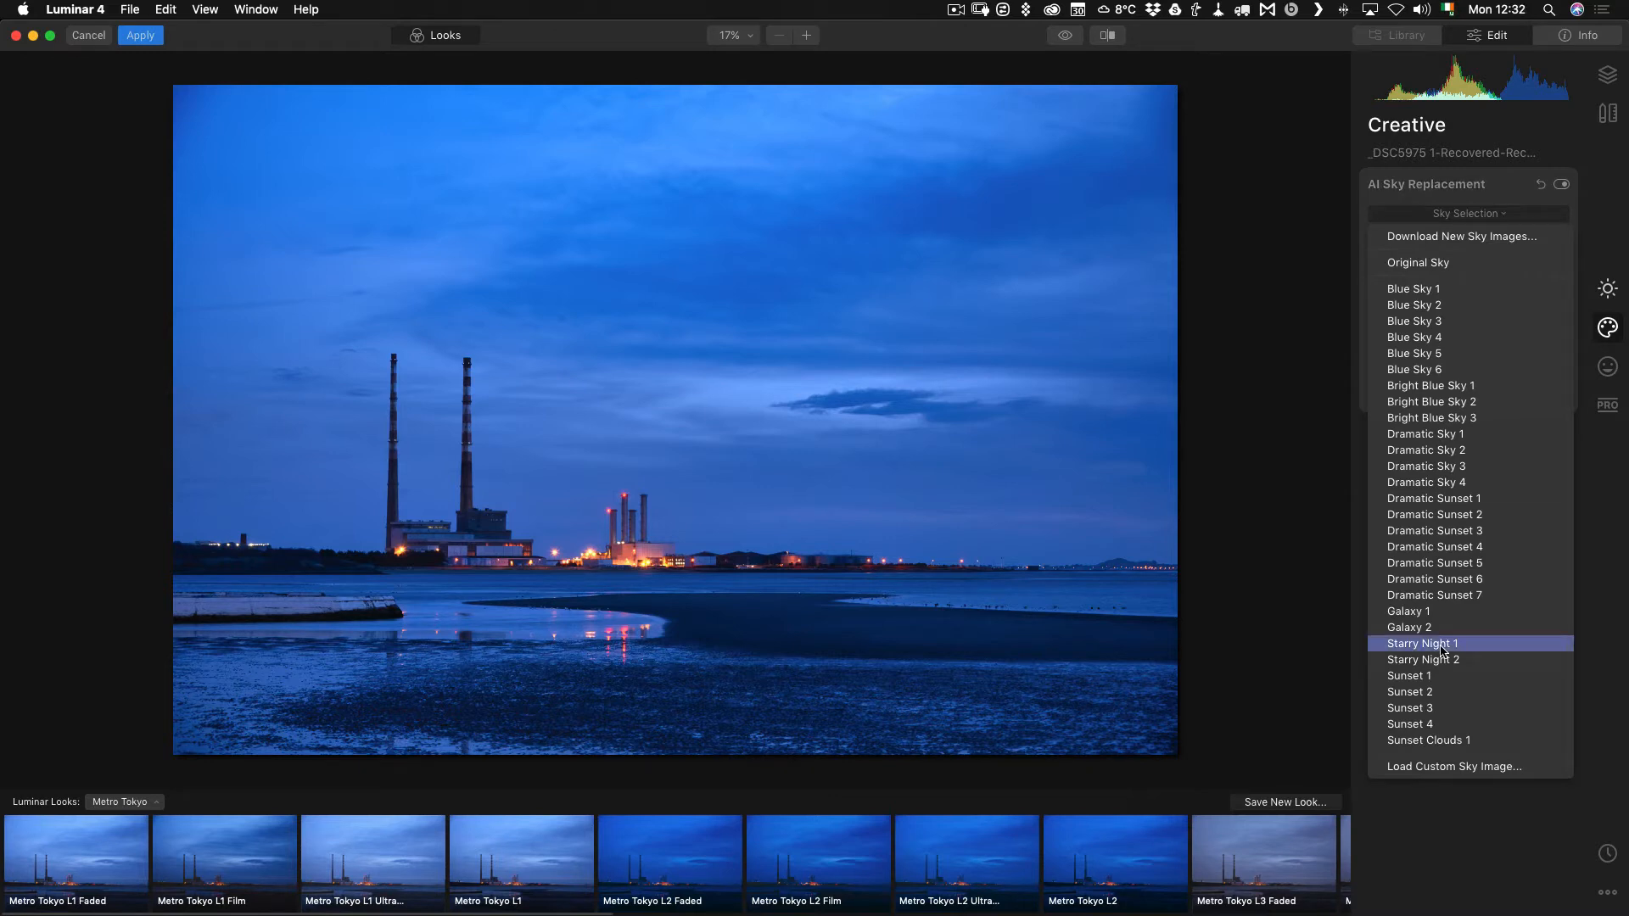
click(1422, 643)
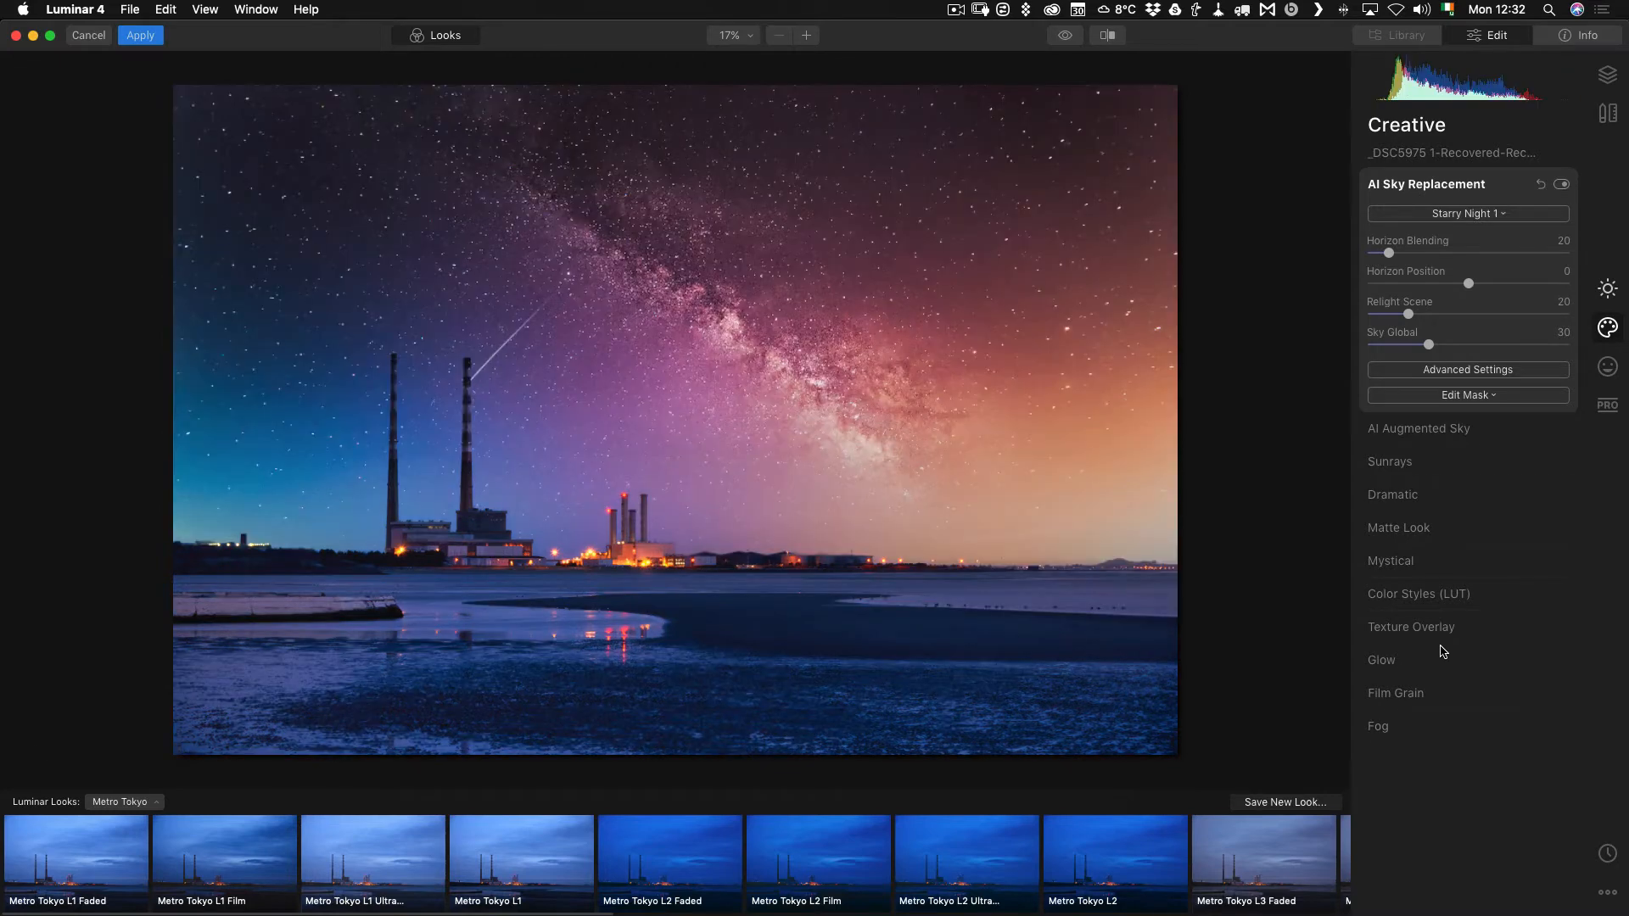
drag(1408, 314, 1568, 314)
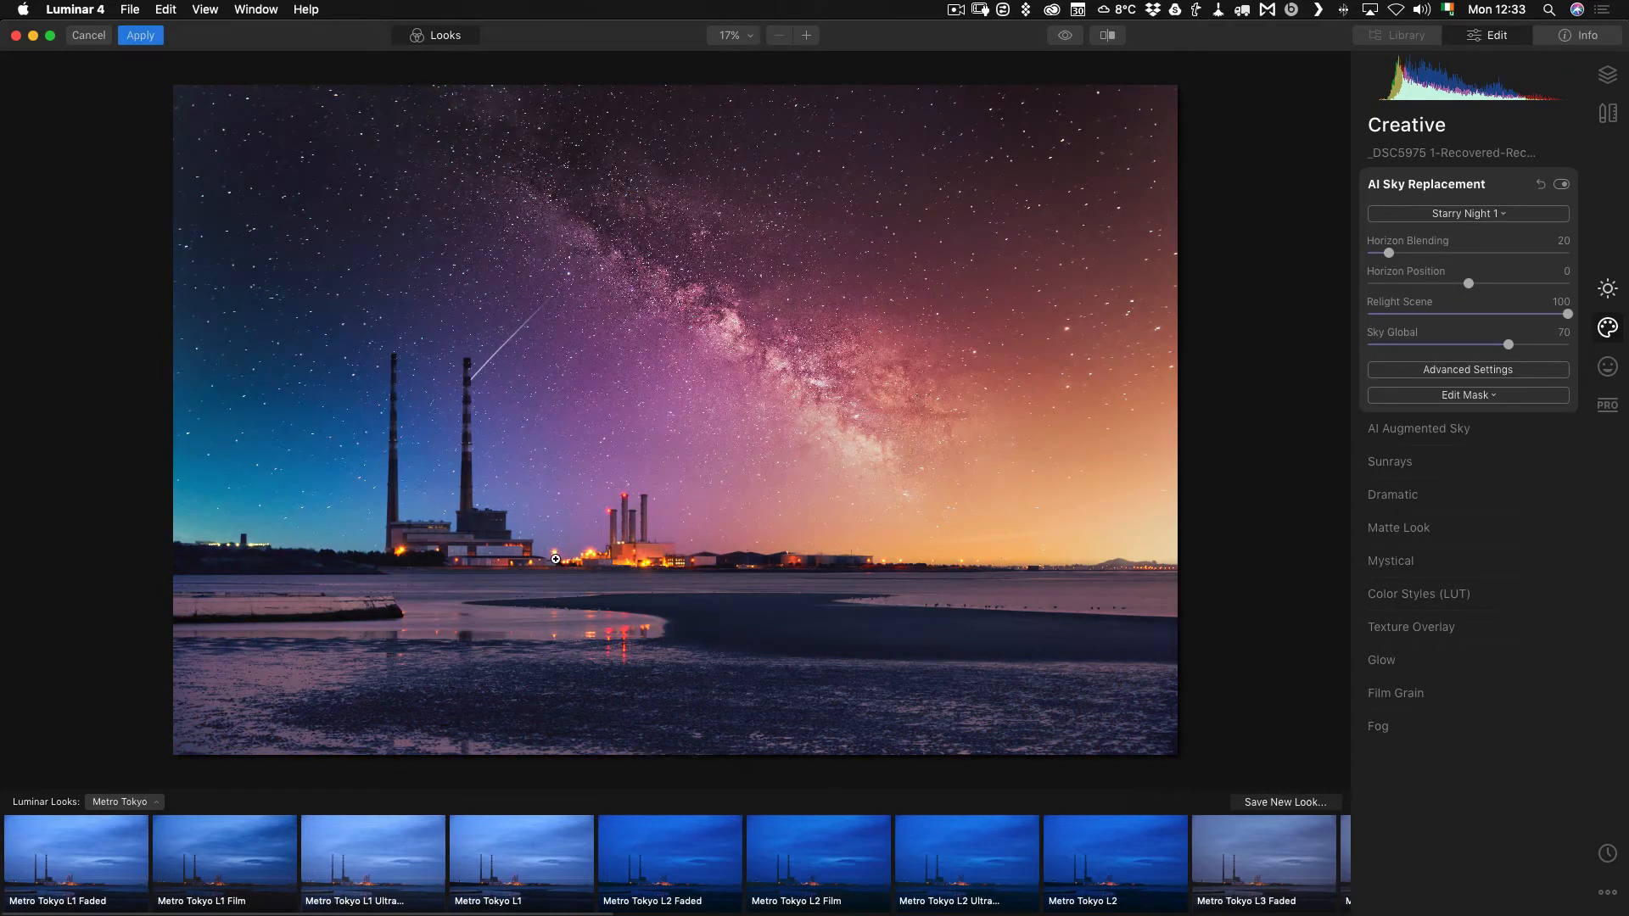
mouse_move(884, 456)
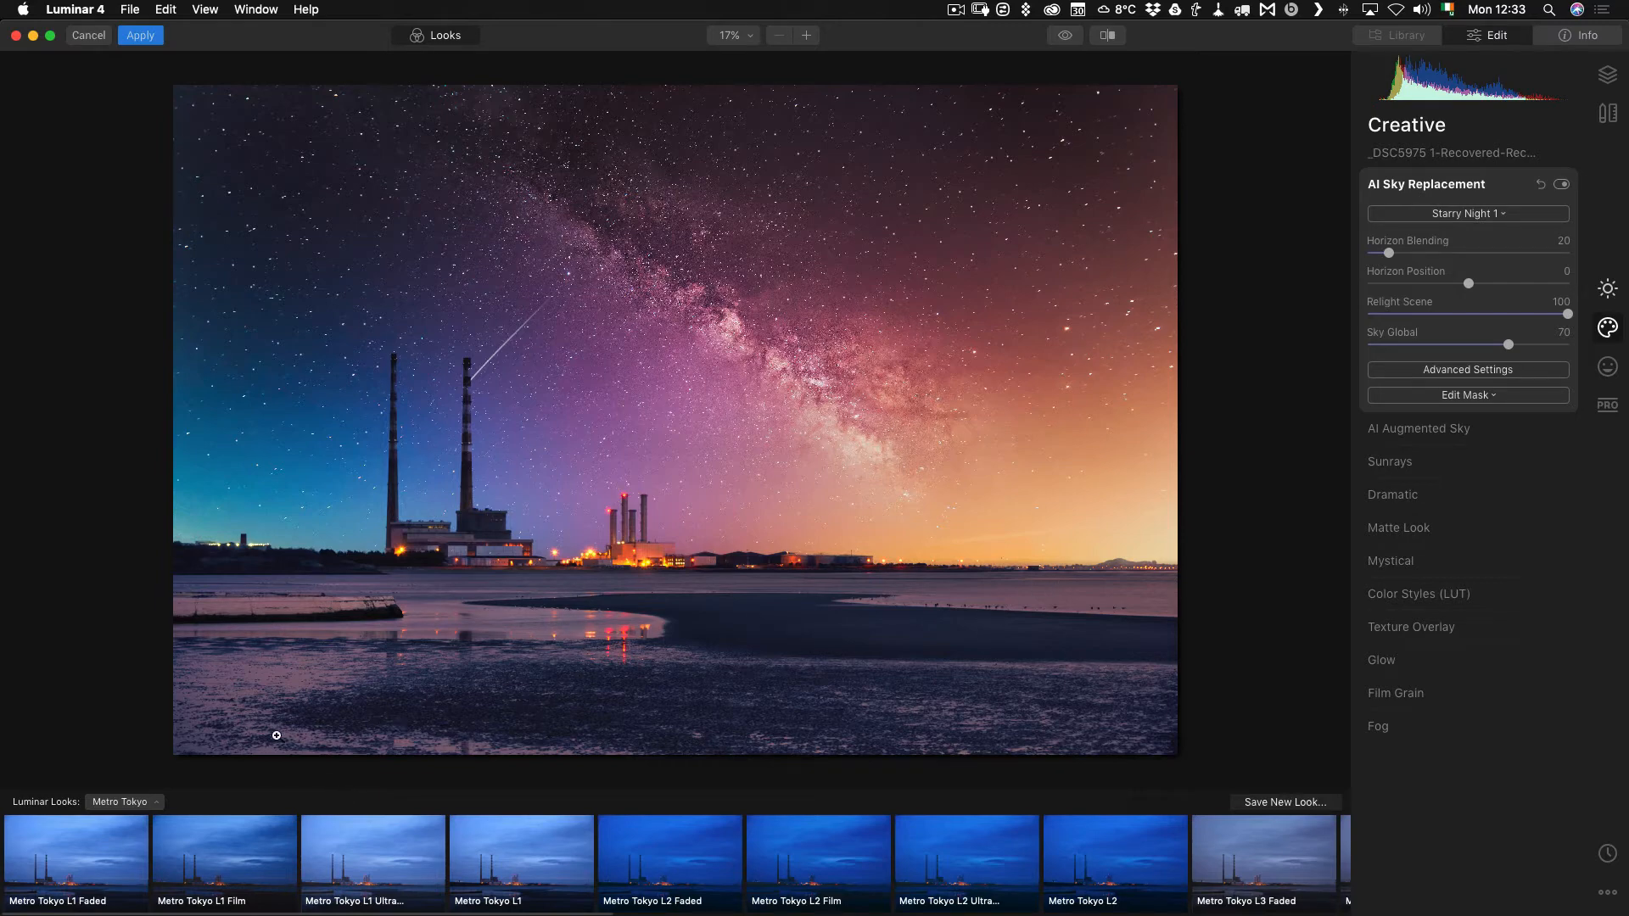
mouse_move(674, 612)
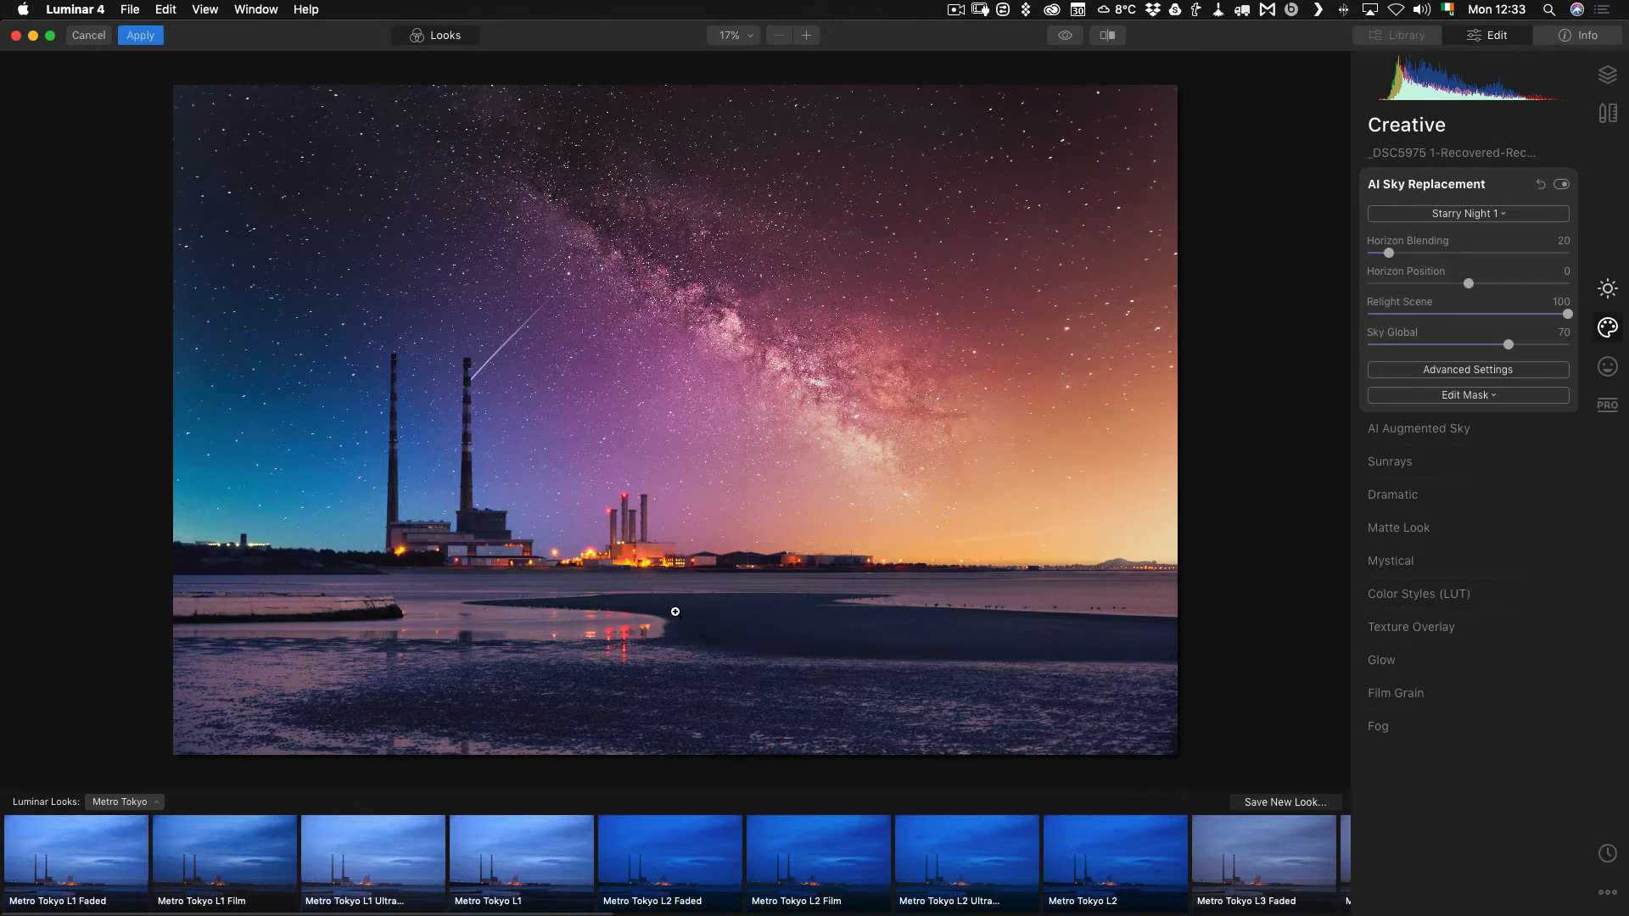
mouse_move(525, 618)
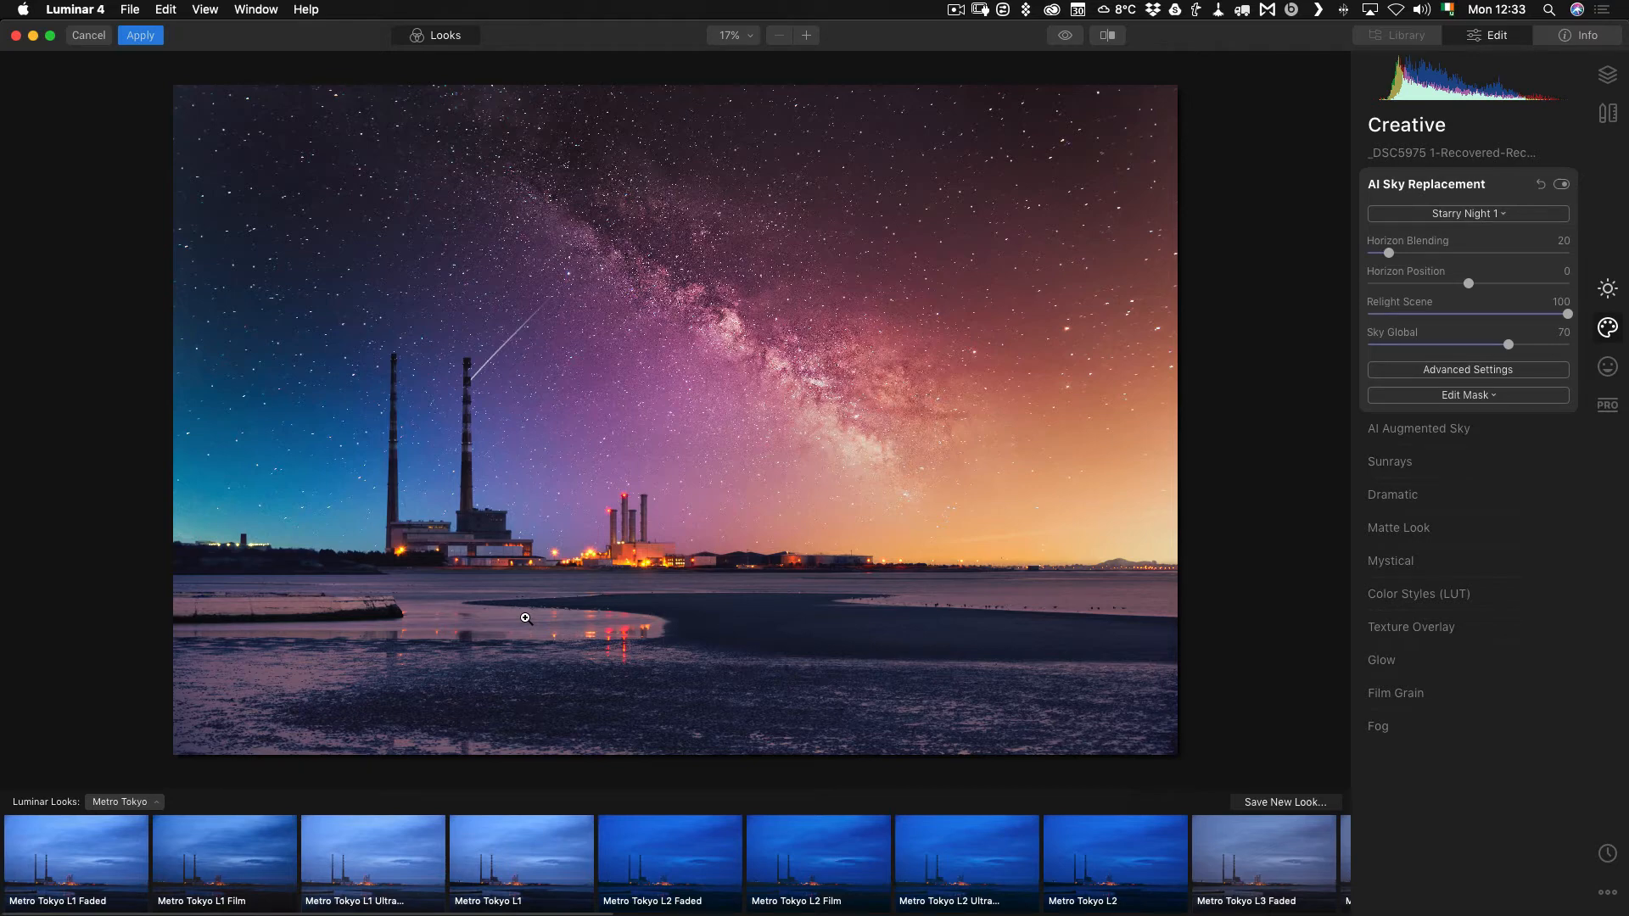
Add the Aurora 1 object through AI Augmented Sky at full amount
click(1426, 184)
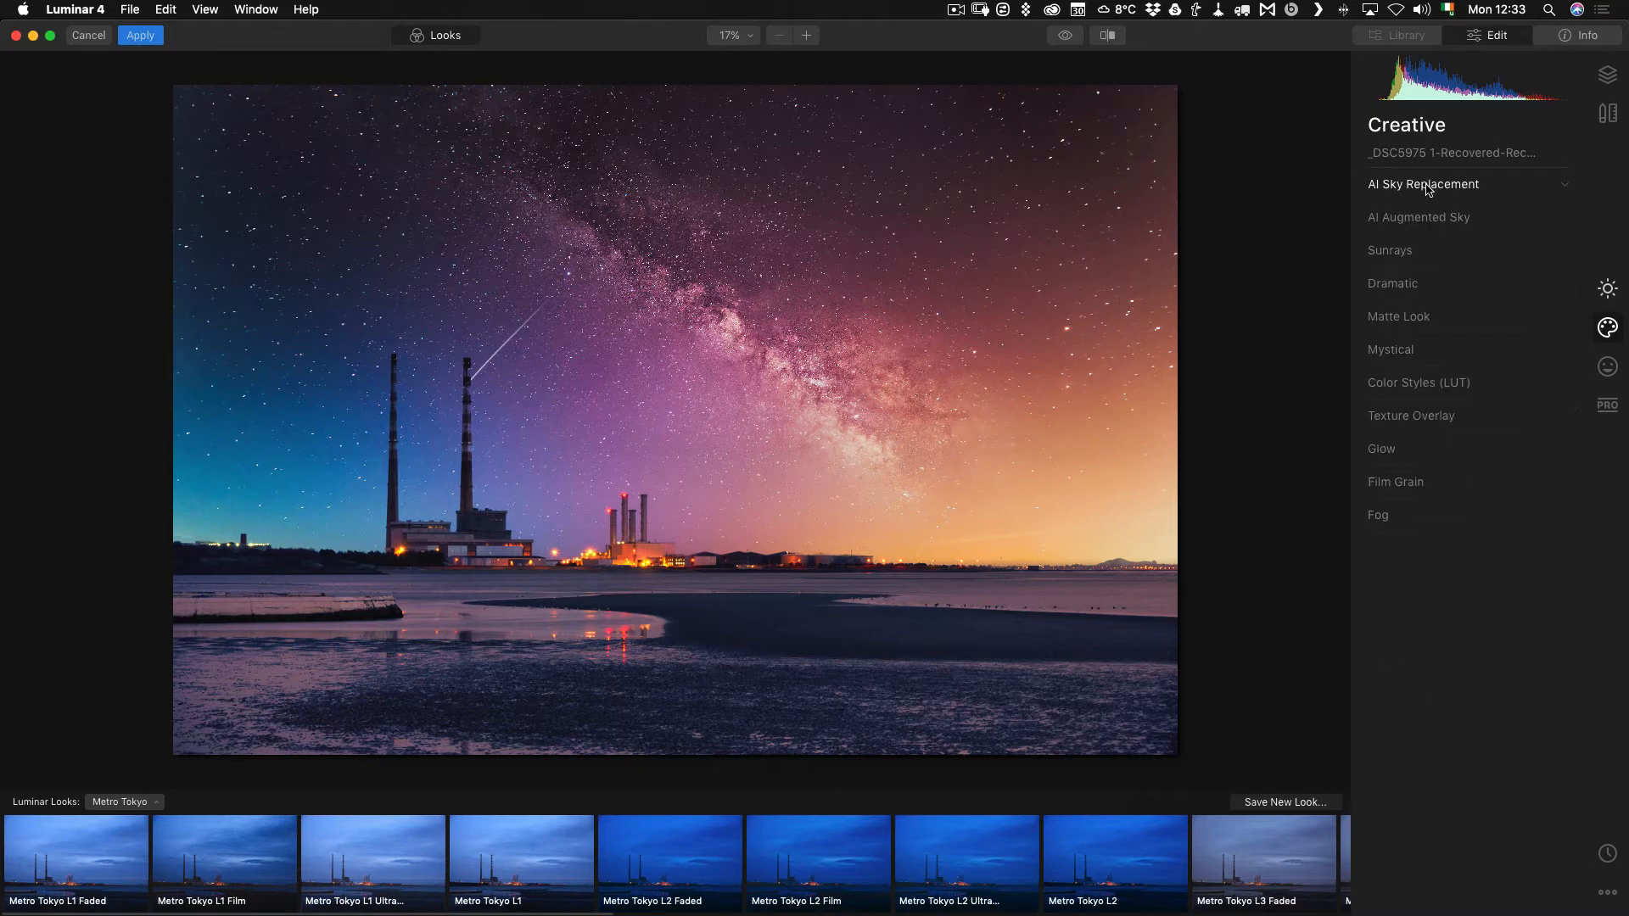
mouse_move(1420, 185)
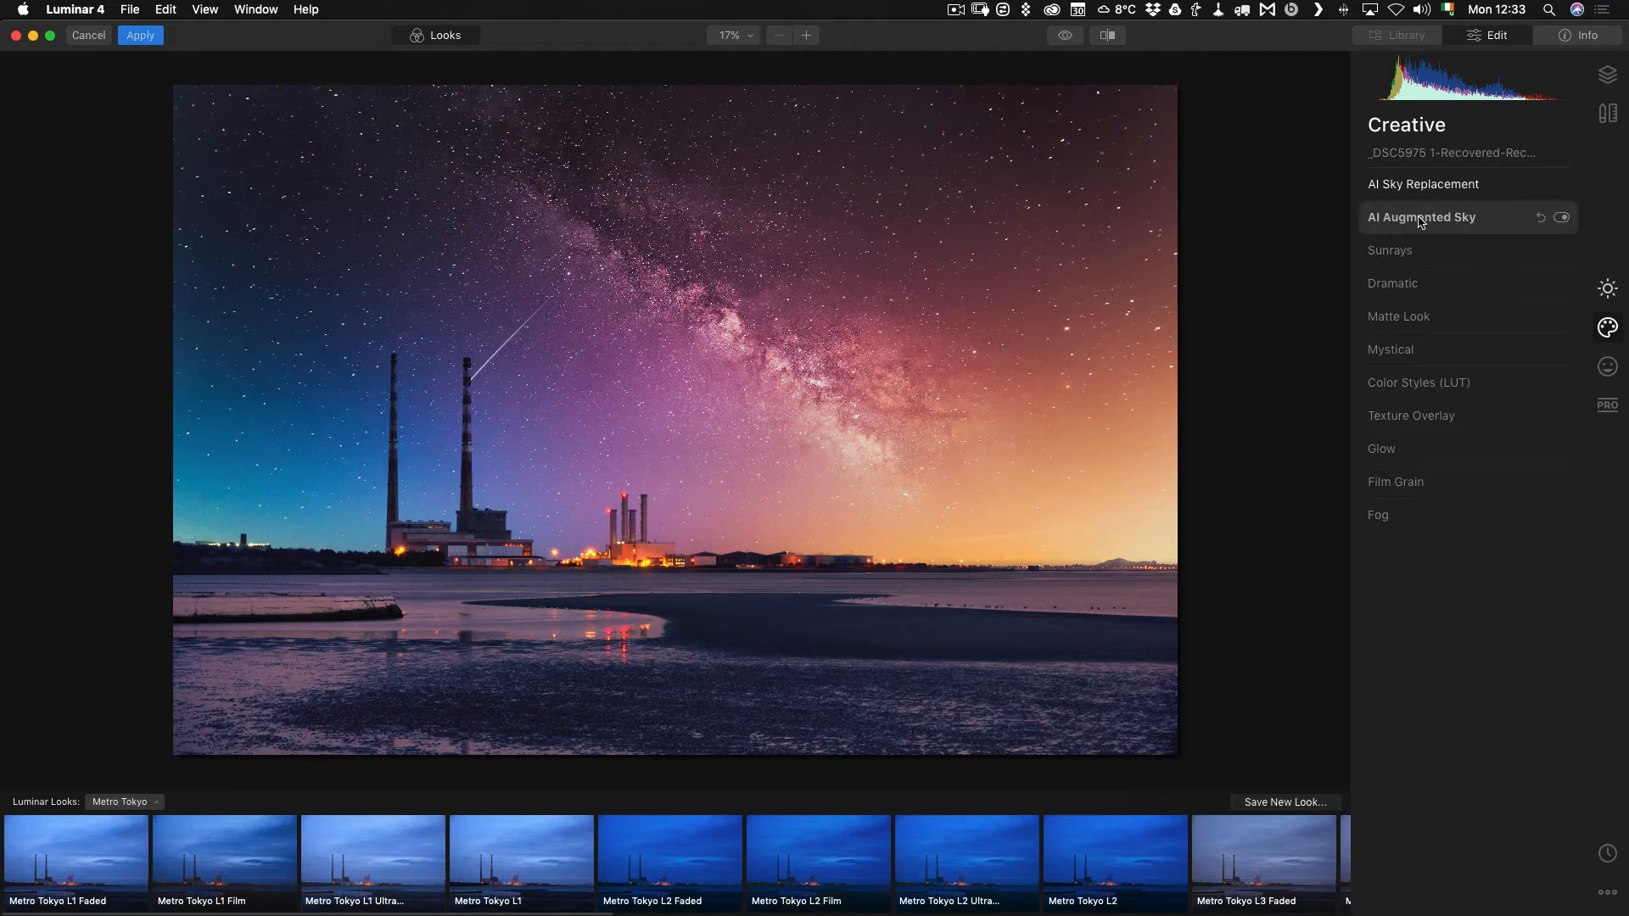
click(1422, 217)
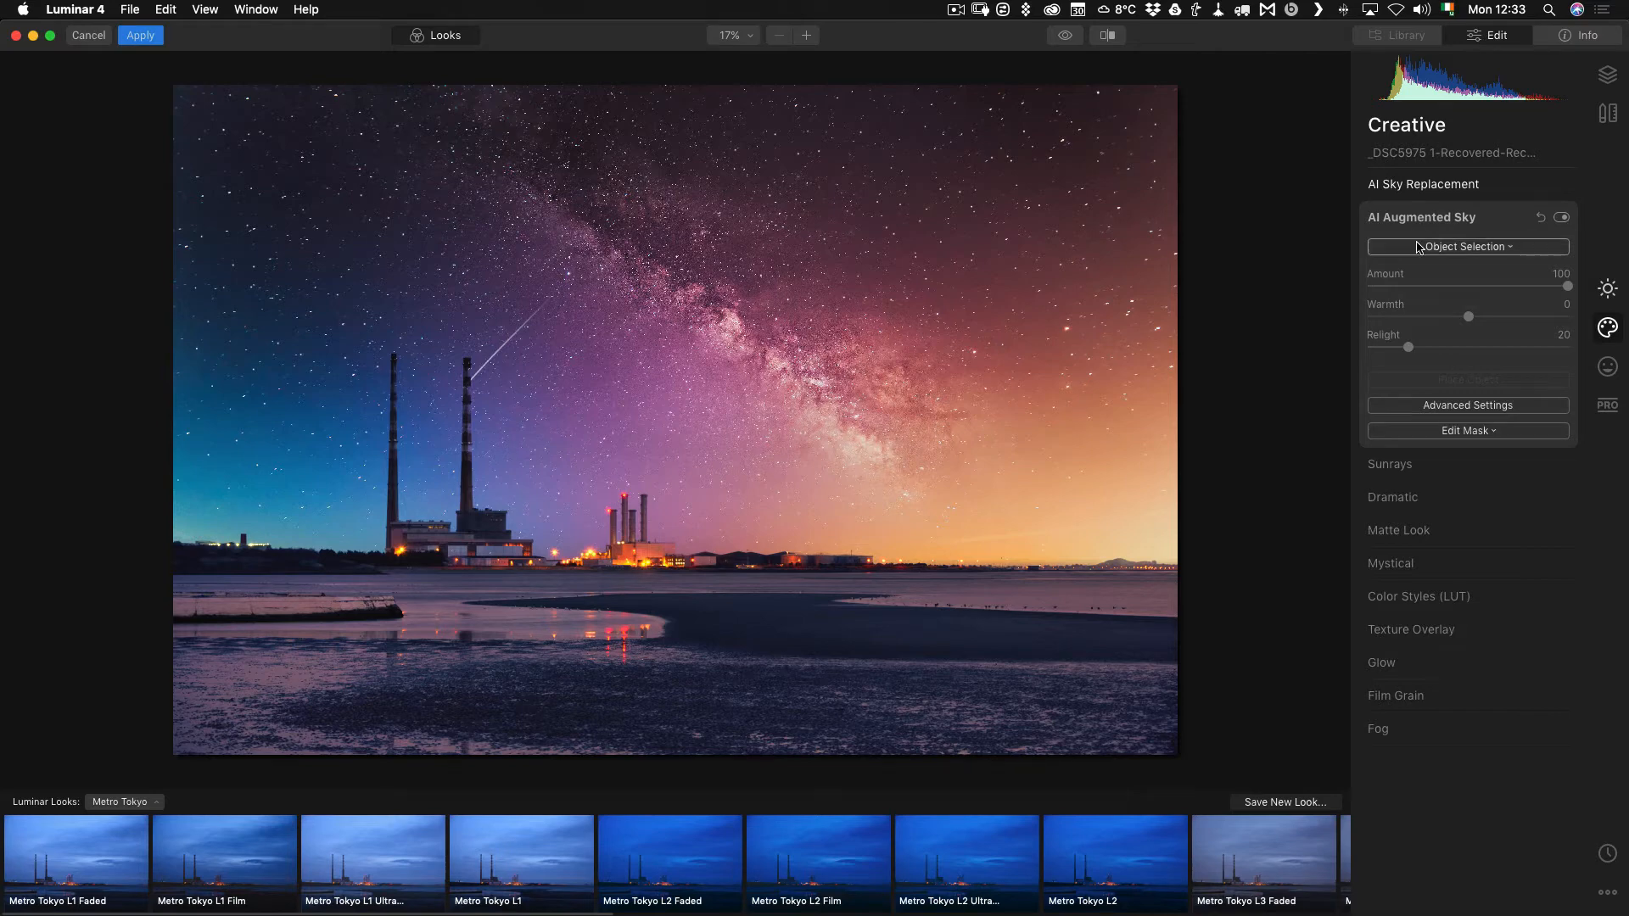
click(1466, 247)
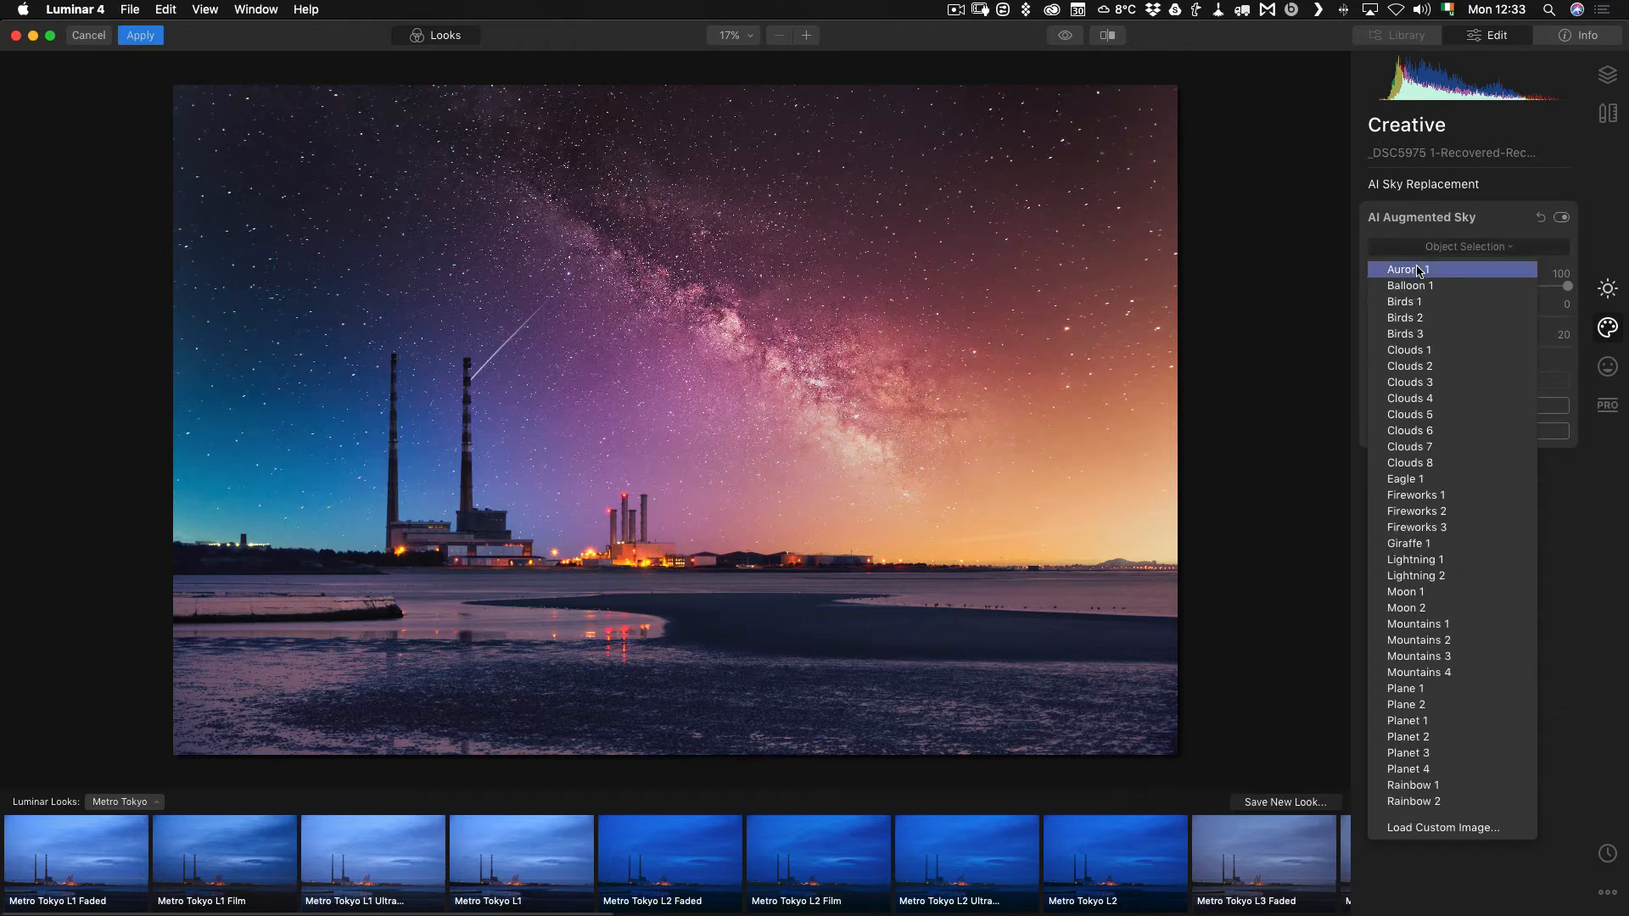
mouse_move(1419, 270)
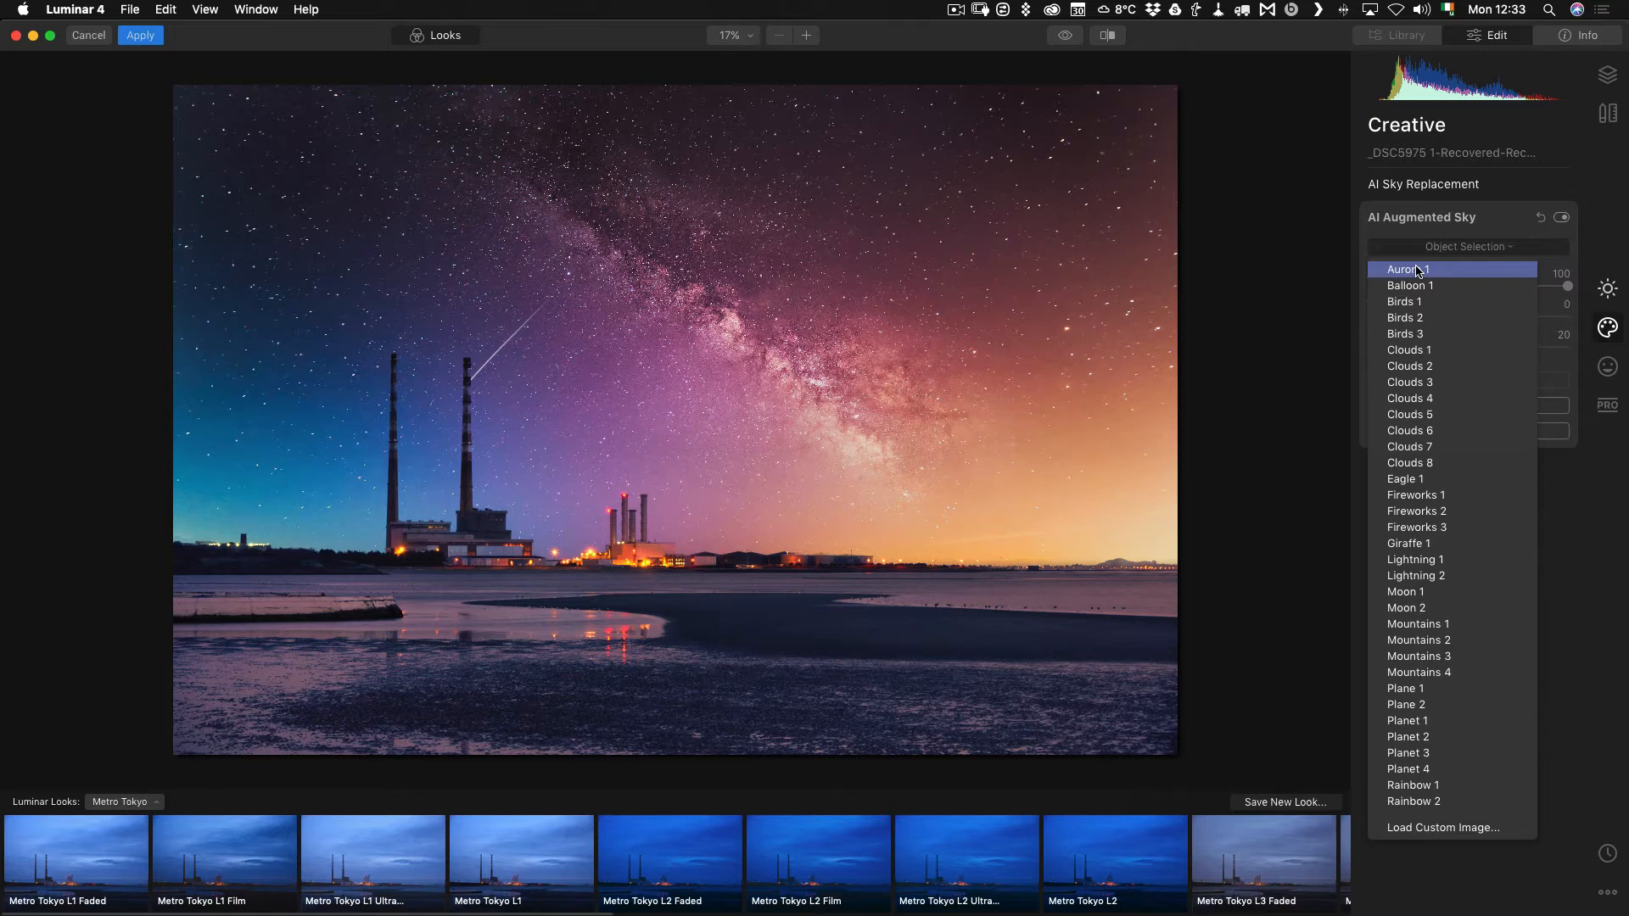
click(1408, 270)
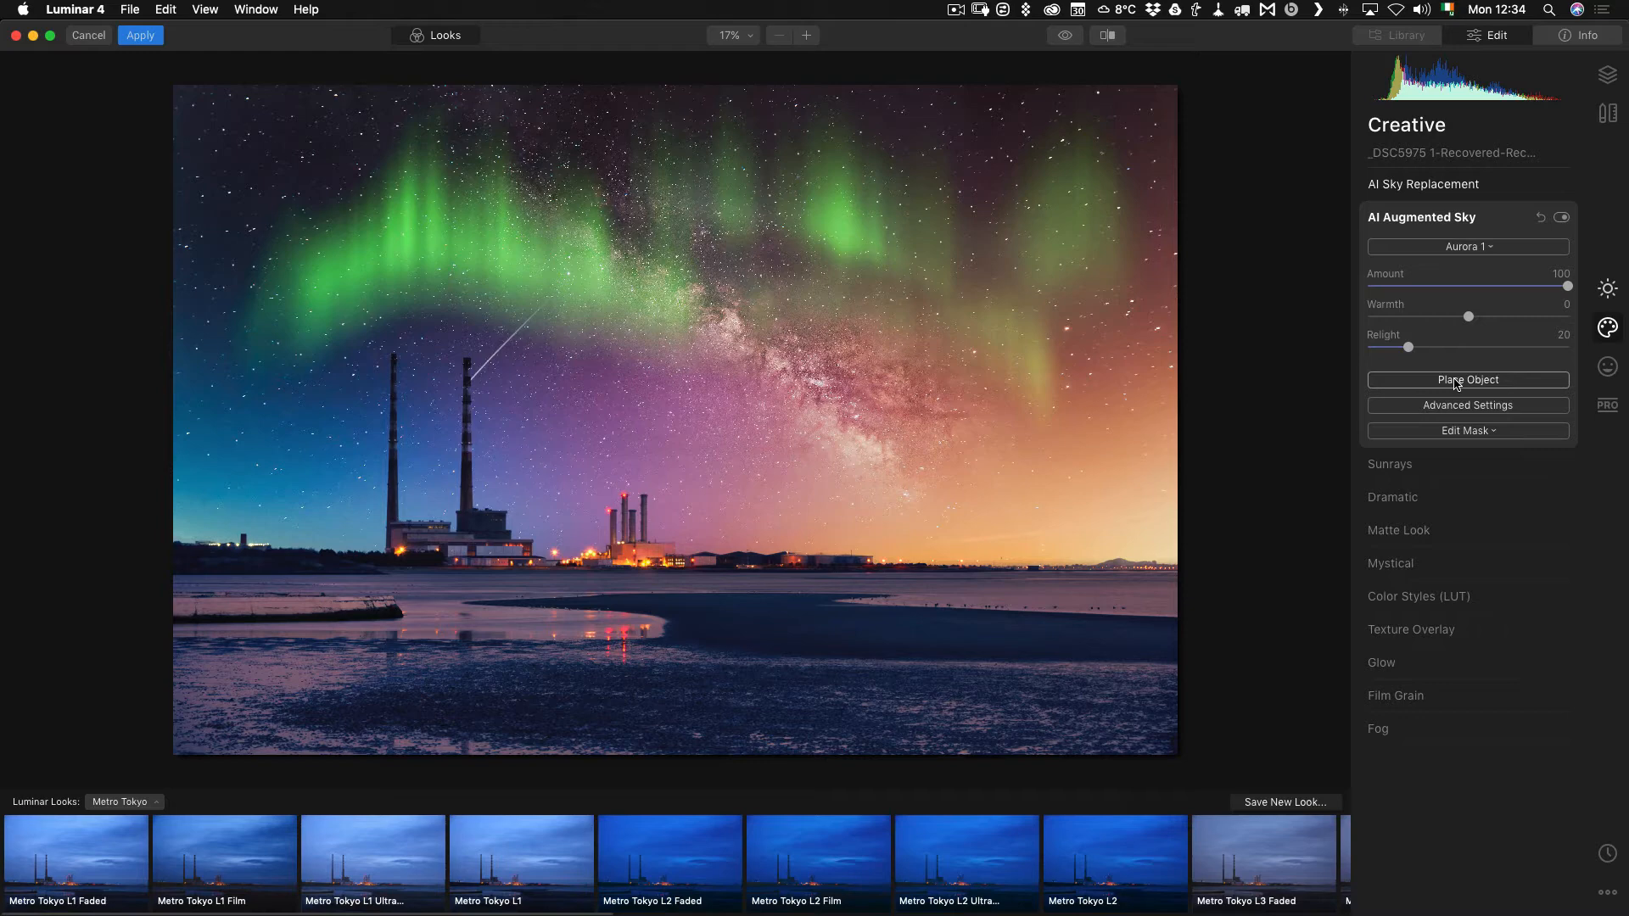
mouse_move(1441, 385)
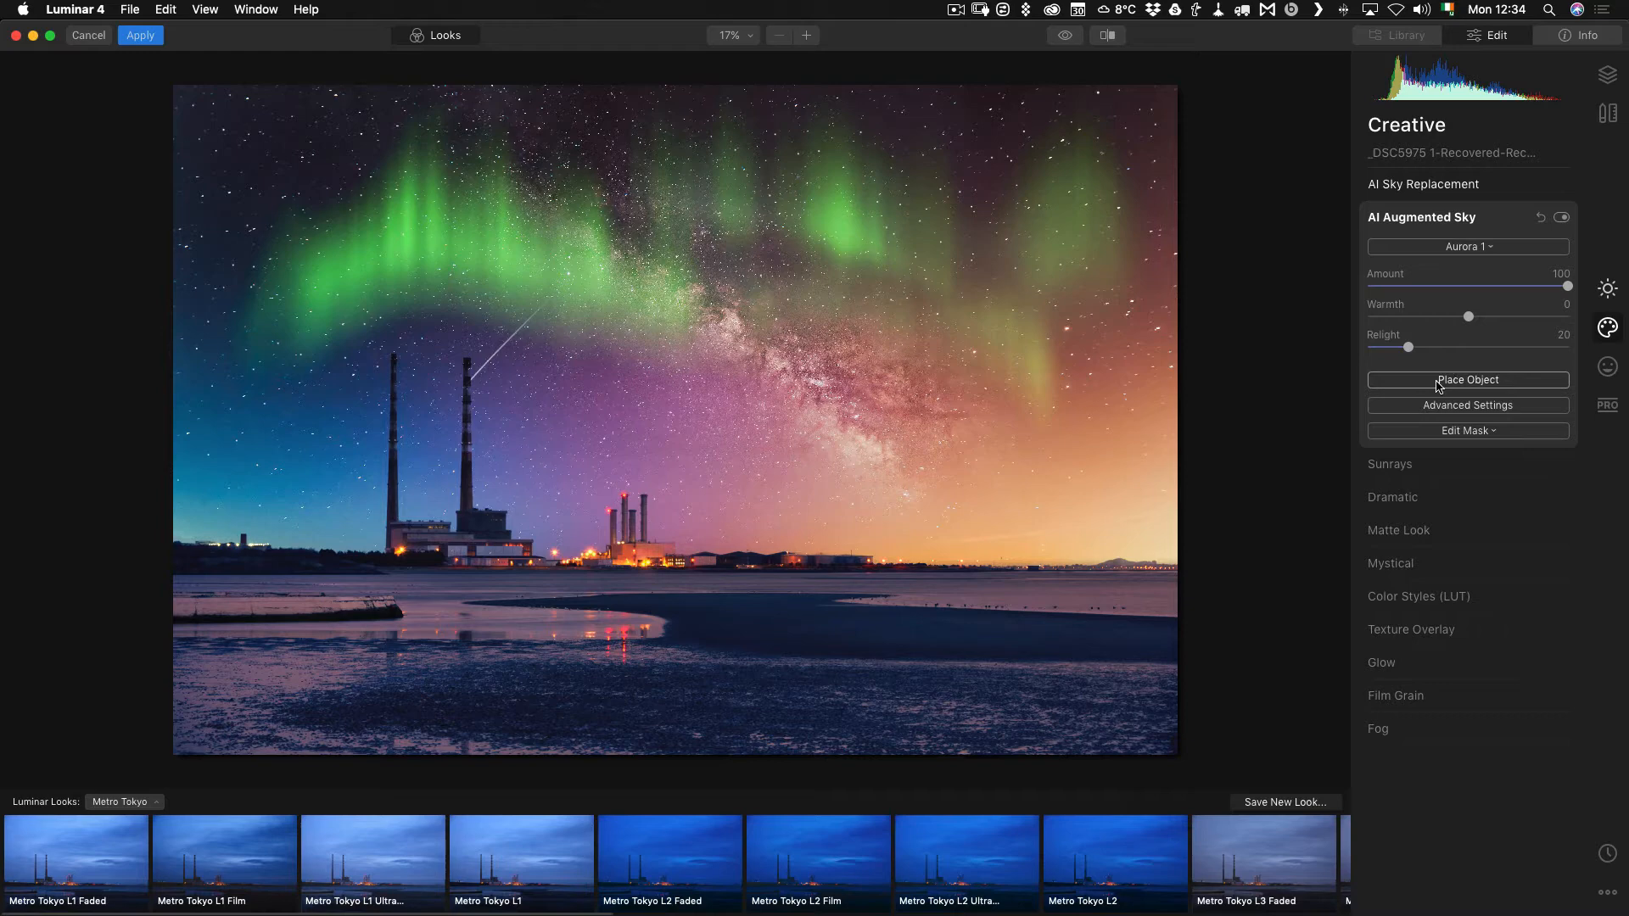
Place the aurora higher toward the top of the sky and soften its amount to 65
click(1466, 379)
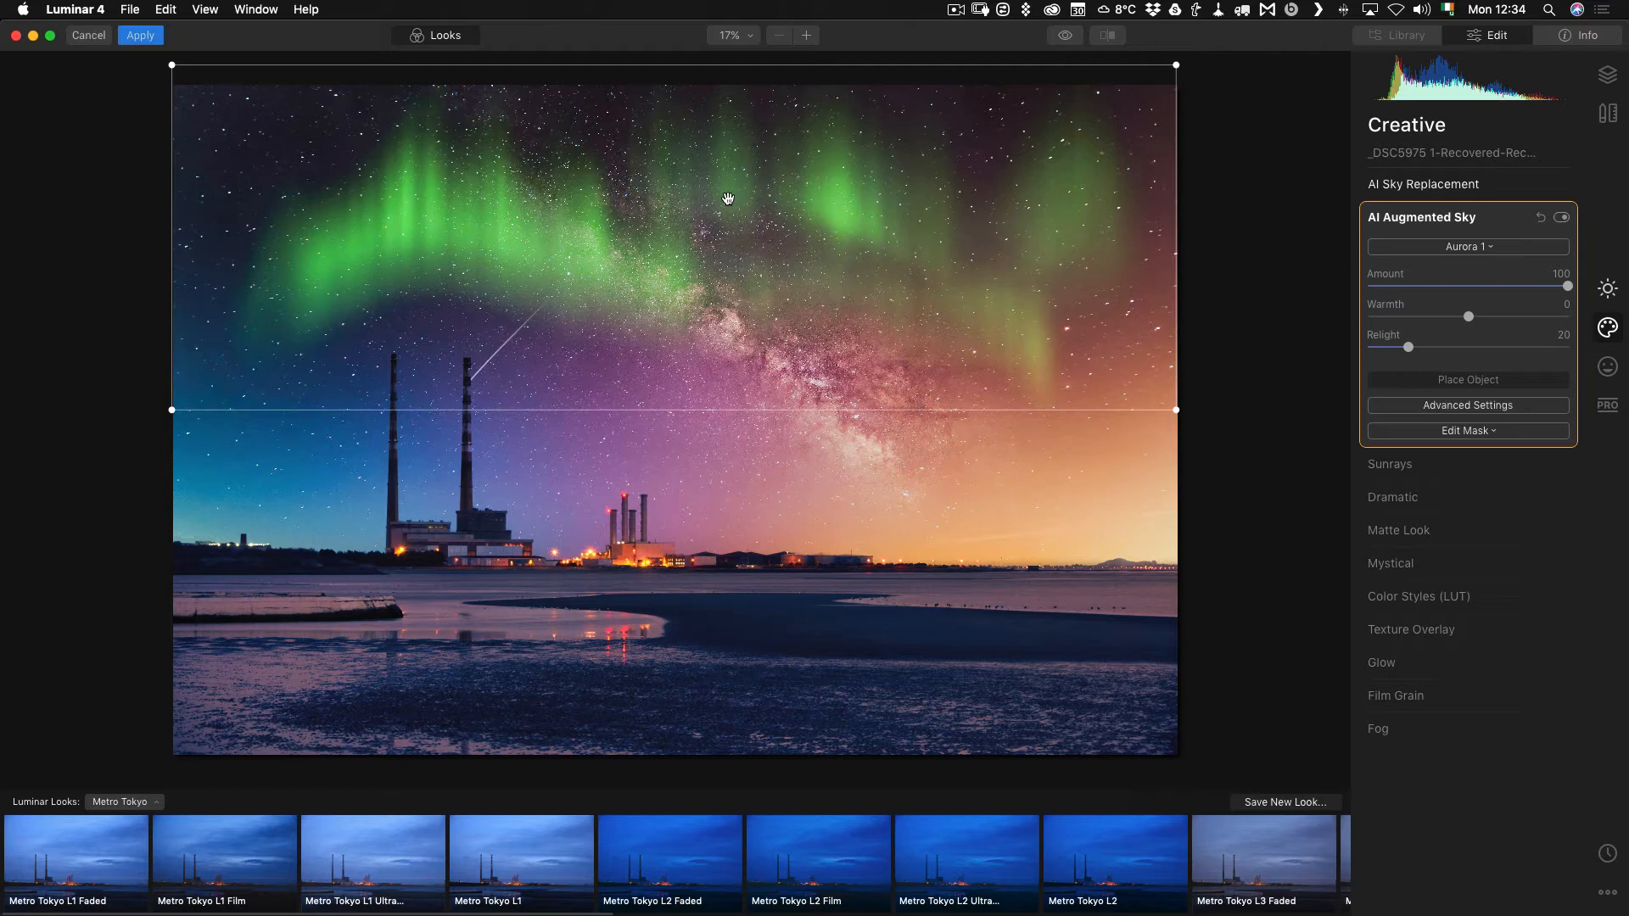
mouse_move(735, 193)
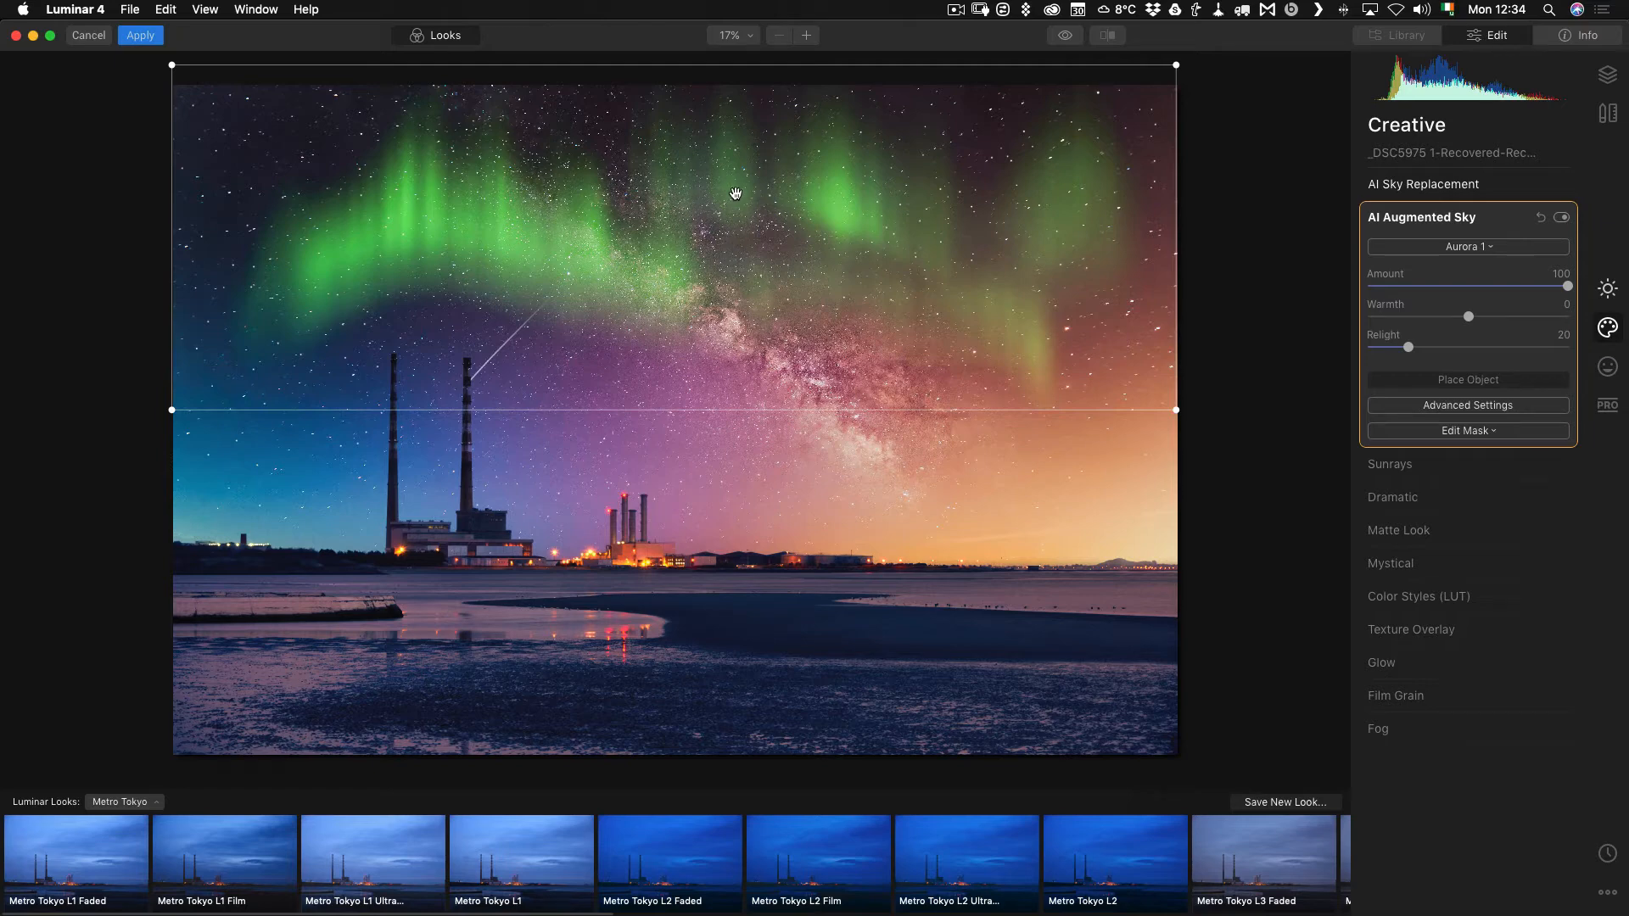
mouse_move(747, 214)
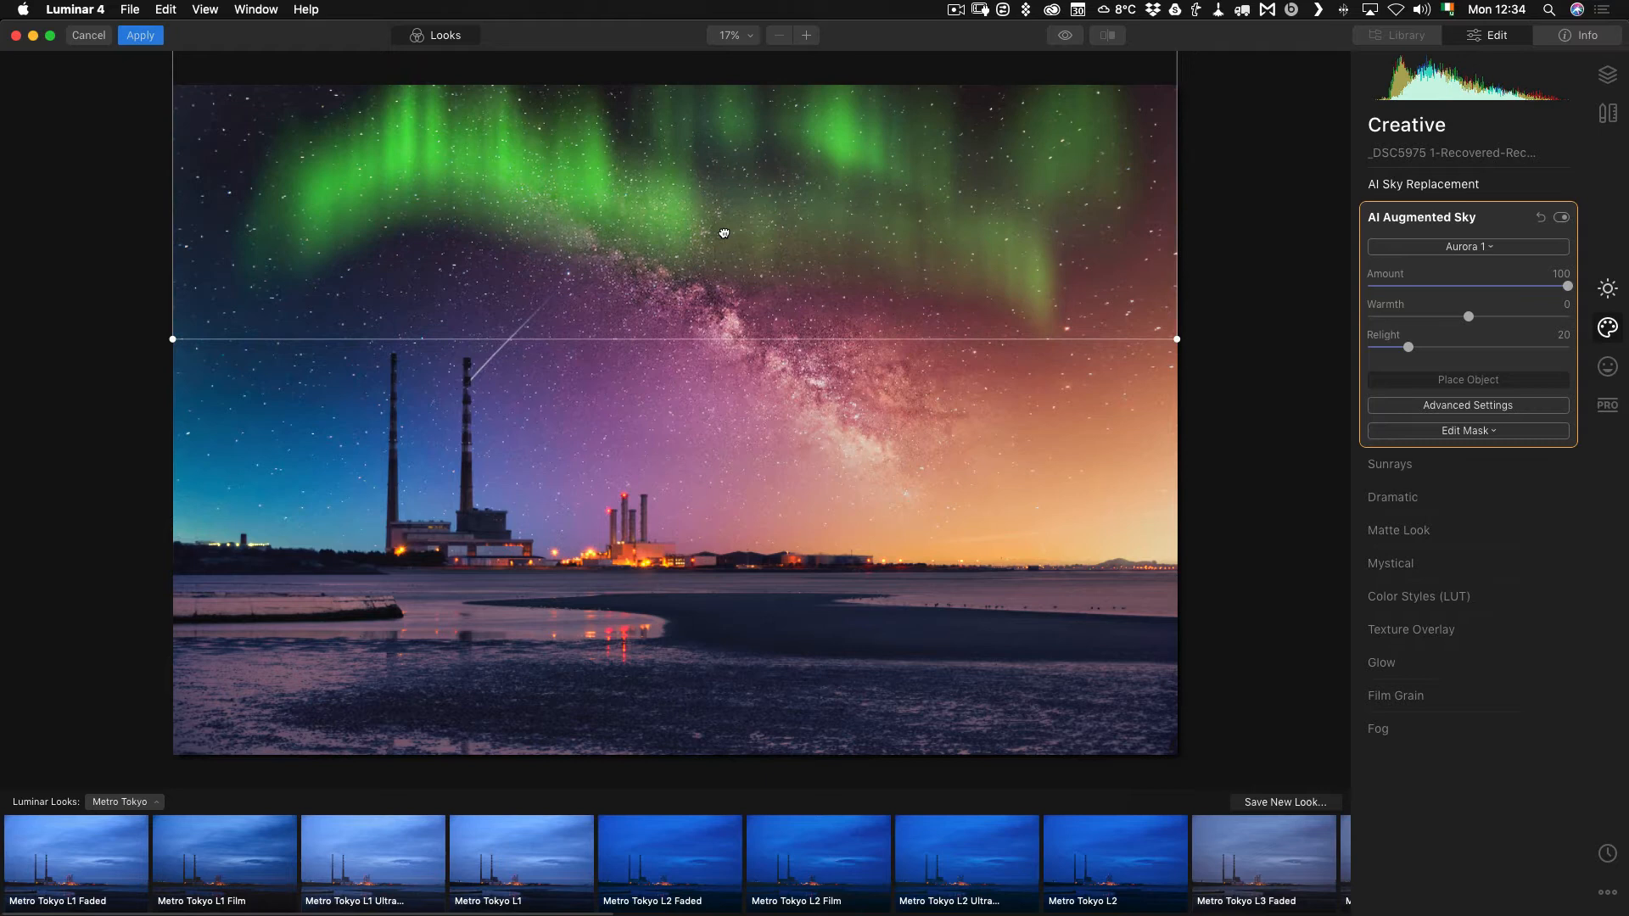
drag(724, 233, 726, 190)
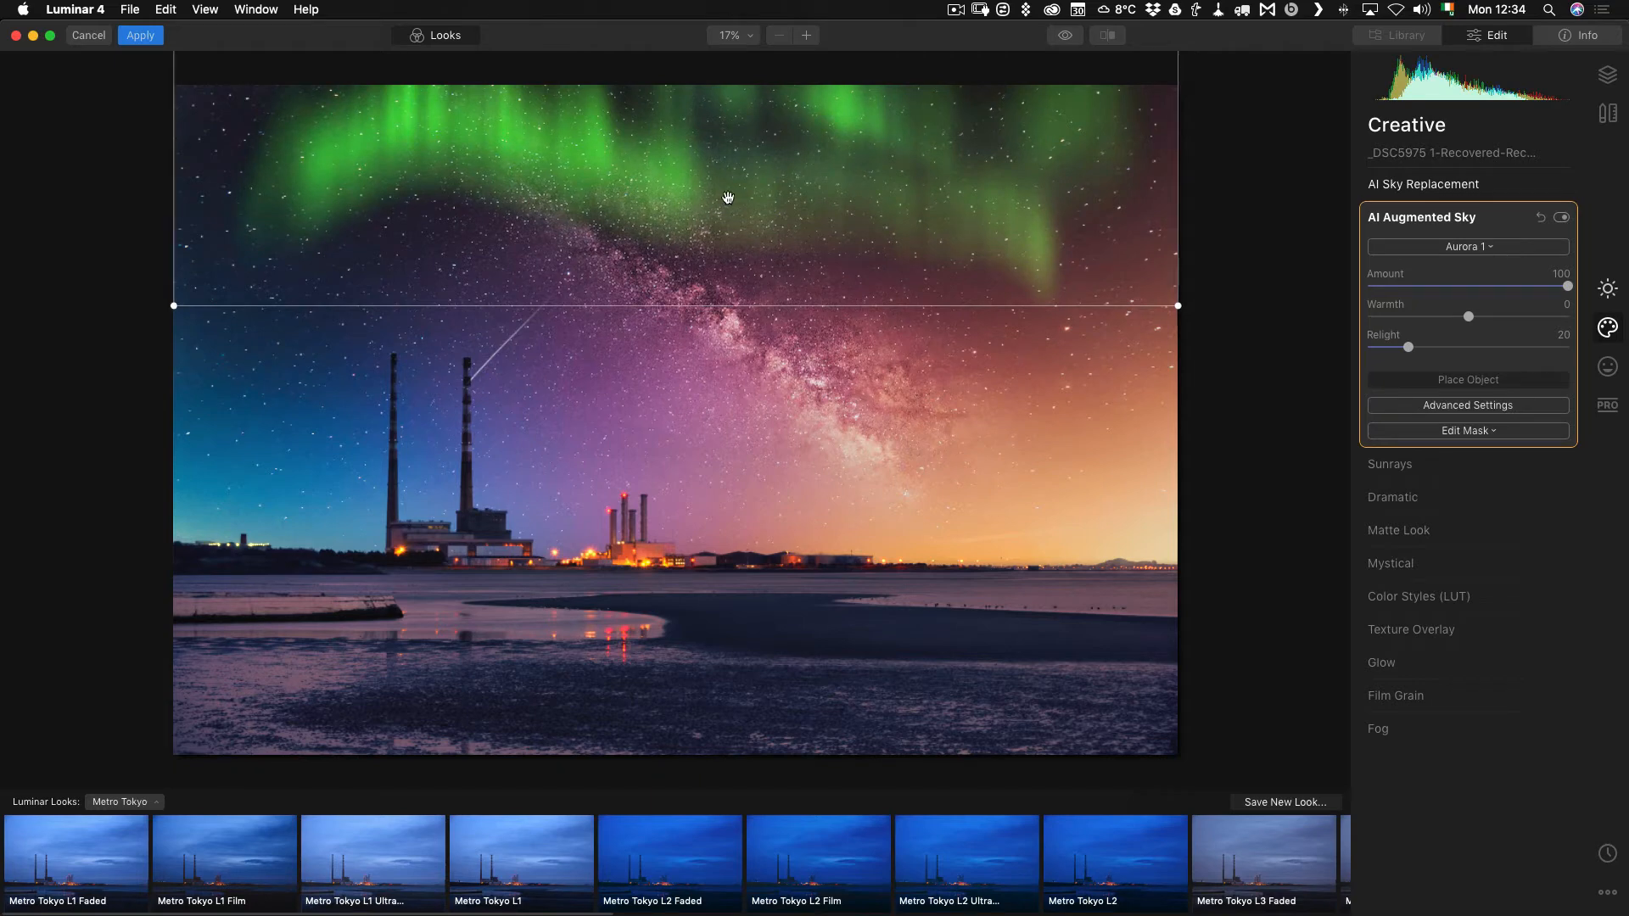
drag(1568, 287, 1498, 287)
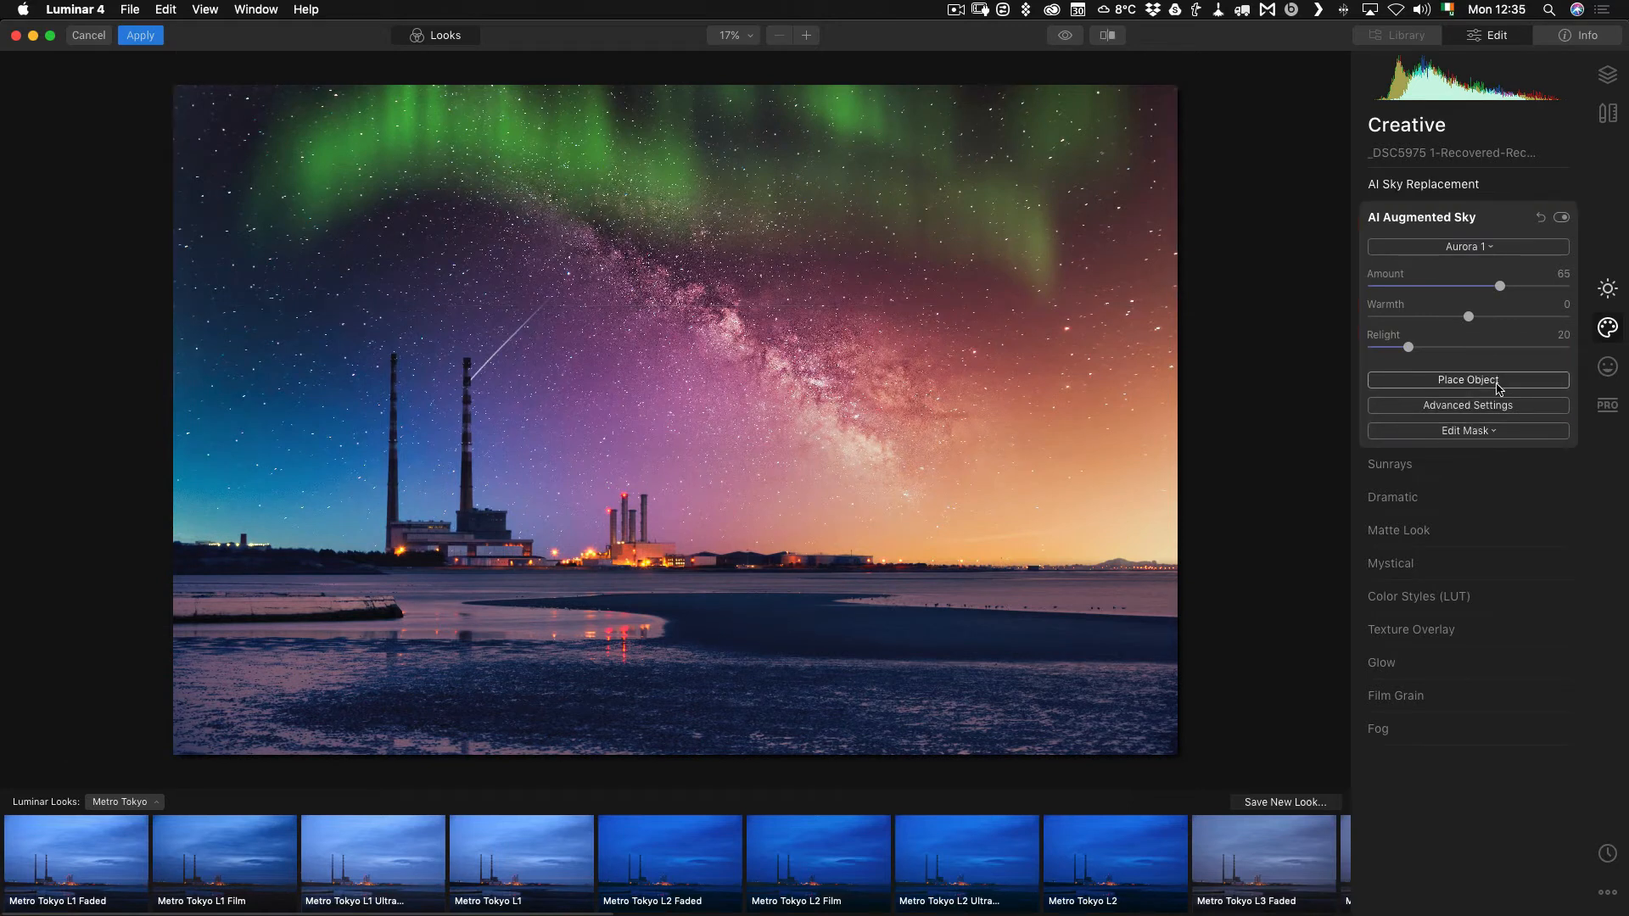
mouse_move(1197, 323)
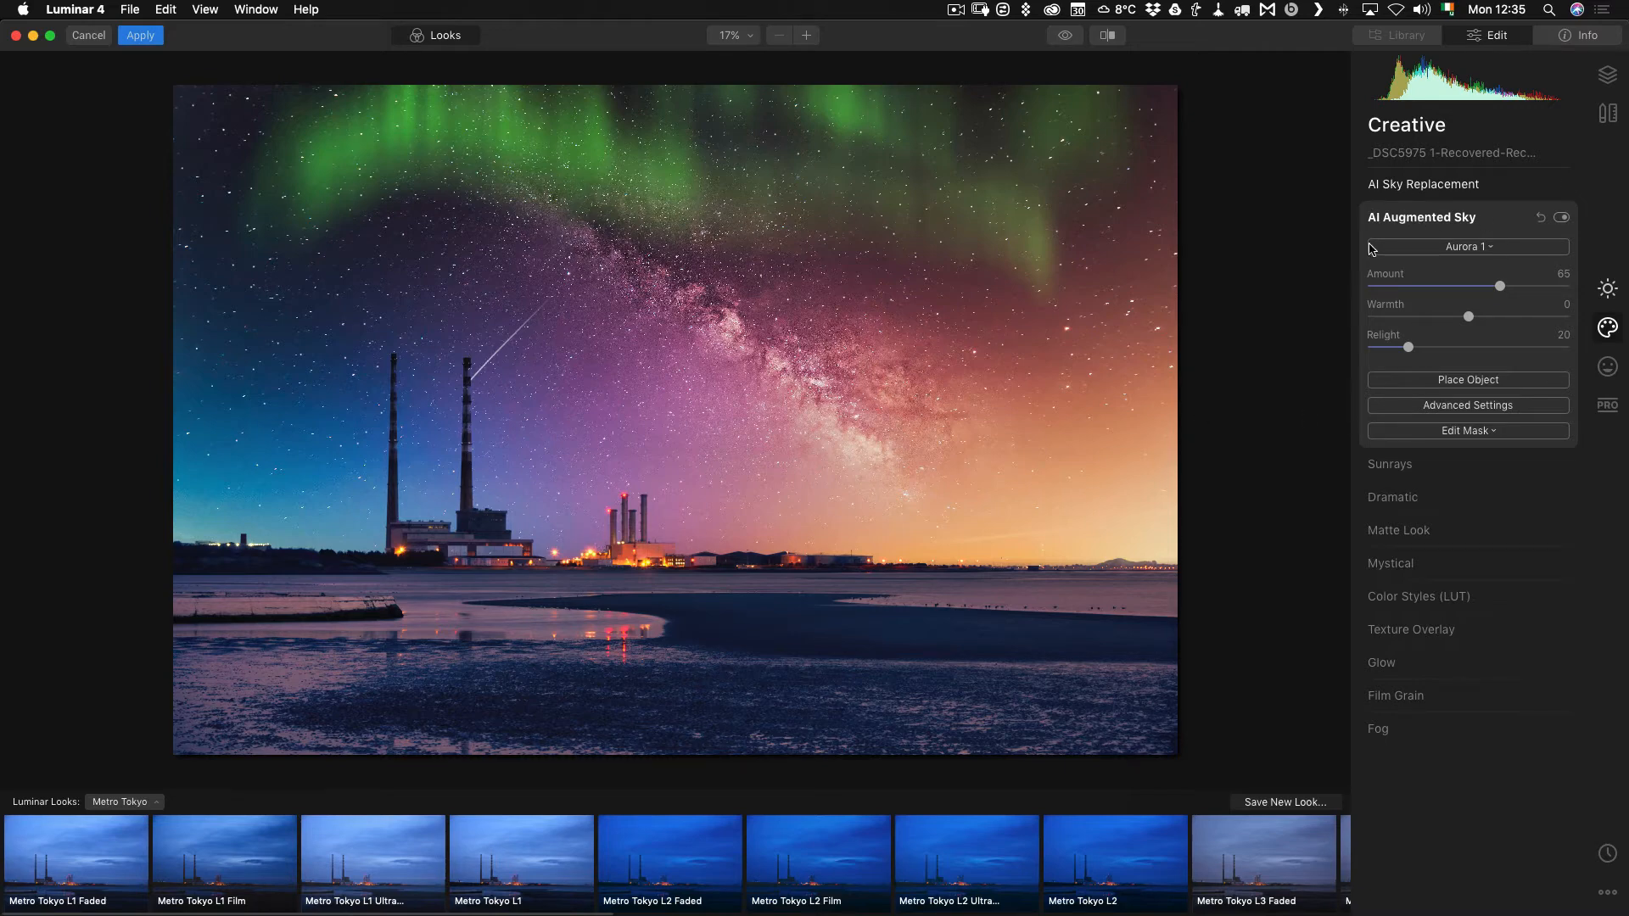
mouse_move(1429, 239)
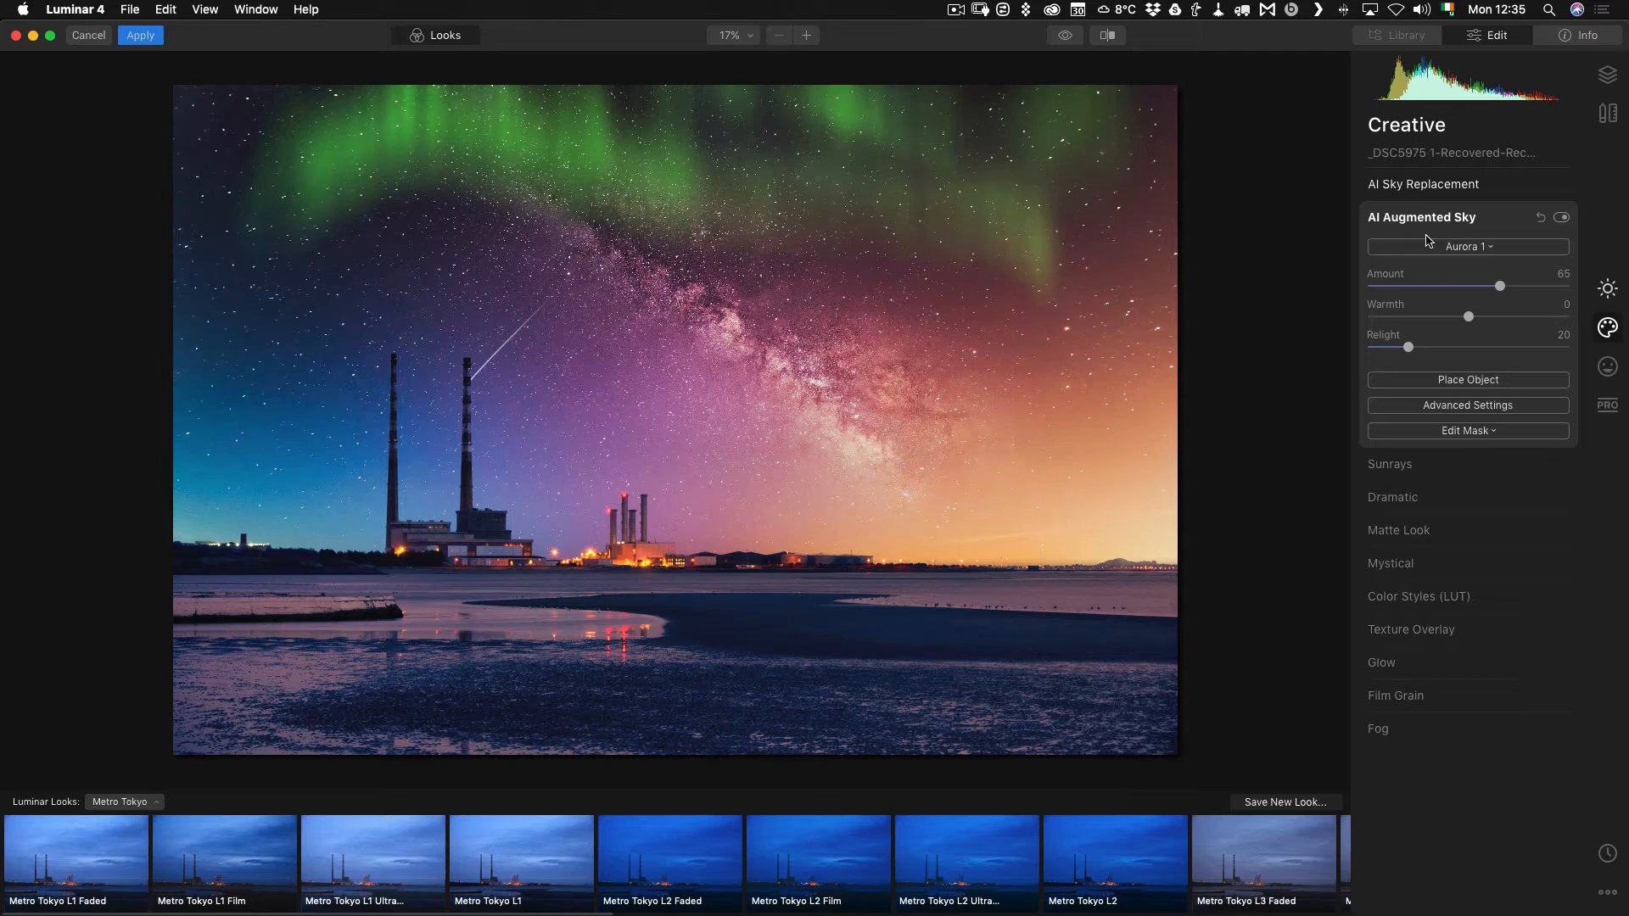
mouse_move(1511, 52)
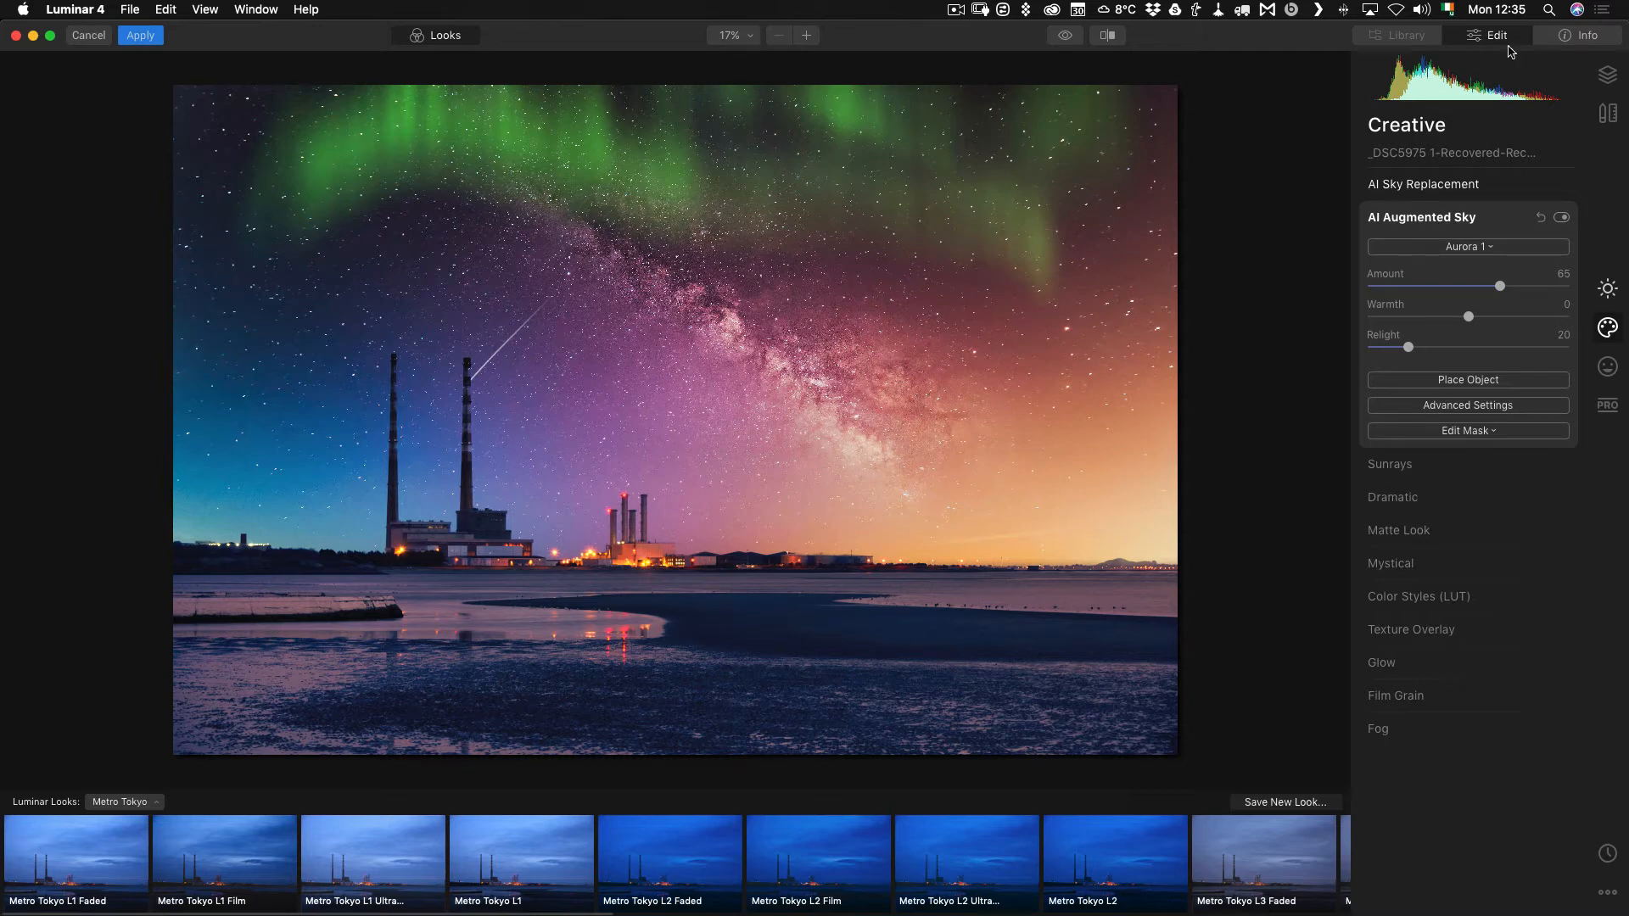
mouse_move(1468, 211)
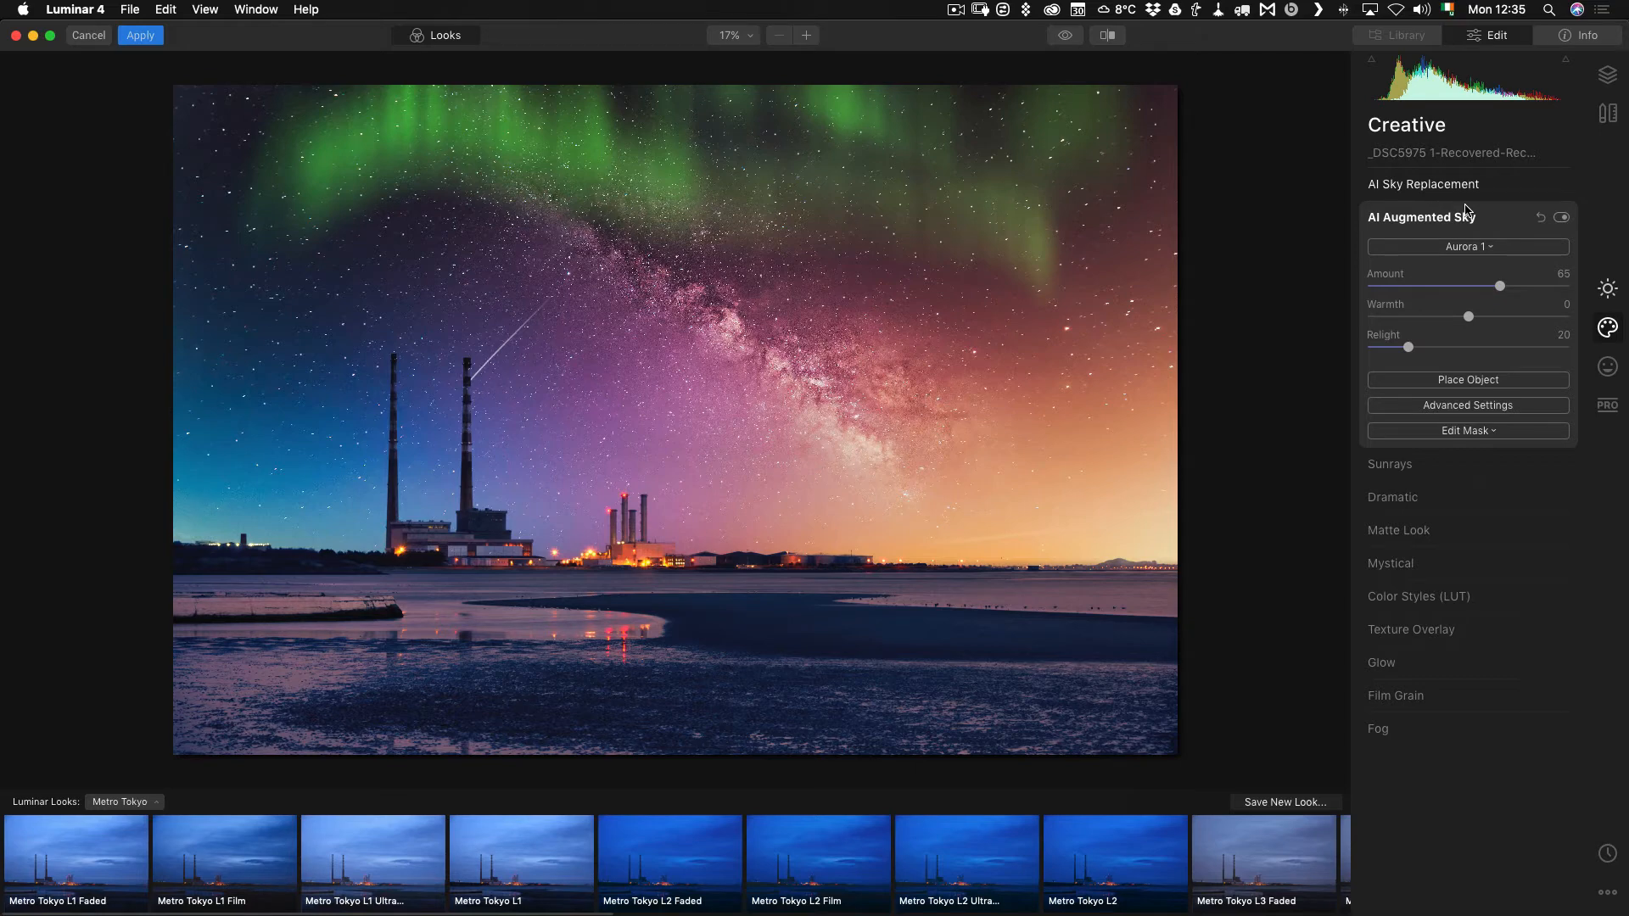
click(1607, 73)
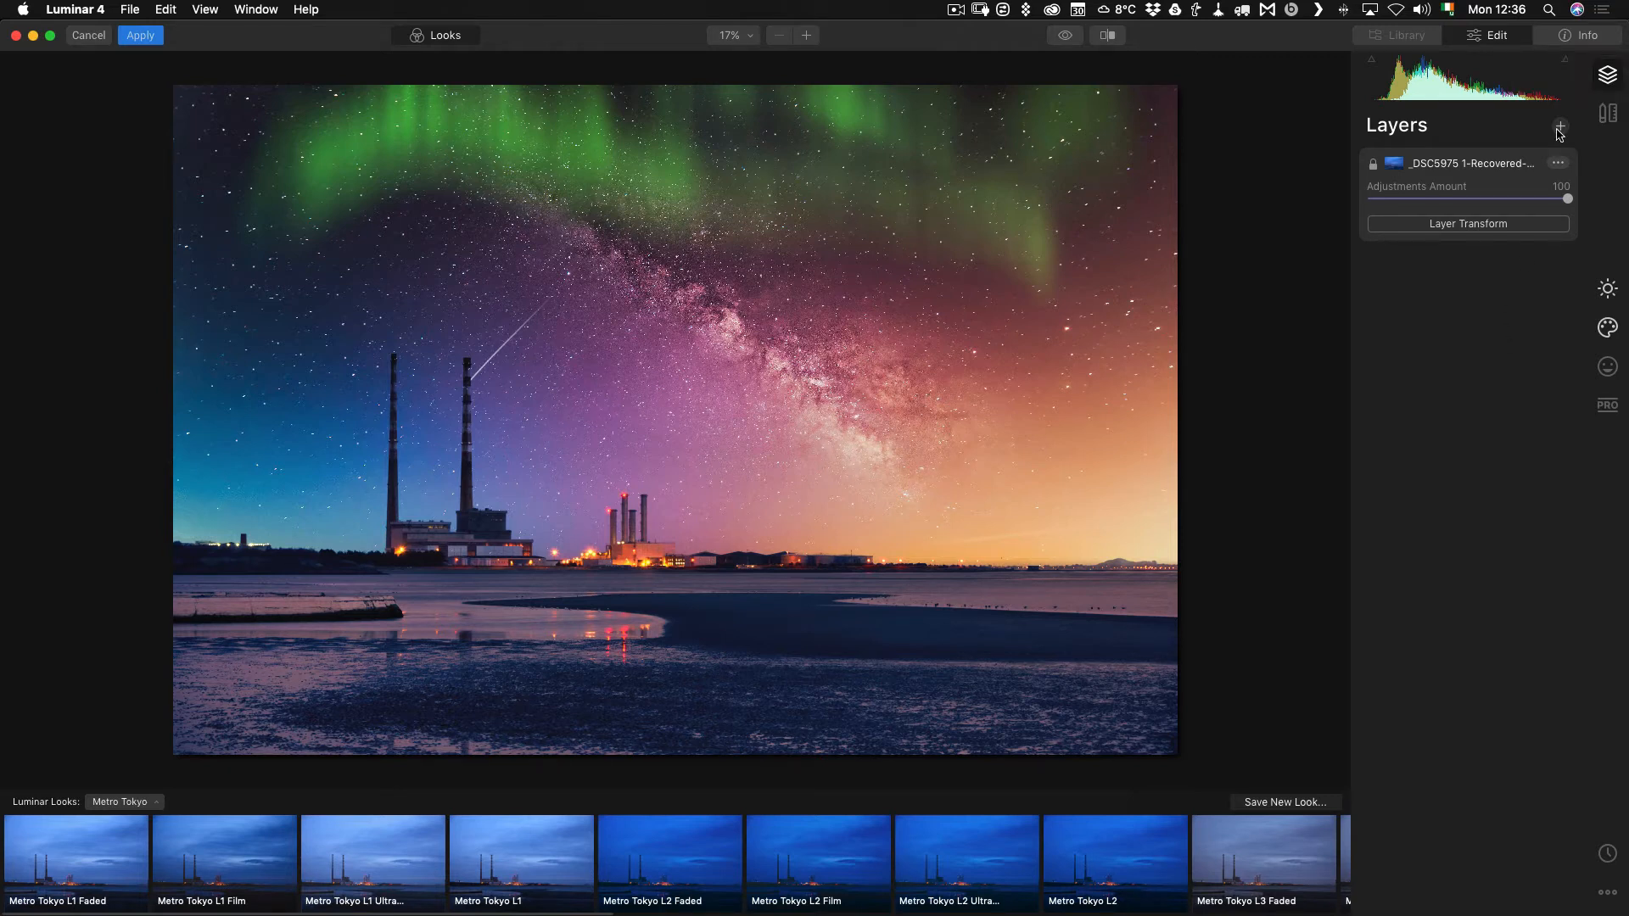
mouse_move(1558, 131)
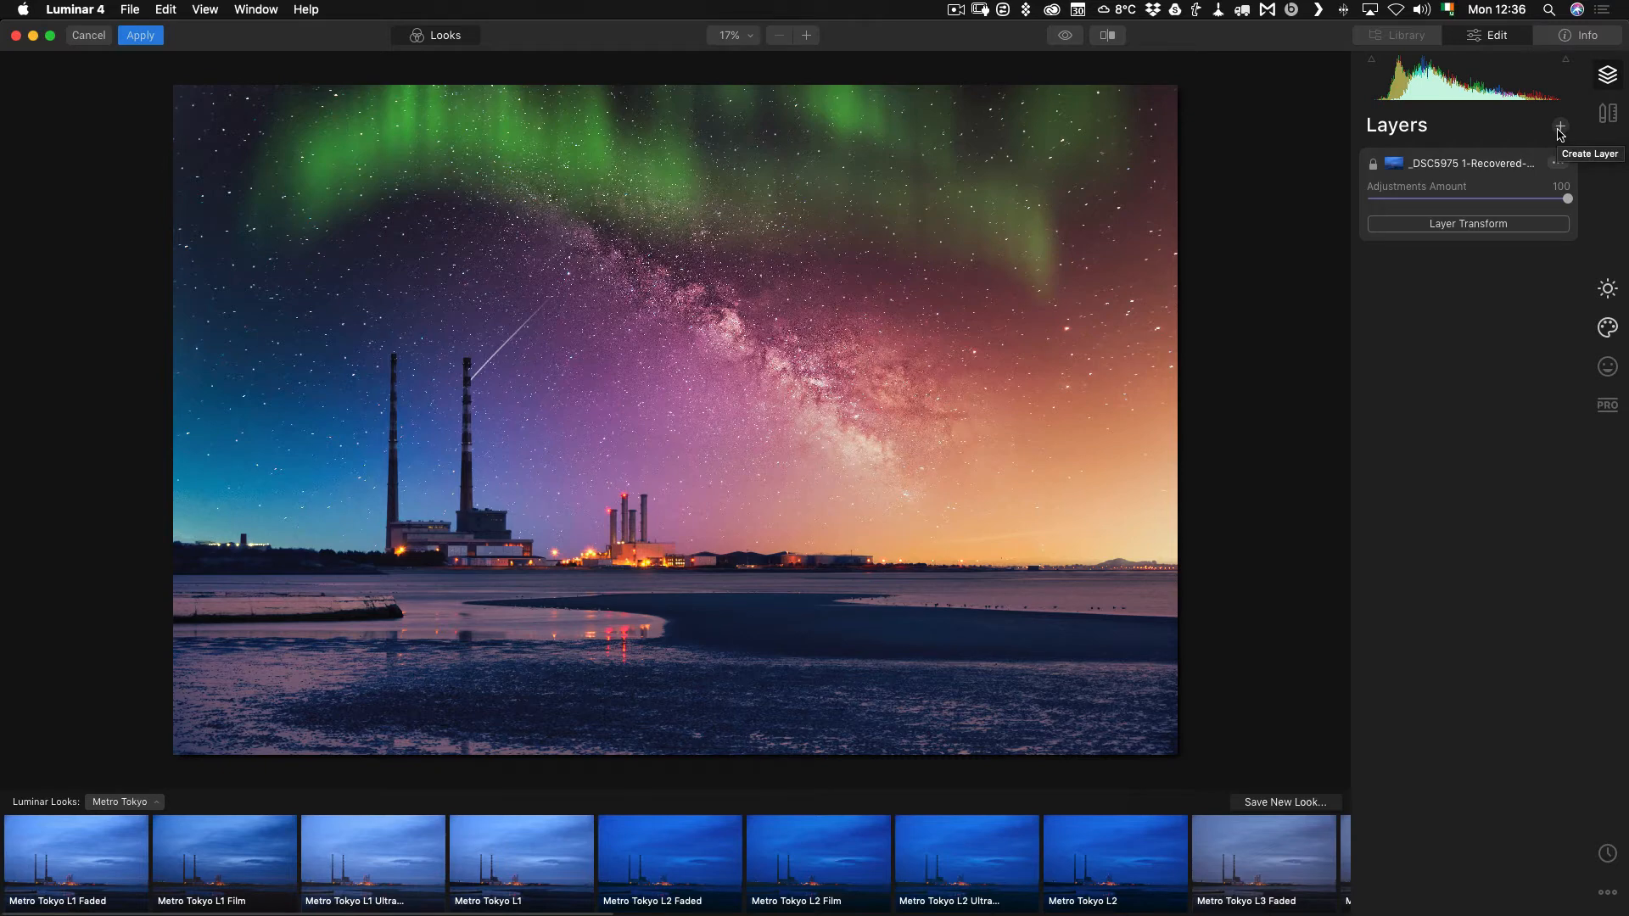
Create a new stamped layer merging the starry sky and aurora edits
click(1558, 129)
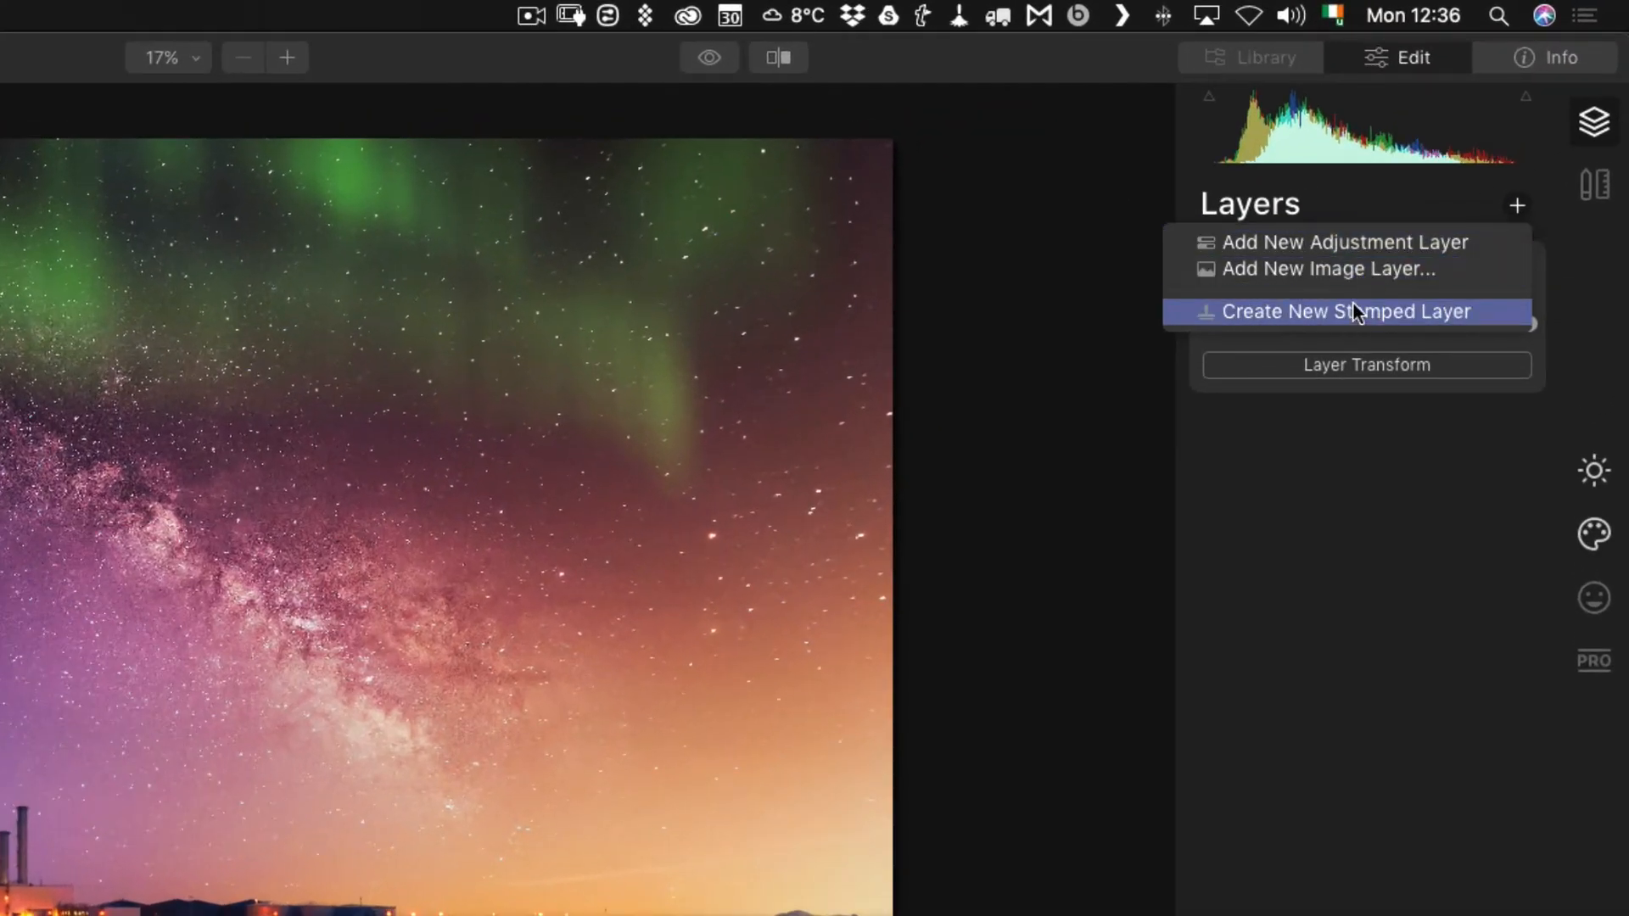
click(1344, 312)
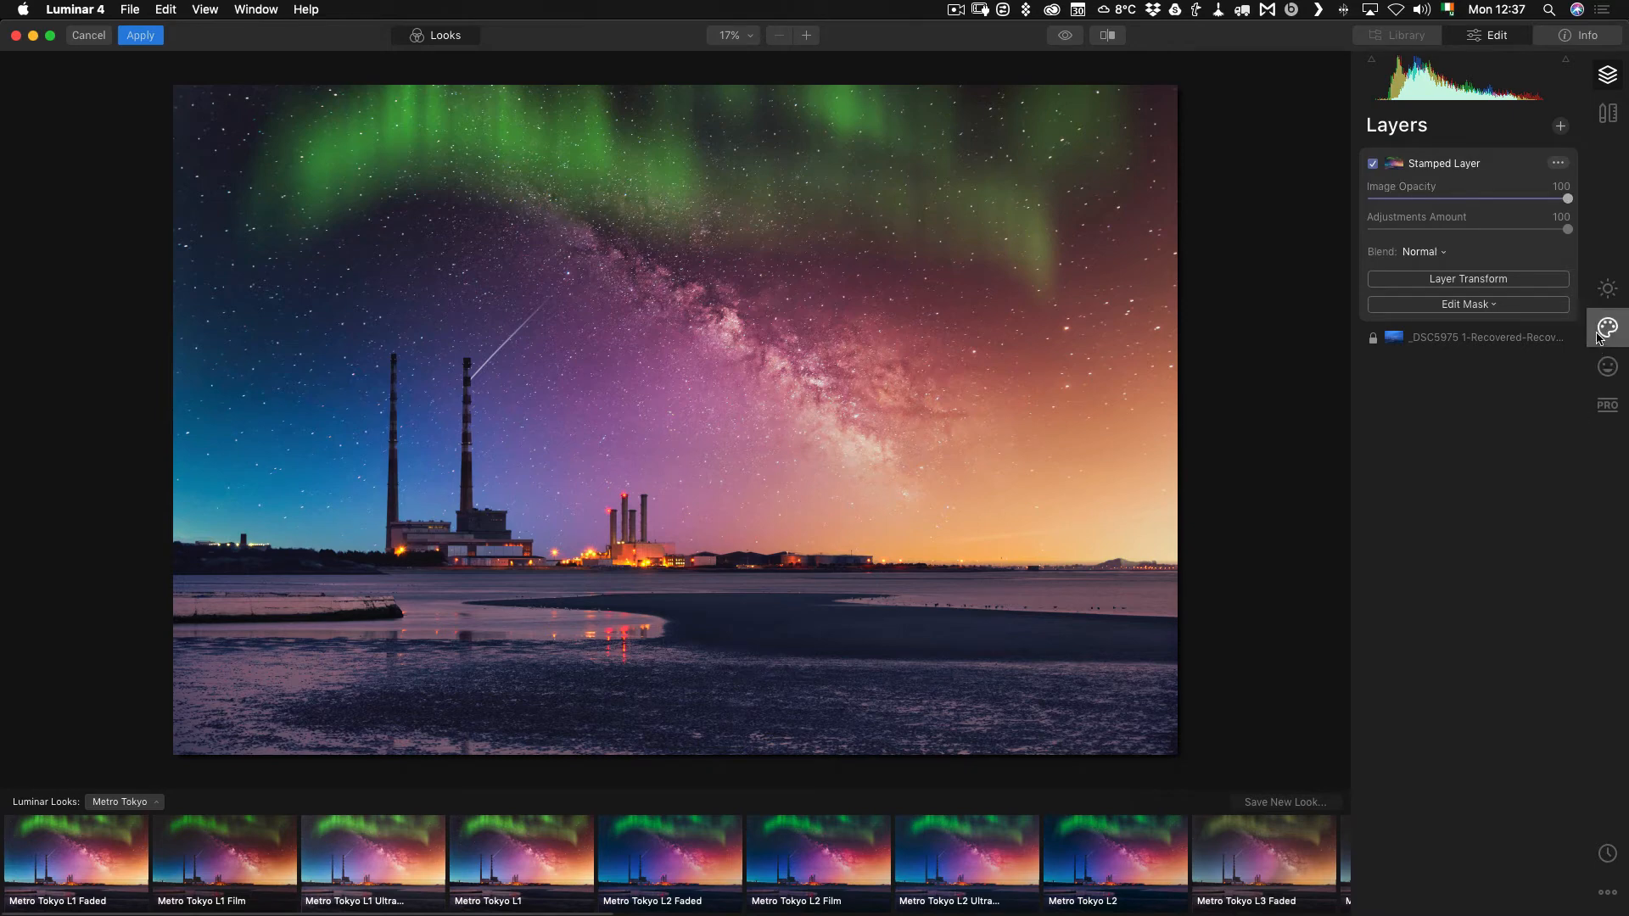
Choose Fireworks 1 in AI Augmented Sky's Object Selection on the stamped layer
click(1607, 328)
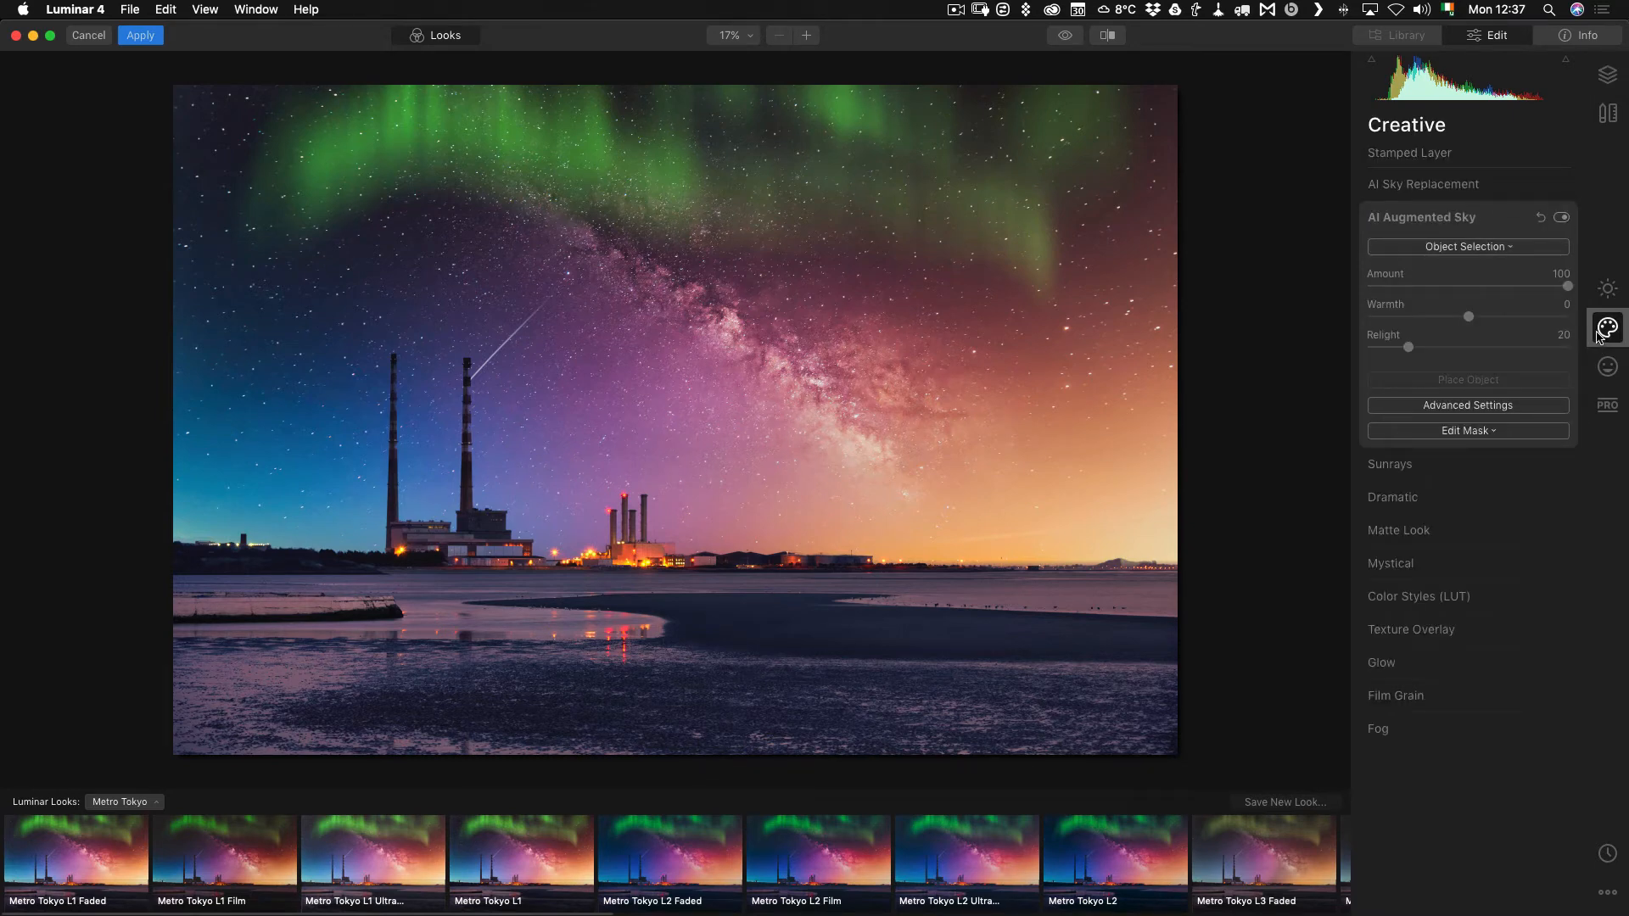
click(1466, 246)
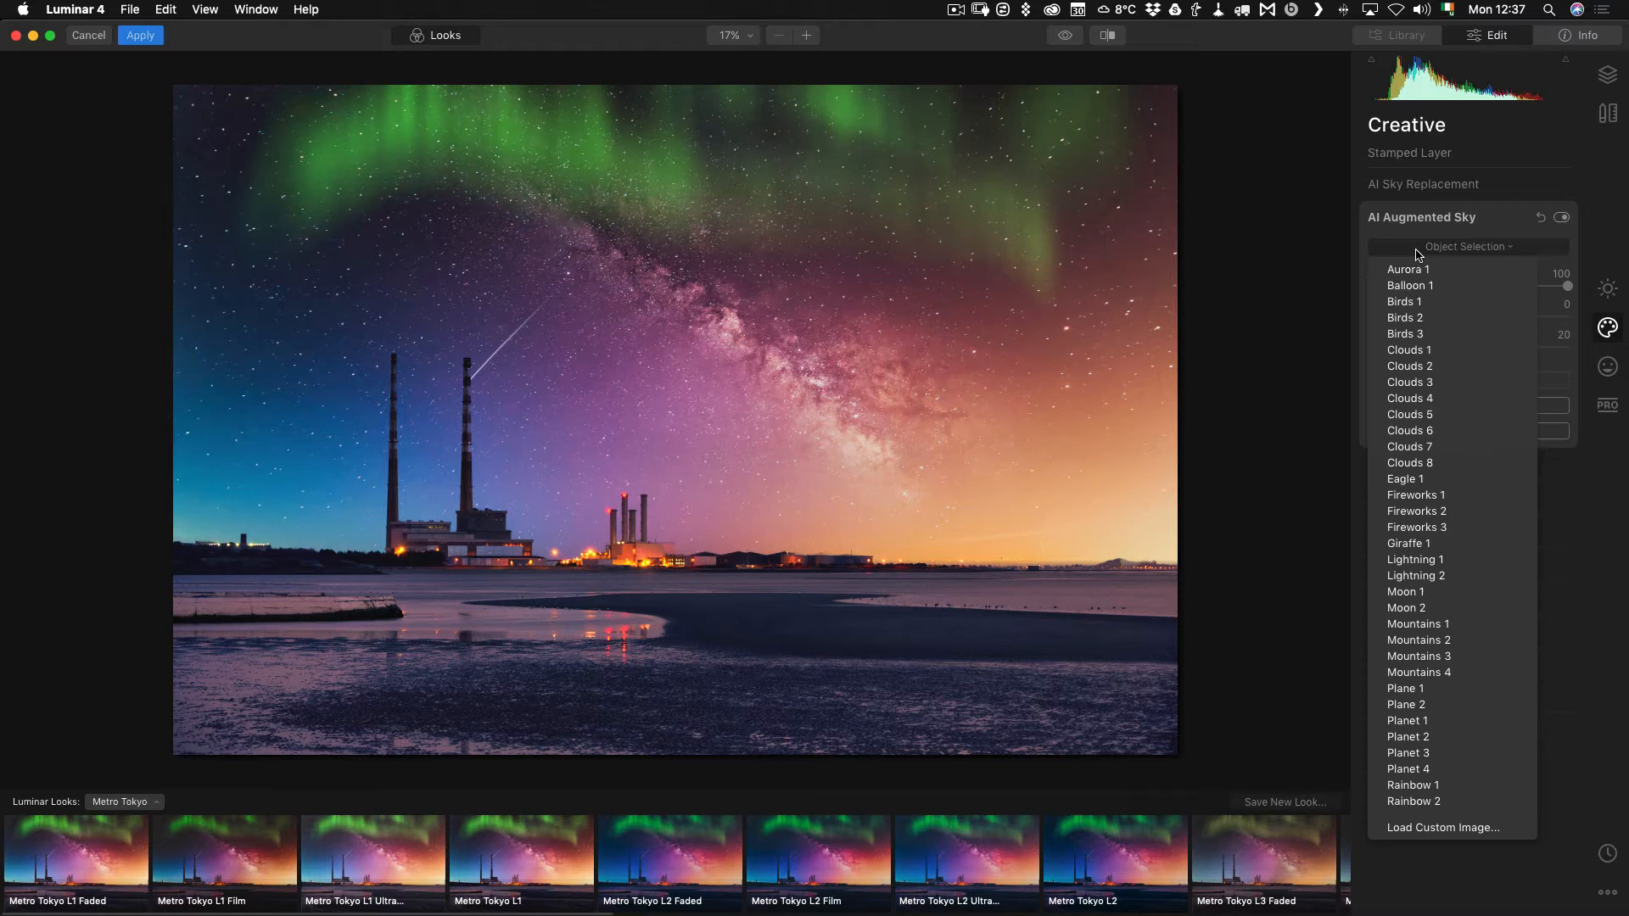
mouse_move(1384, 234)
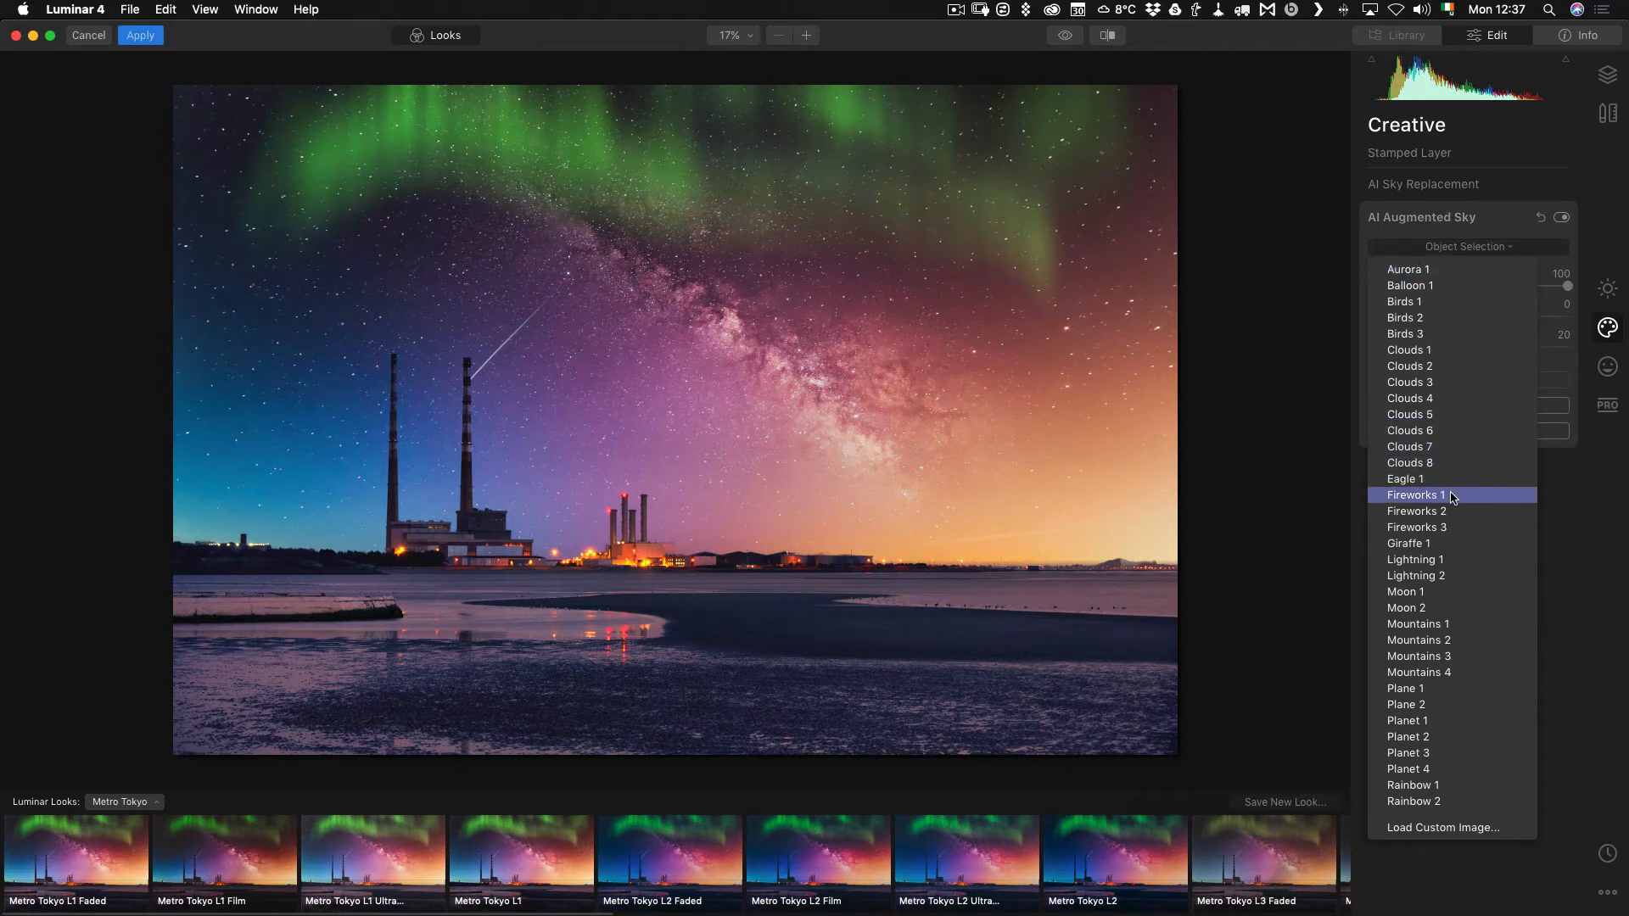
click(1415, 494)
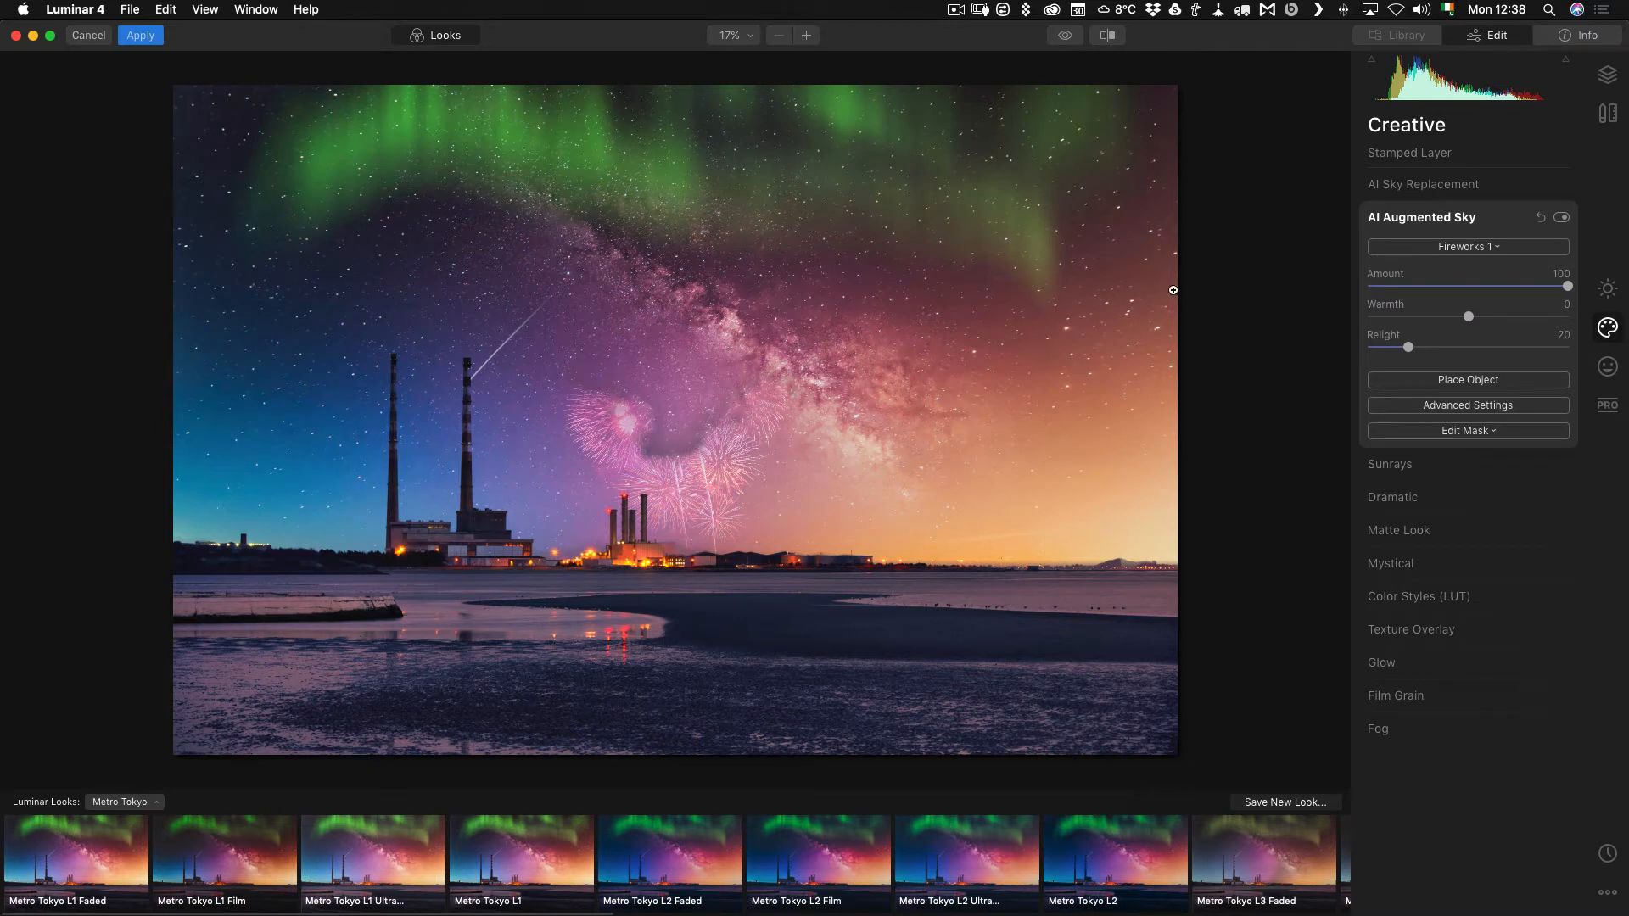
mouse_move(1218, 225)
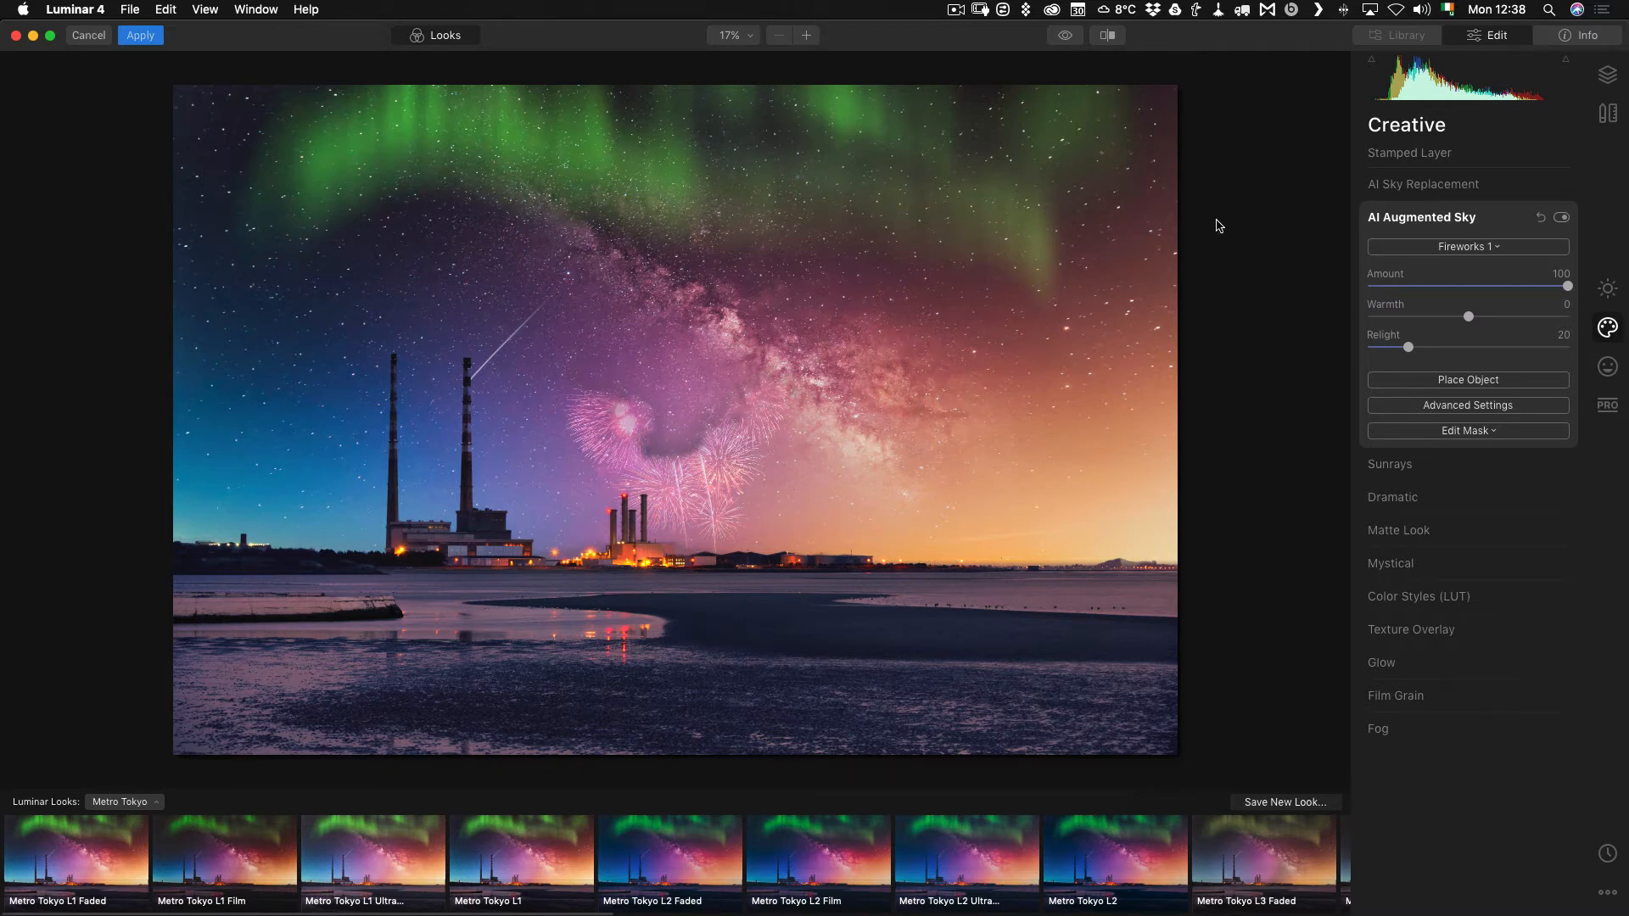
mouse_move(1468, 406)
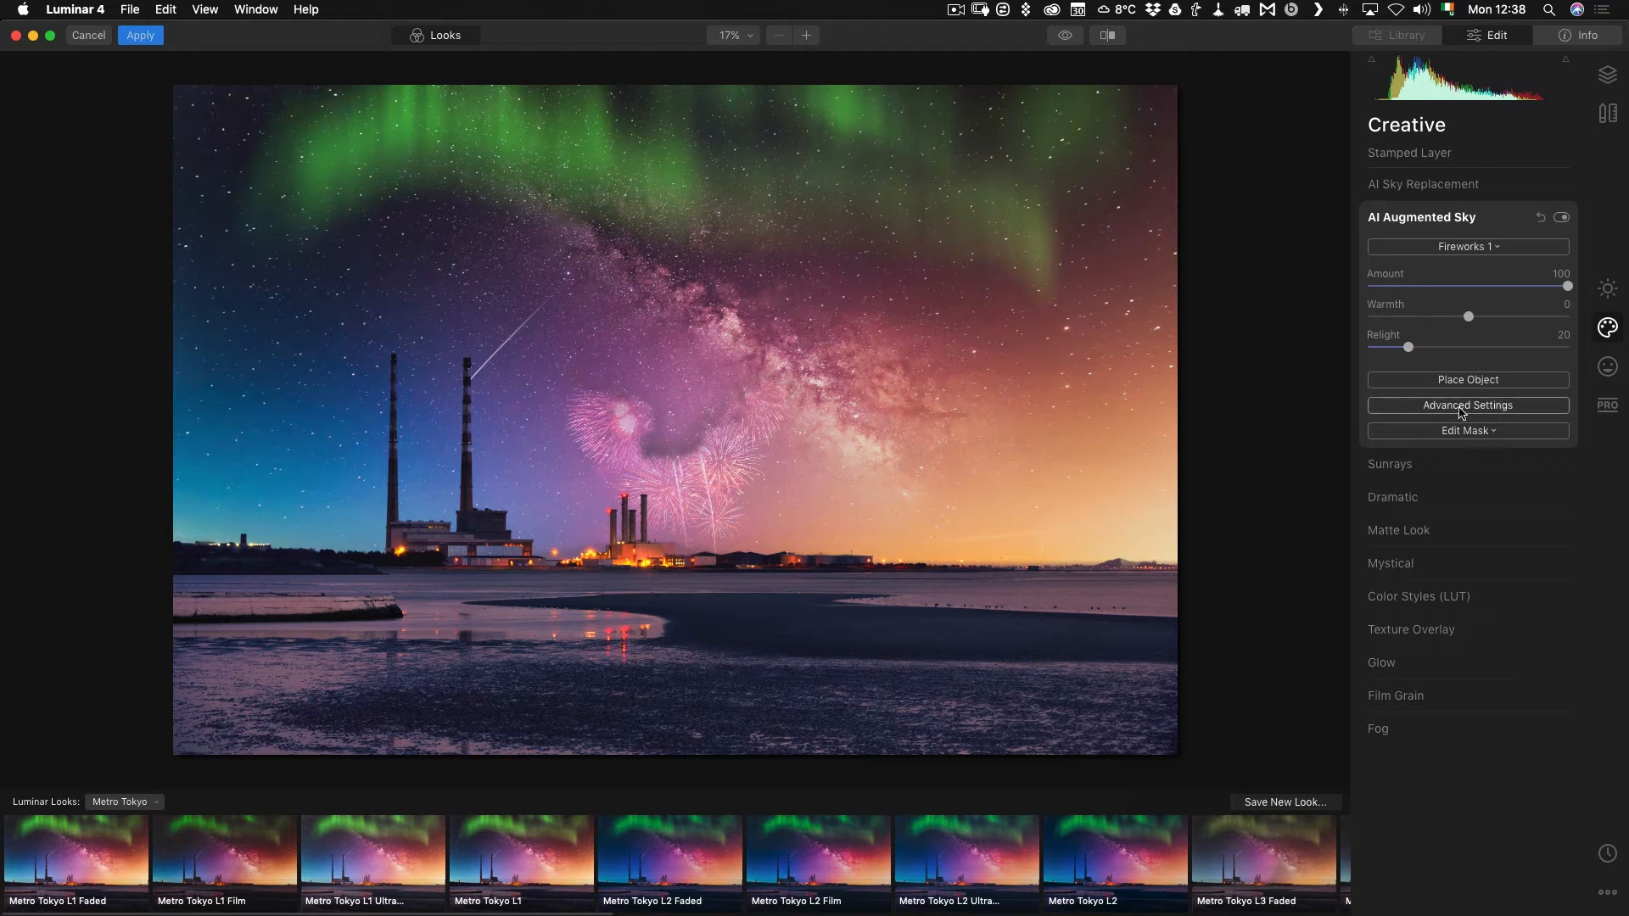
Raise the fireworks' Mask Refinement to 100 in Advanced Settings
click(1467, 406)
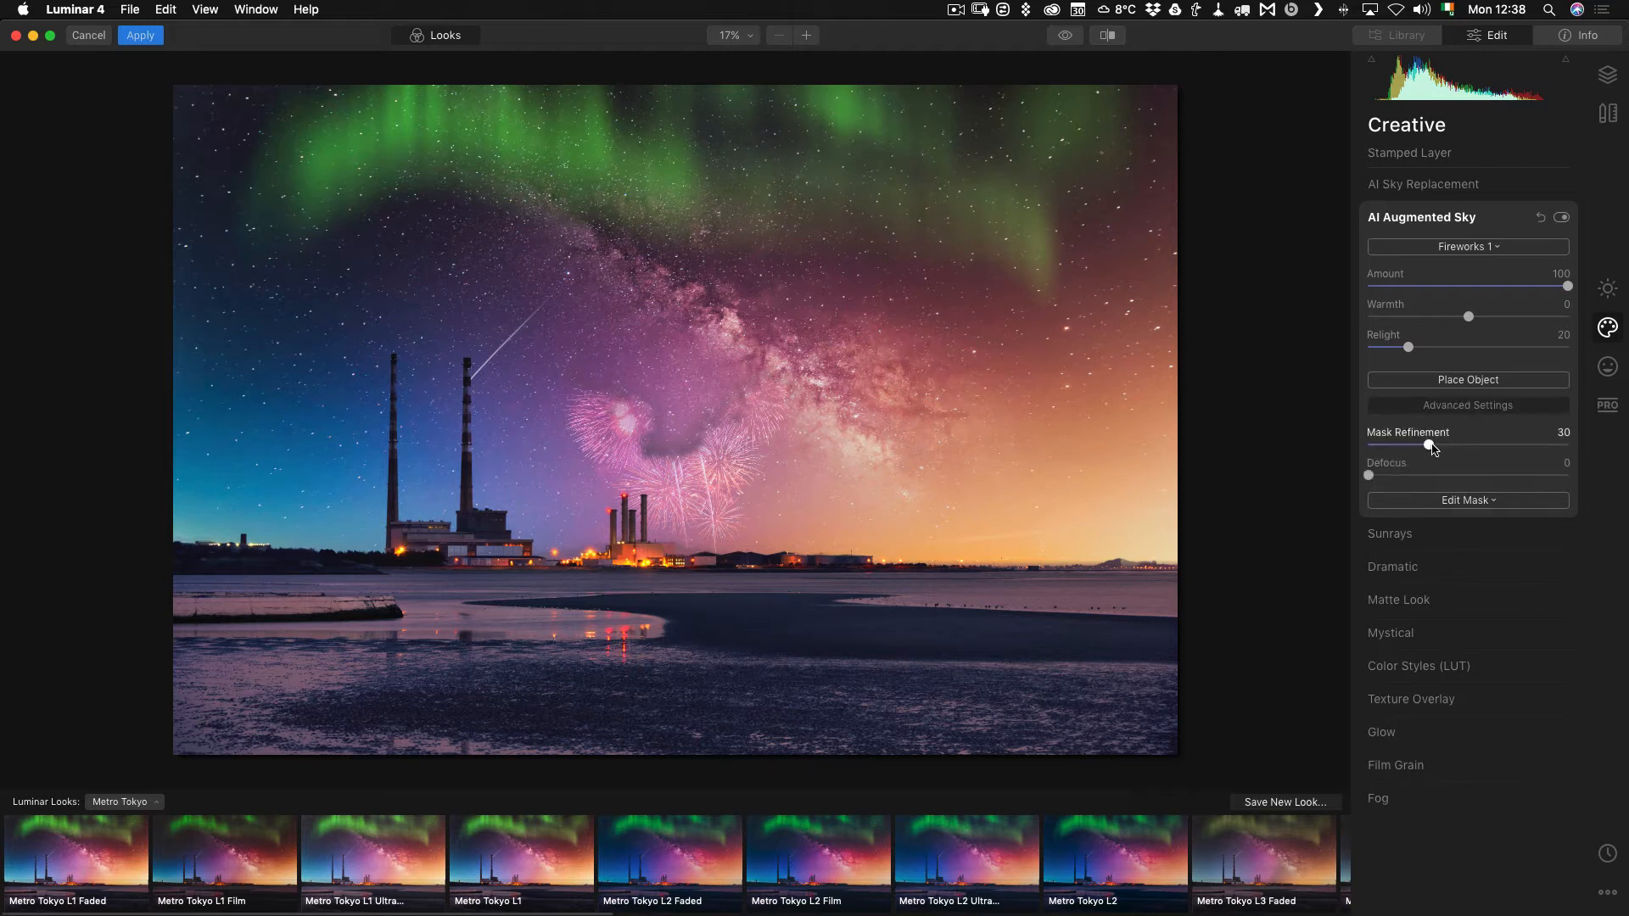
drag(1431, 444, 1529, 445)
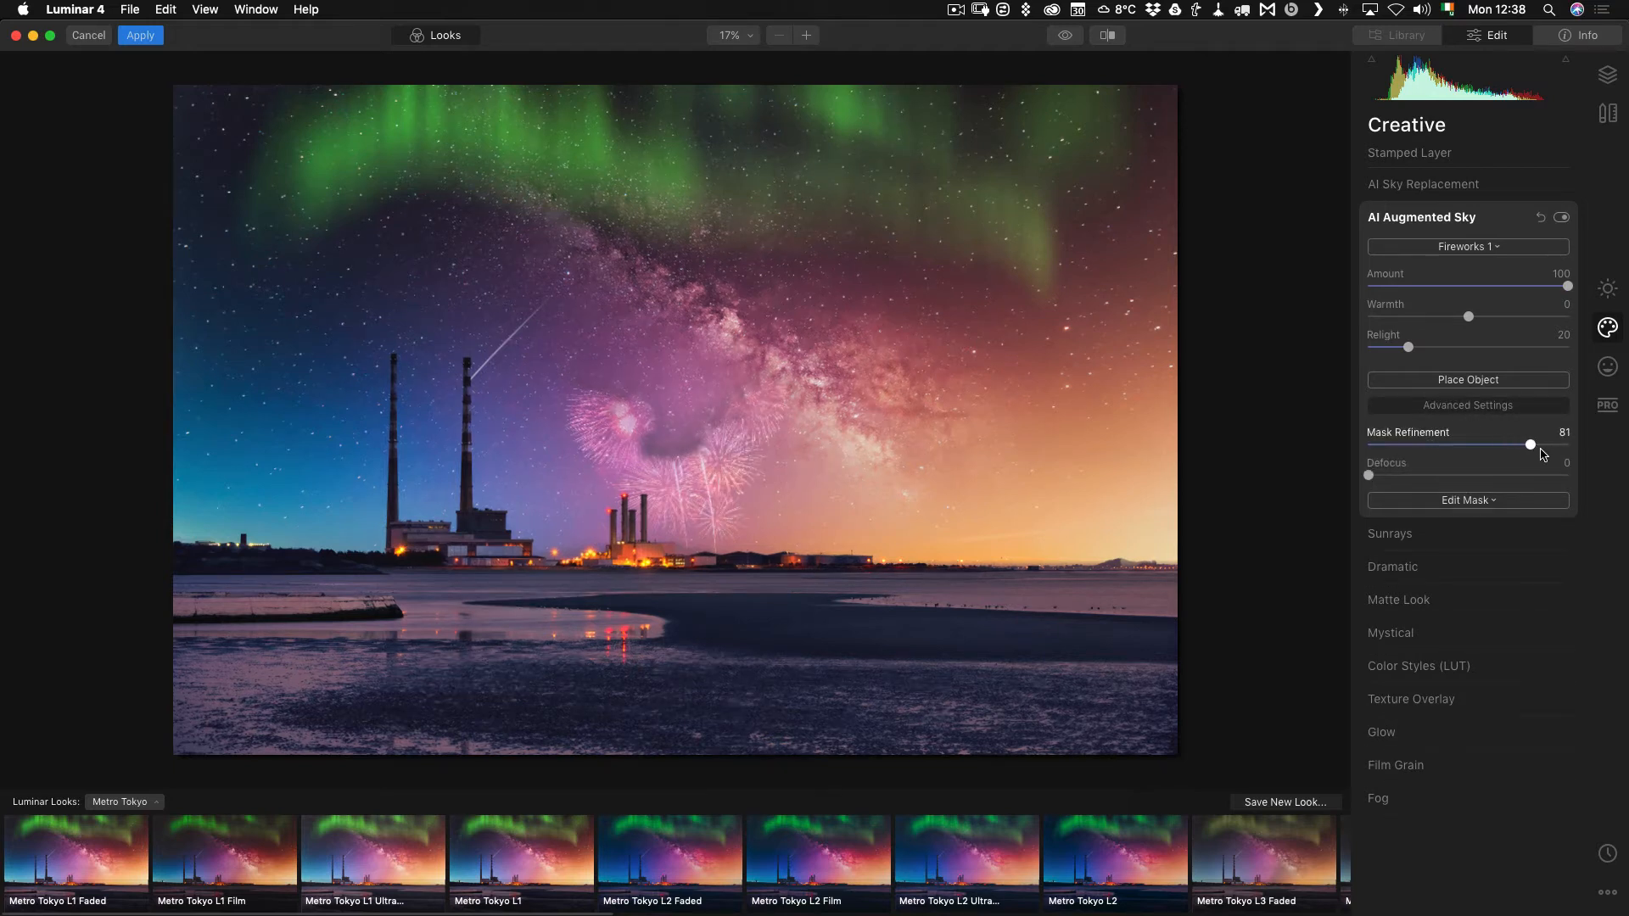
drag(1529, 443, 1568, 443)
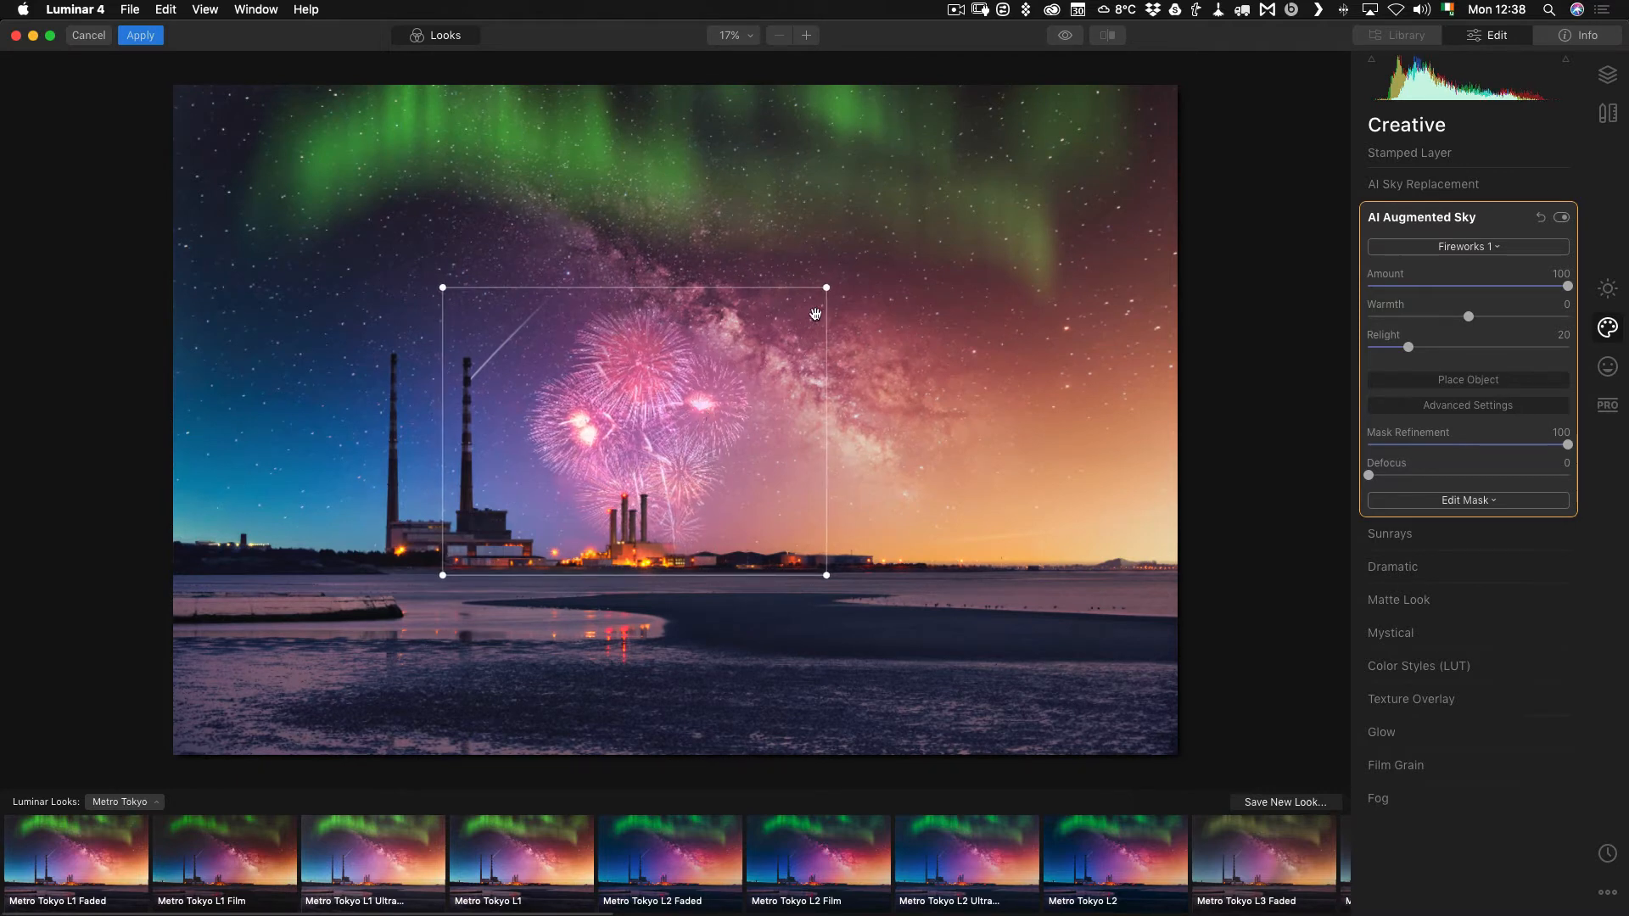
Center the fireworks above the power station and set their Relight to 64
drag(827, 289, 808, 302)
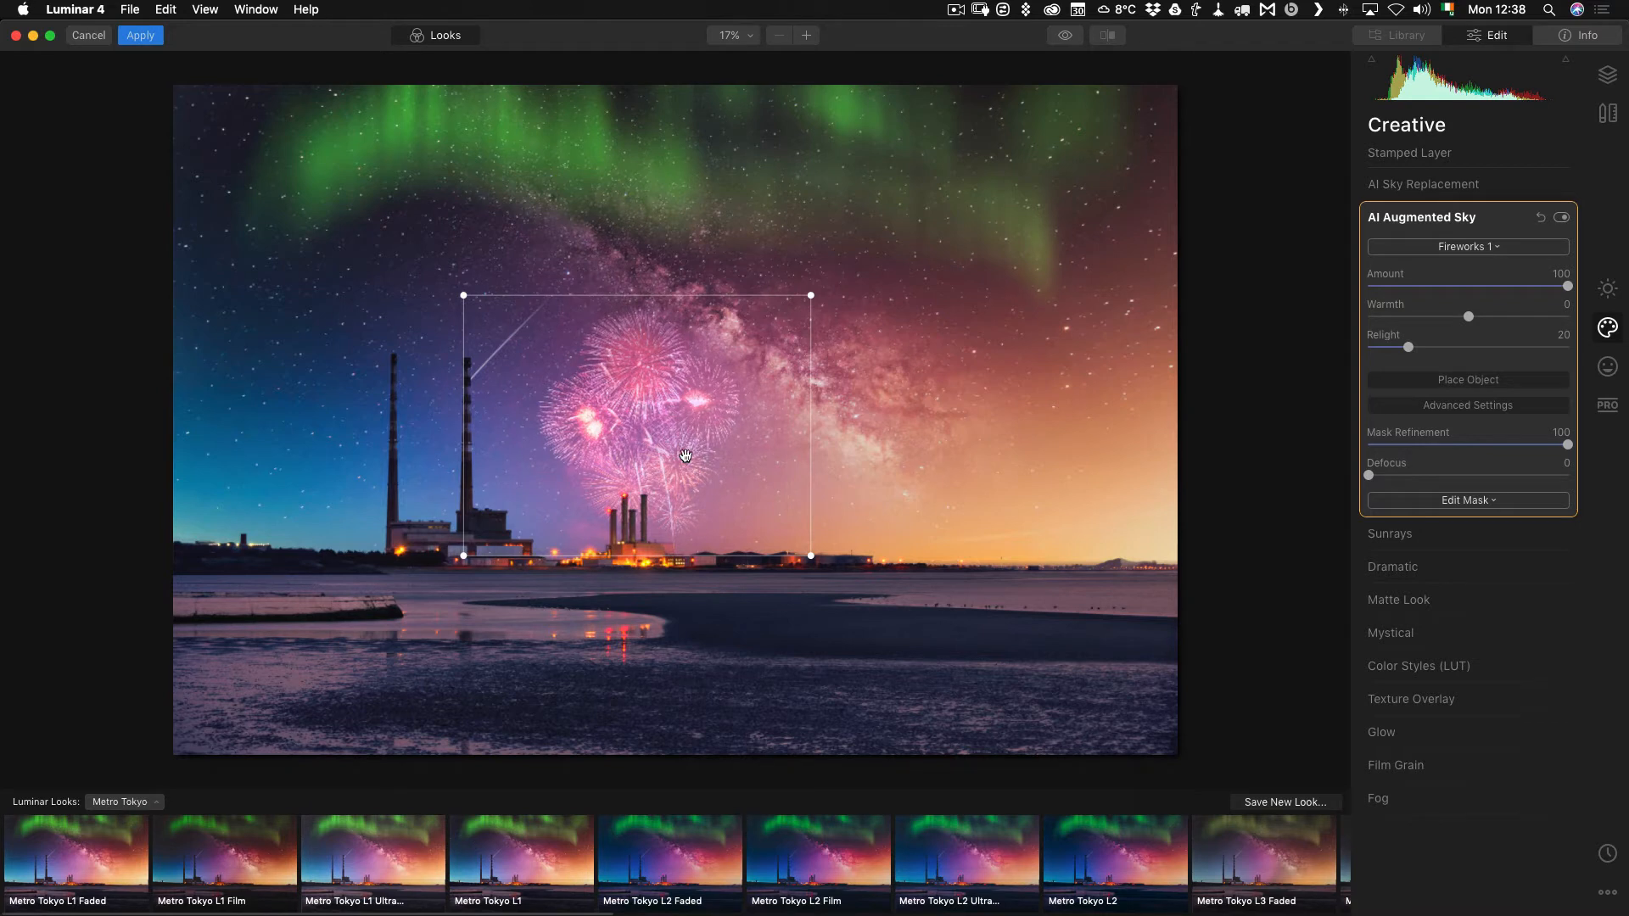
drag(1414, 346, 1519, 346)
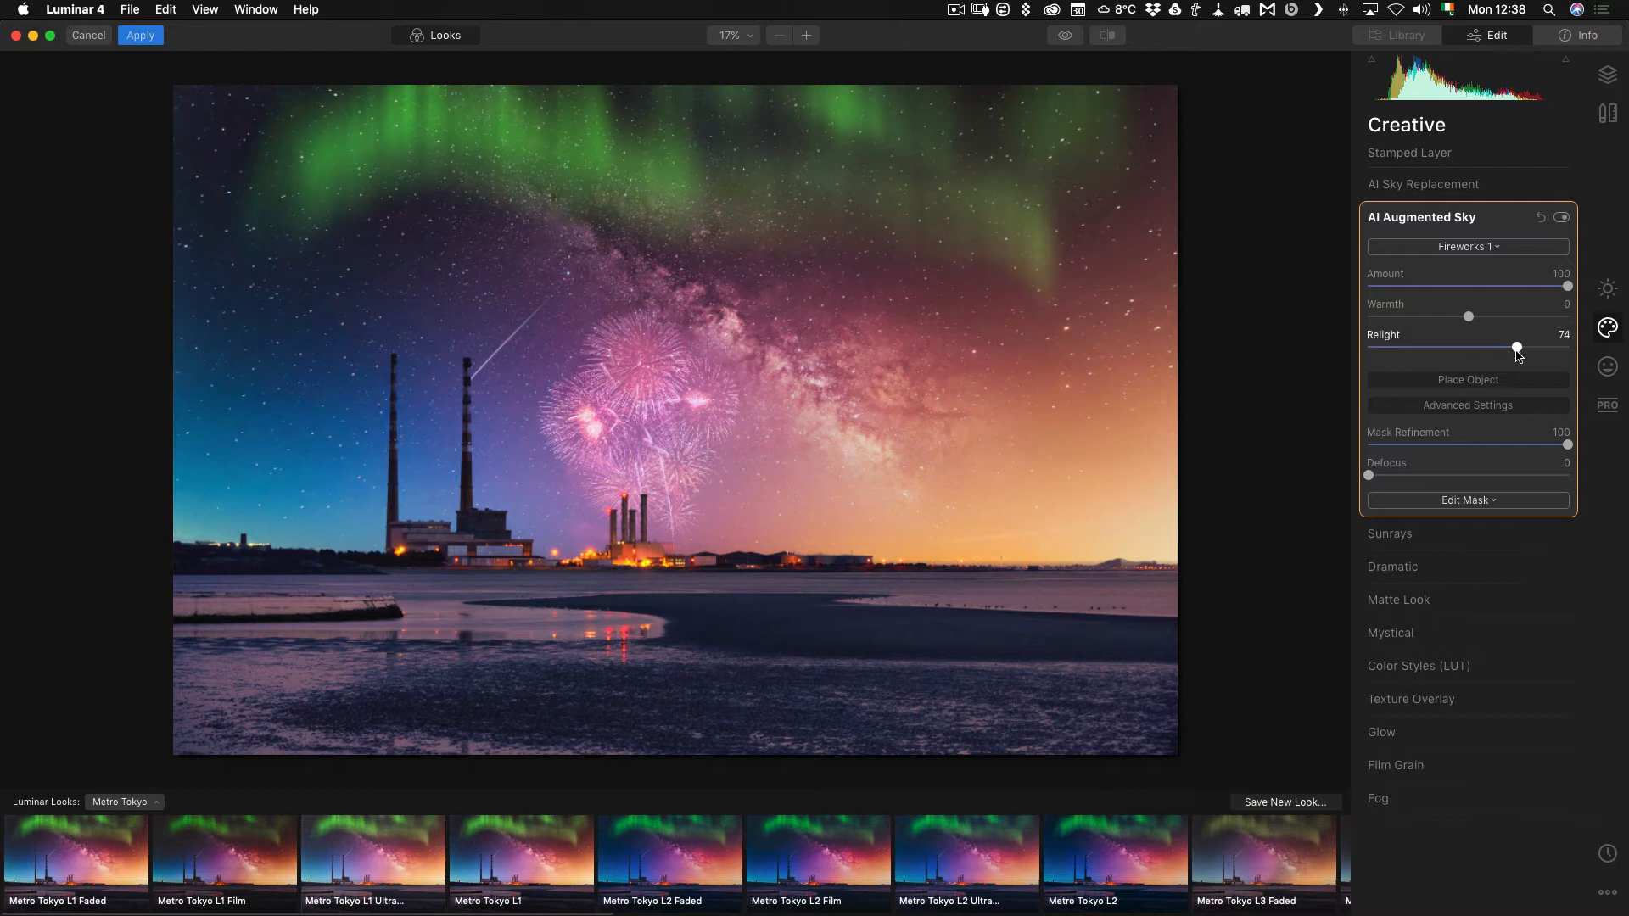
drag(1515, 346, 1496, 346)
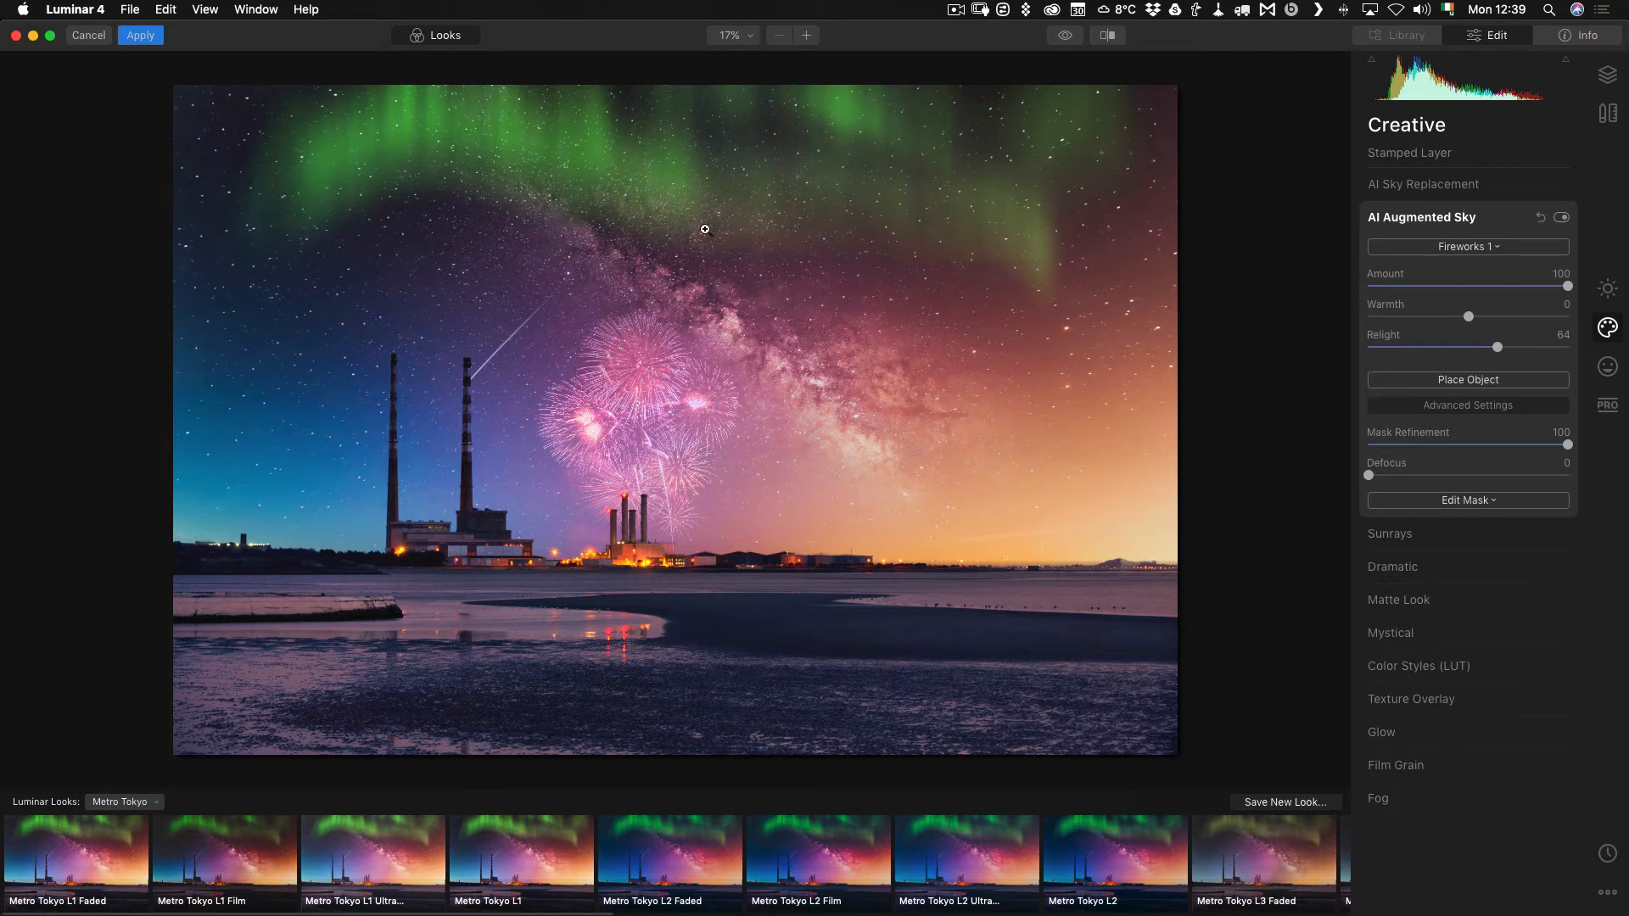
mouse_move(705, 386)
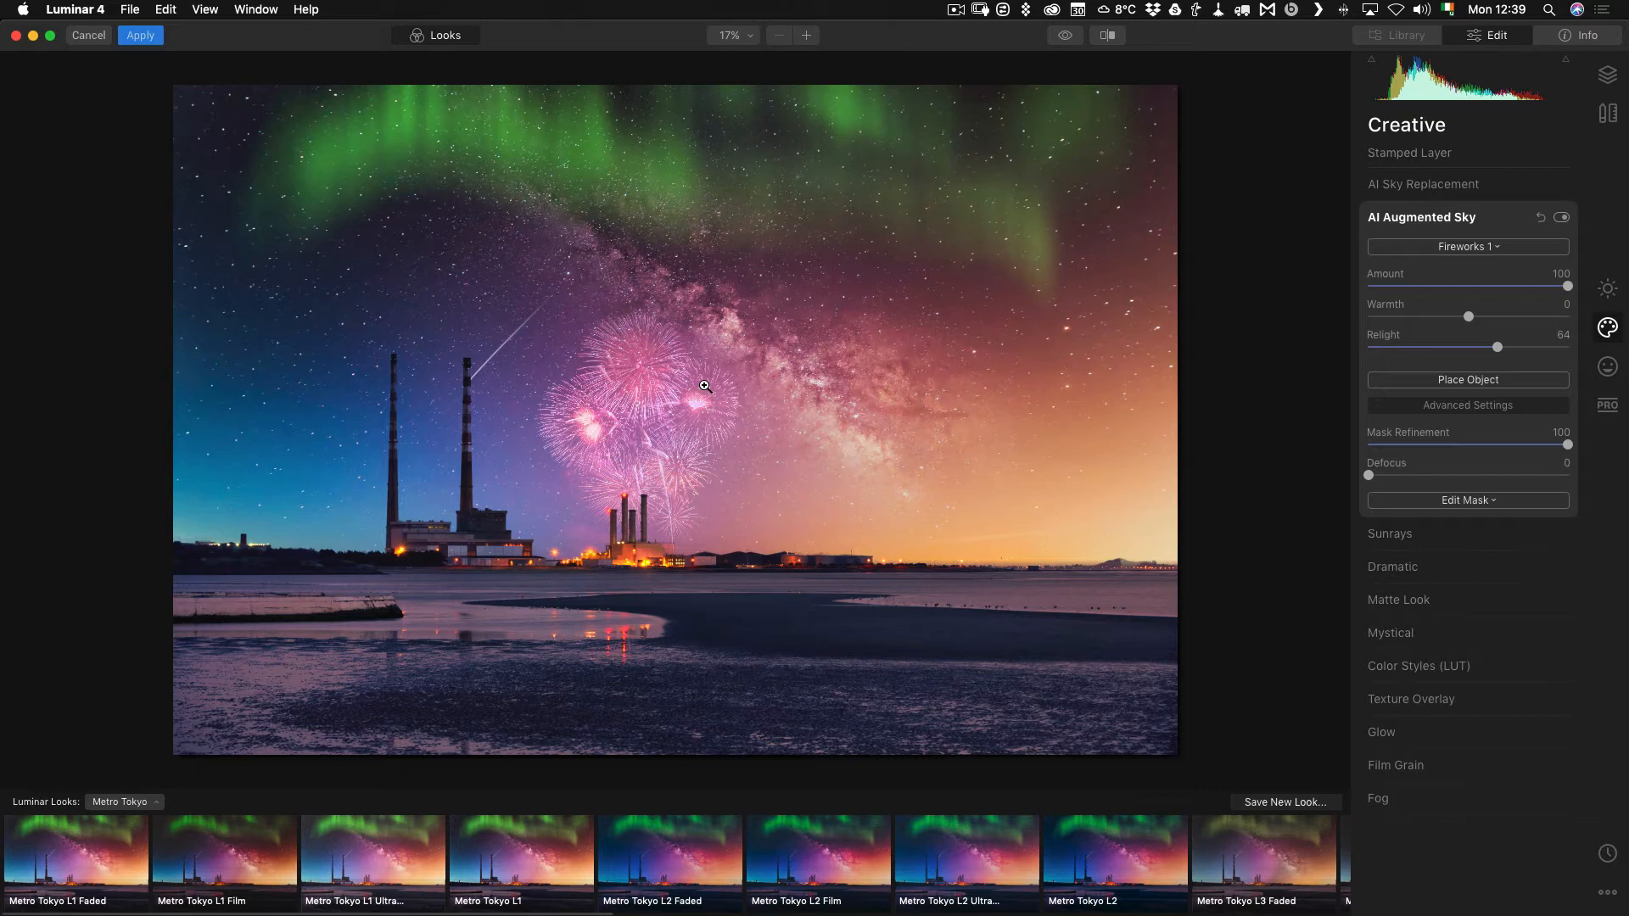
mouse_move(729, 415)
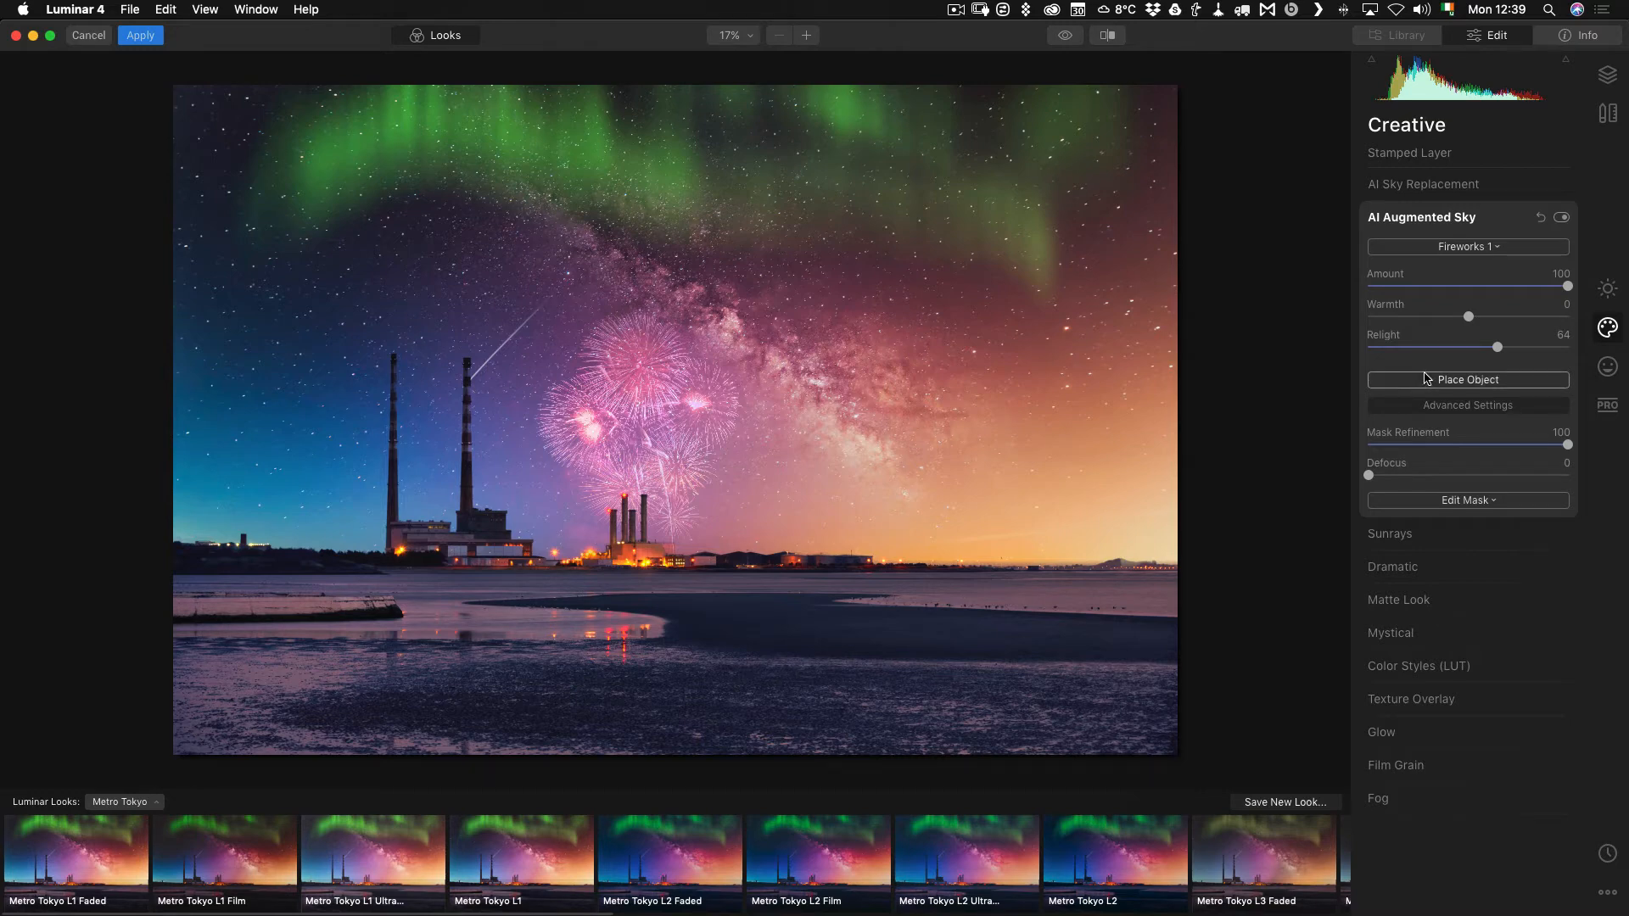
mouse_move(1421, 367)
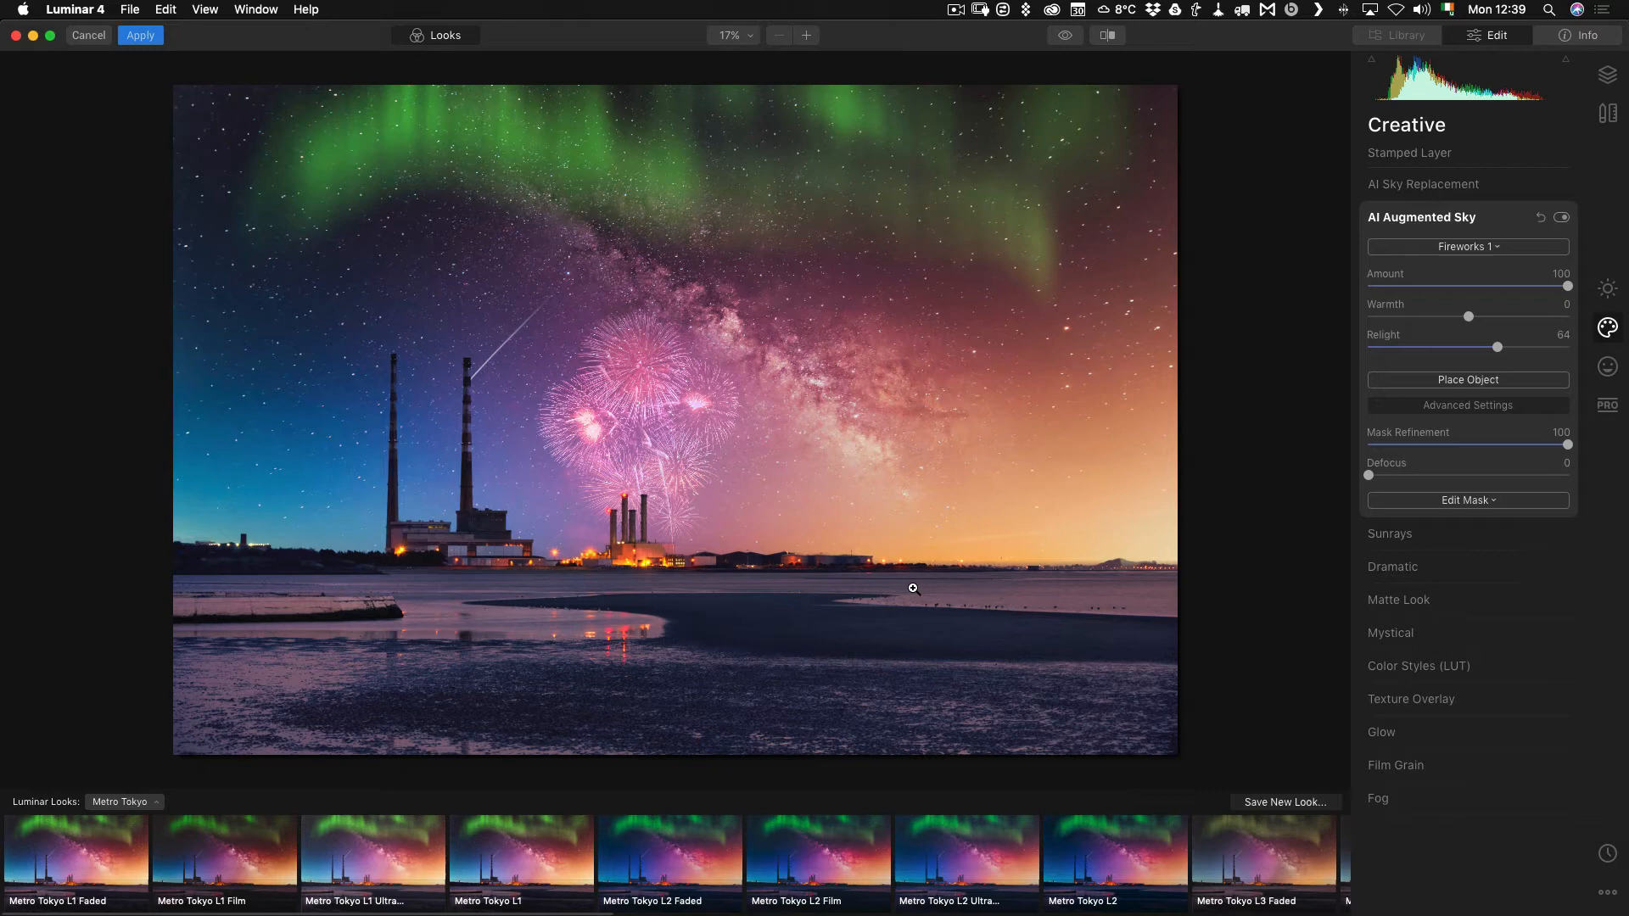
mouse_move(531, 599)
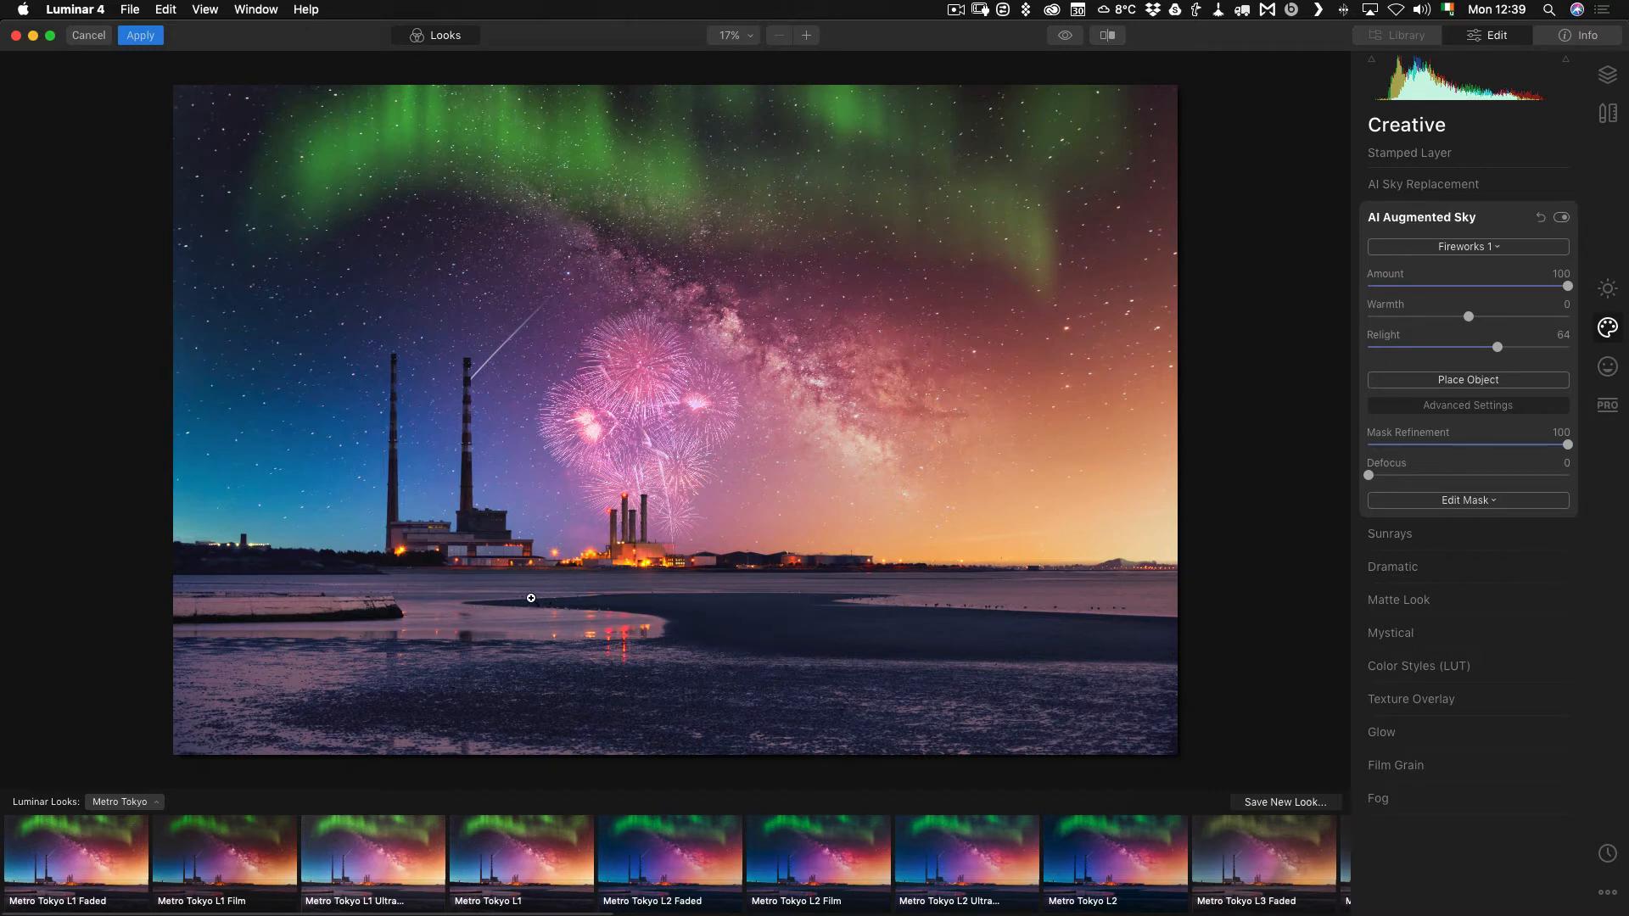
mouse_move(633, 420)
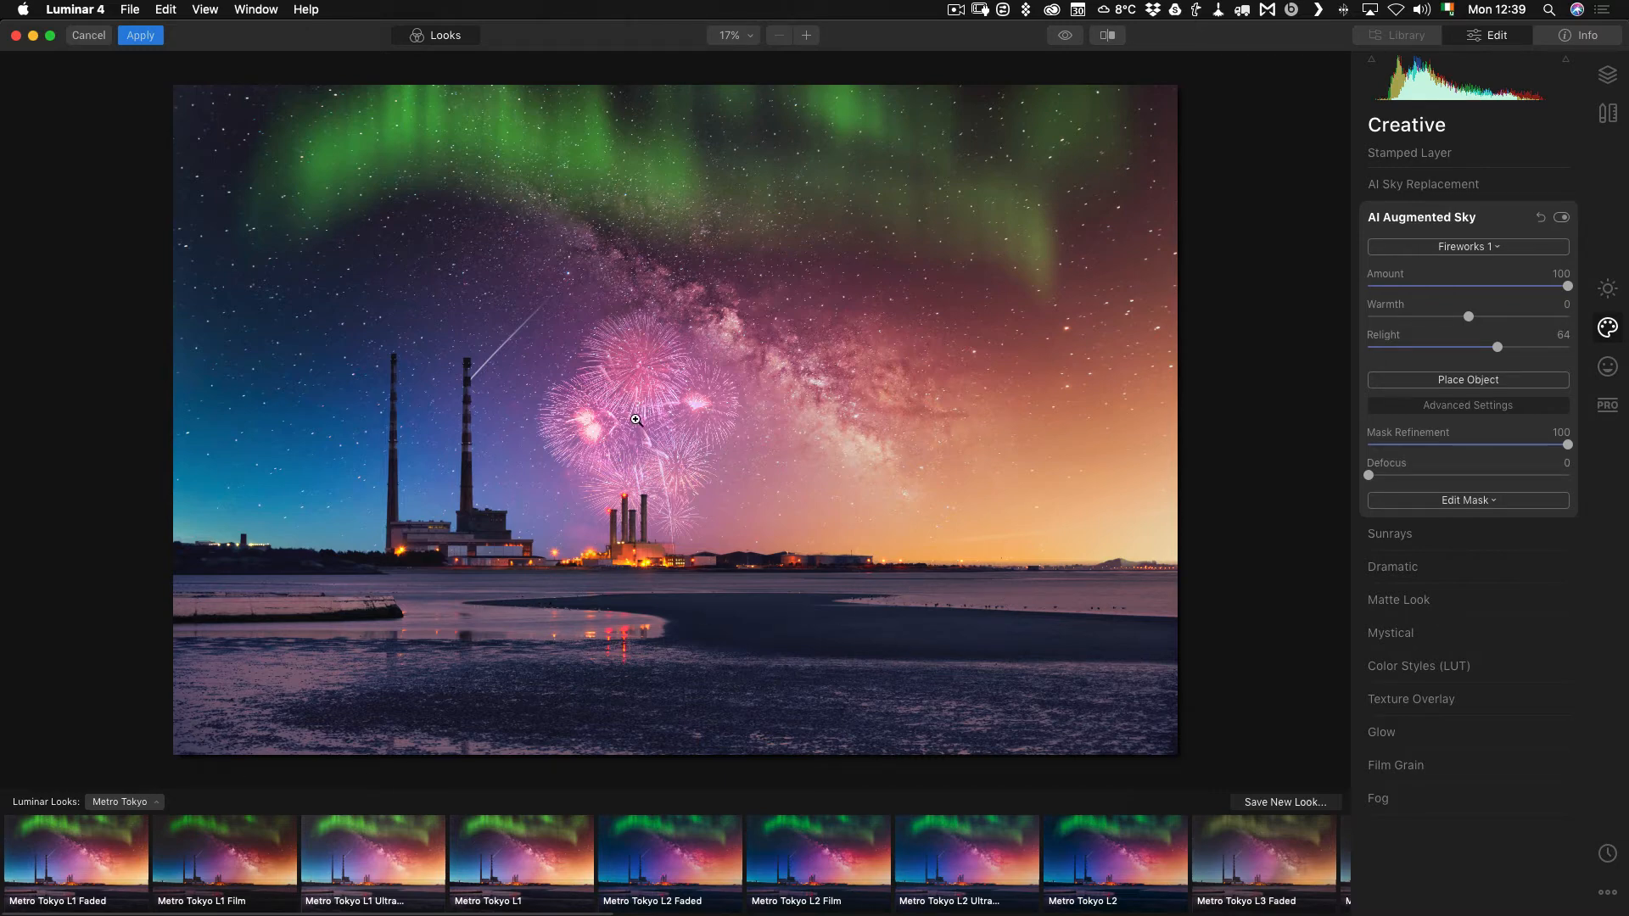
mouse_move(741, 357)
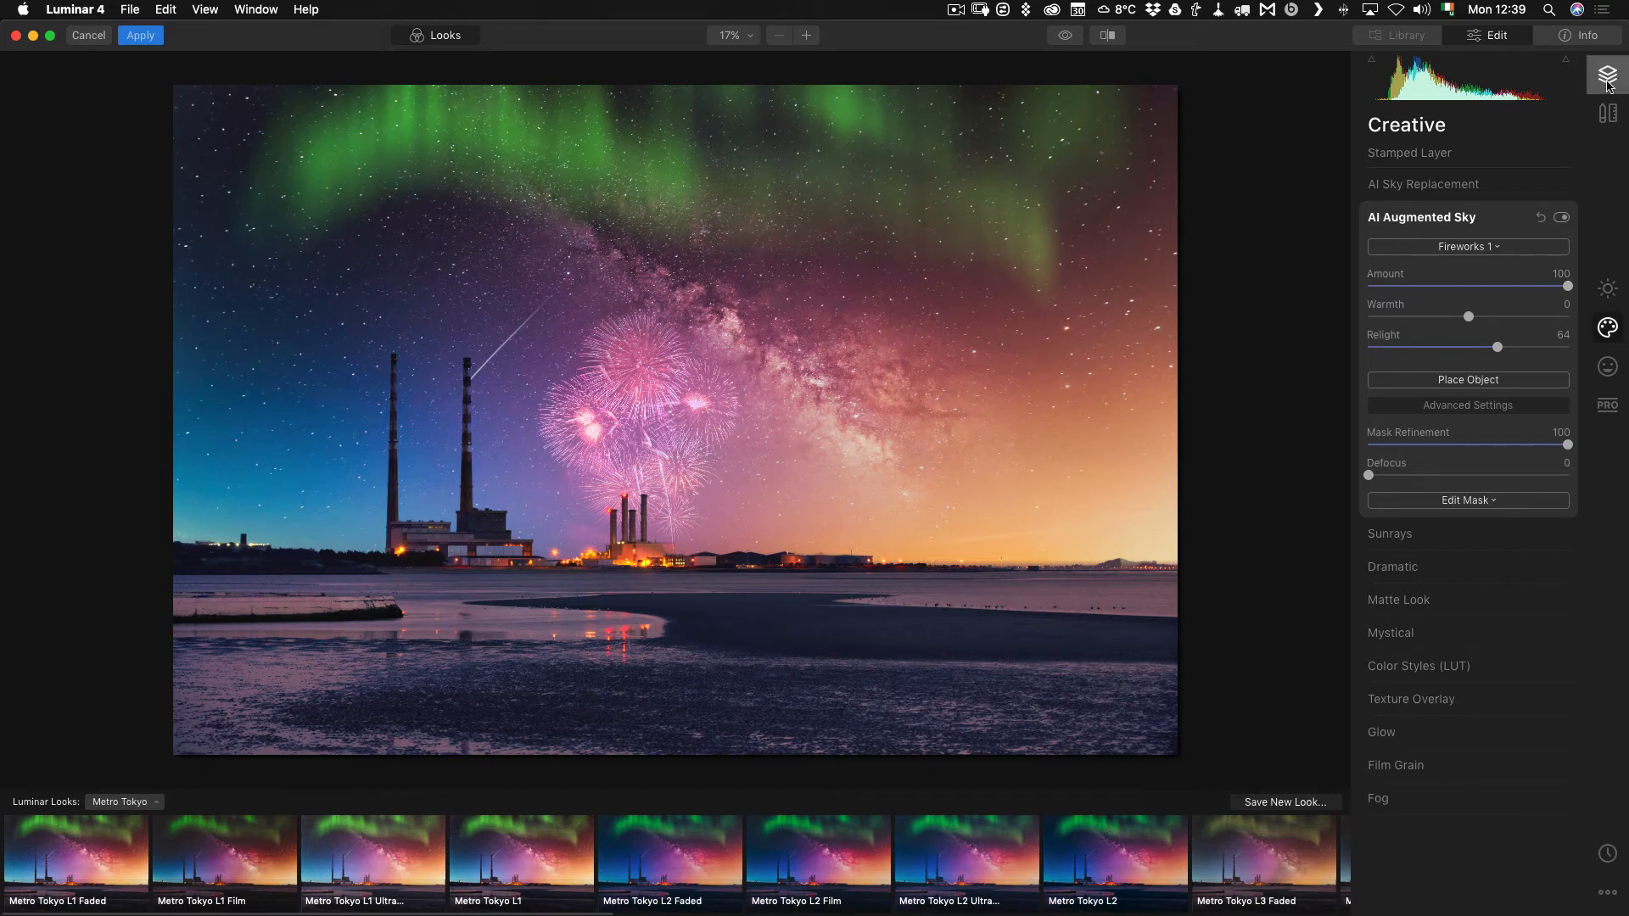
Stamp the current edits into a second layer and lower its opacity to 59
click(1607, 73)
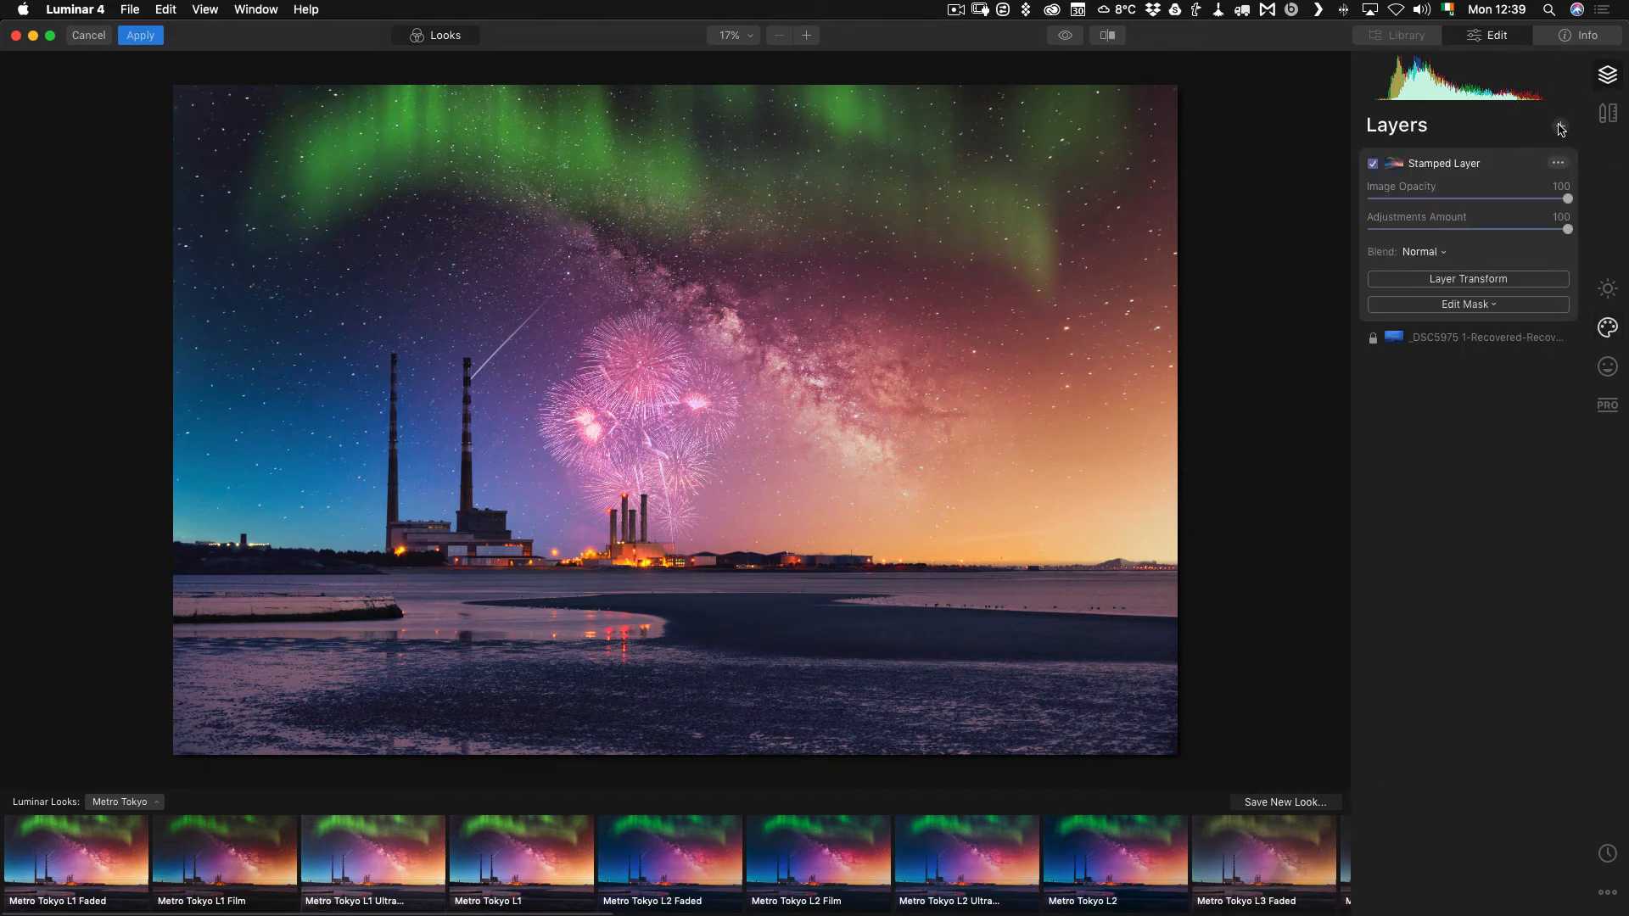
click(1561, 124)
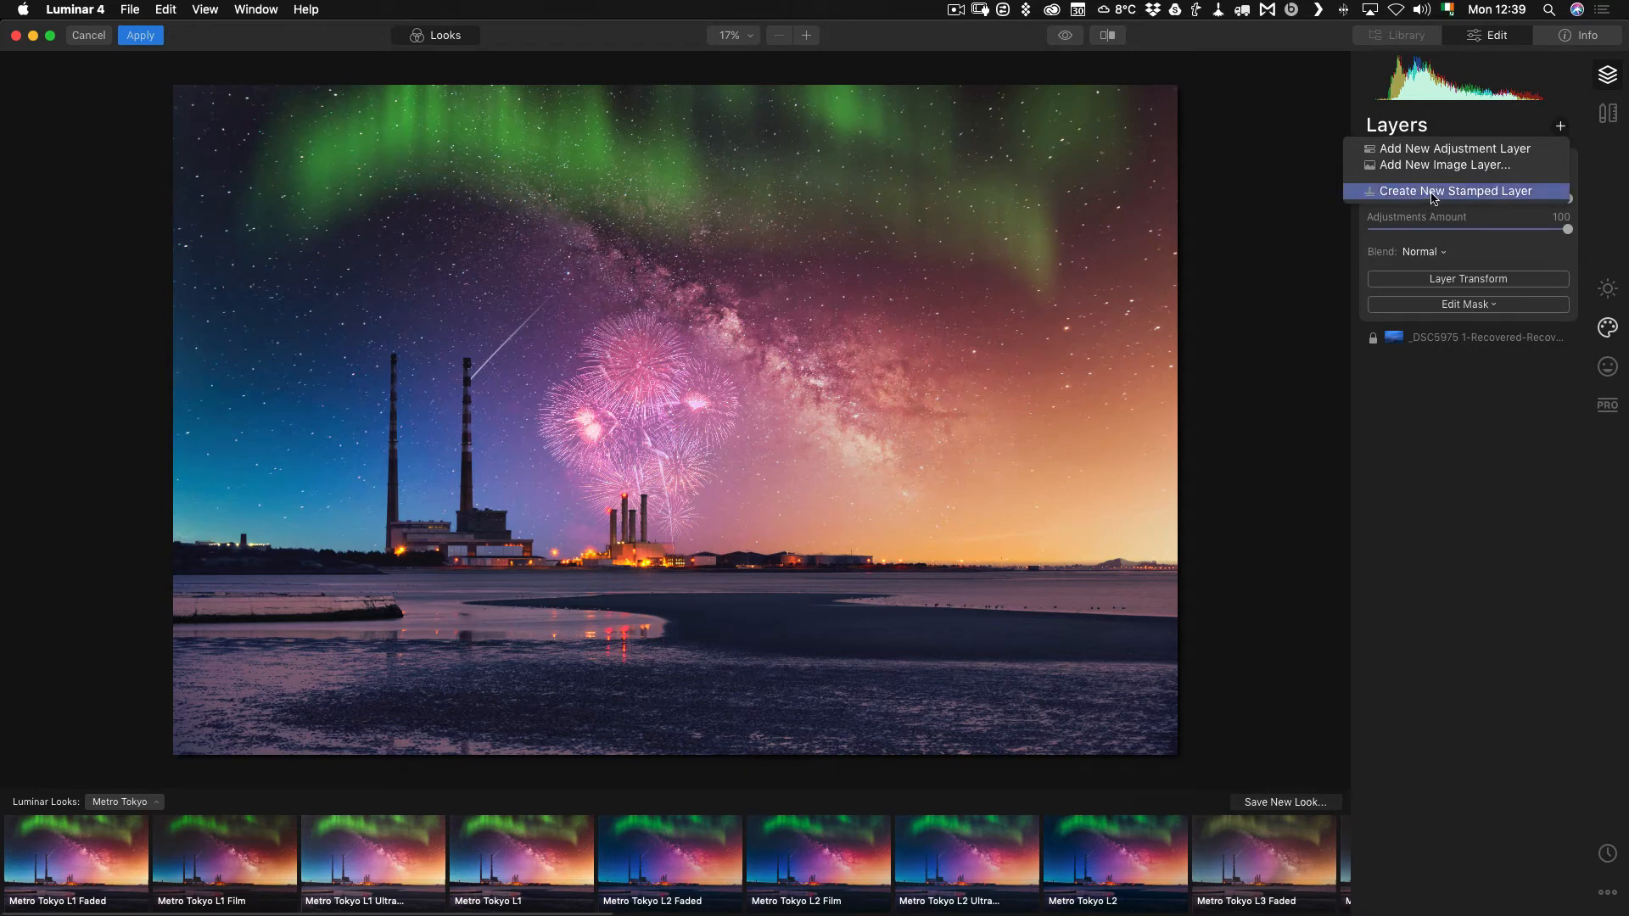
click(1456, 192)
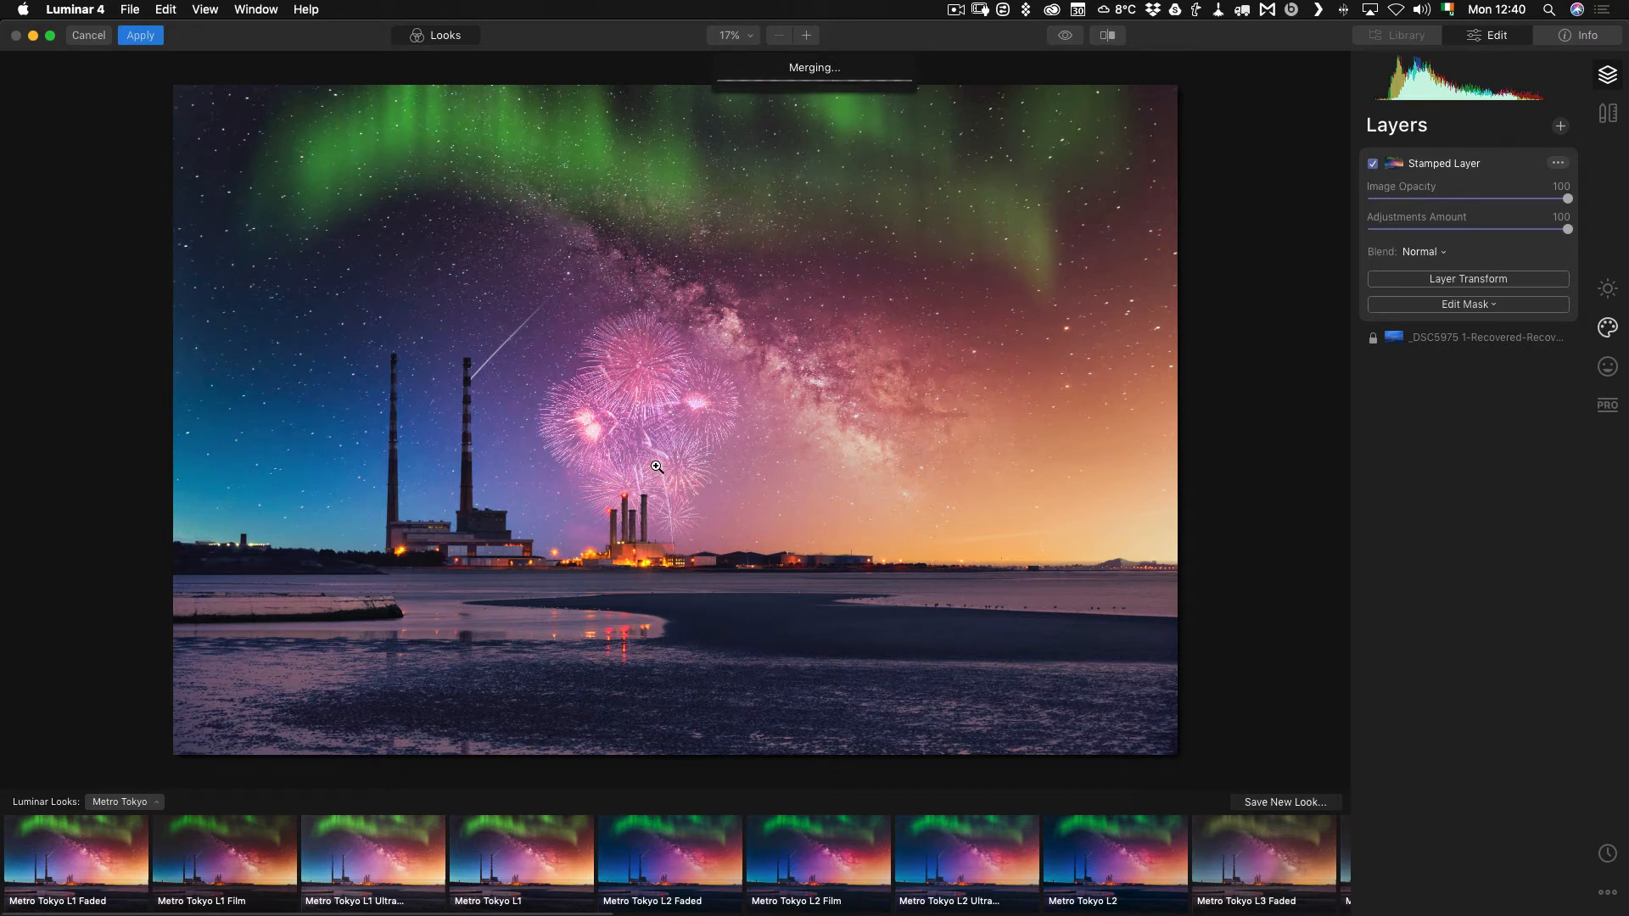
mouse_move(659, 462)
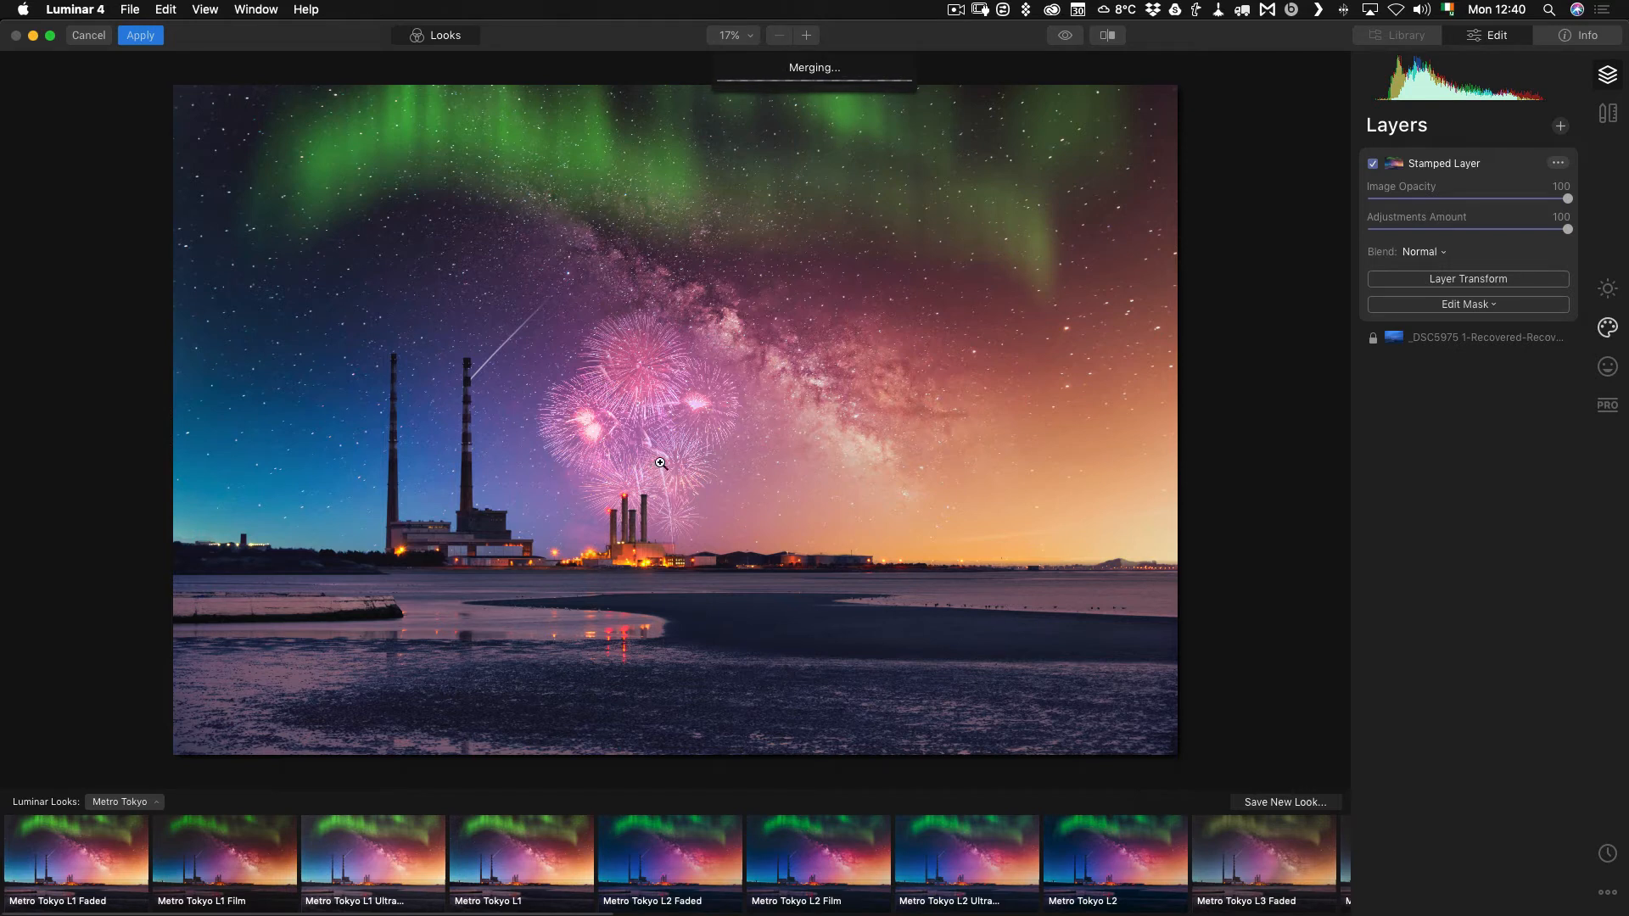
mouse_move(665, 432)
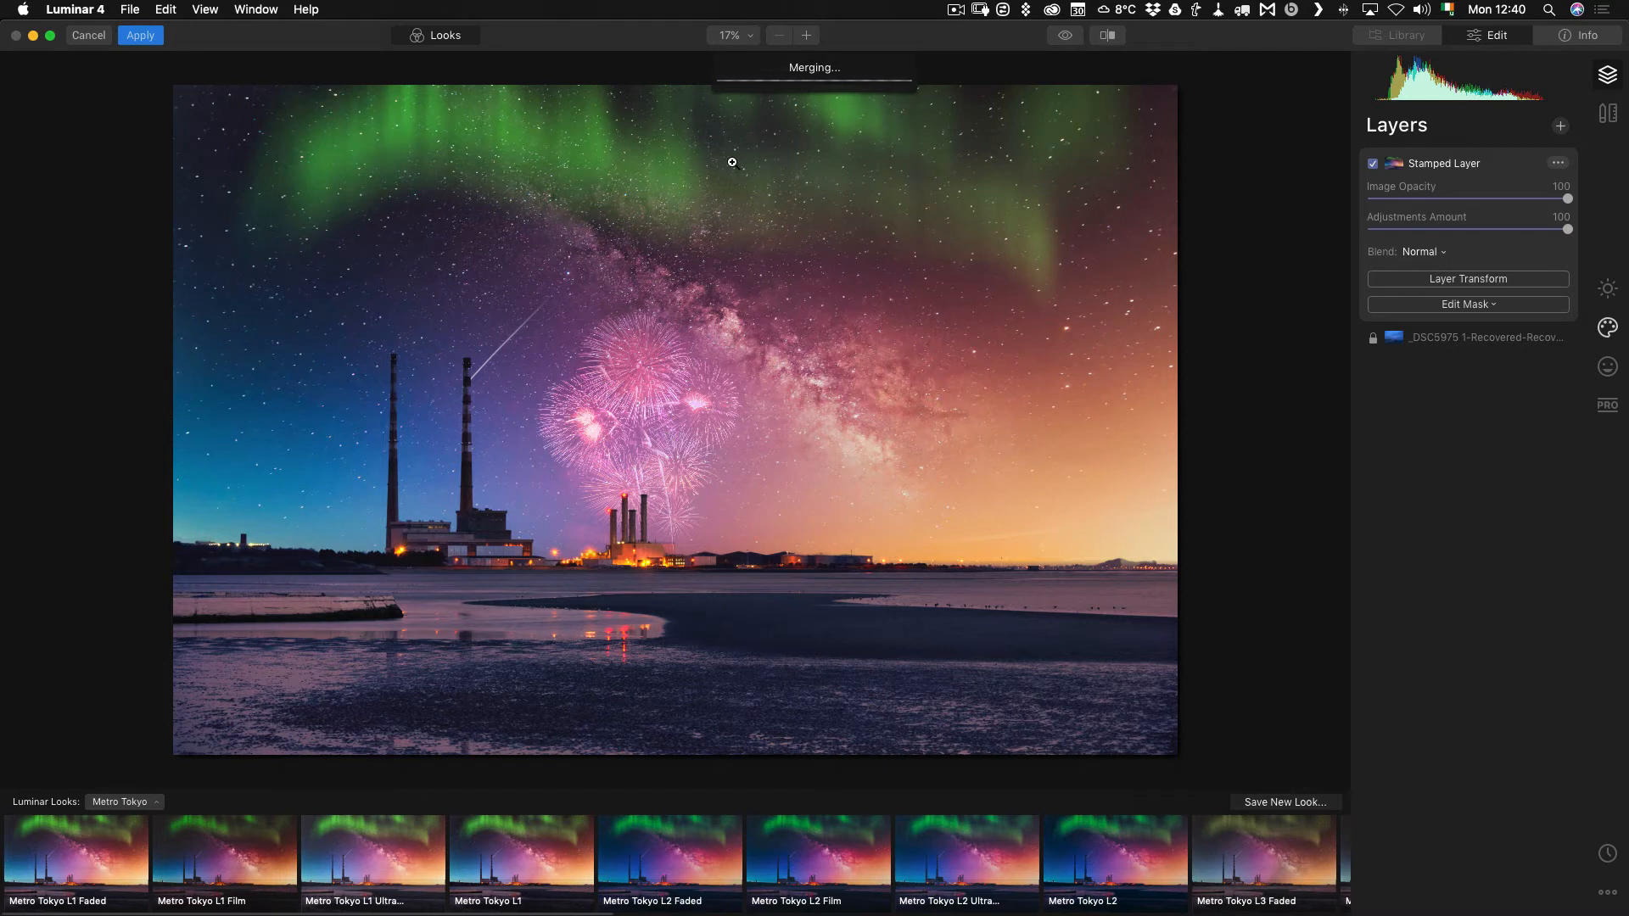
mouse_move(662, 387)
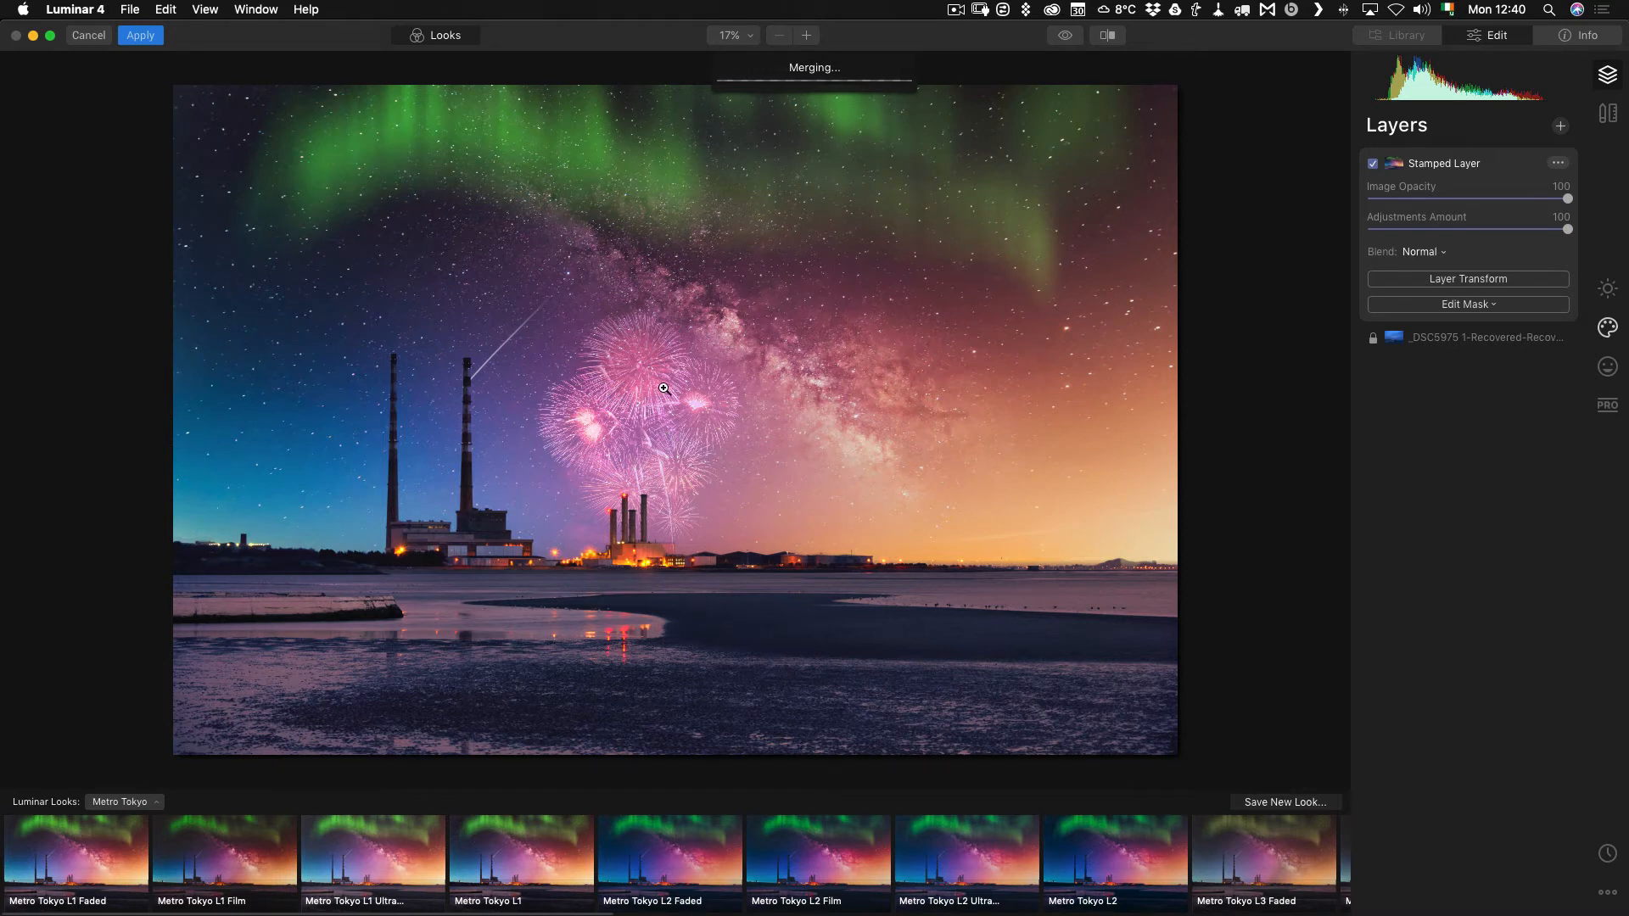
mouse_move(848, 201)
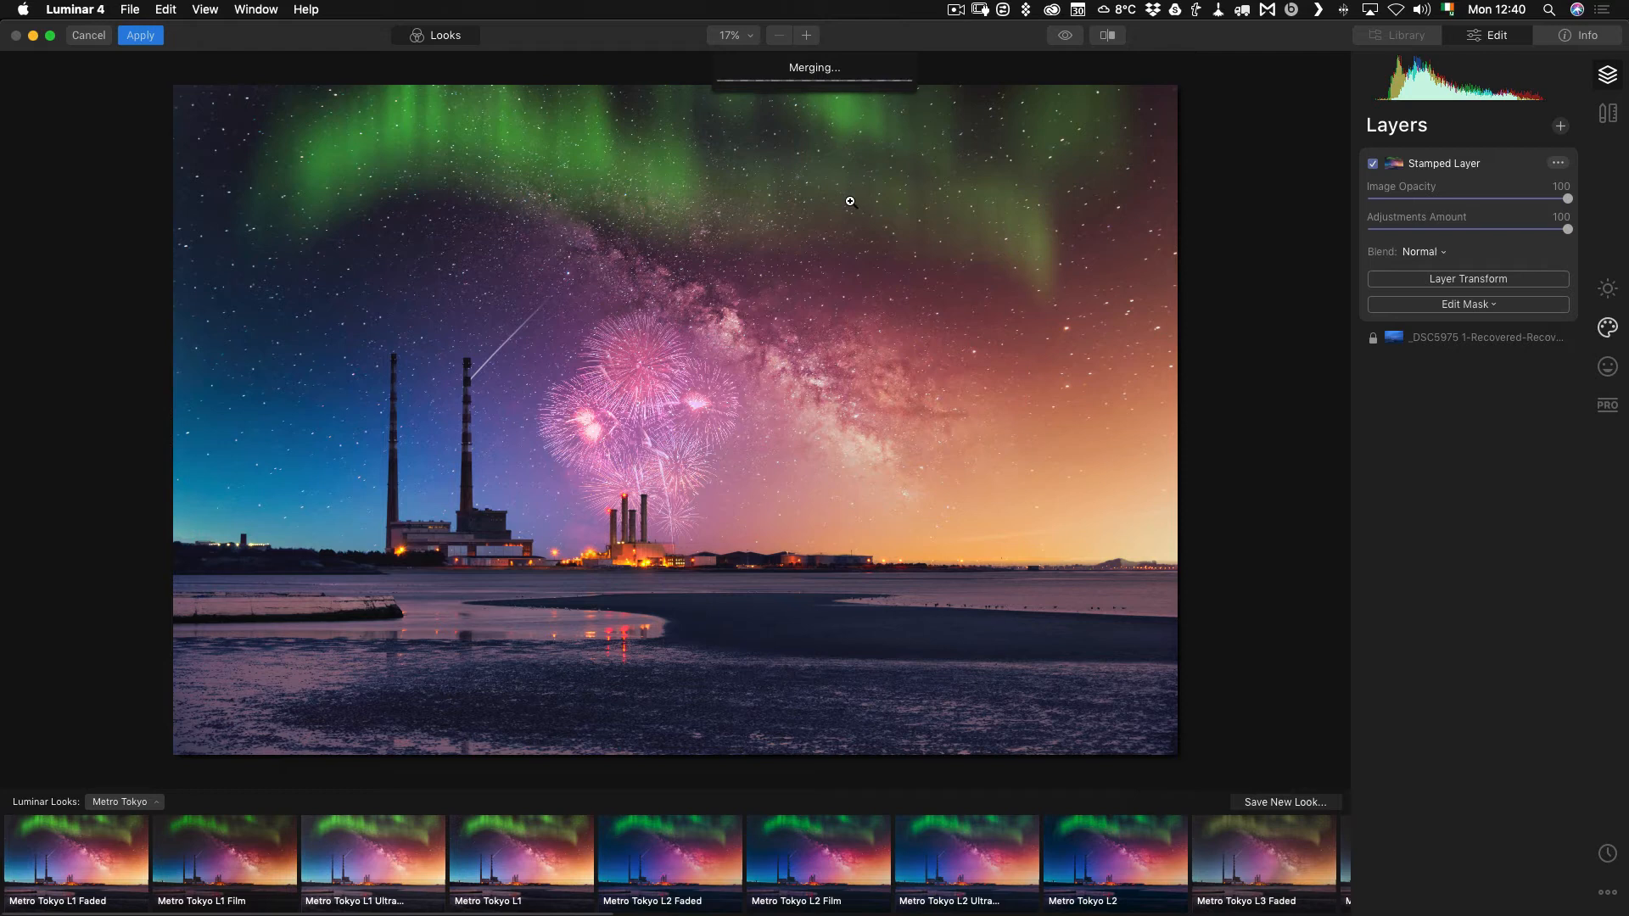
mouse_move(840, 191)
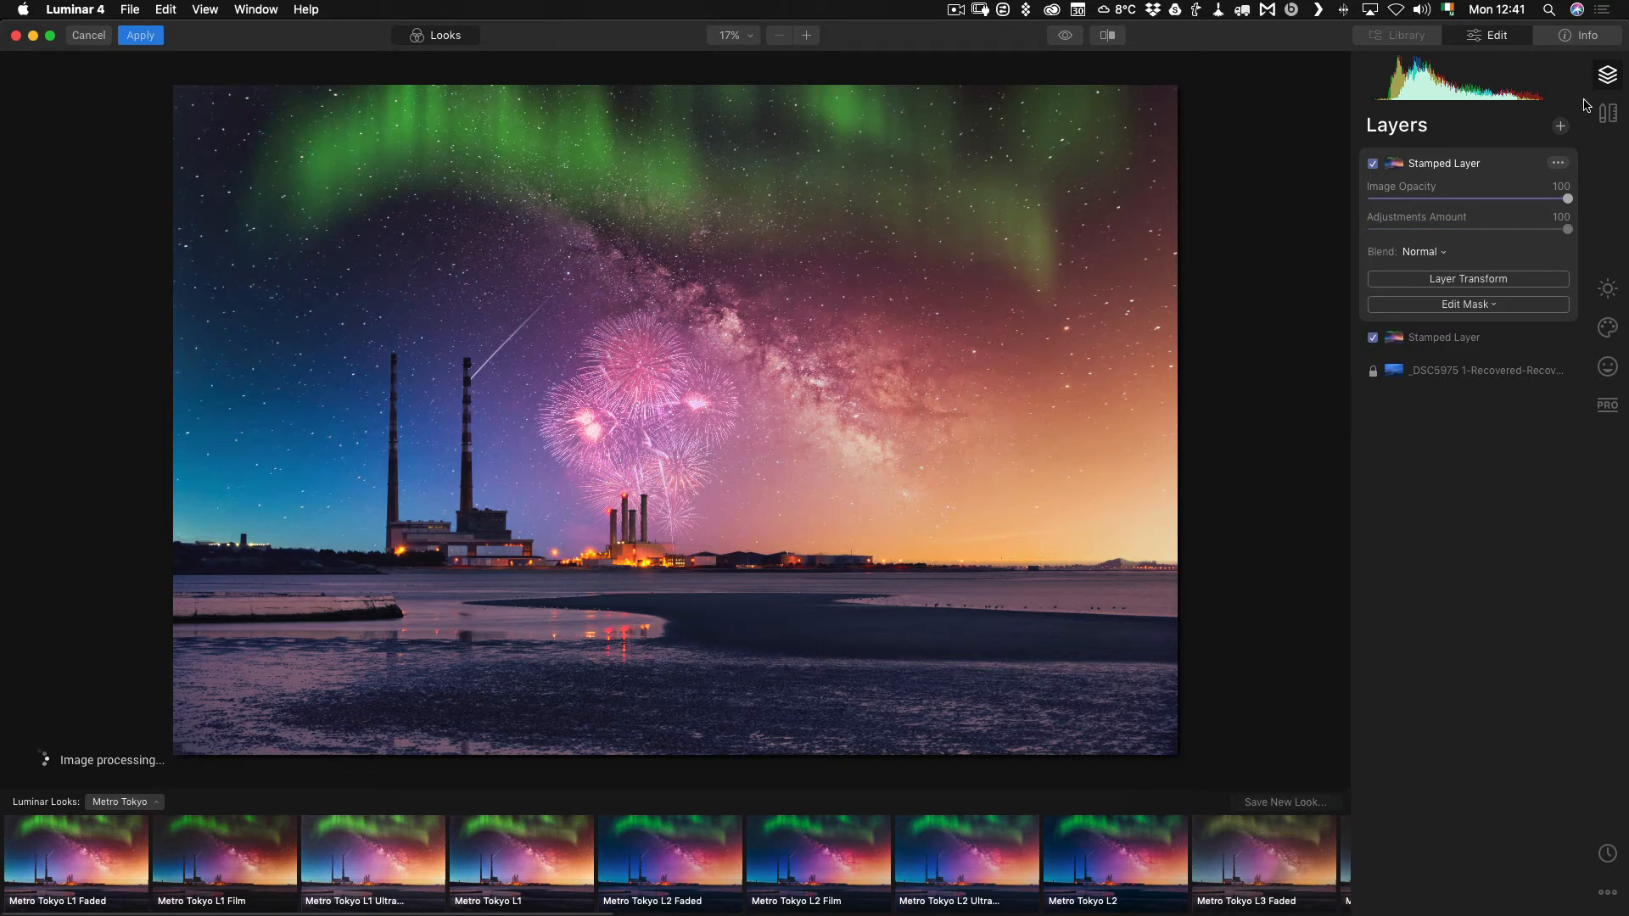
mouse_move(1385, 270)
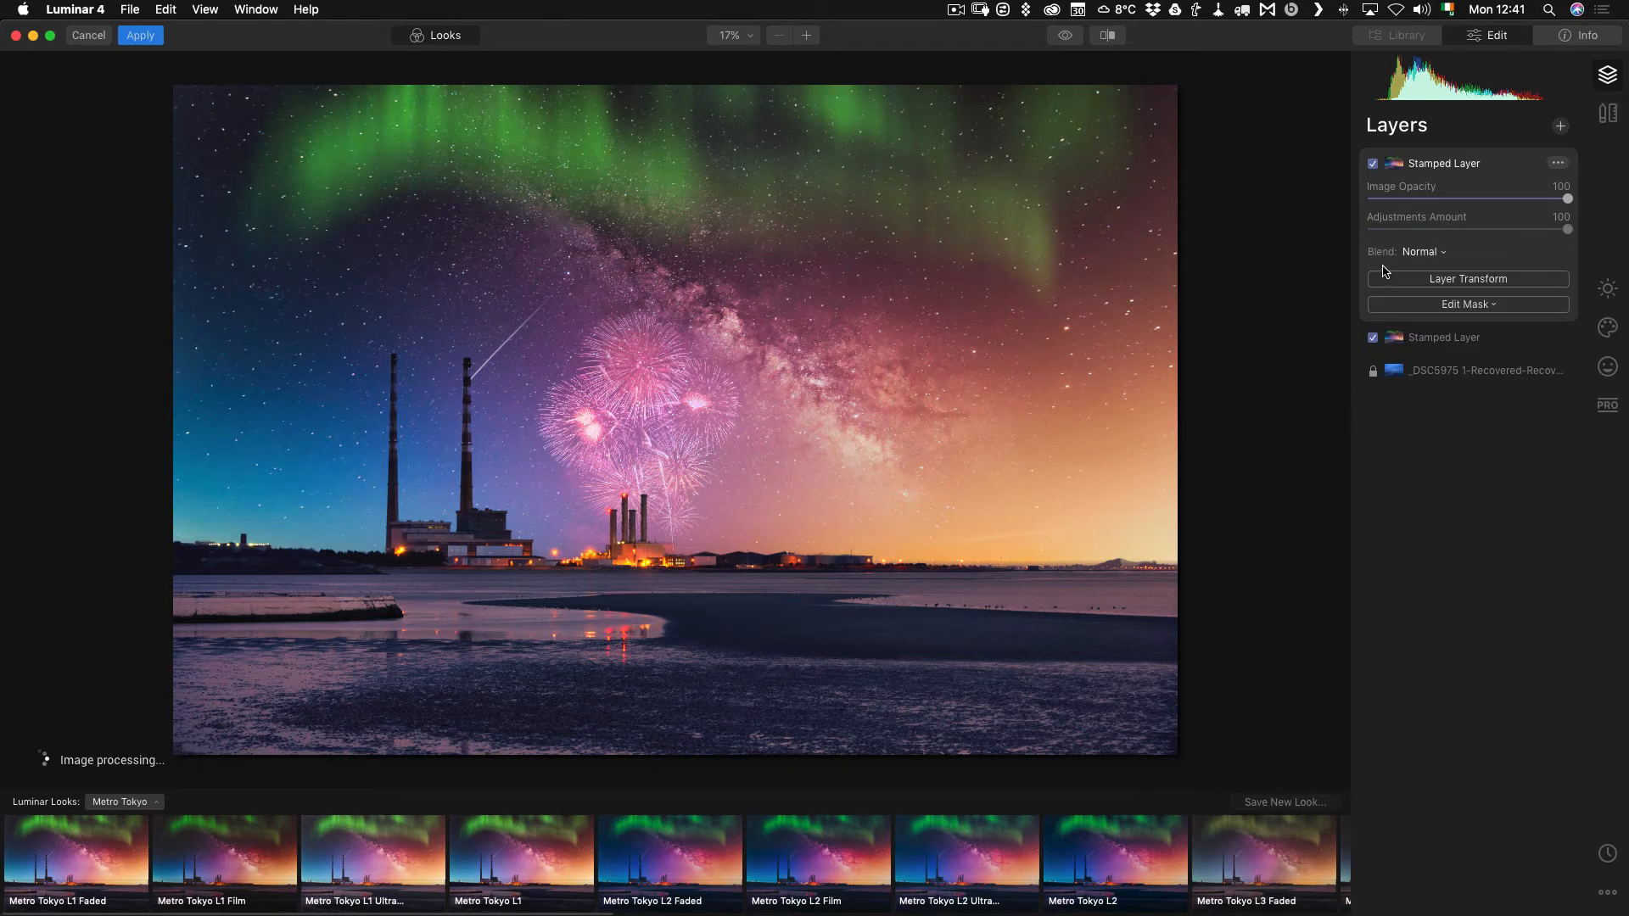
drag(1566, 199, 1487, 198)
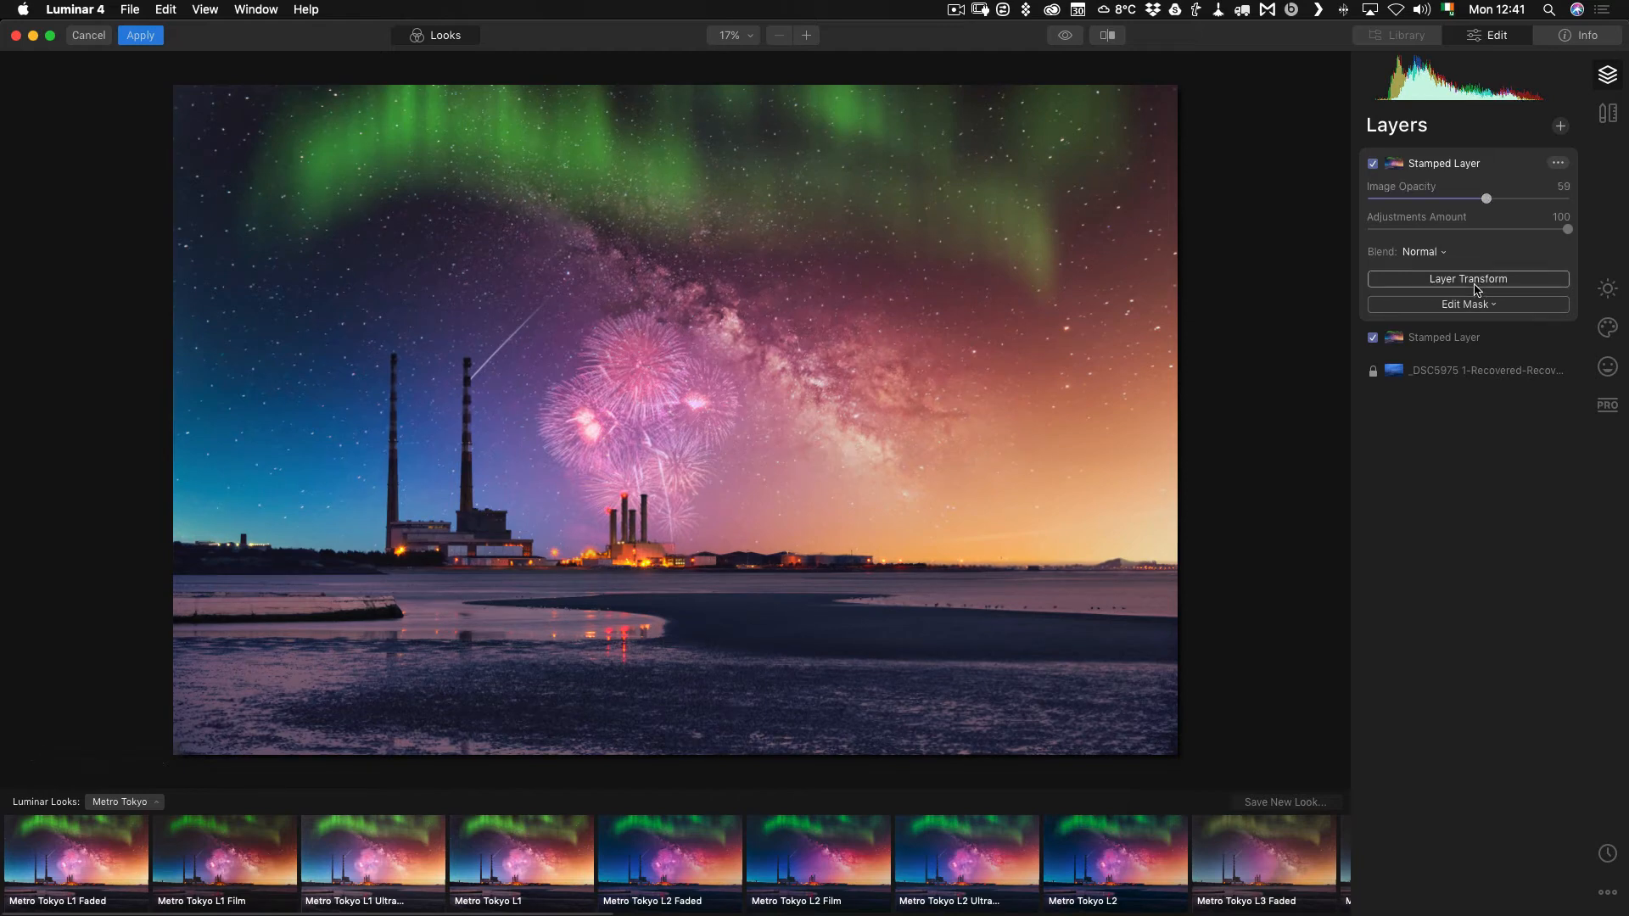
click(1466, 278)
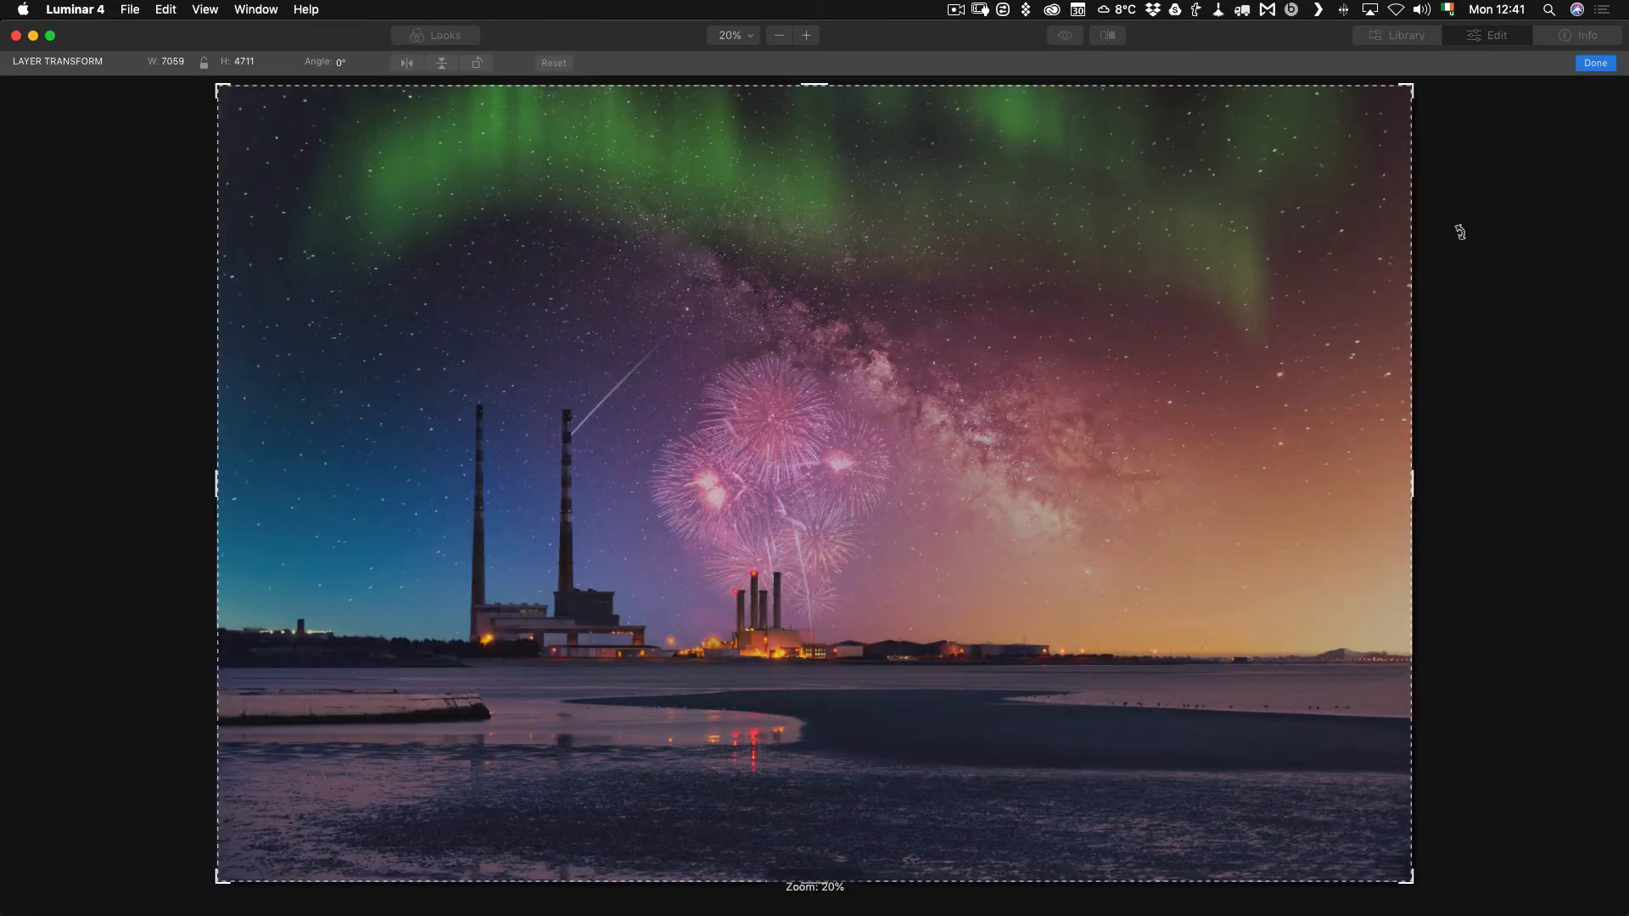
Flip the stamped copy upside down, squash it over the lower half as a water reflection, and confirm
drag(818, 88, 818, 101)
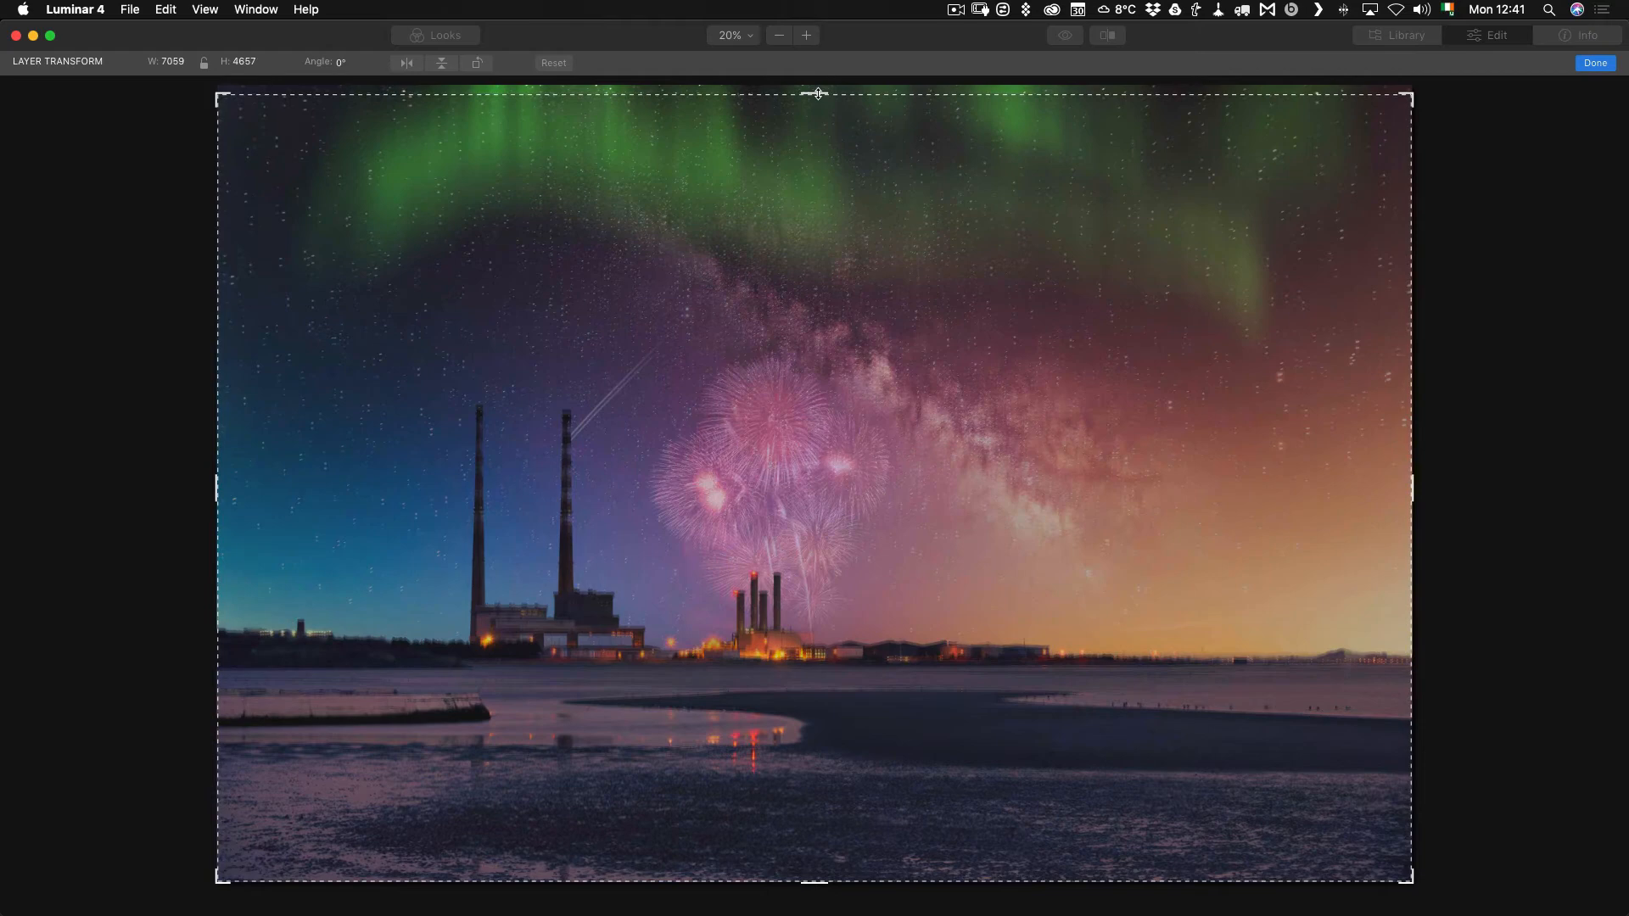
drag(818, 93, 823, 660)
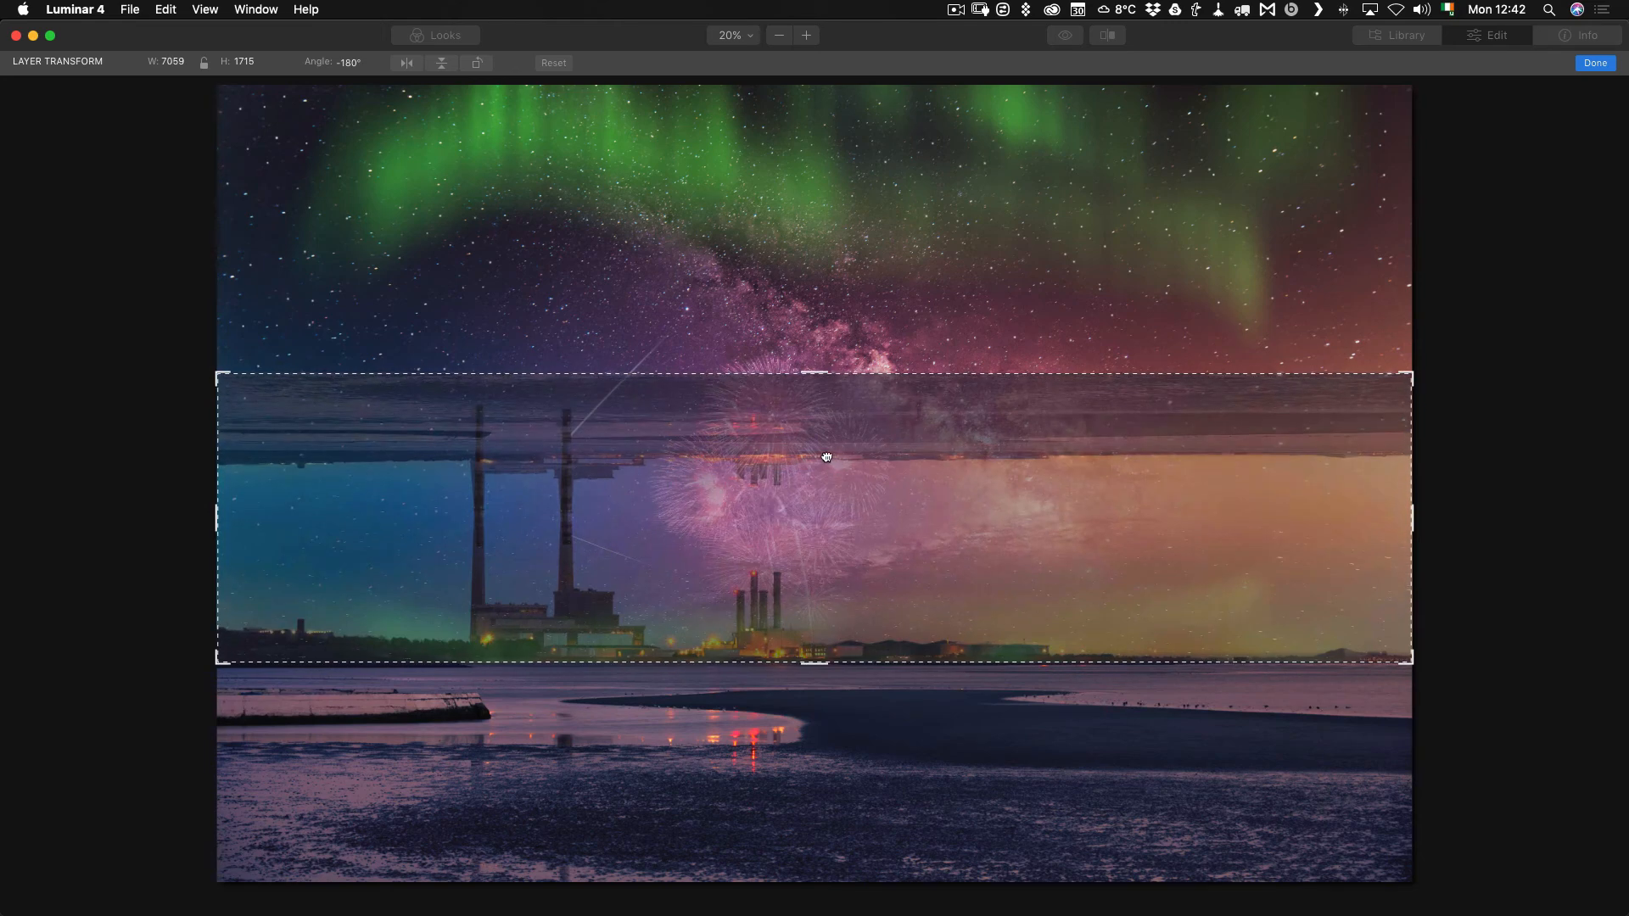
drag(825, 457, 825, 652)
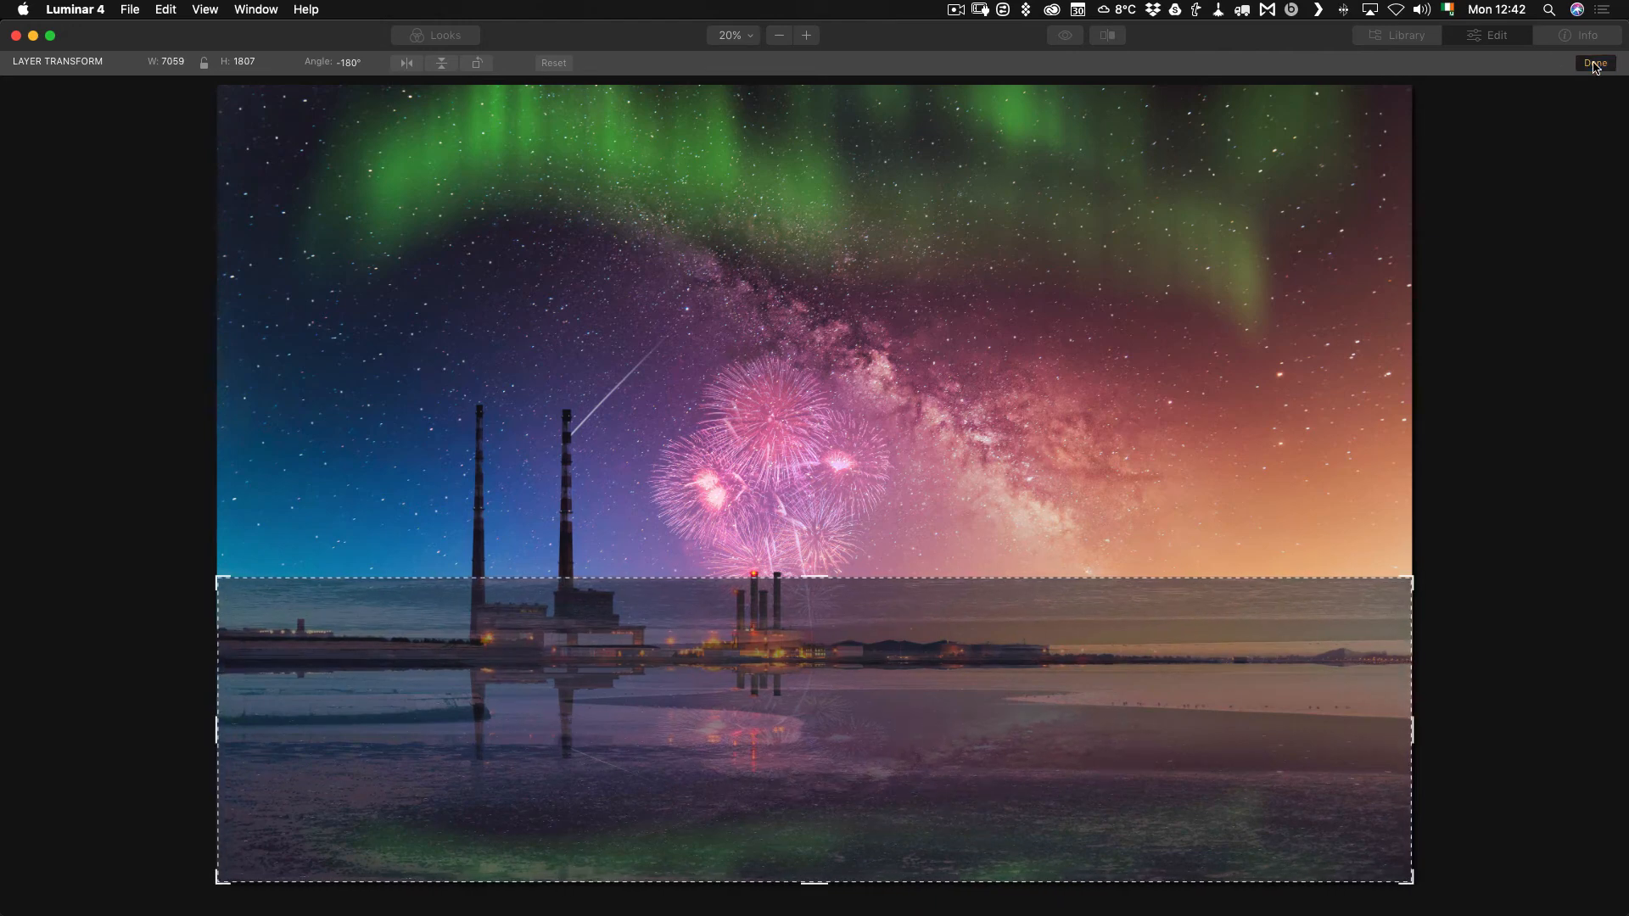
click(1595, 63)
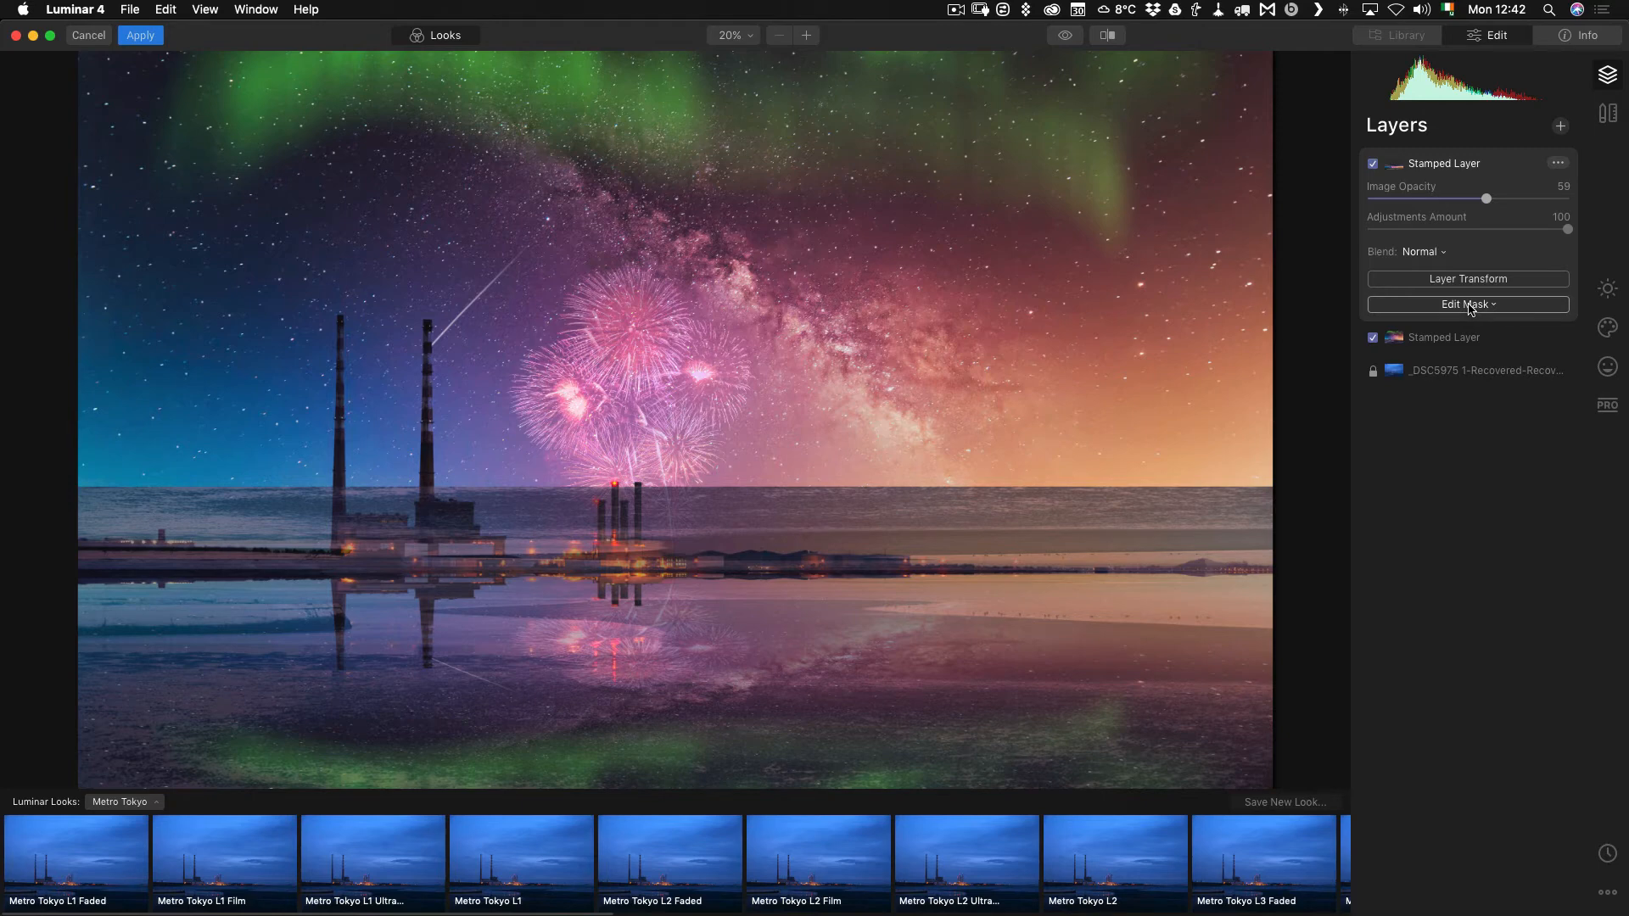
Apply a gradient mask levelled along the horizon so the reflection shows only over the water
click(1466, 304)
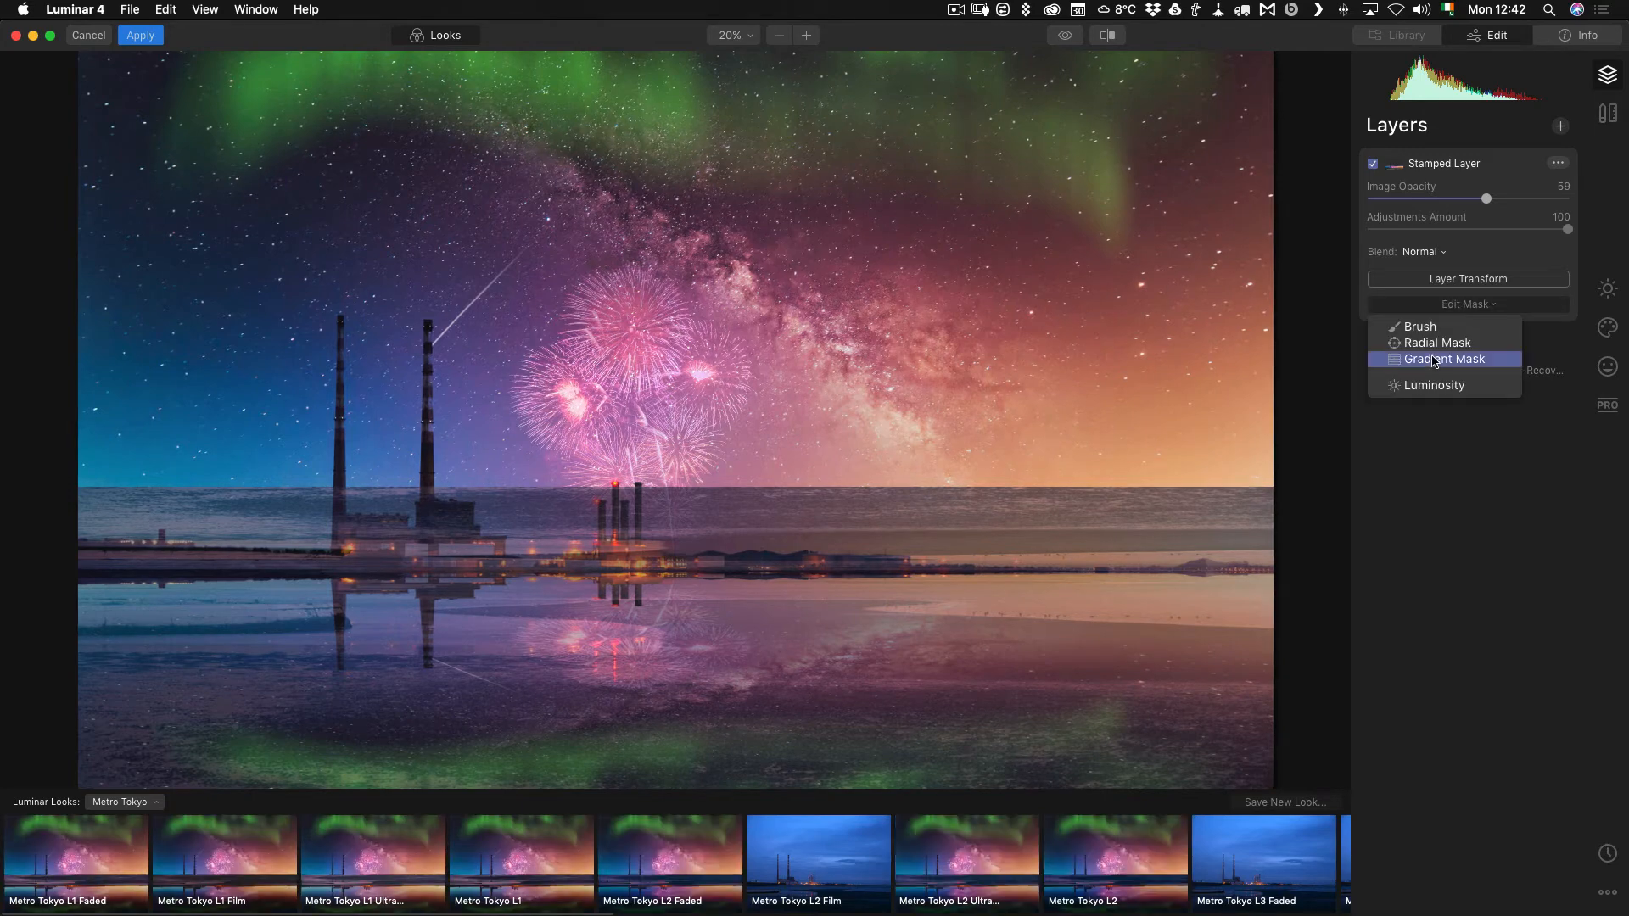
click(1438, 358)
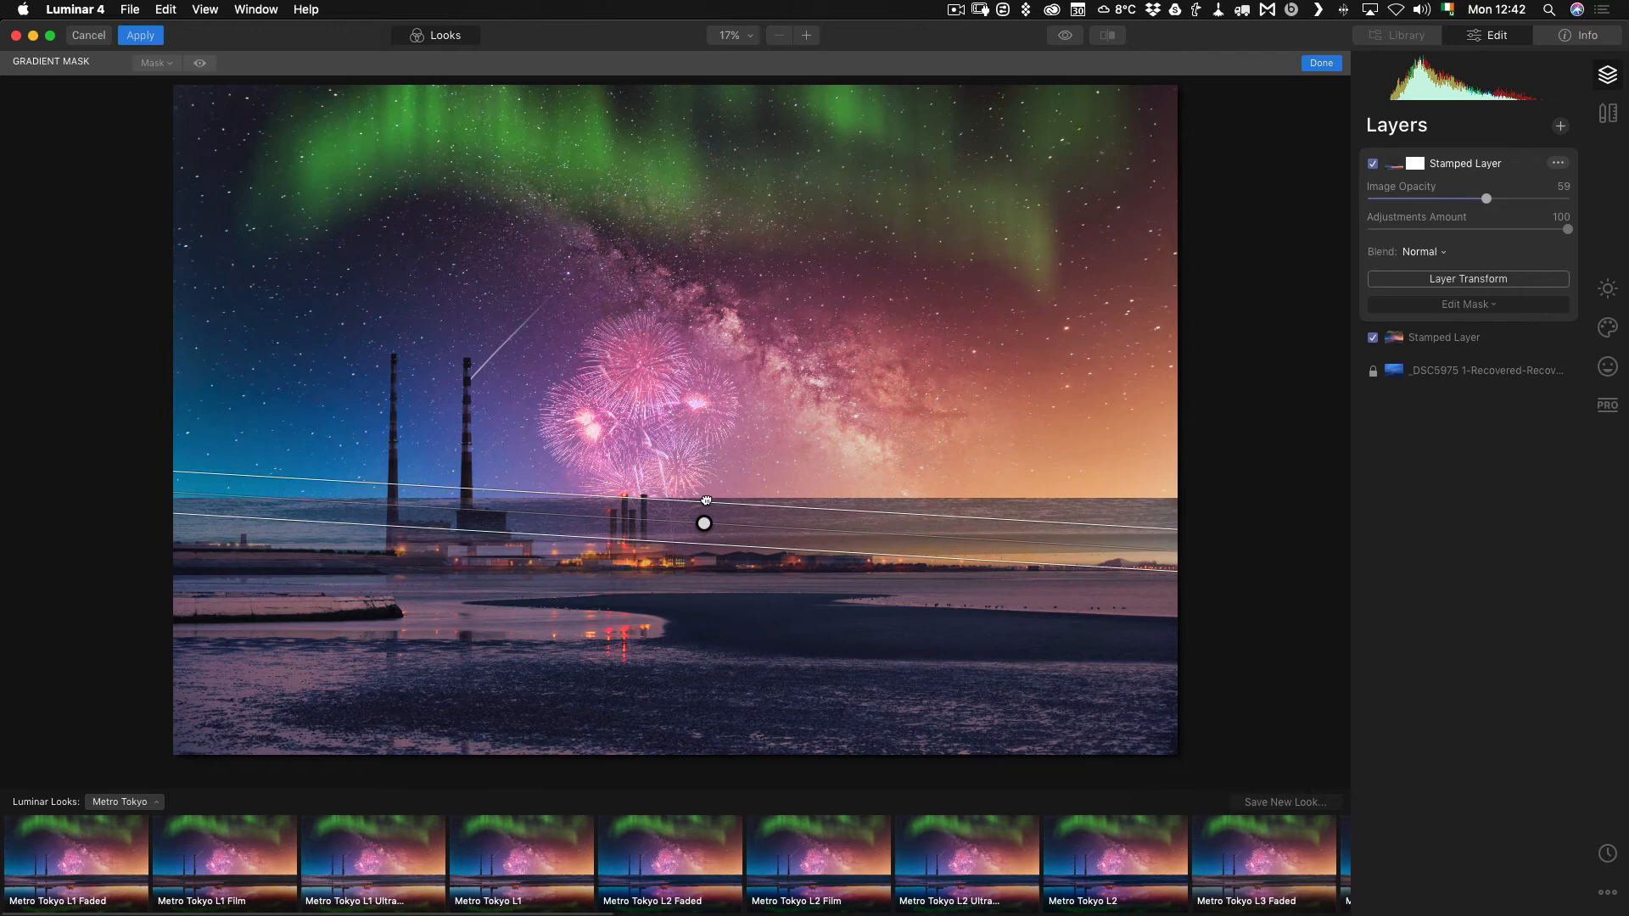
drag(703, 523, 693, 555)
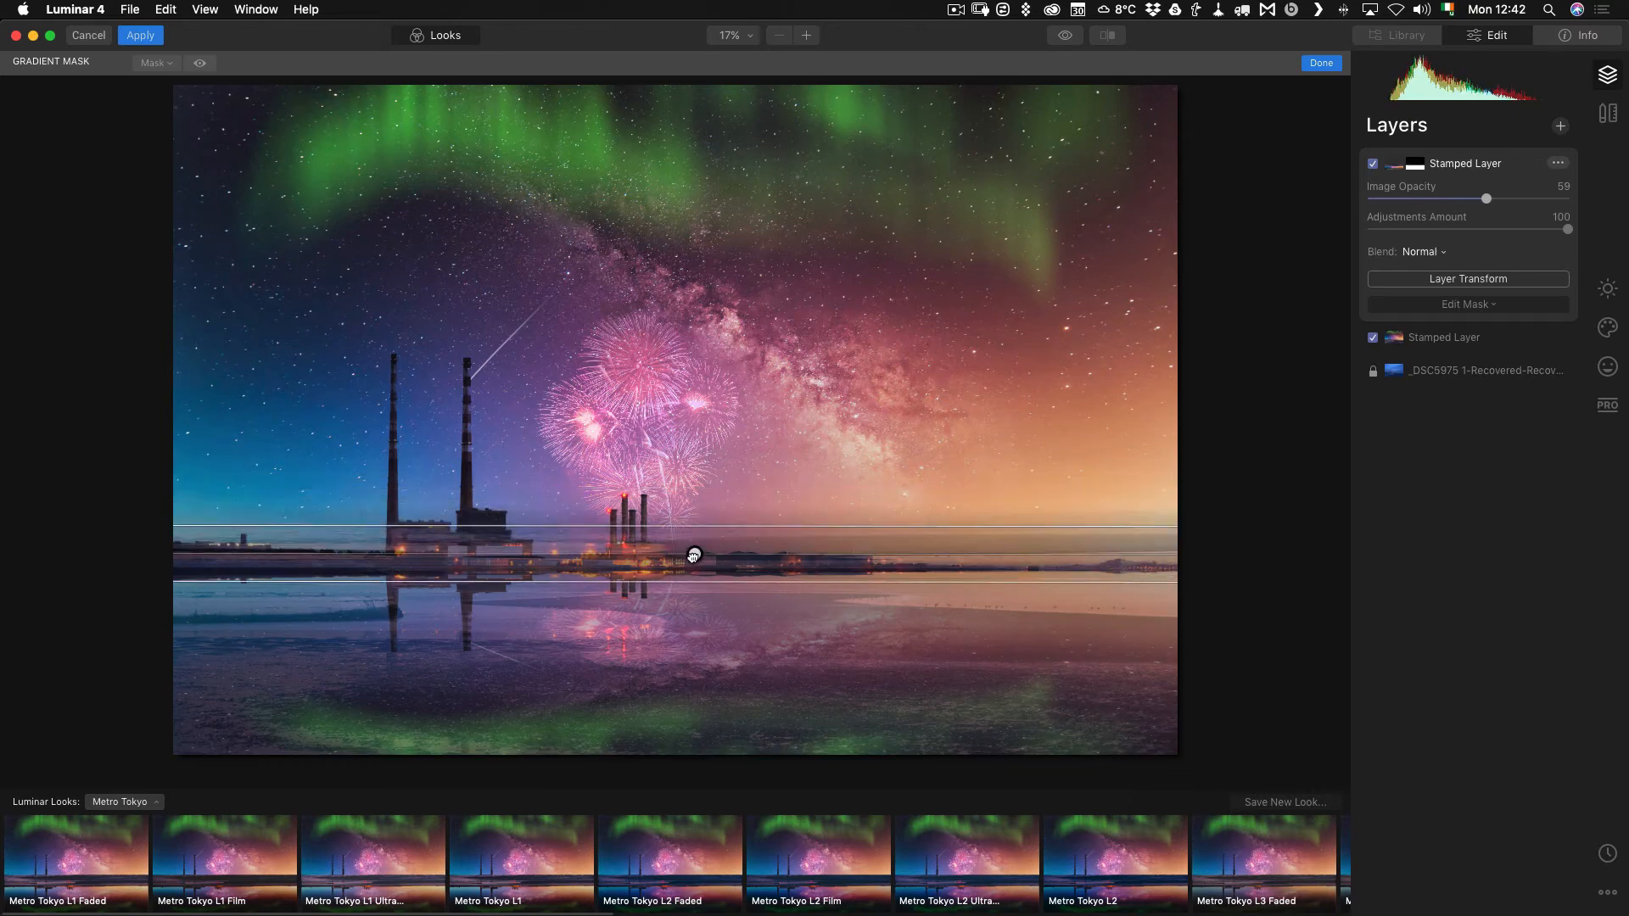
drag(692, 555, 693, 570)
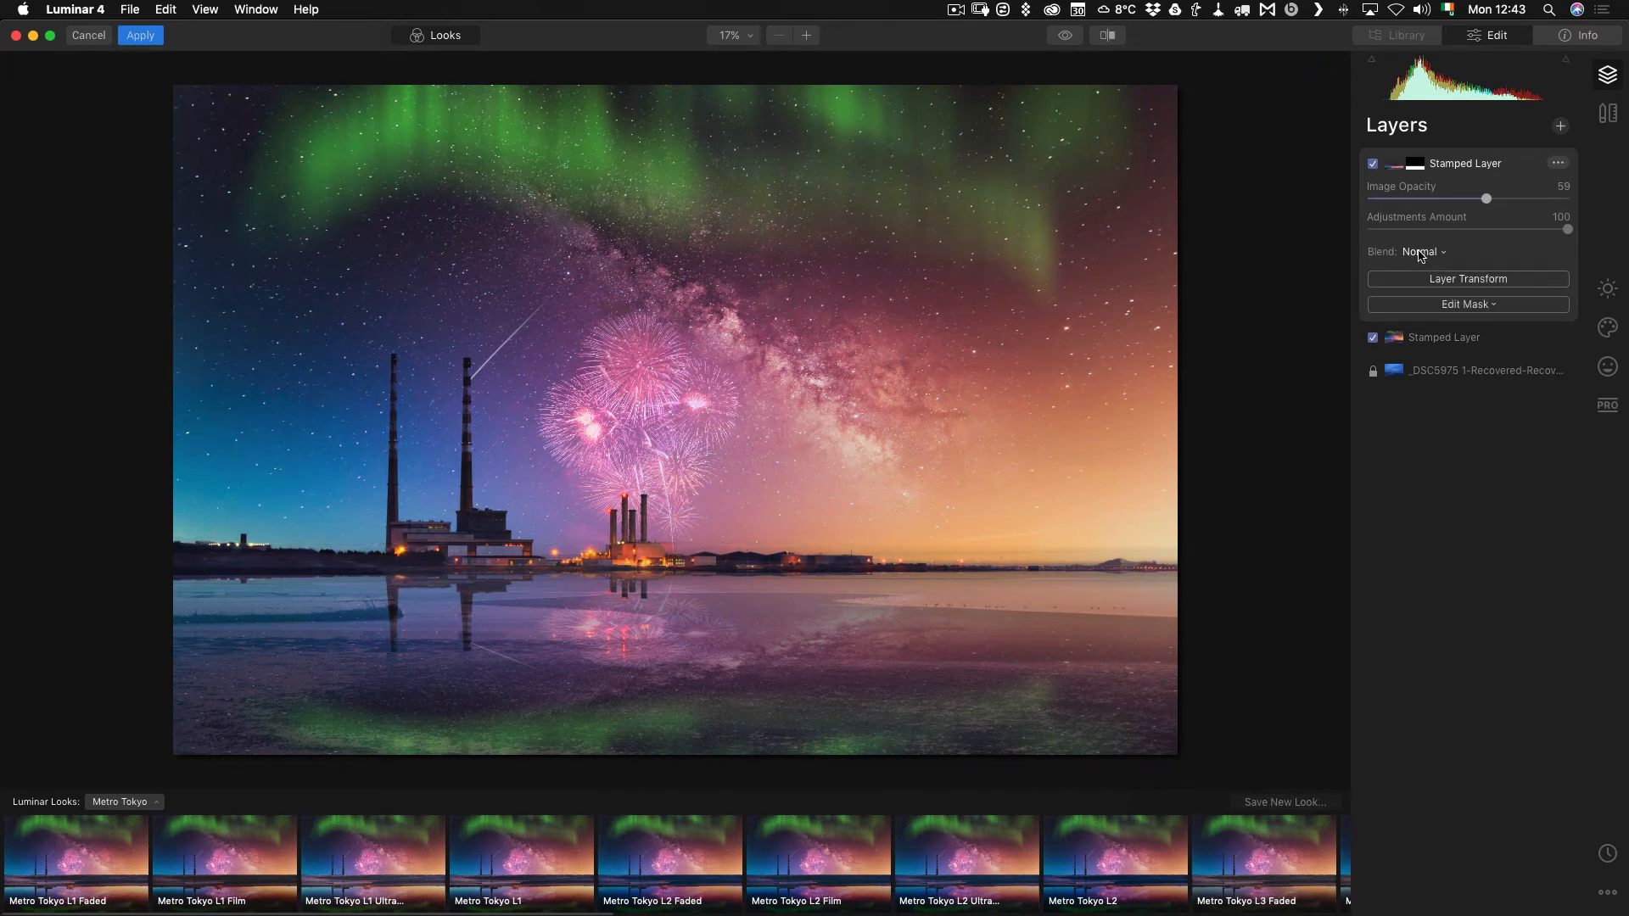
Set the reflection layer to Screen blending and lower its opacity to 27
click(1422, 251)
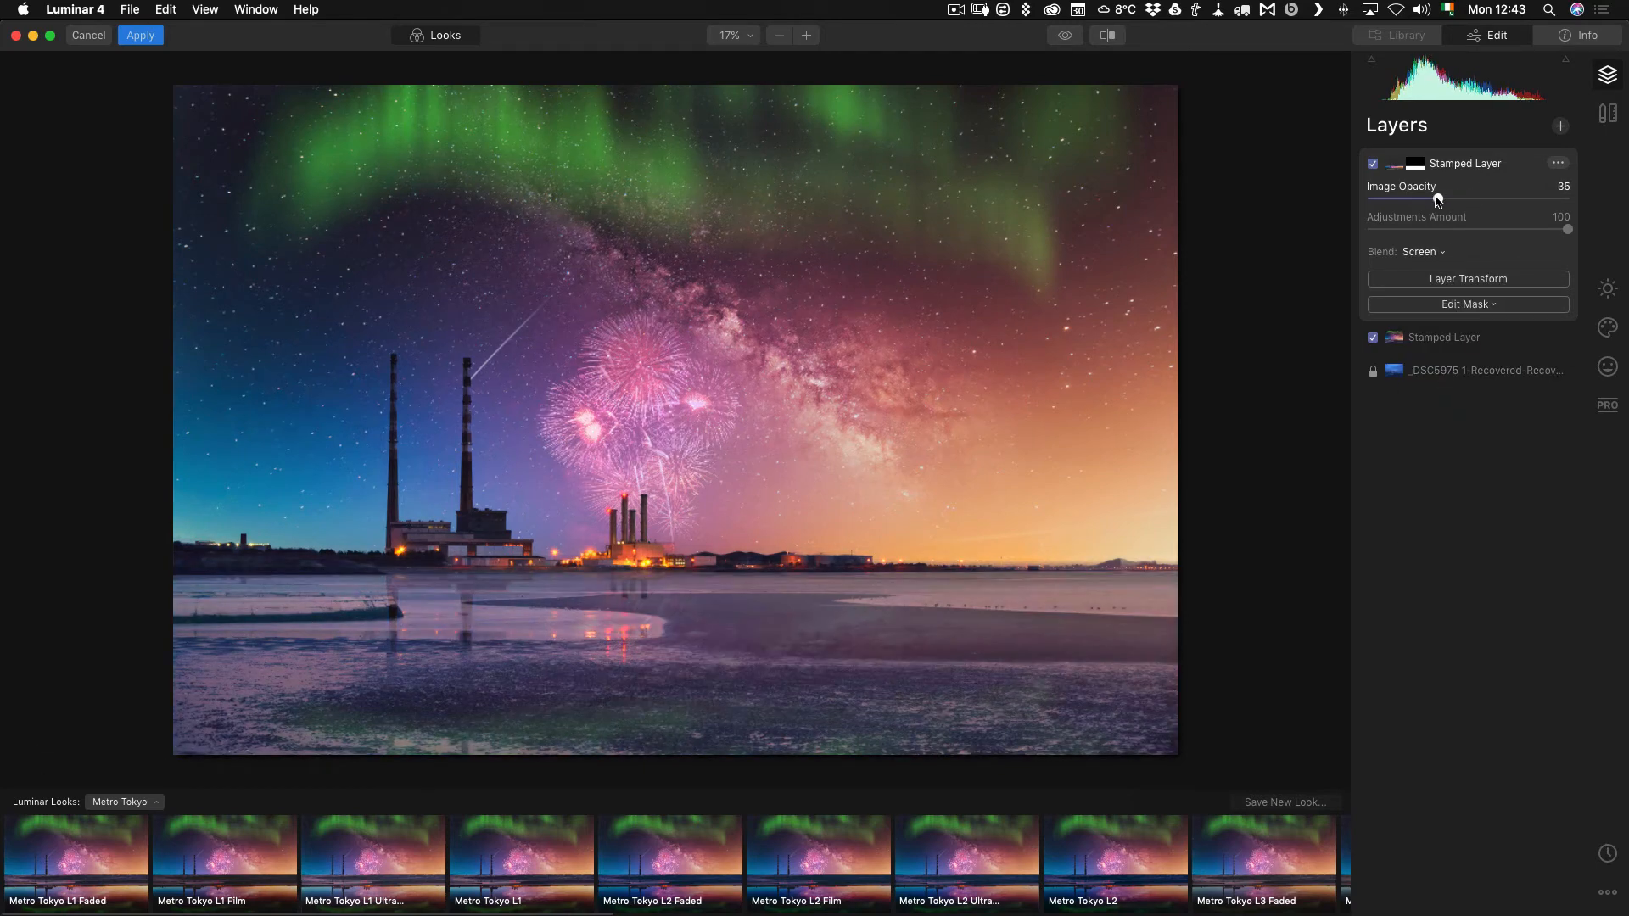
drag(1444, 198, 1424, 198)
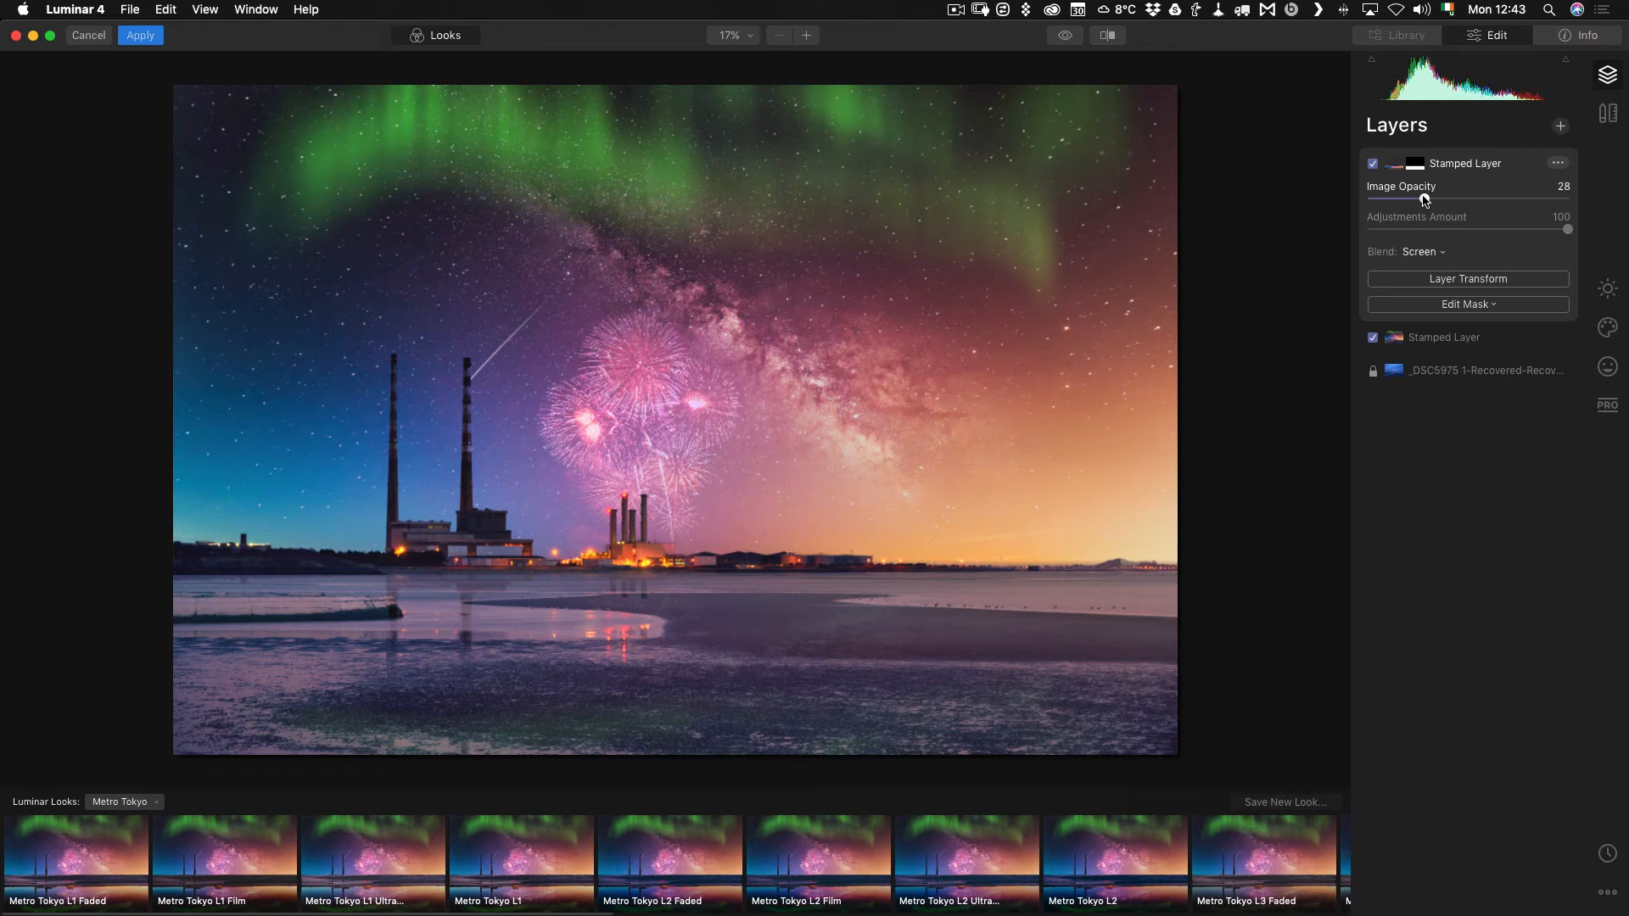
drag(1426, 198, 1424, 199)
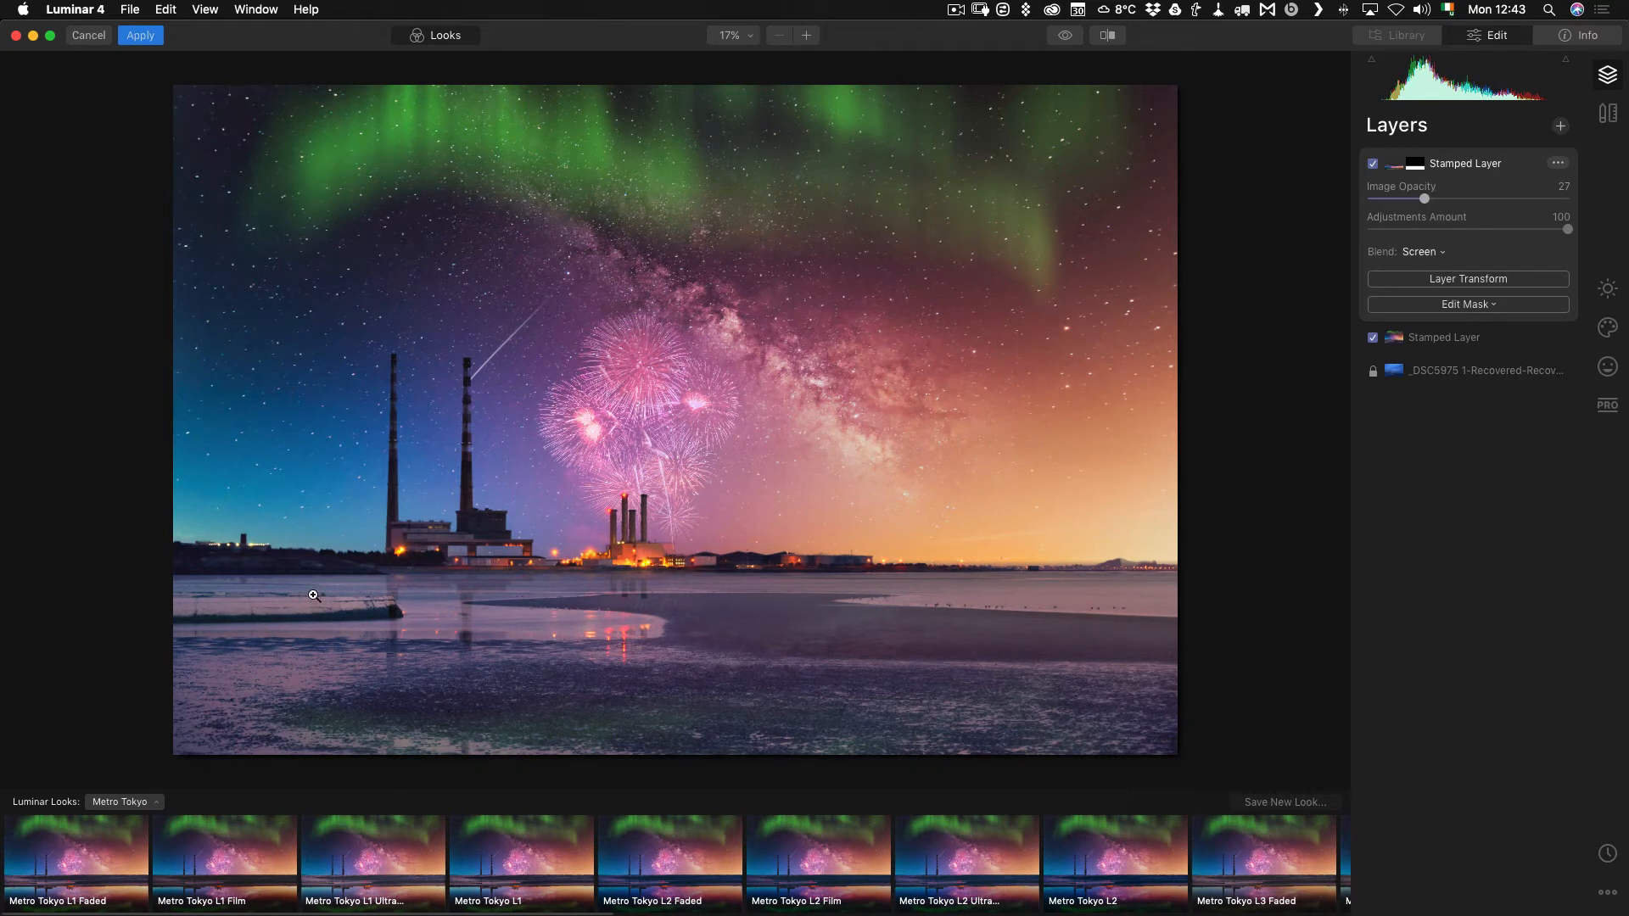
mouse_move(760, 607)
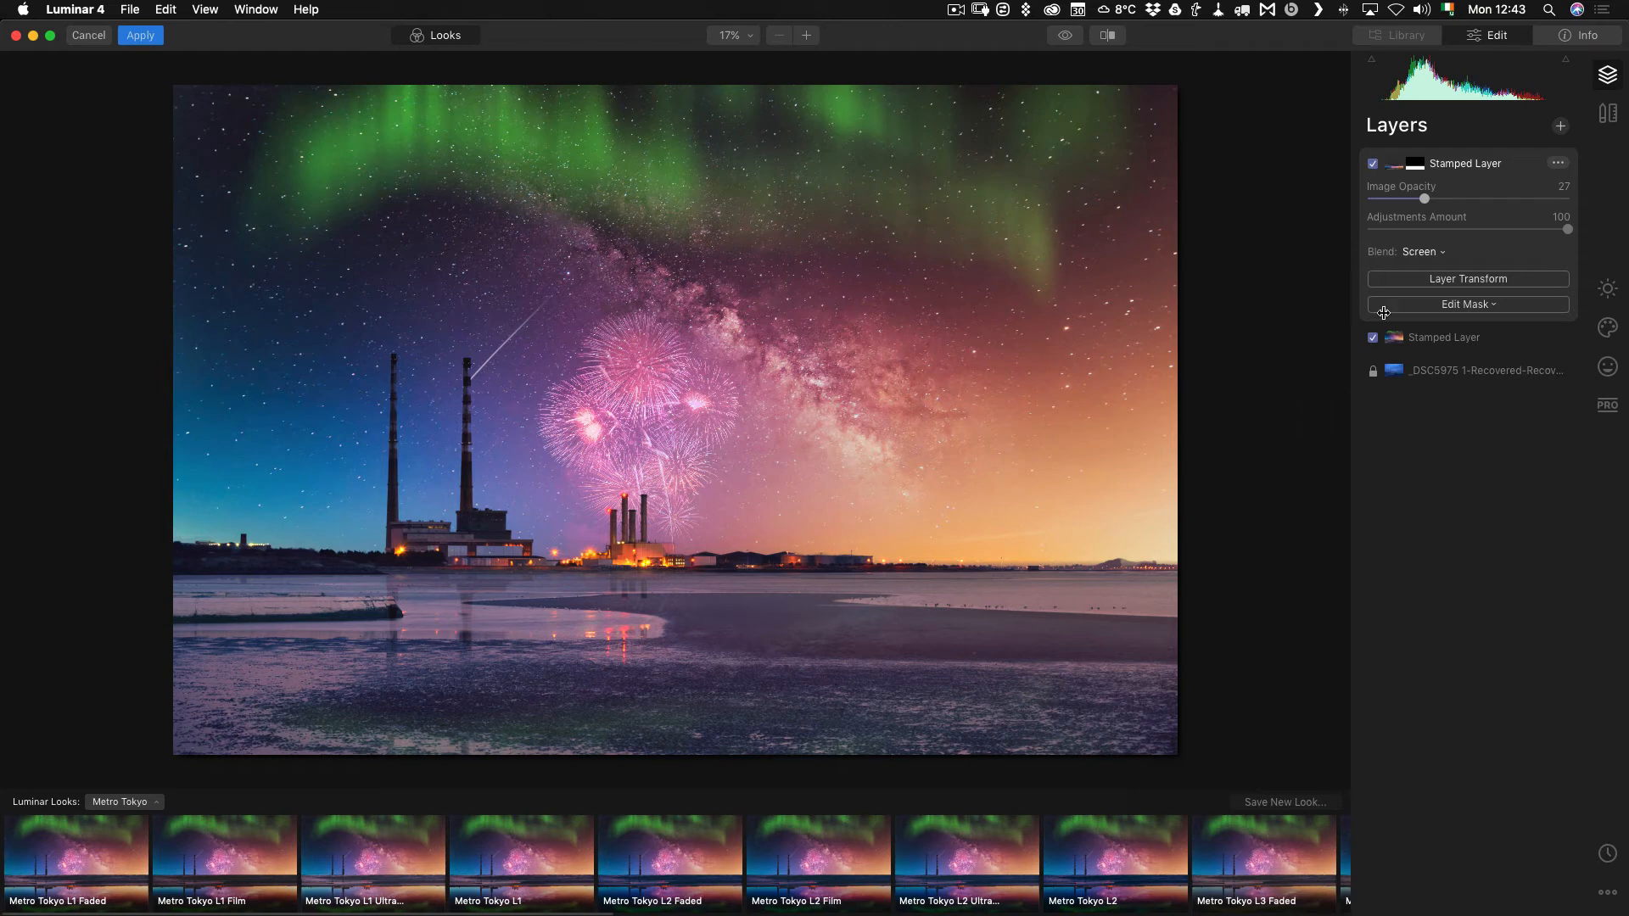
Brush-erase the reflection layer's mask over the bottom-right foreground water
click(1466, 304)
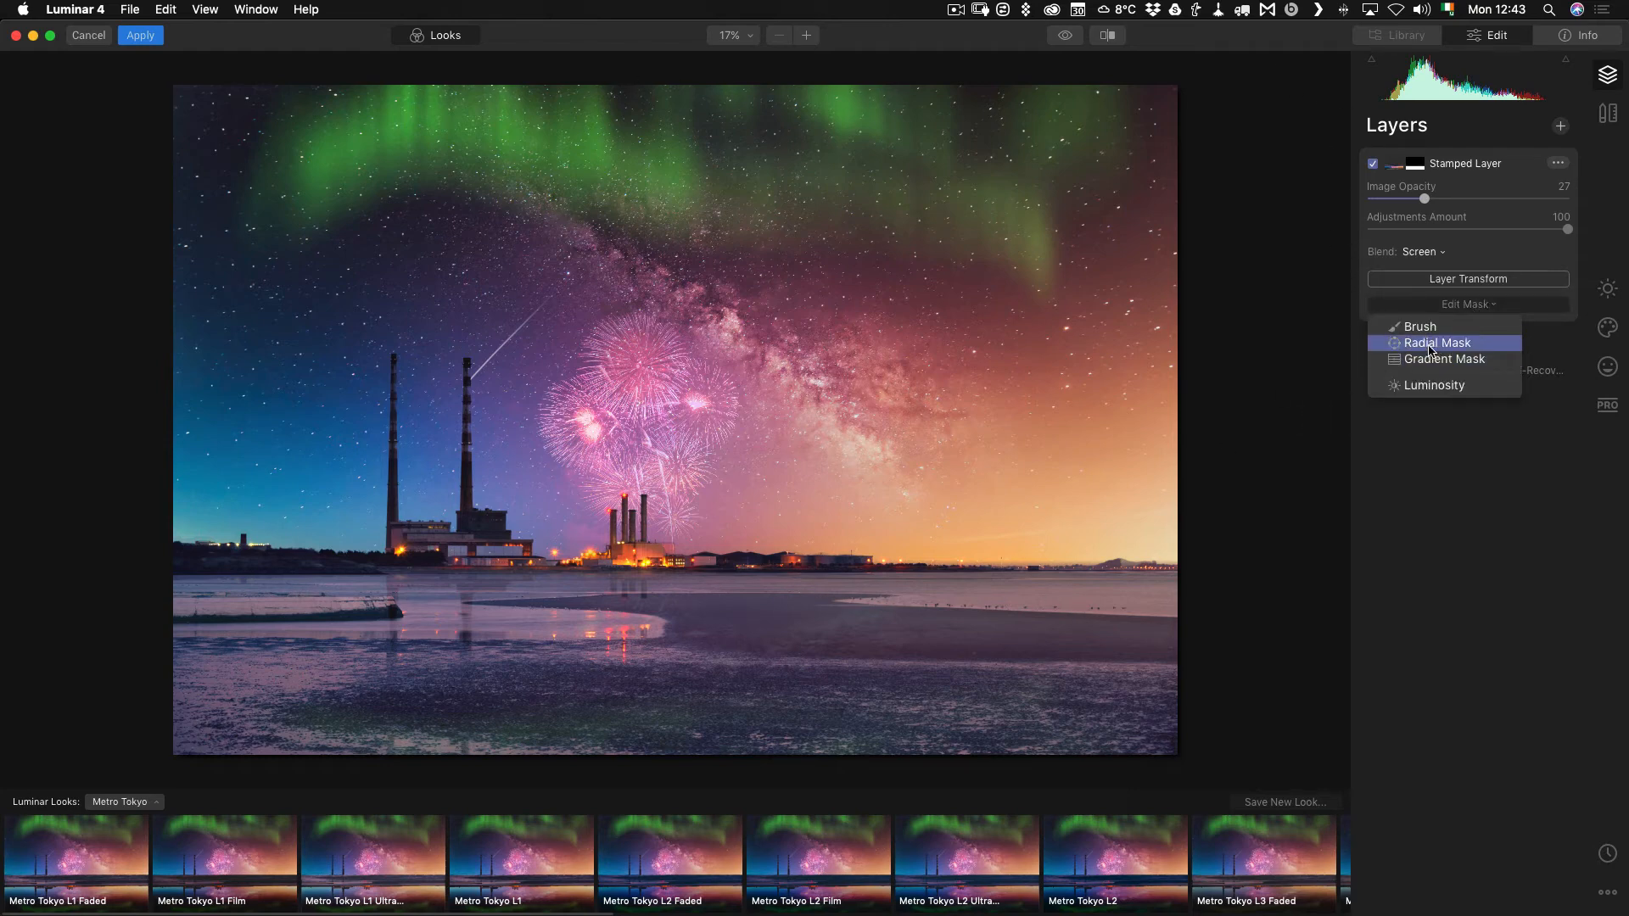
click(1418, 326)
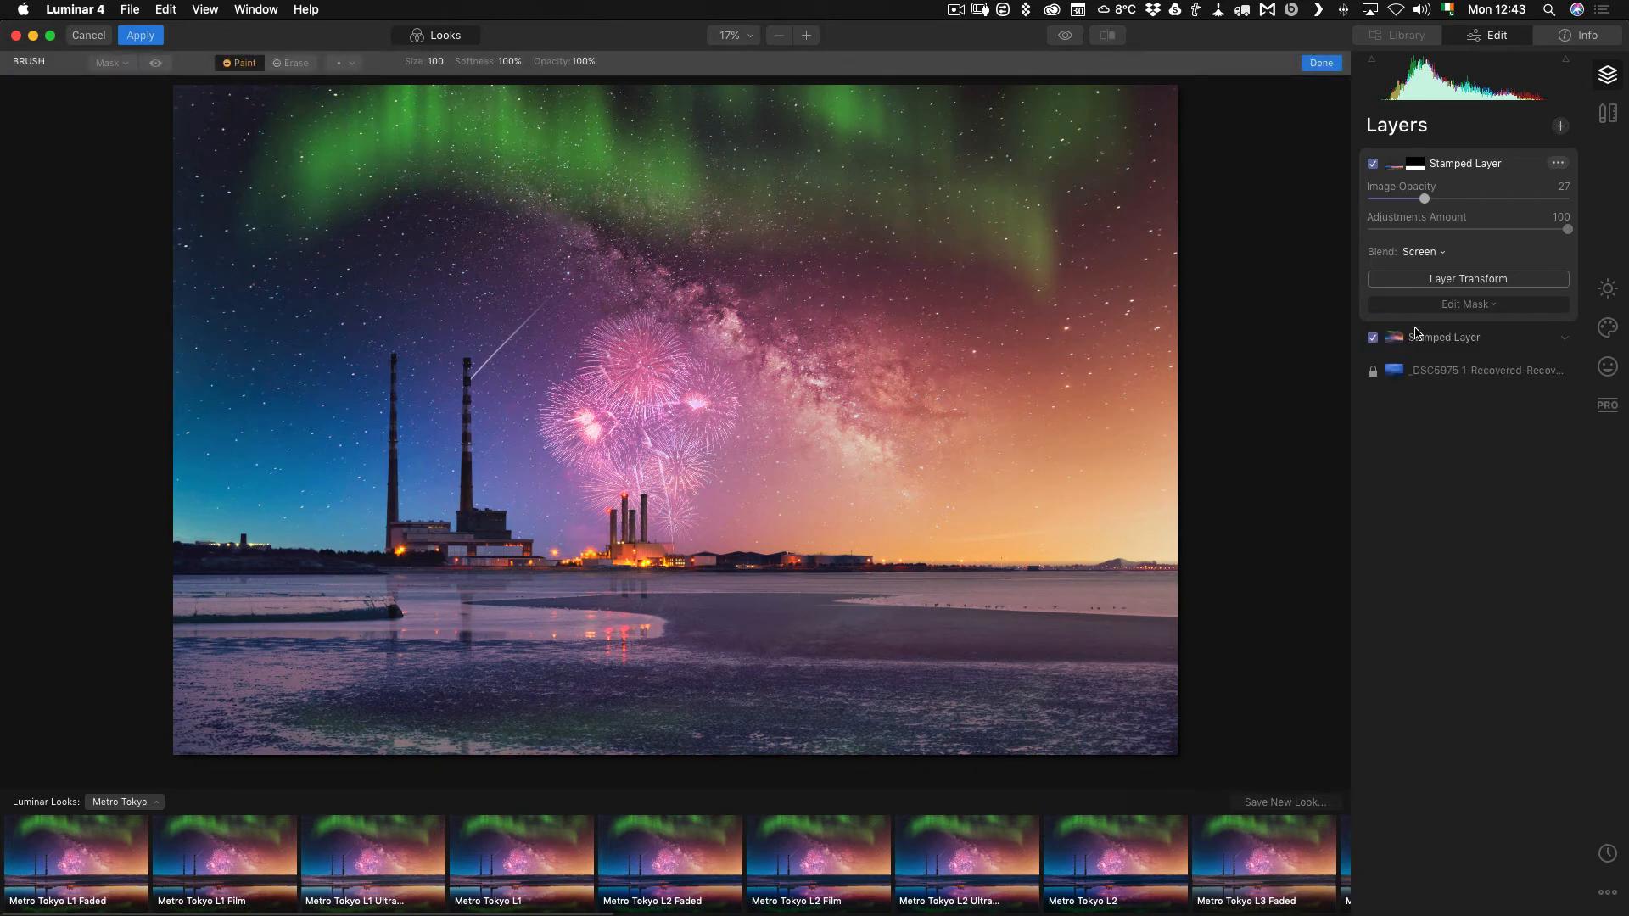
click(293, 63)
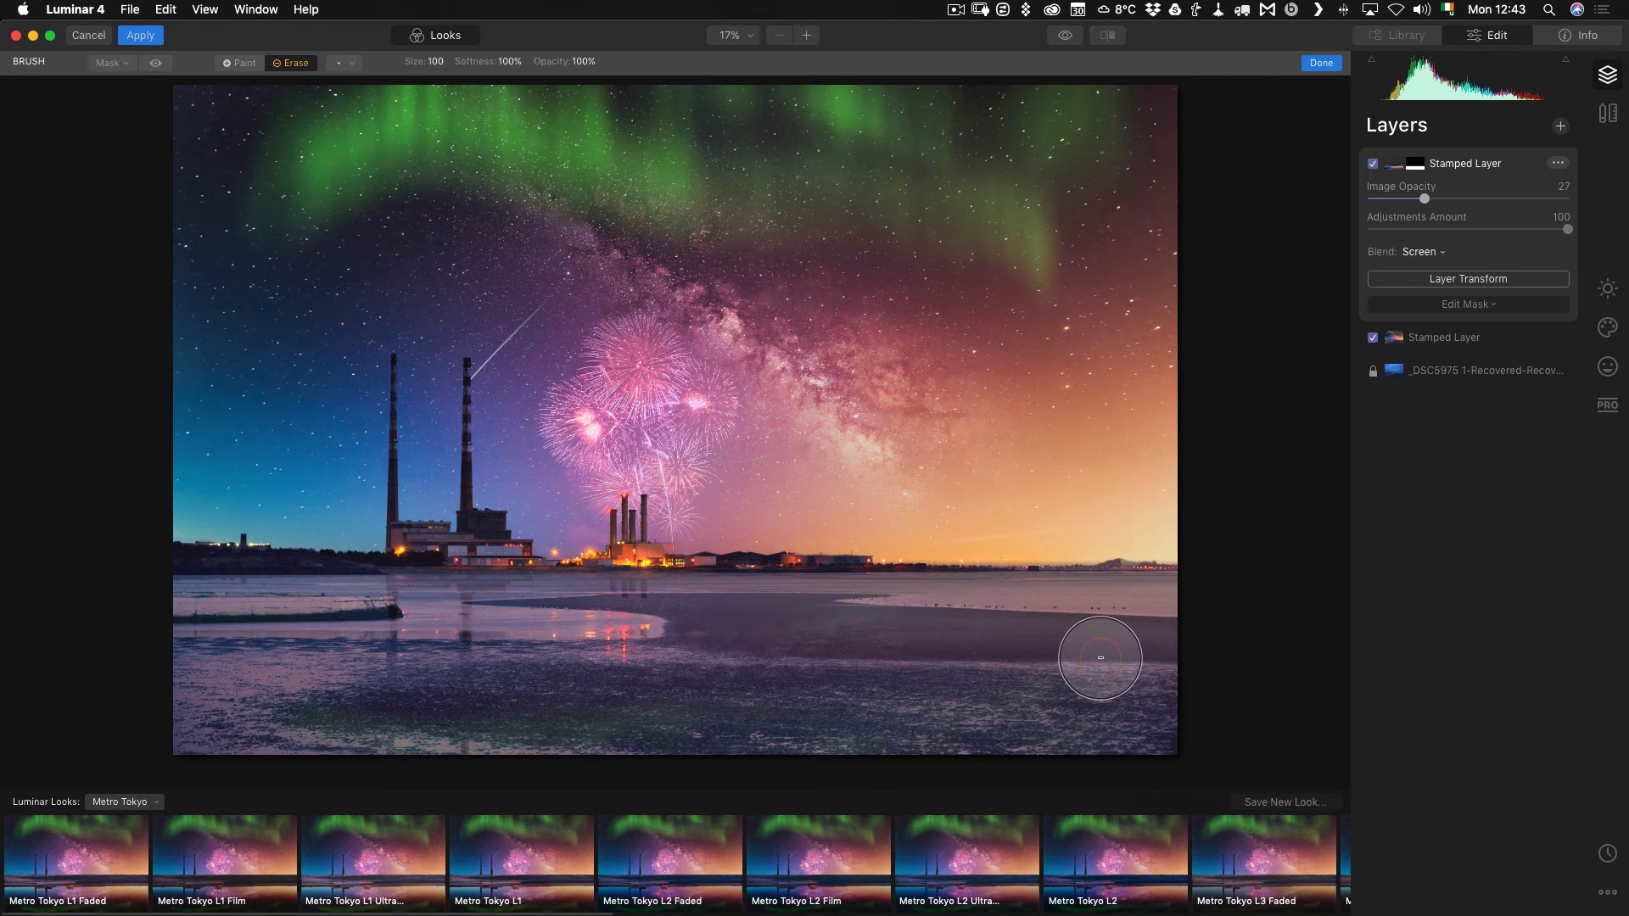
drag(1097, 658, 577, 701)
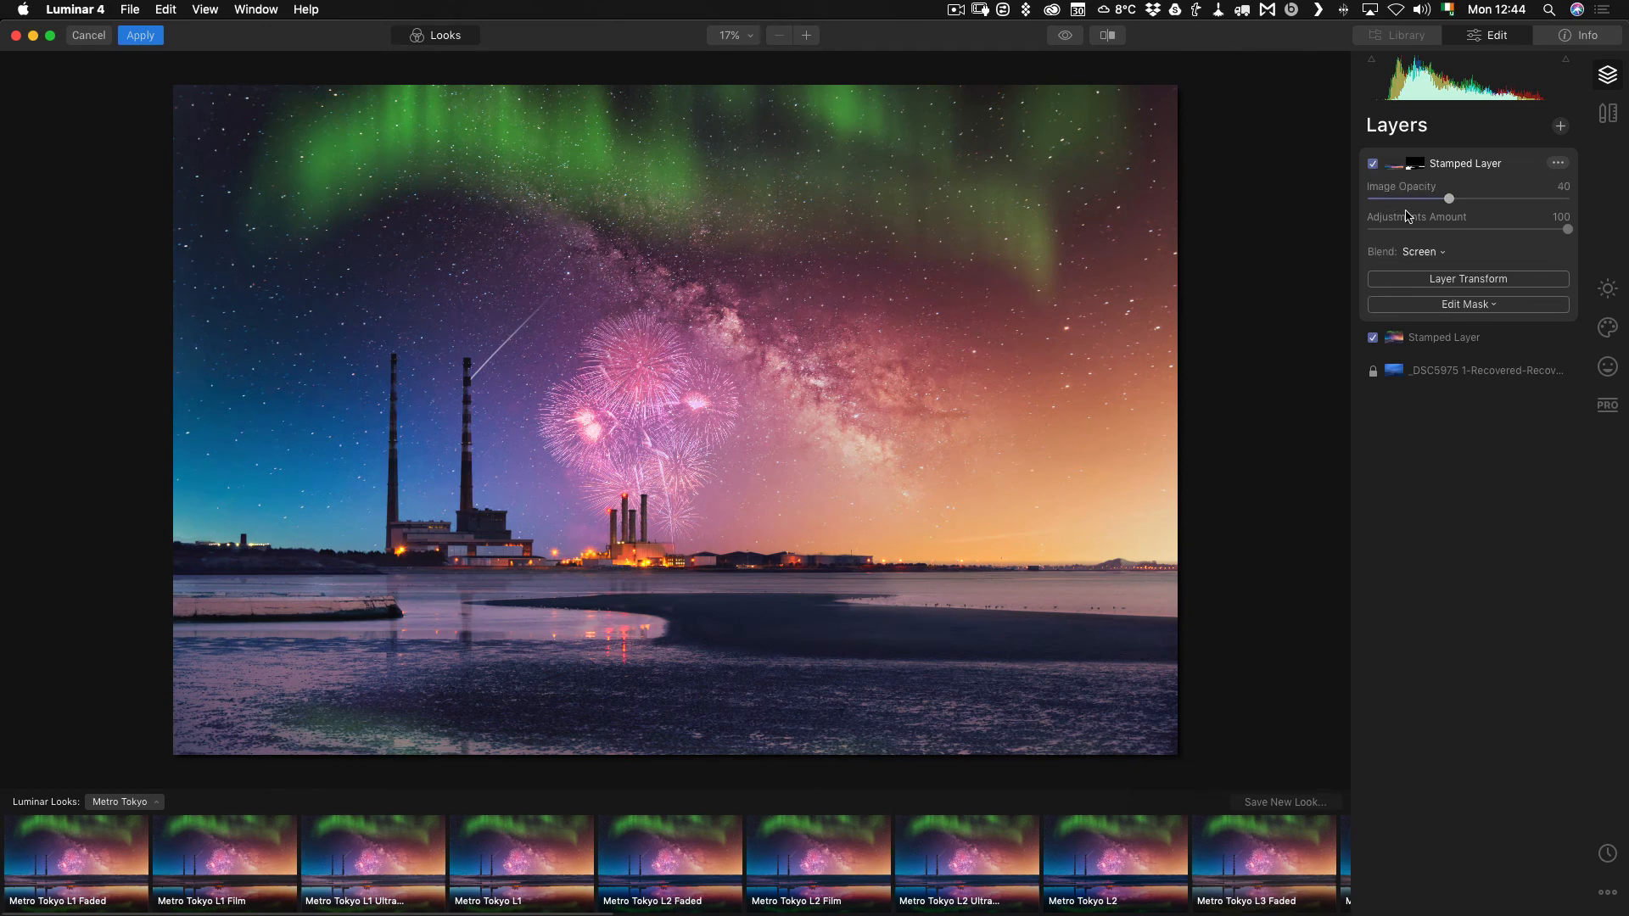
Switch the stamped layer to Normal blending at 26 opacity and add a new adjustment layer above it
click(1422, 252)
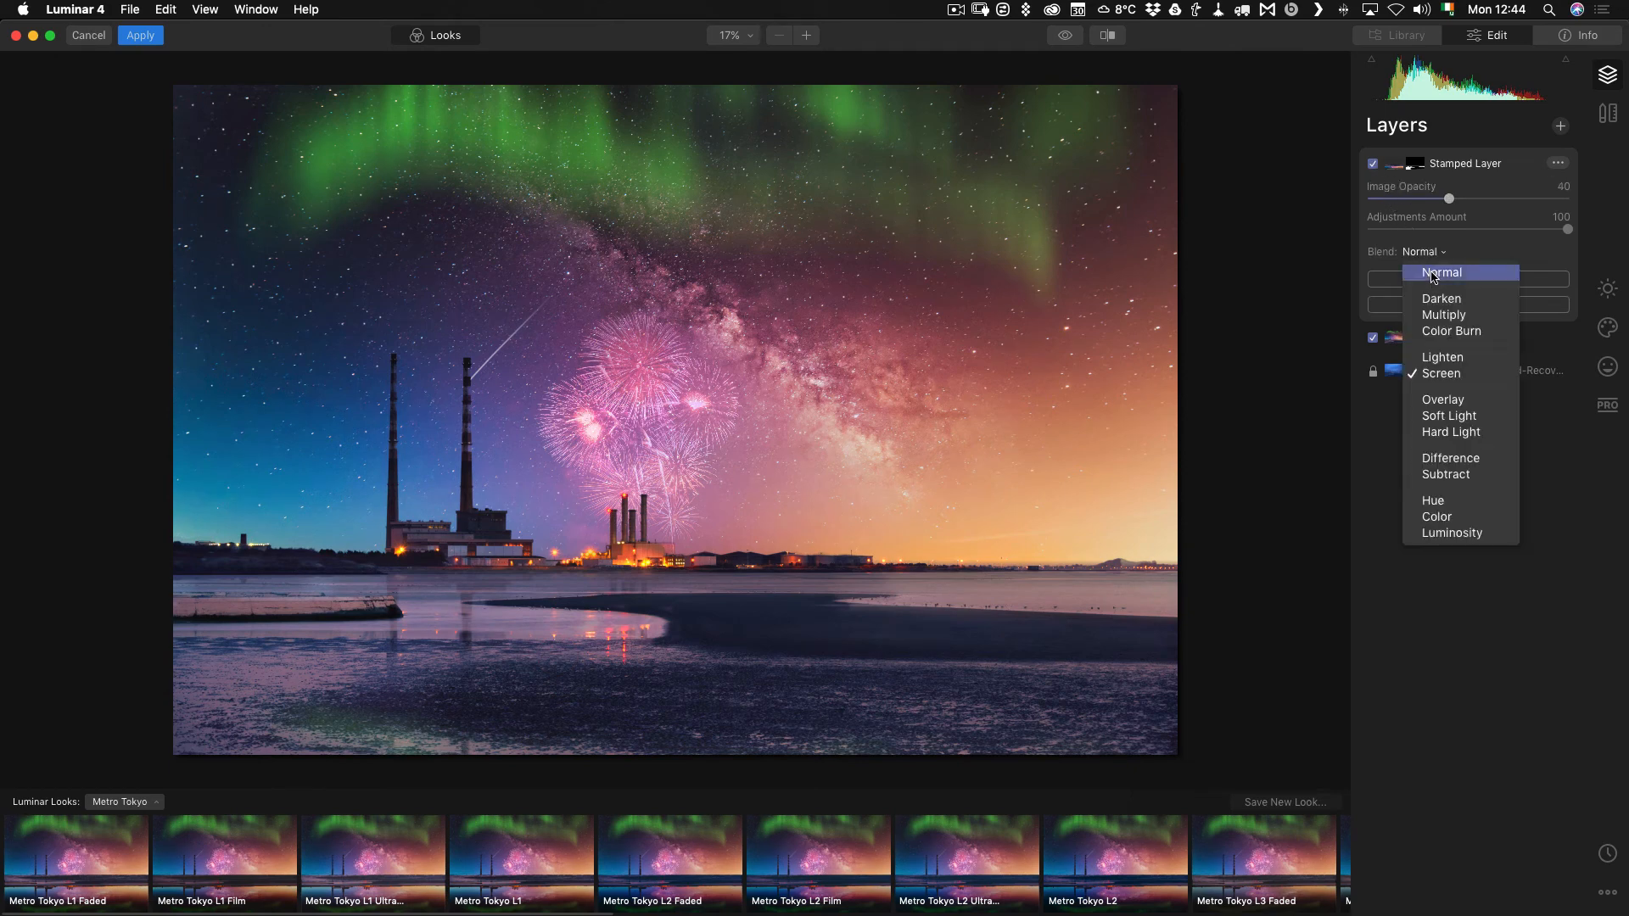
click(1443, 271)
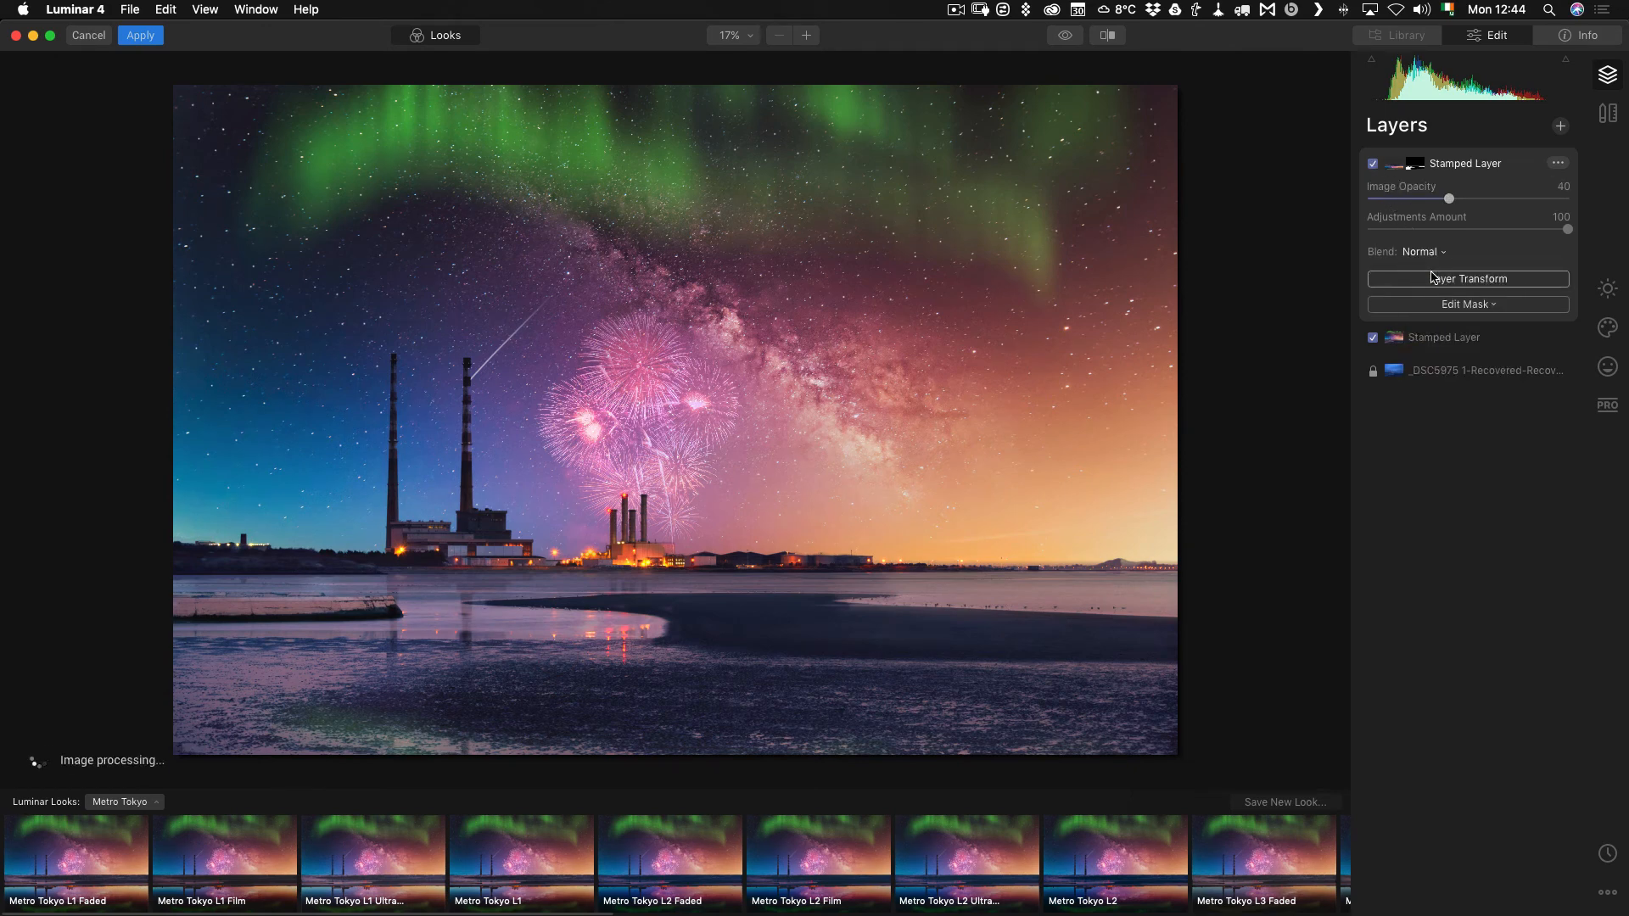
drag(1448, 198, 1432, 199)
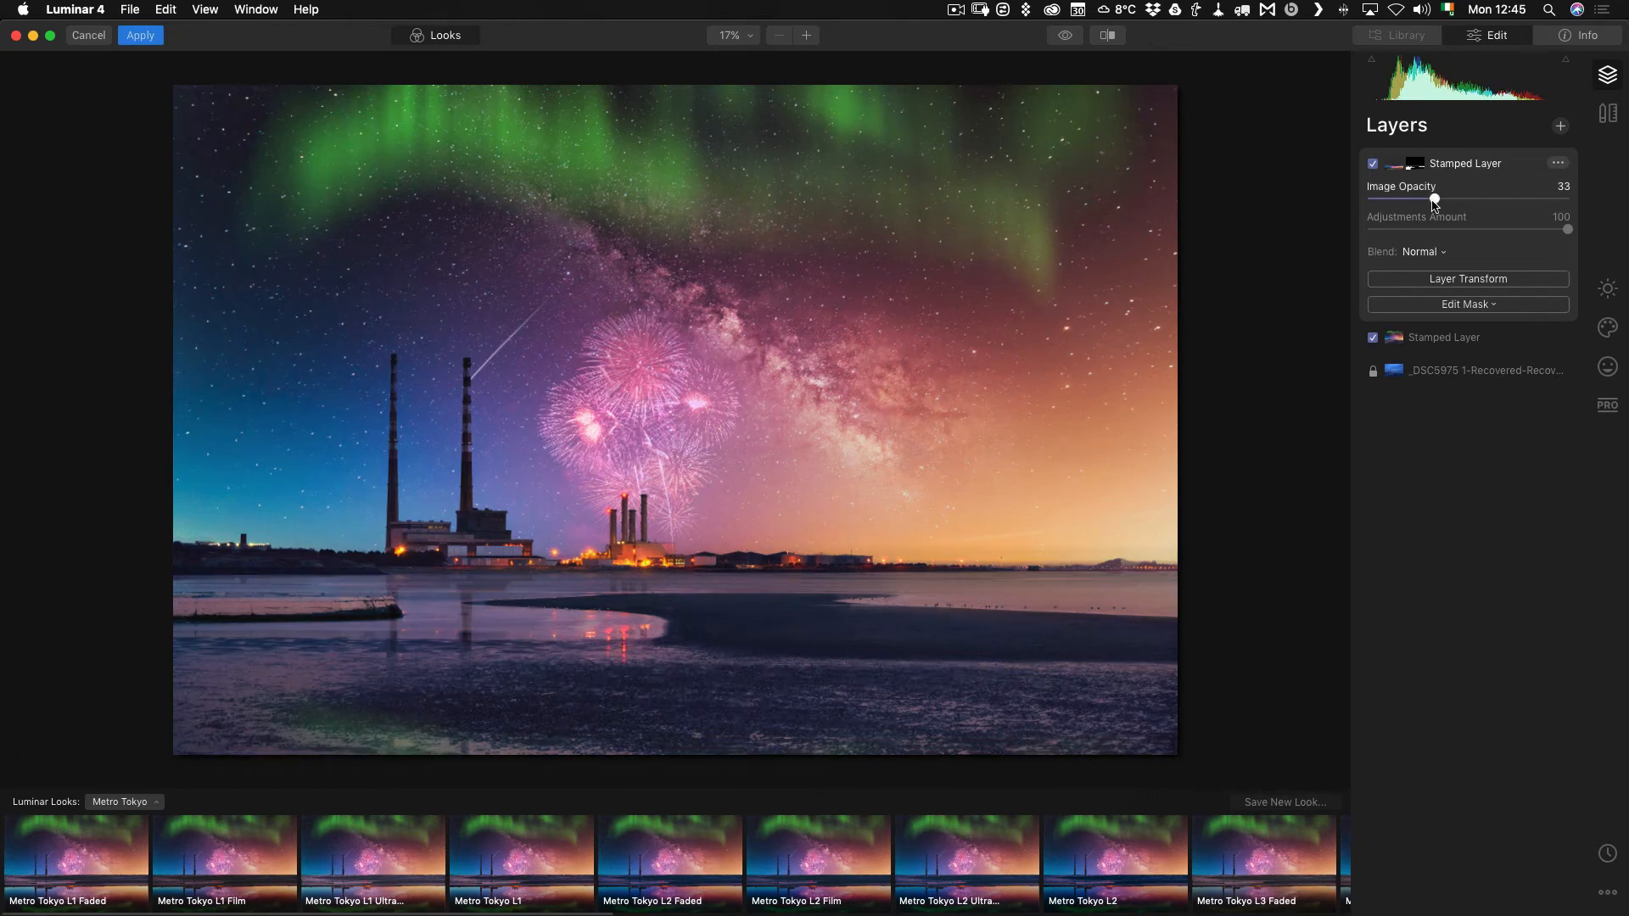
drag(1434, 198, 1418, 199)
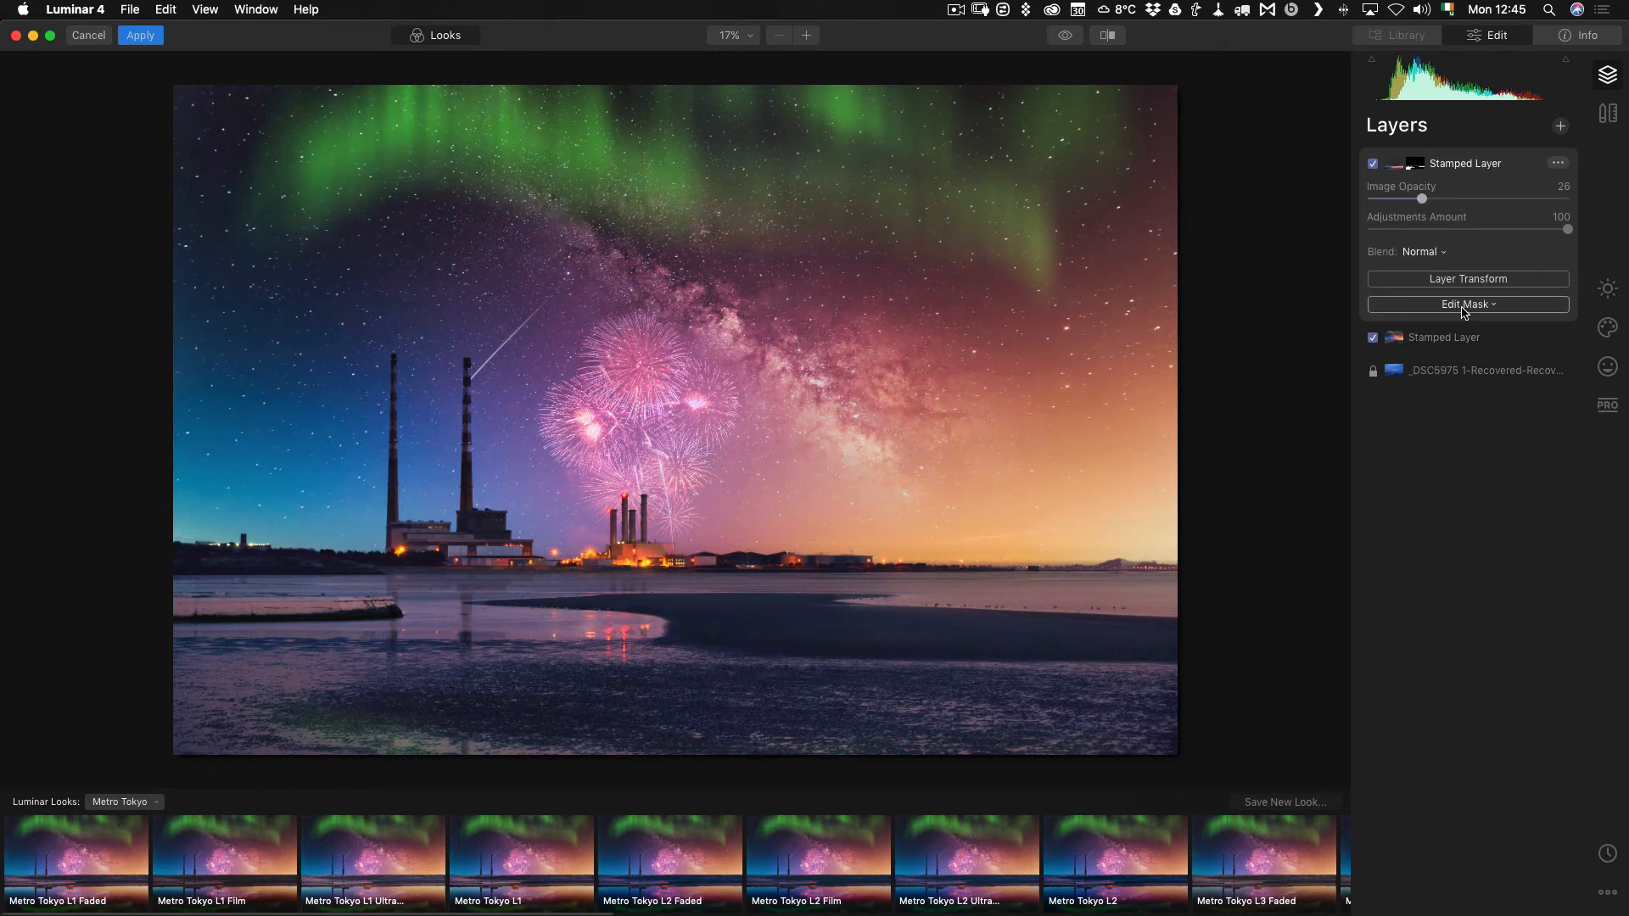
mouse_move(1215, 321)
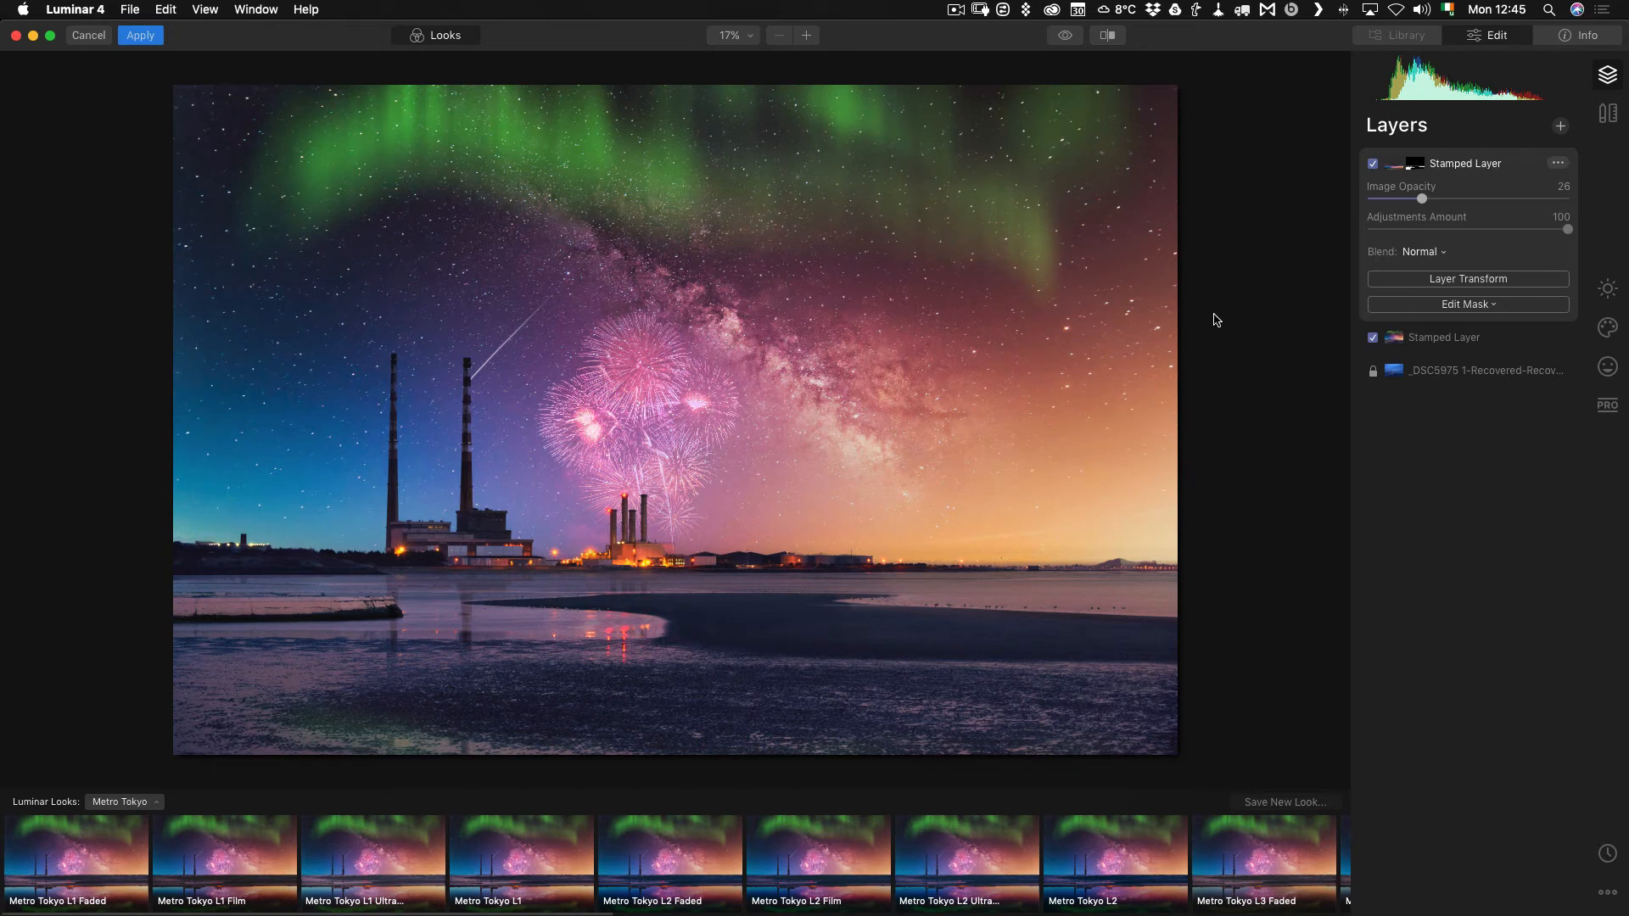
mouse_move(1534, 100)
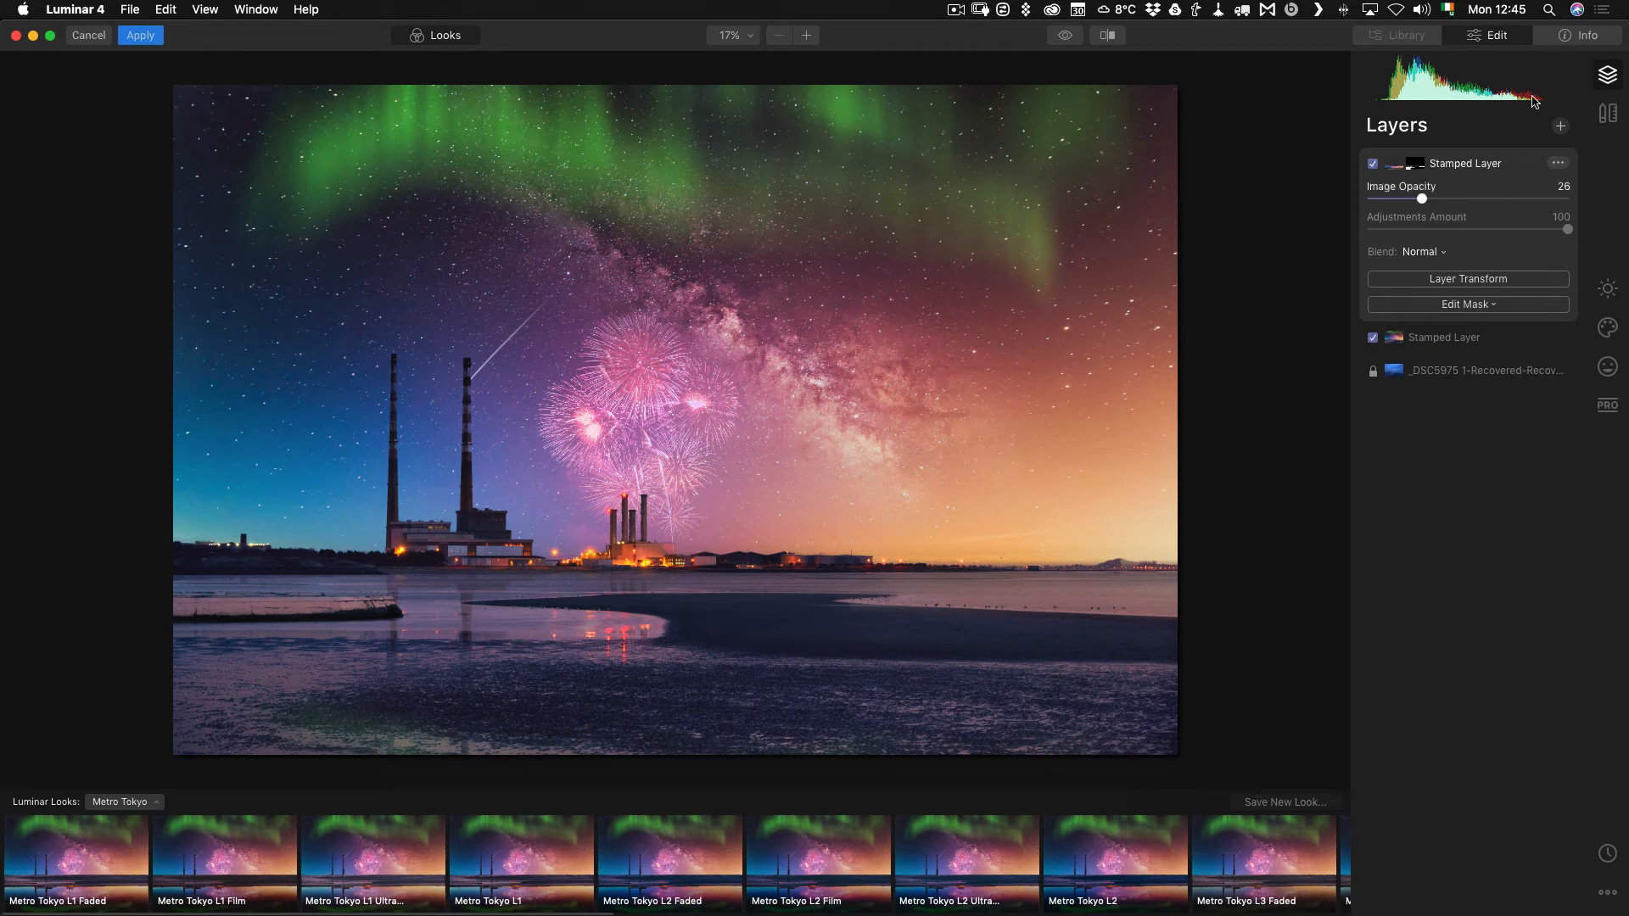
click(1561, 125)
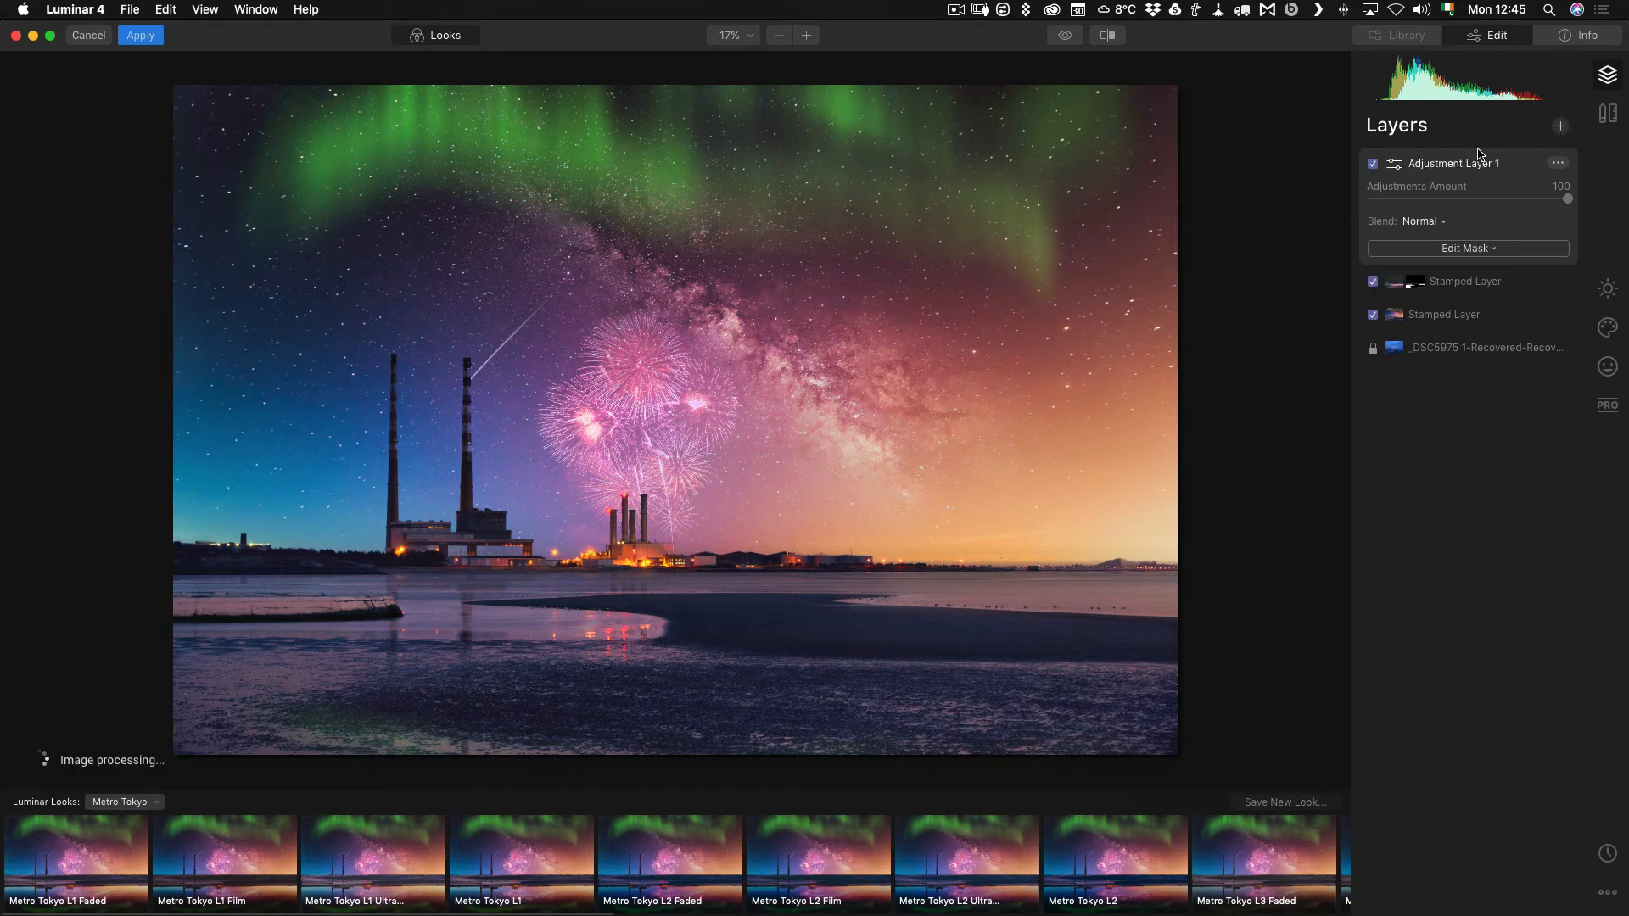
mouse_move(1608, 289)
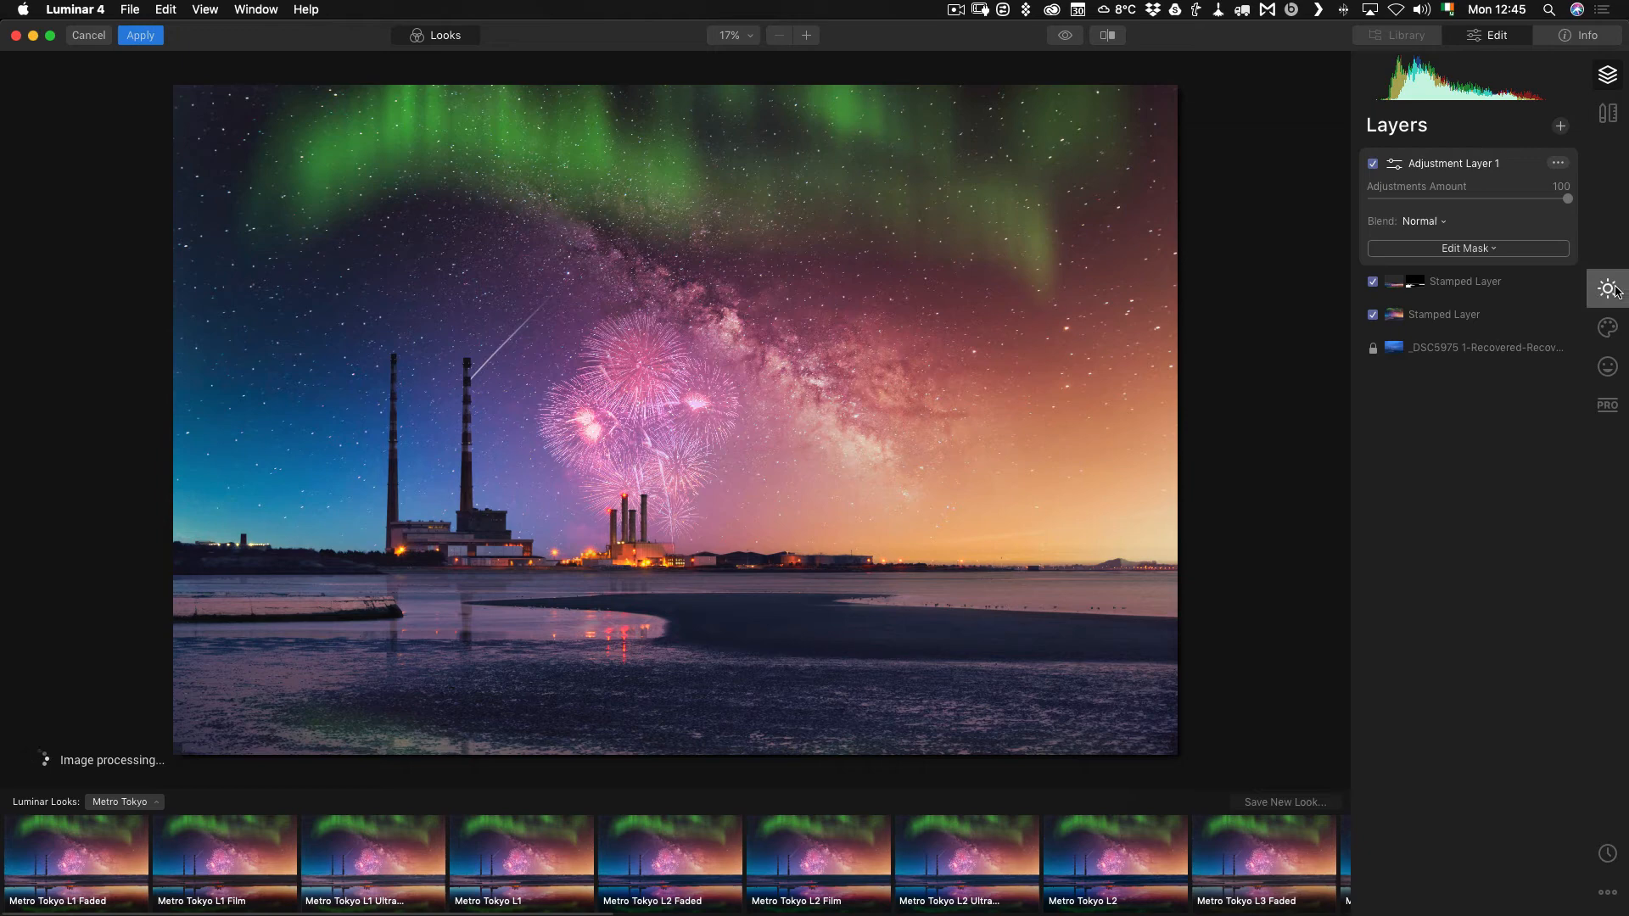
In Essentials, raise AI Accent on the adjustment layer and ease it back to 14
click(1607, 289)
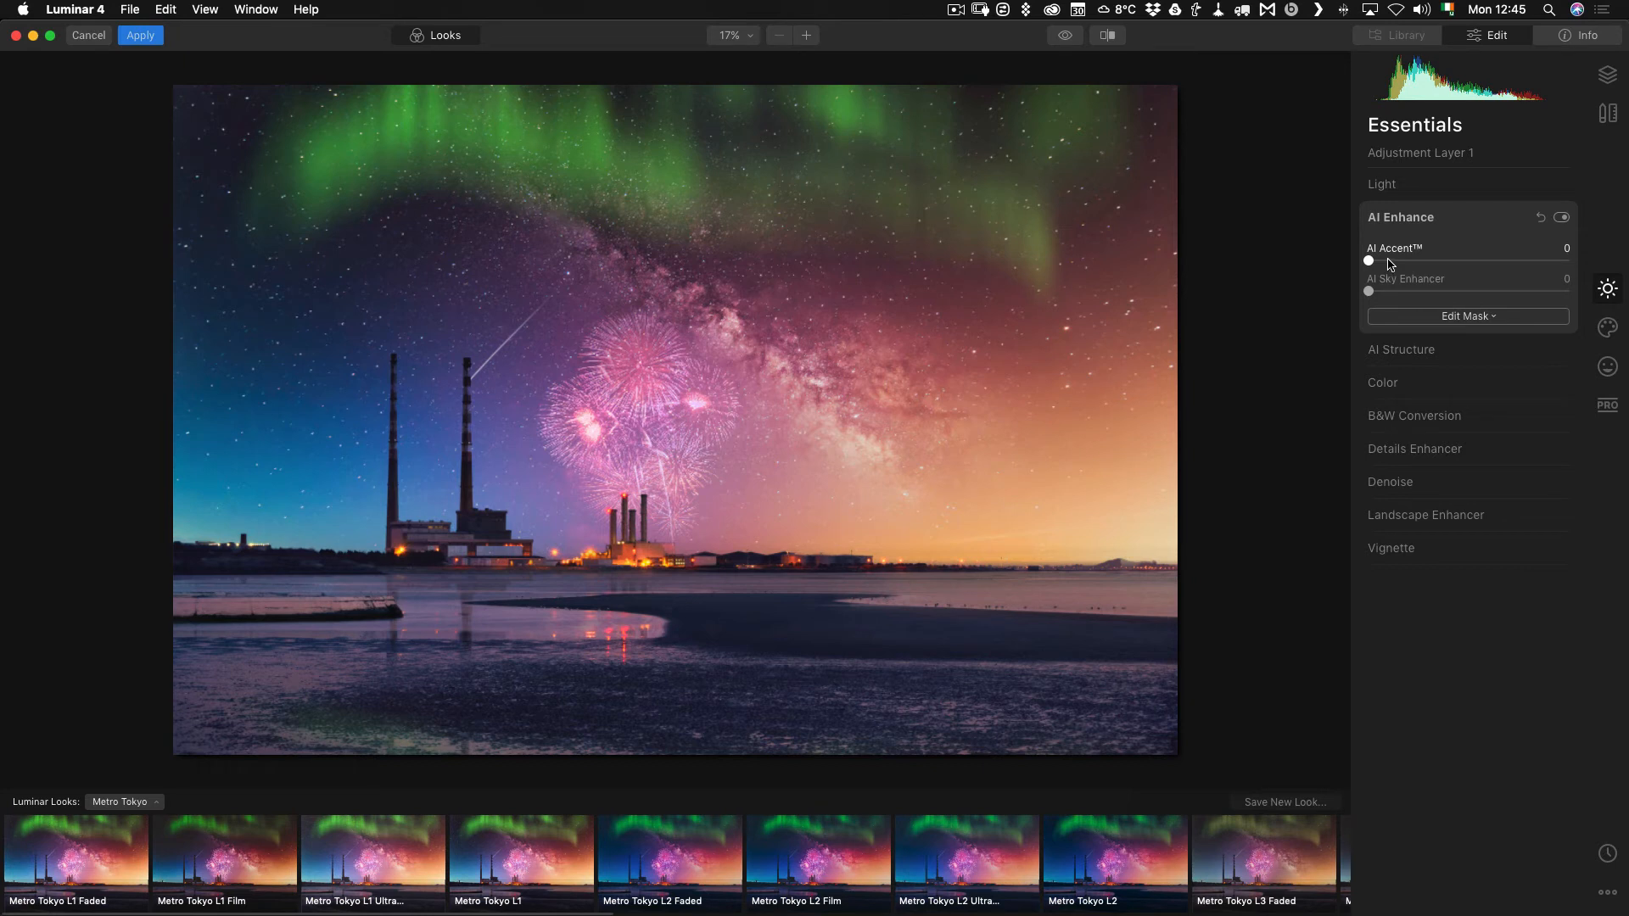
drag(1369, 261, 1438, 261)
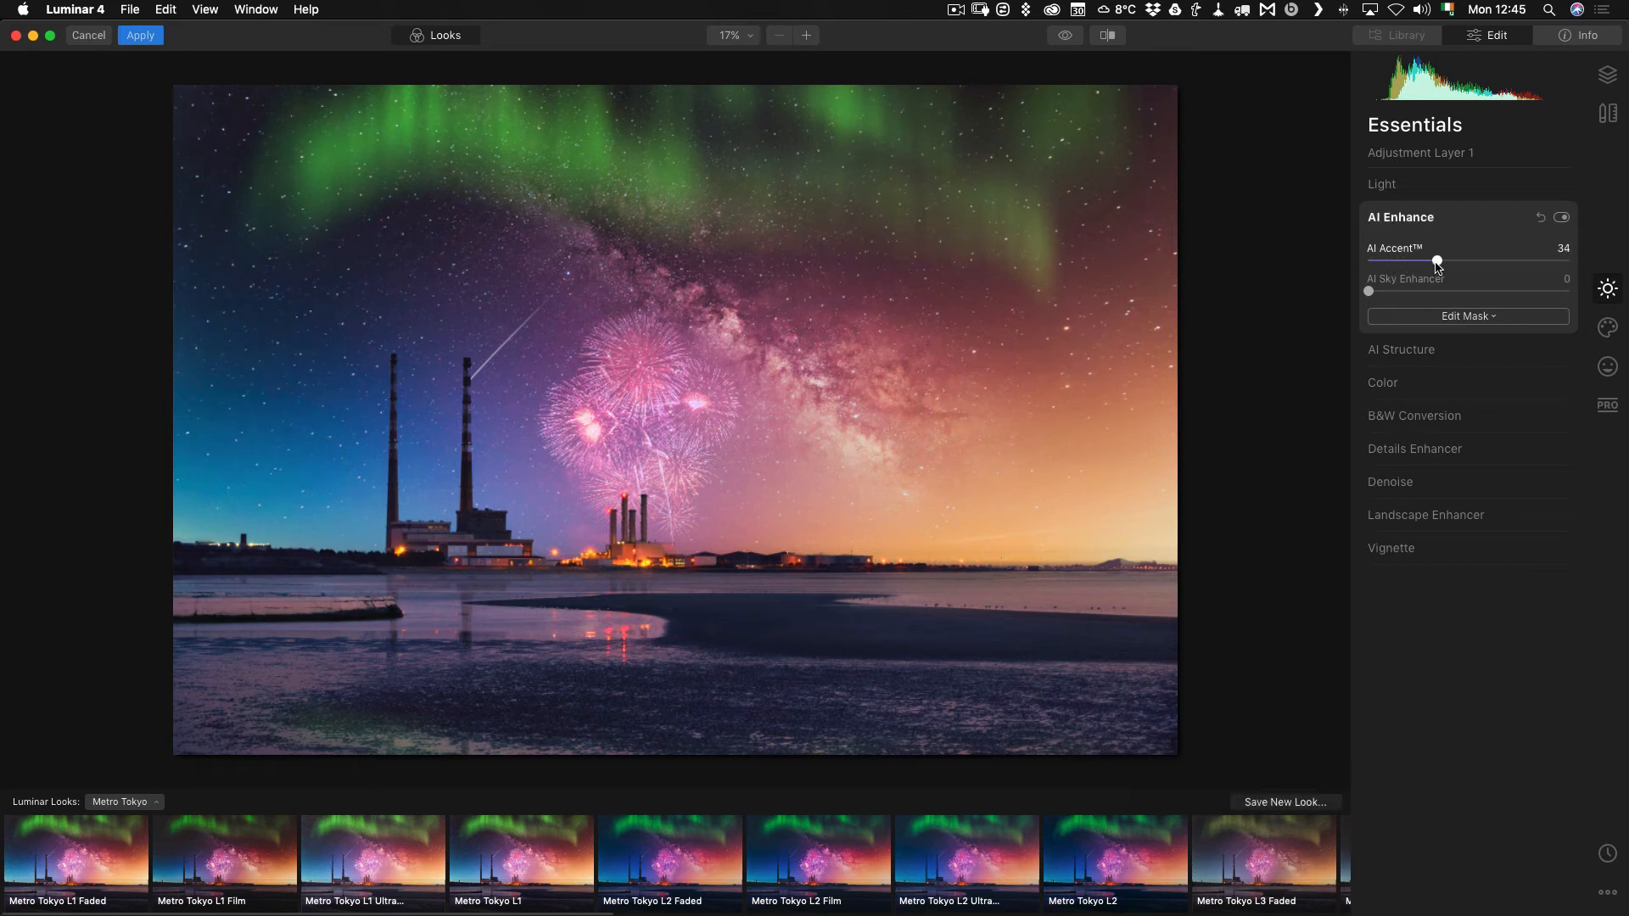
drag(1437, 261, 1417, 261)
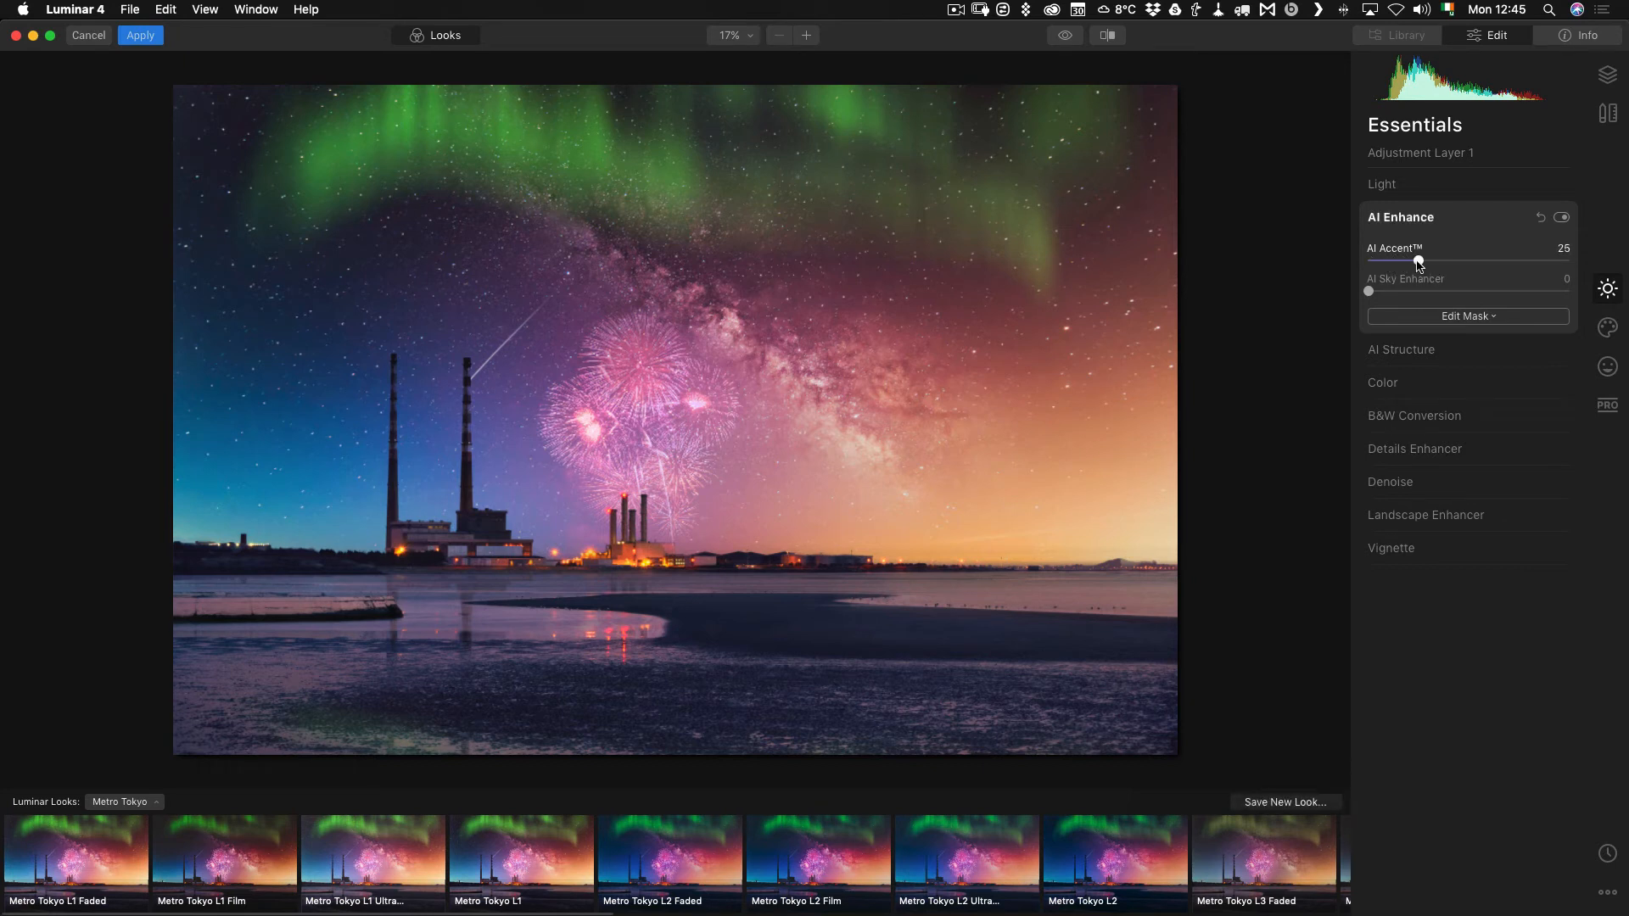
drag(1423, 261, 1406, 261)
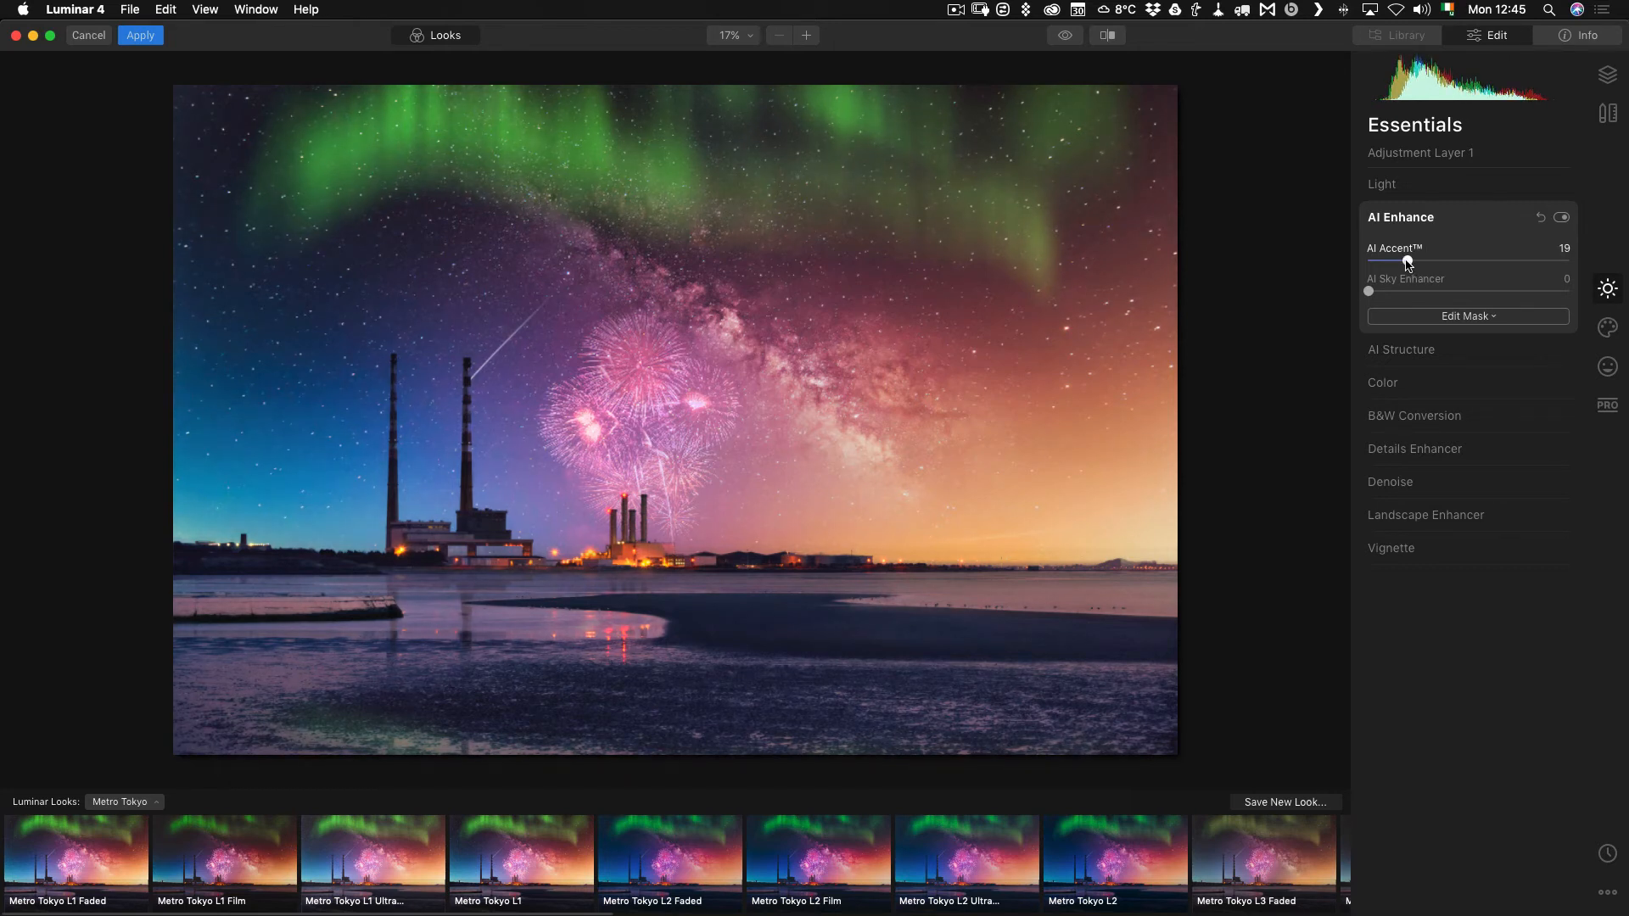
drag(1407, 261, 1396, 261)
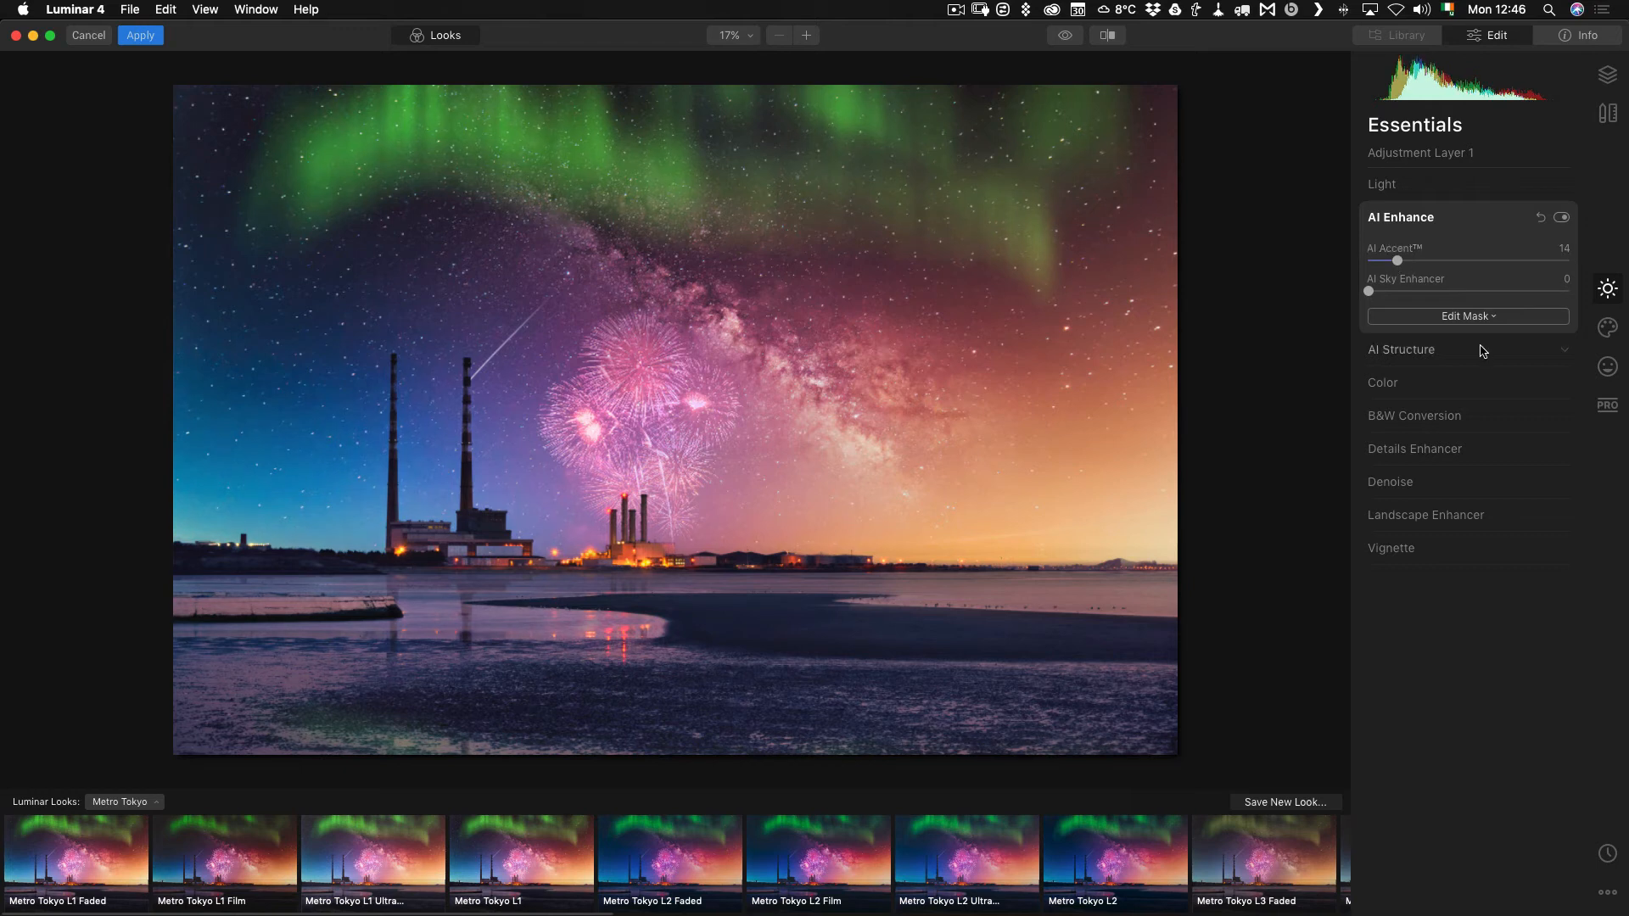
In Creative > Glow, choose the Soft Focus type and set its amount to 23
click(1607, 367)
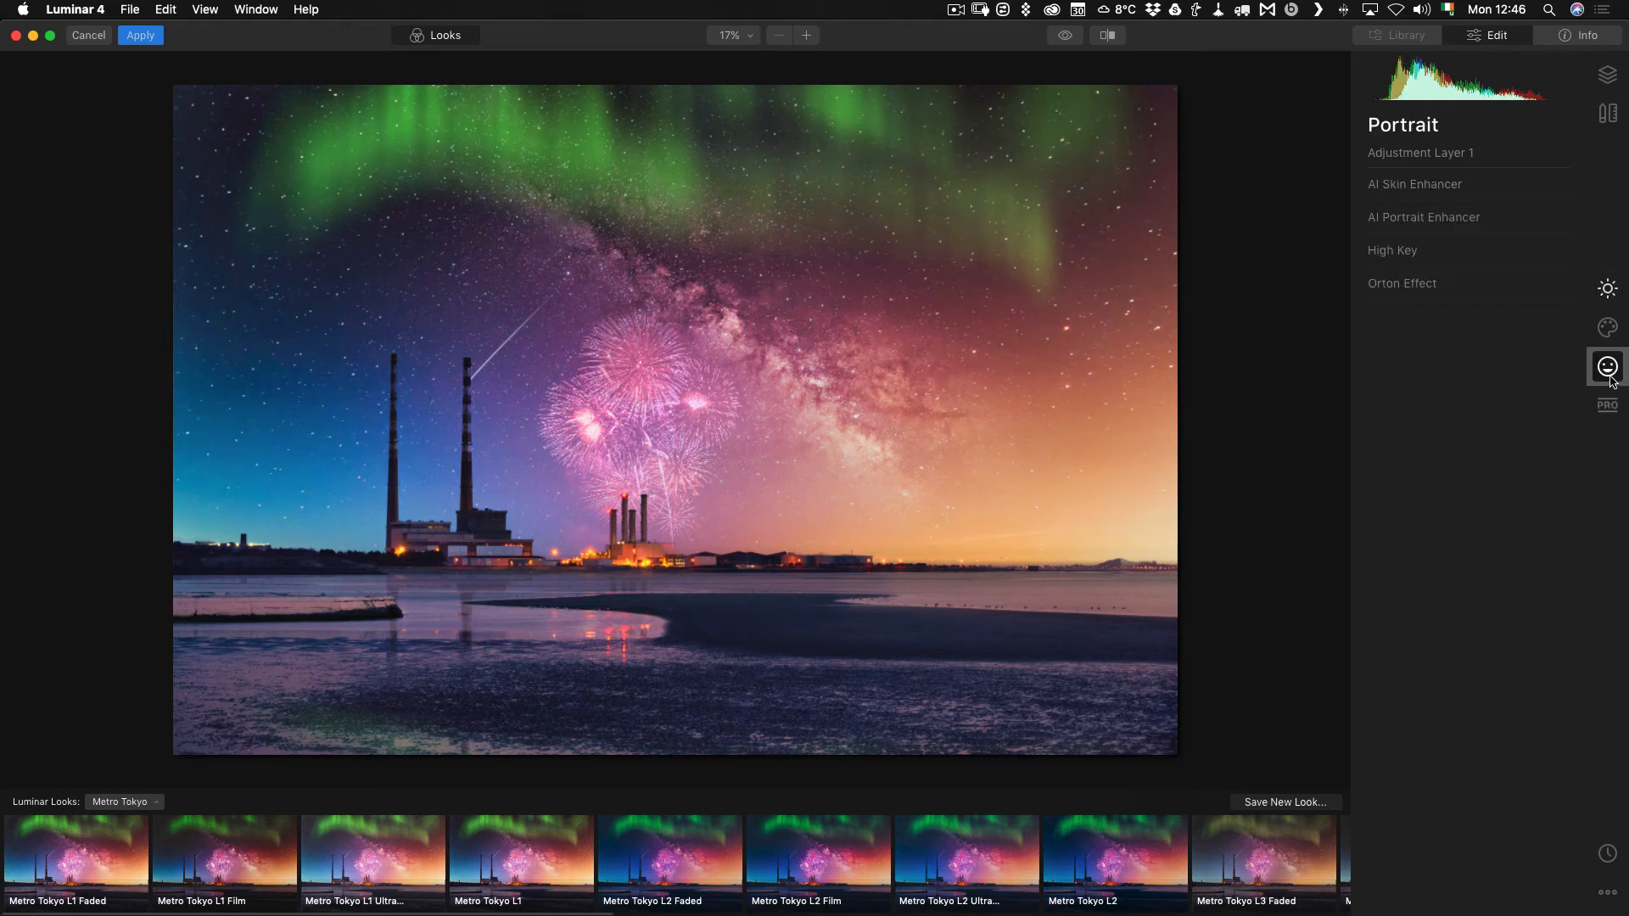
click(1607, 327)
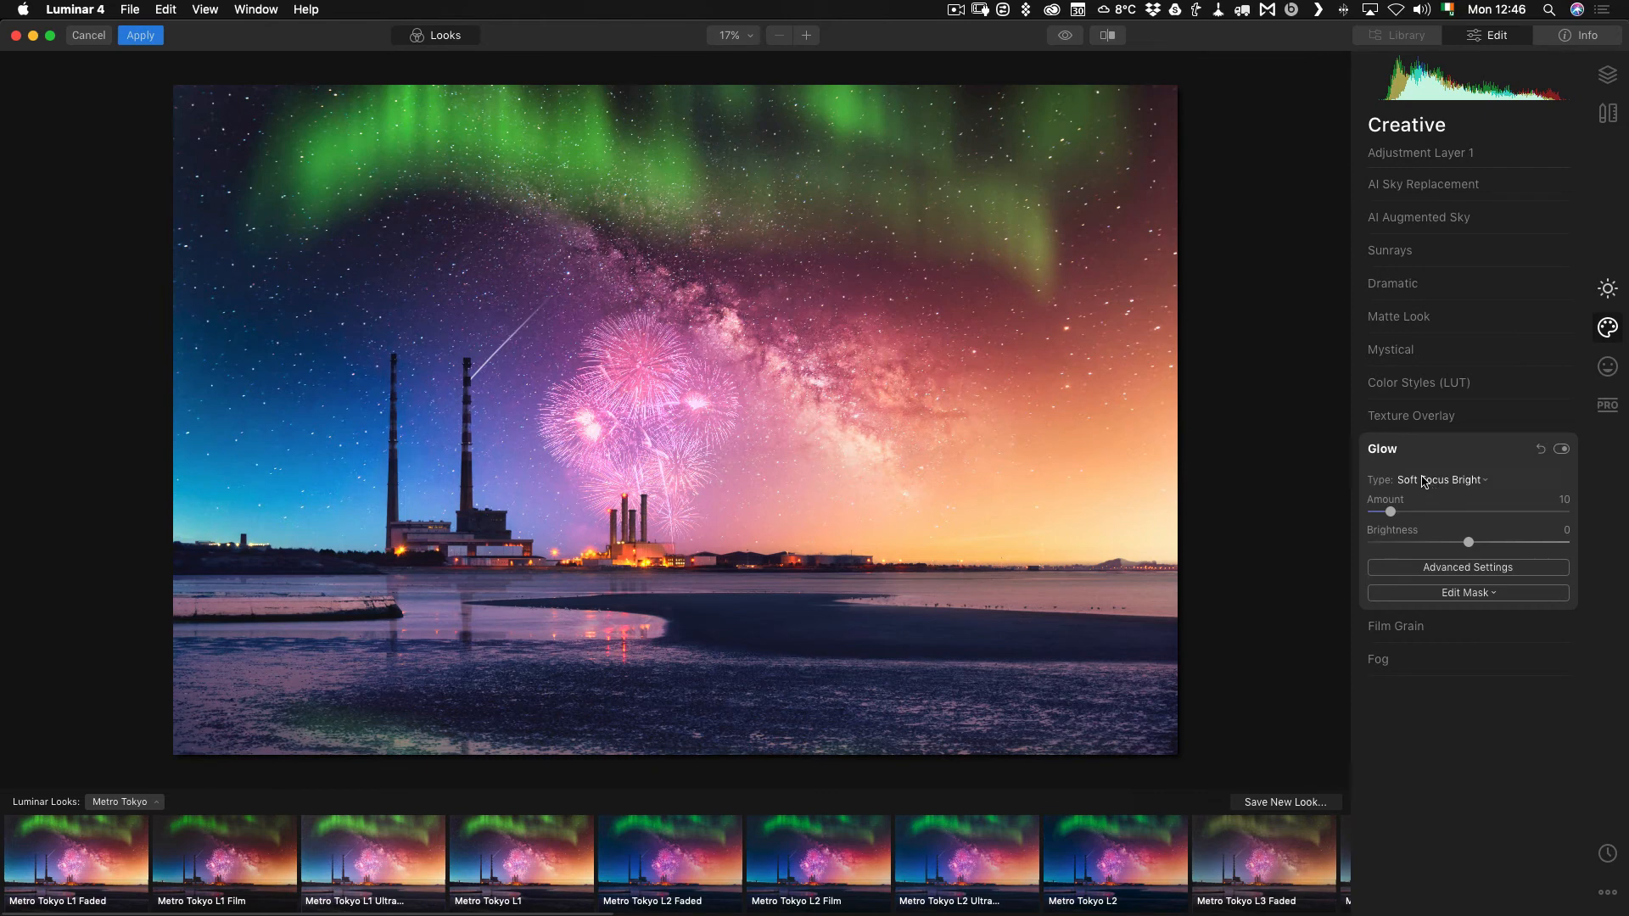
click(1441, 478)
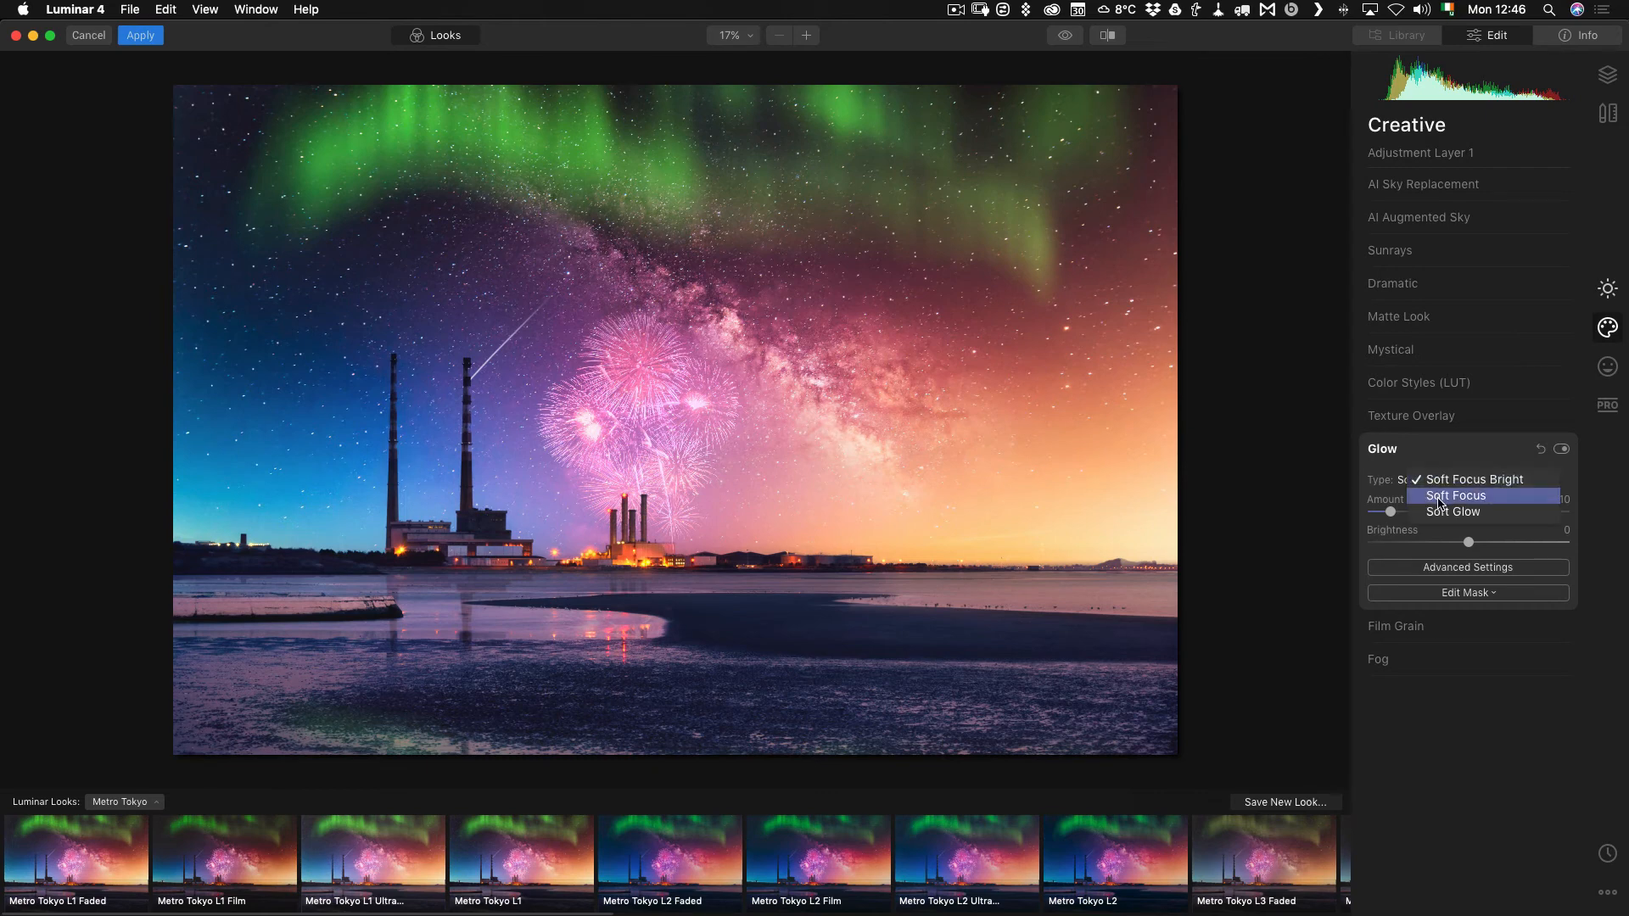
click(1456, 496)
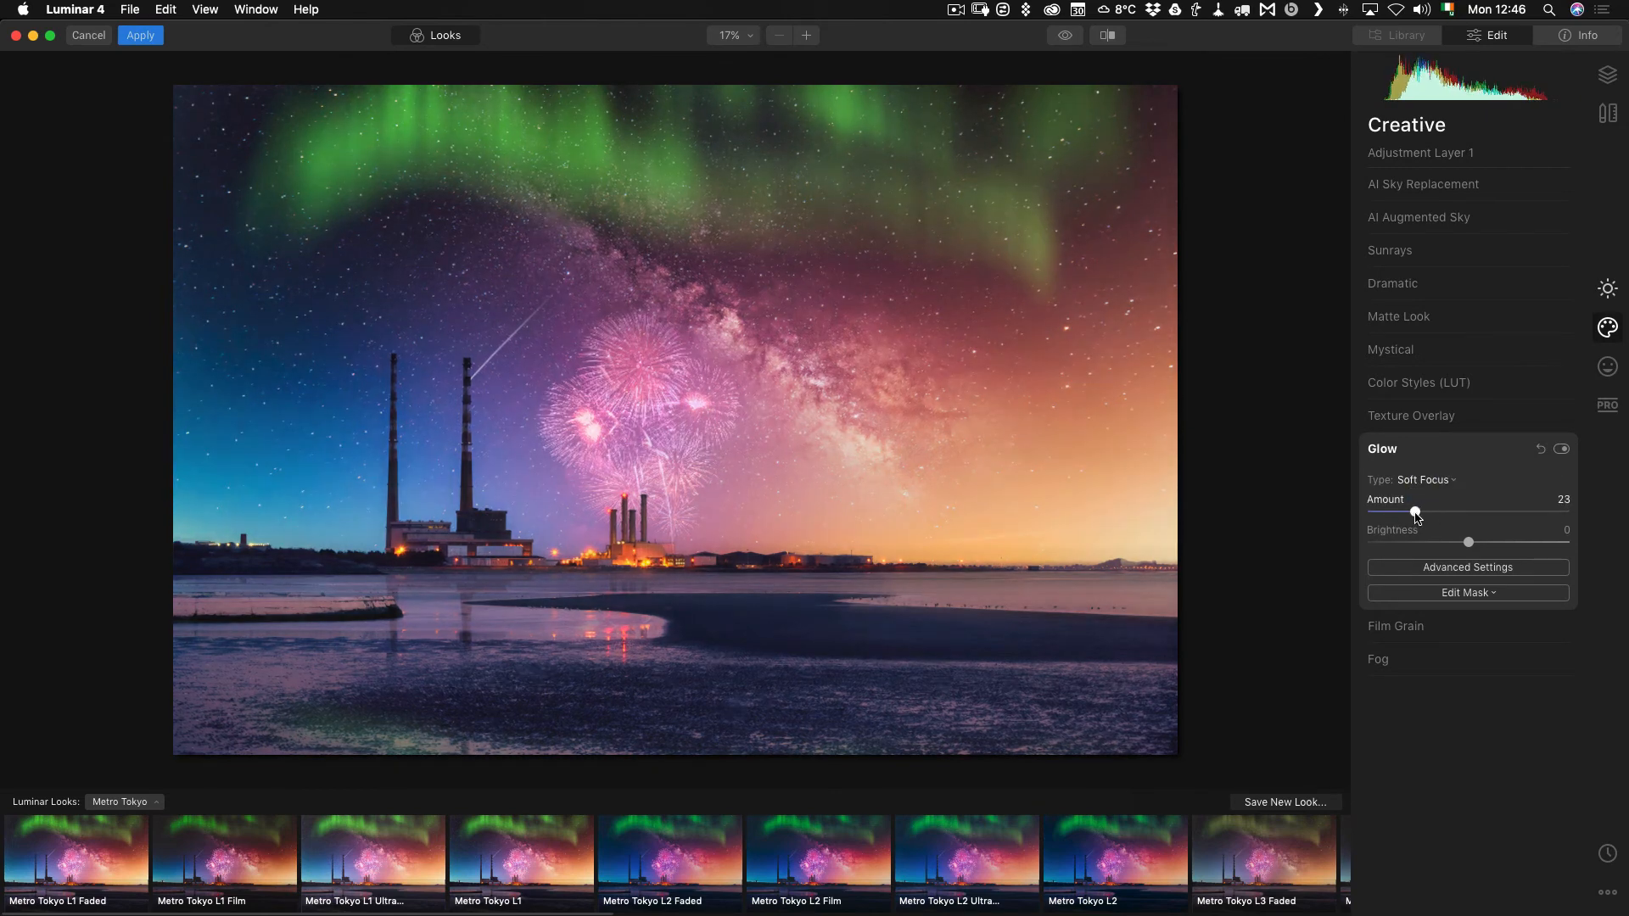
drag(1414, 513, 1396, 513)
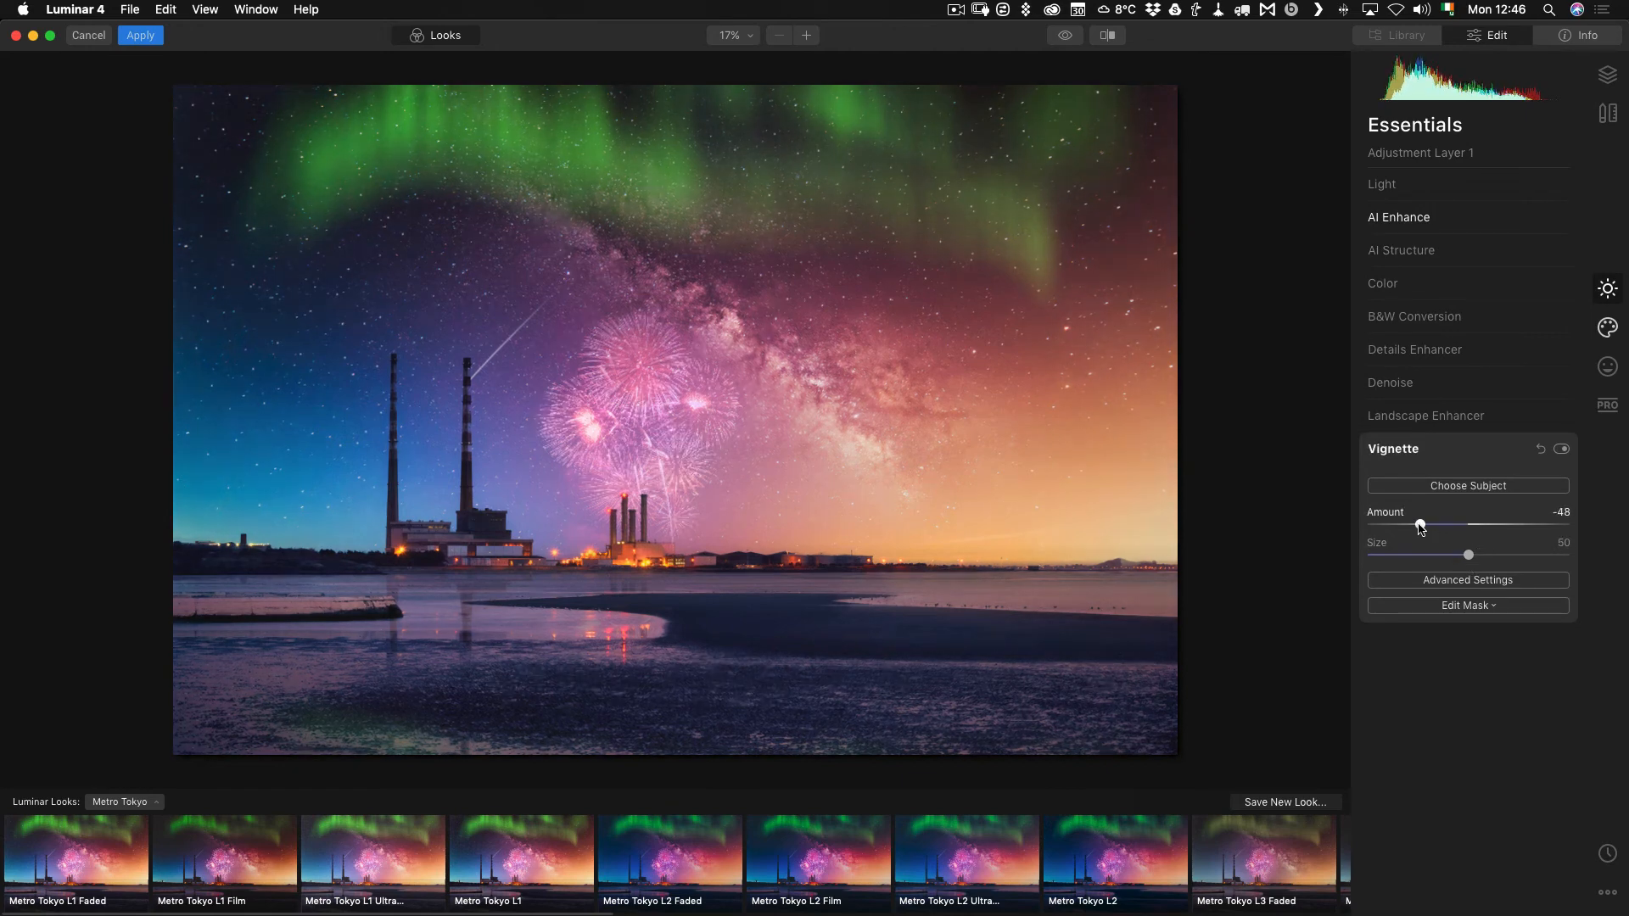
Ease the vignette to about -38 with size 36 and apply all Luminar edits back to Photoshop
drag(1468, 555, 1416, 555)
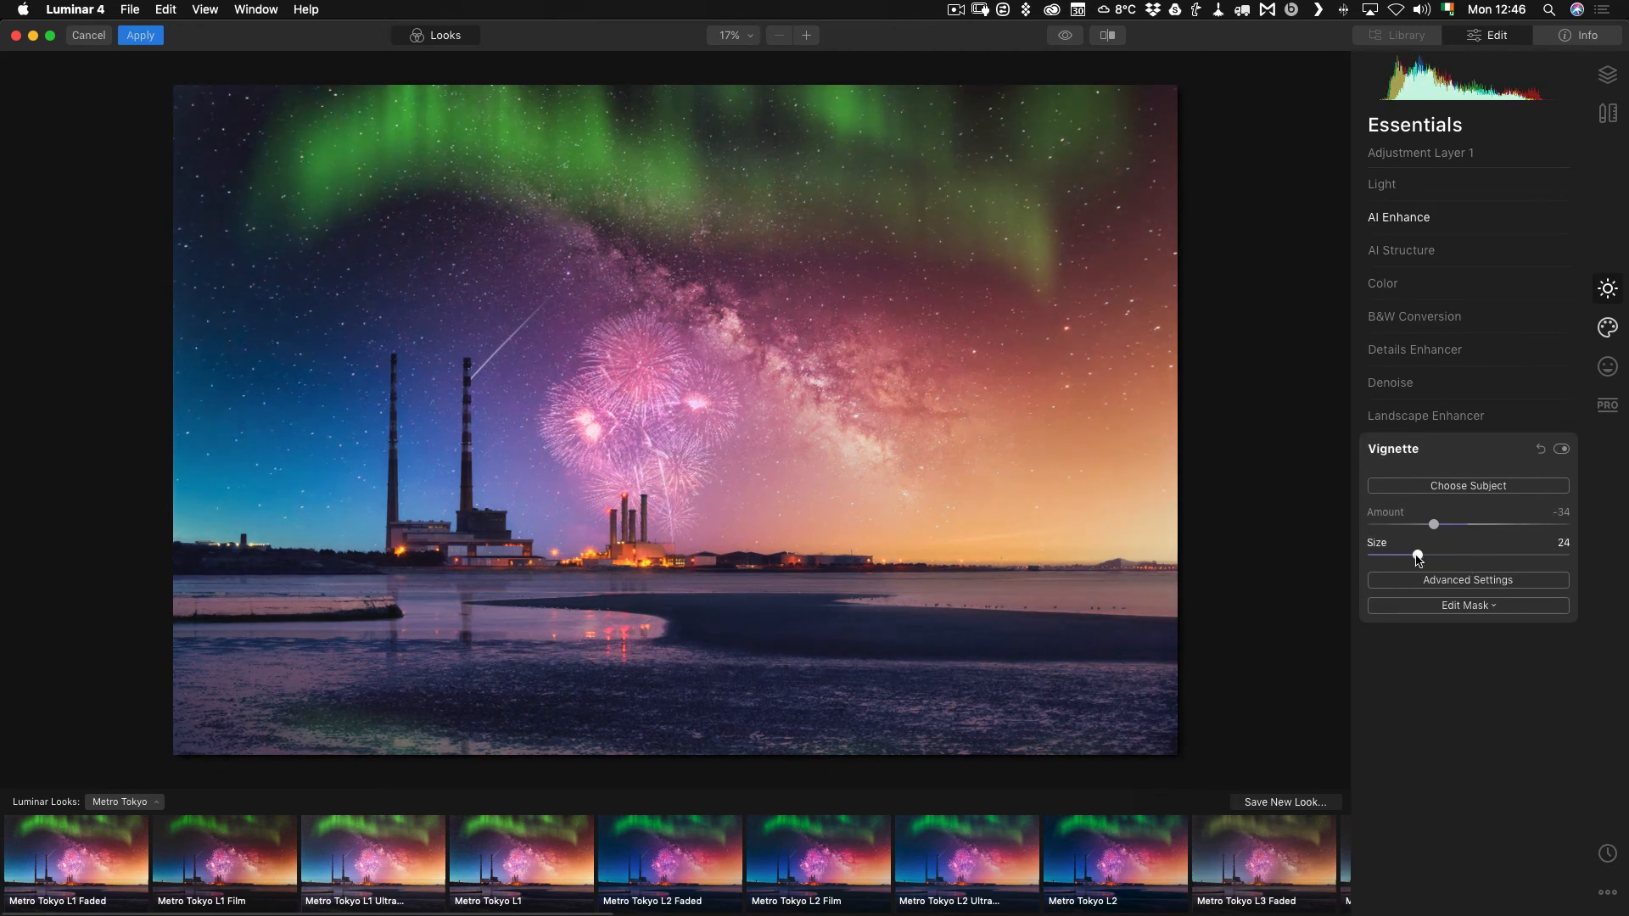
drag(1415, 553, 1441, 553)
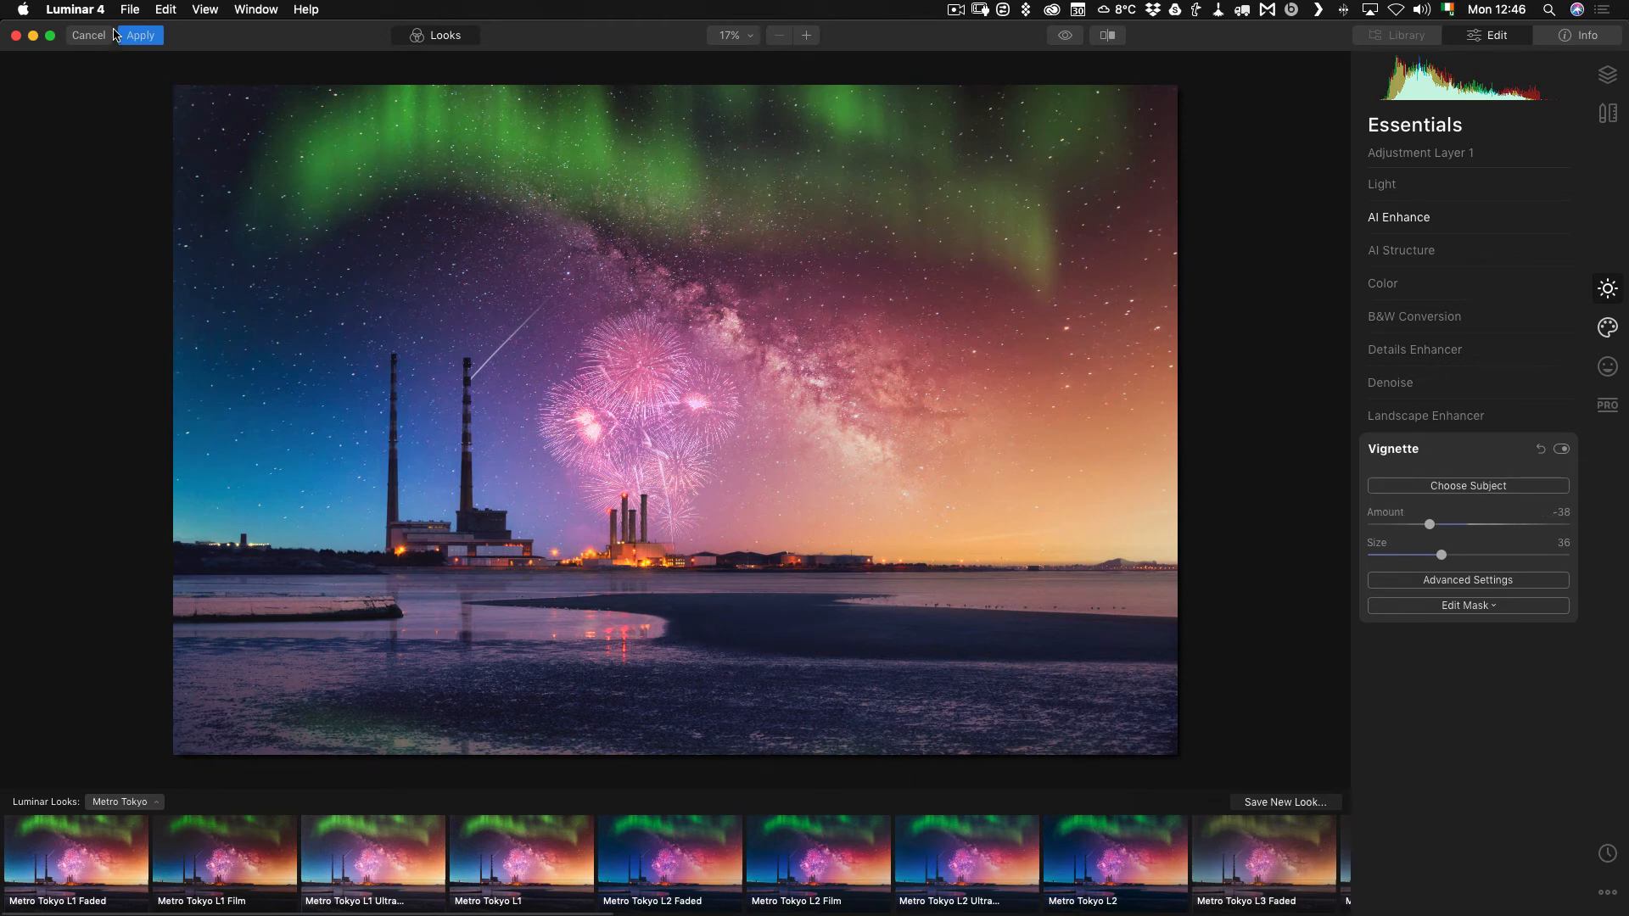
click(141, 34)
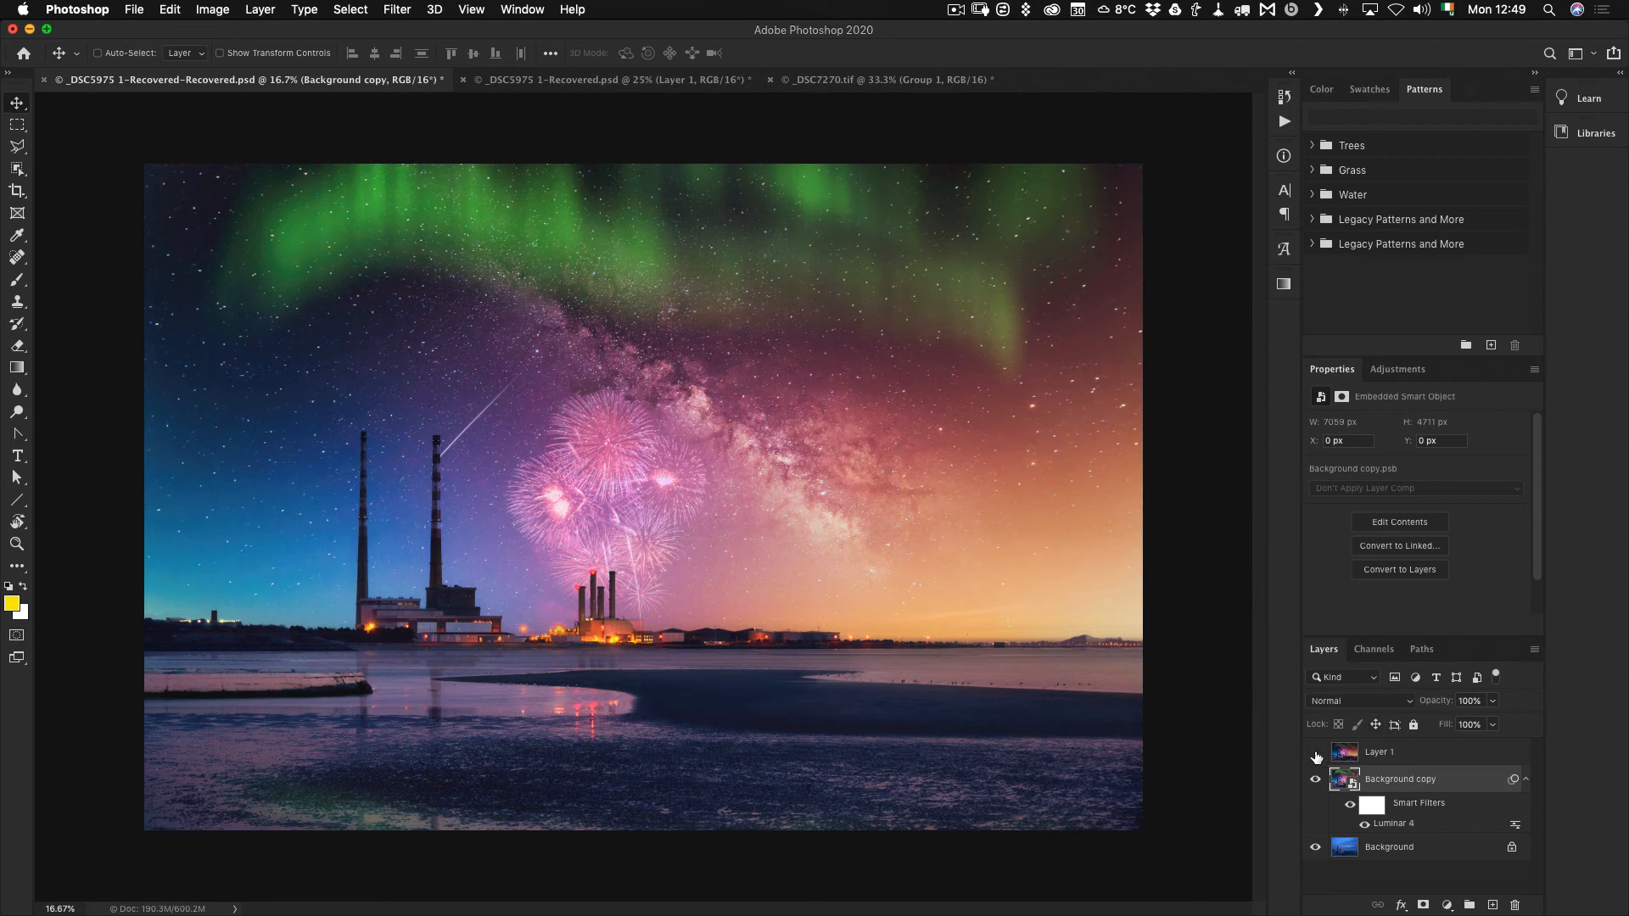
mouse_move(1315, 757)
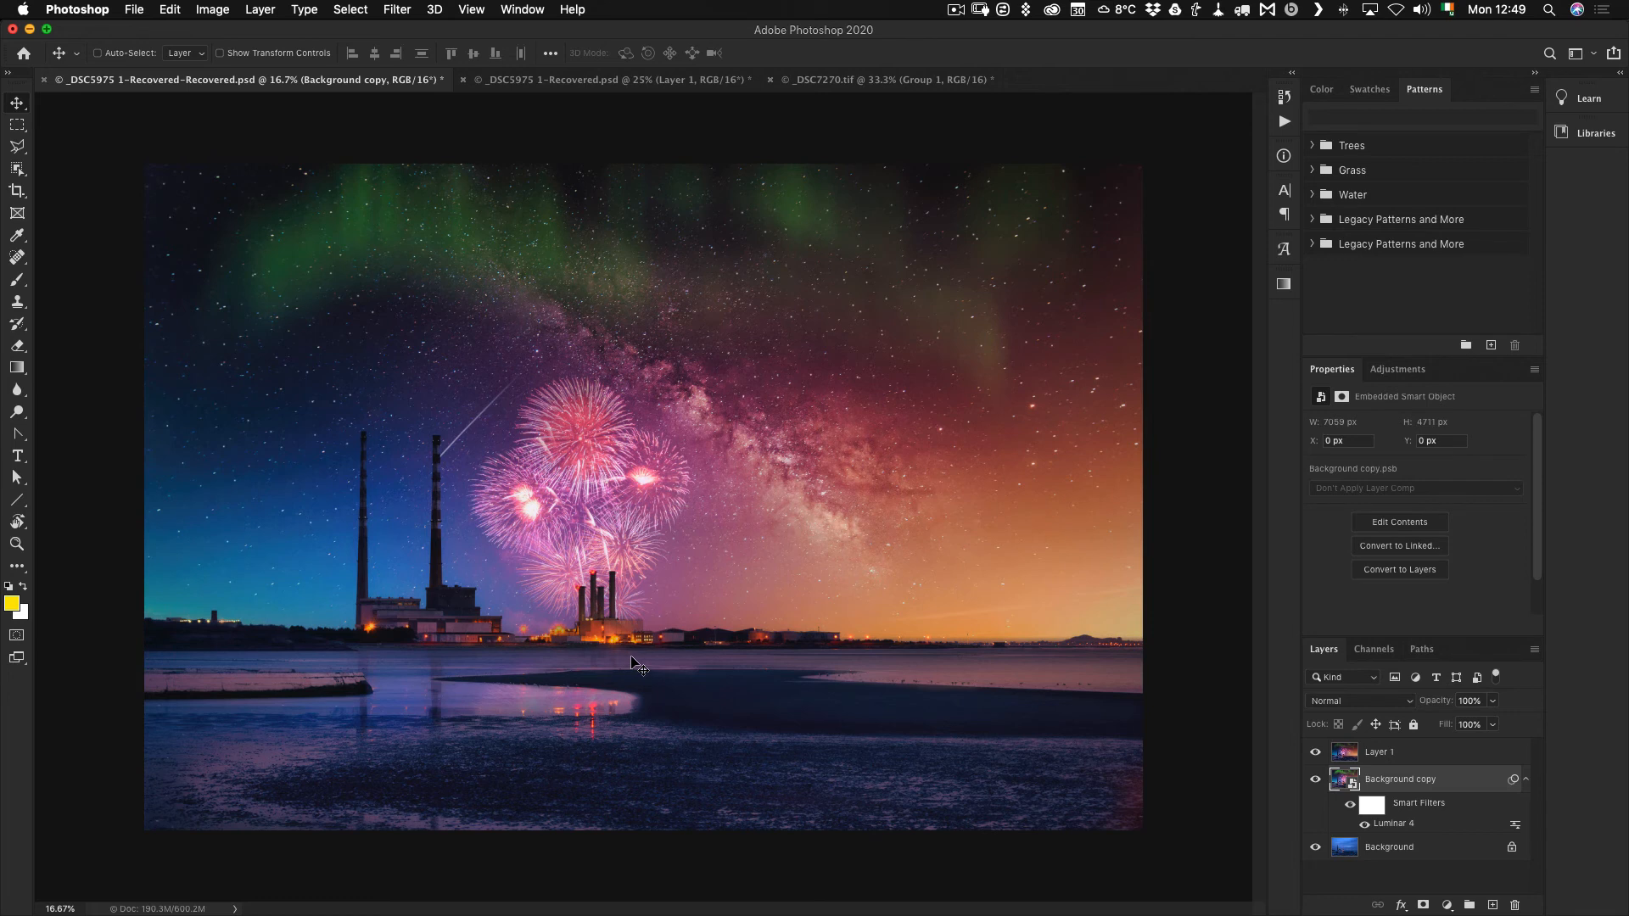
mouse_move(670, 647)
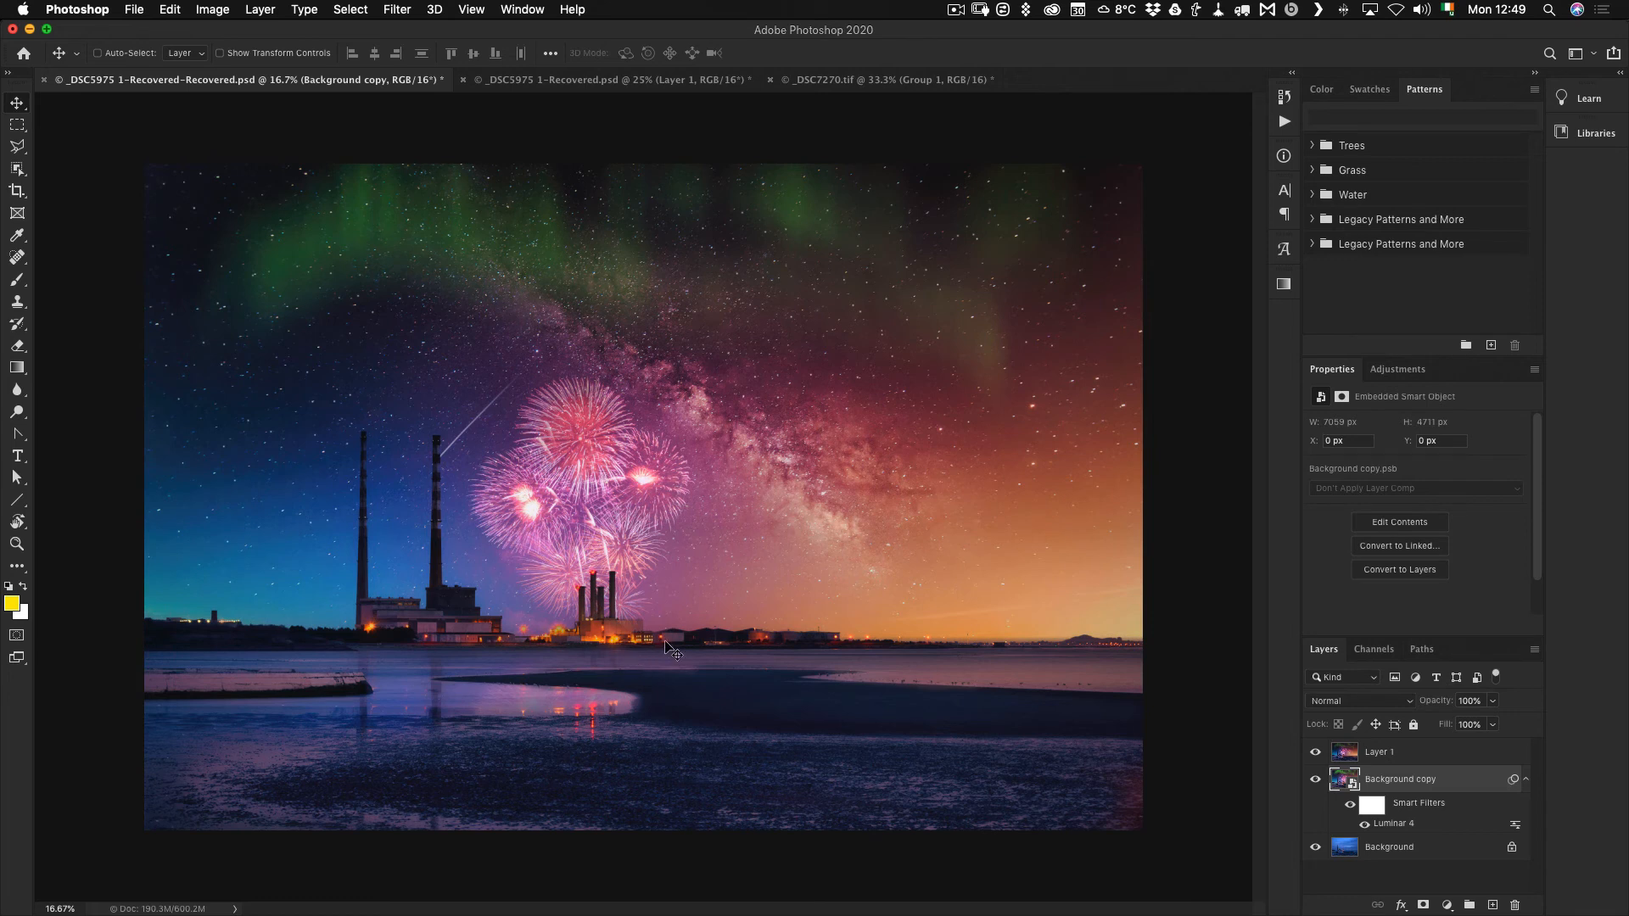
mouse_move(670, 640)
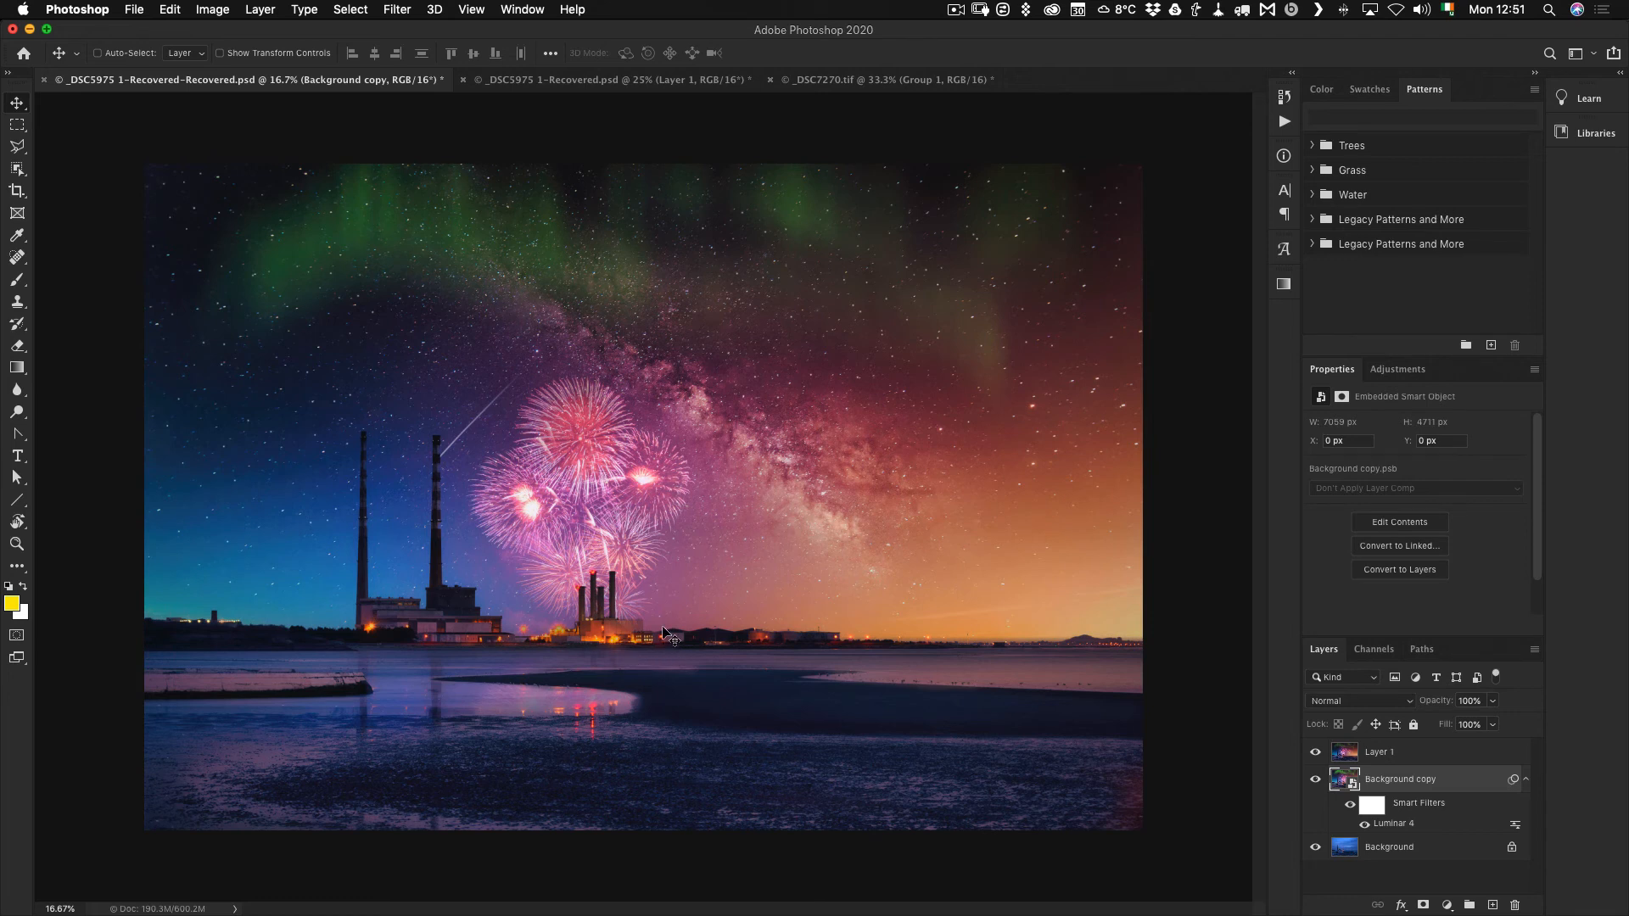